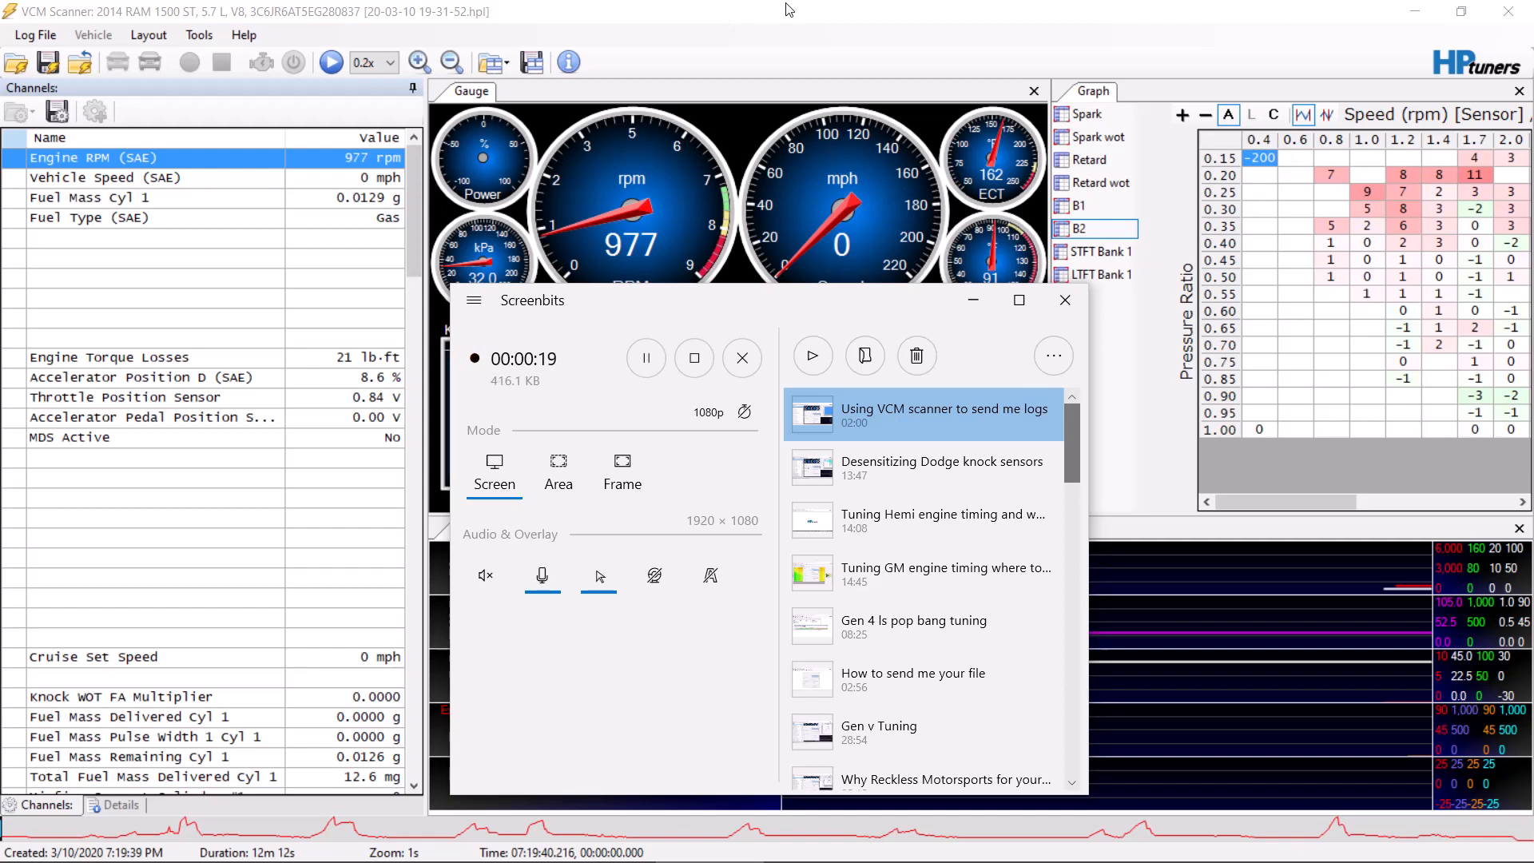
- View the Spark graph, then the Spark wot graph in the graph panel
{"action": "left_click", "coordinate": [1064, 300]}
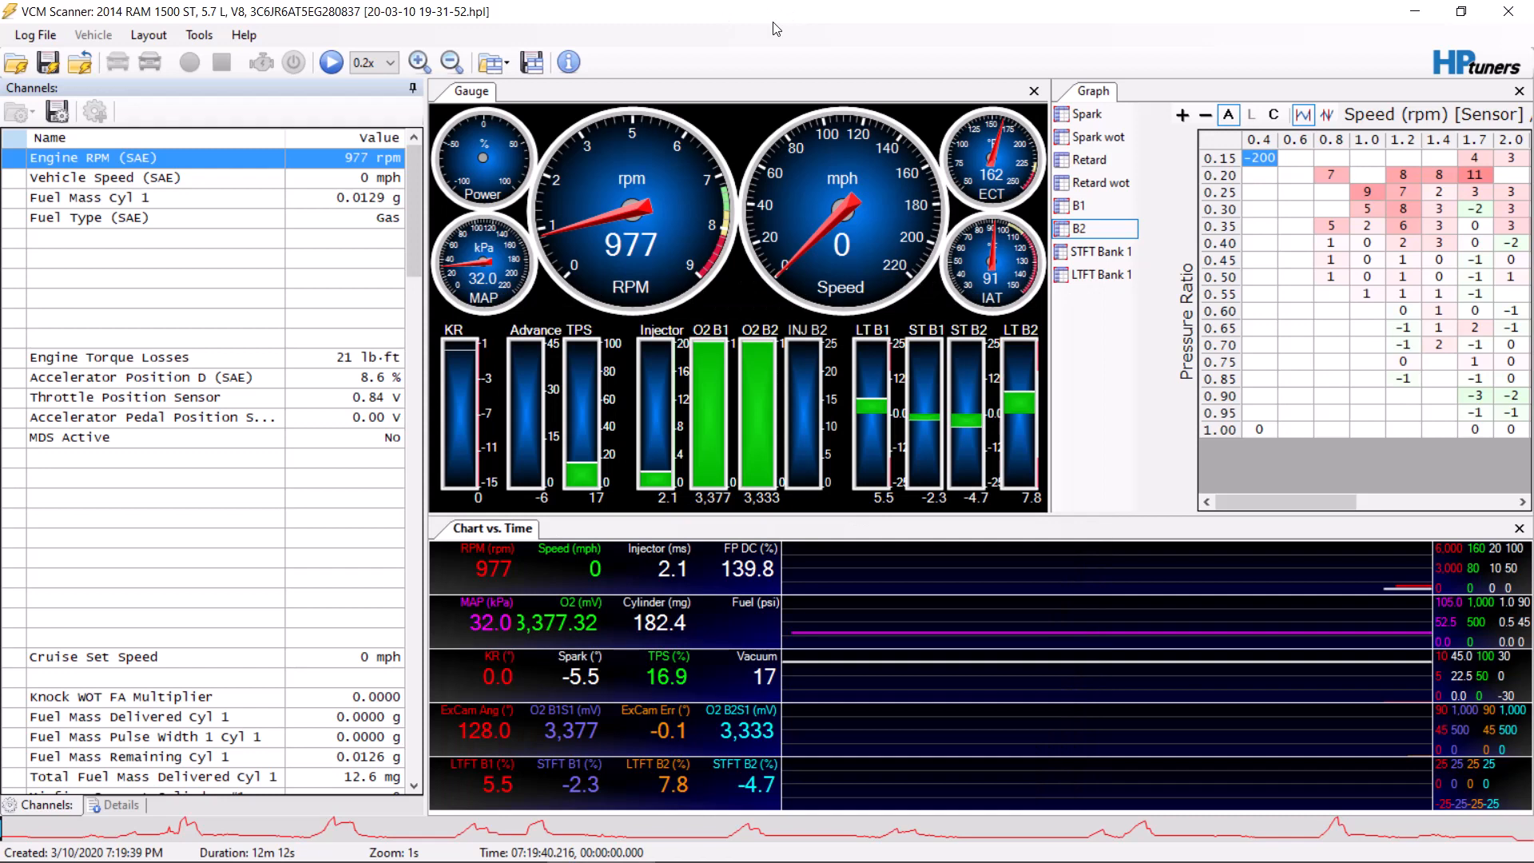
{"action": "mouse_move", "coordinate": [314, 544]}
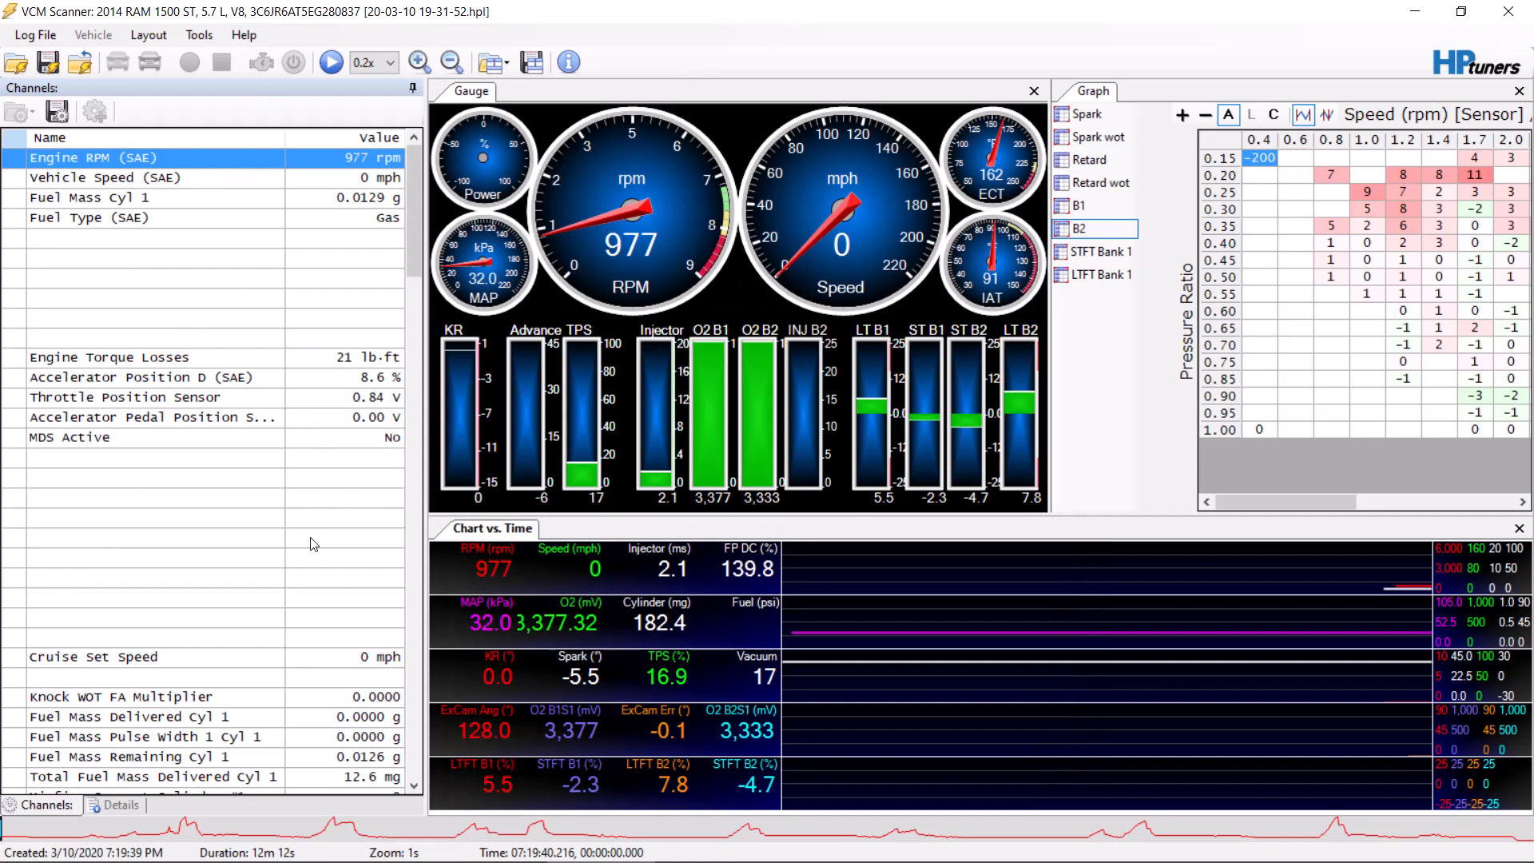
{"action": "mouse_move", "coordinate": [892, 252]}
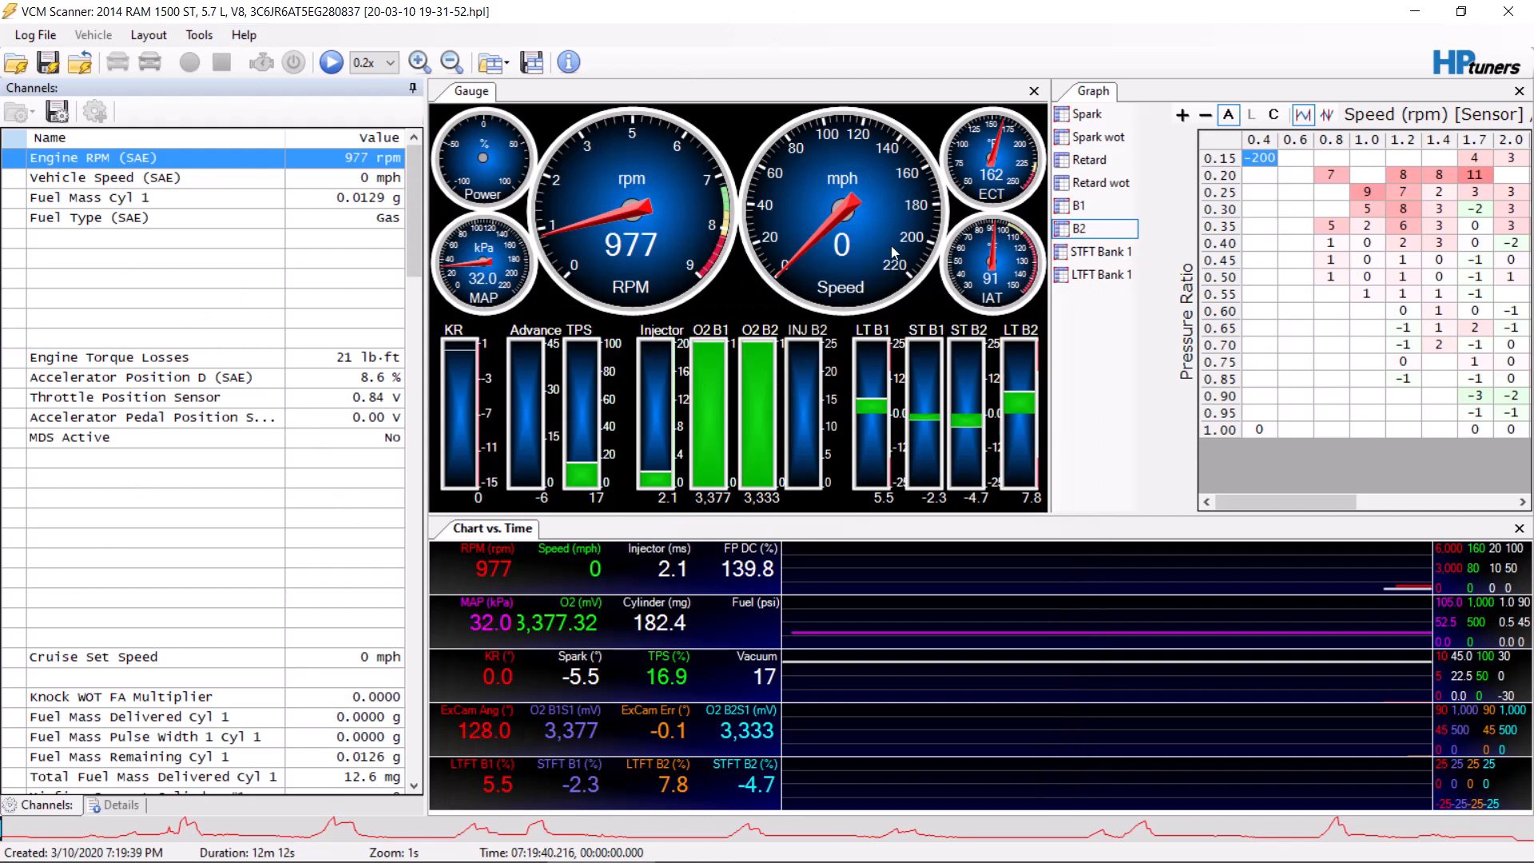
{"action": "mouse_move", "coordinate": [680, 732]}
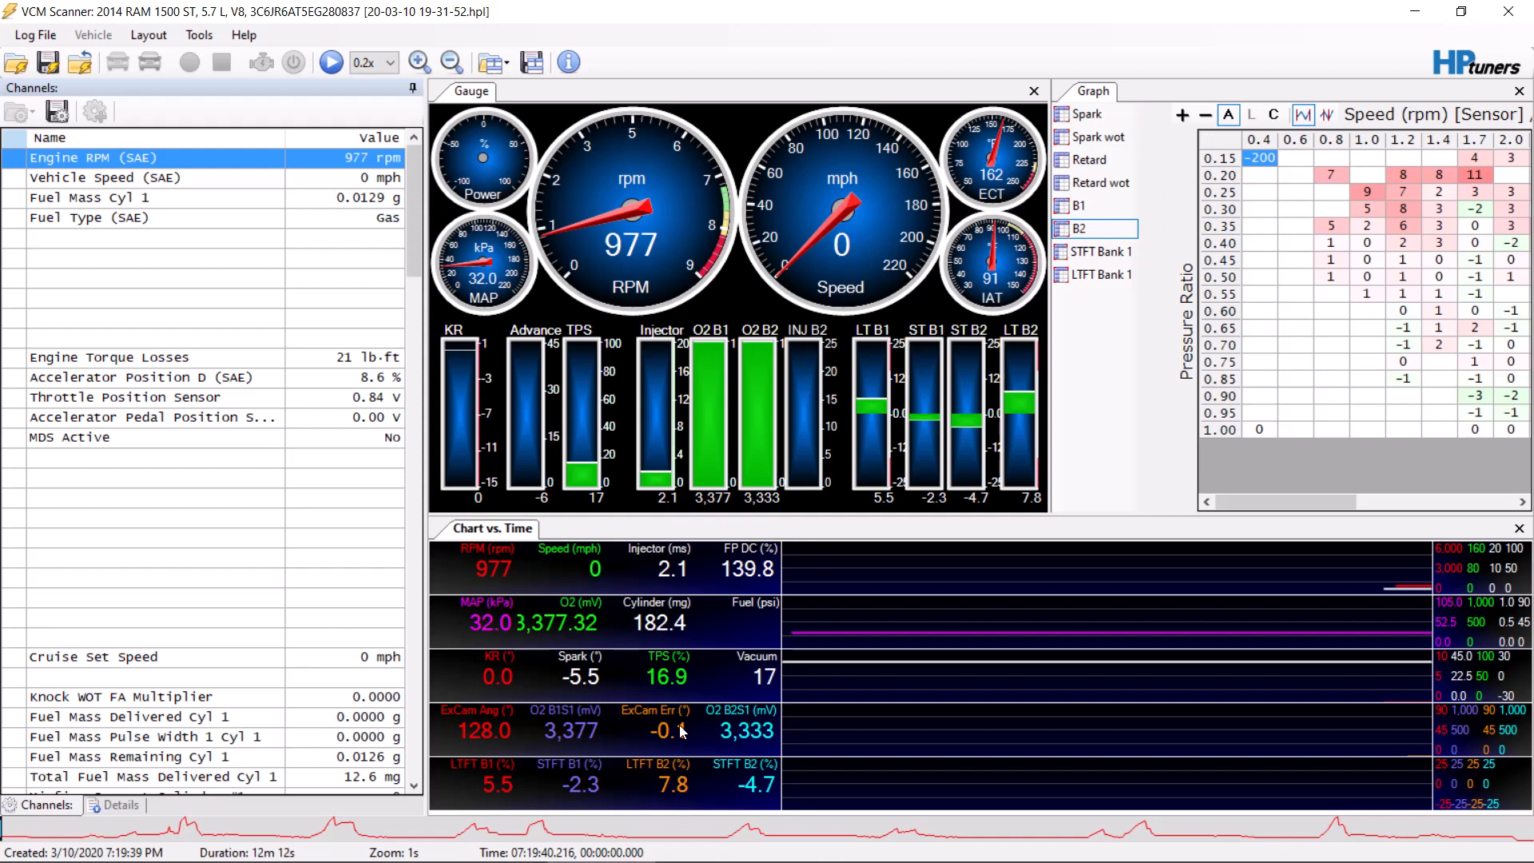
{"action": "mouse_move", "coordinate": [1132, 133]}
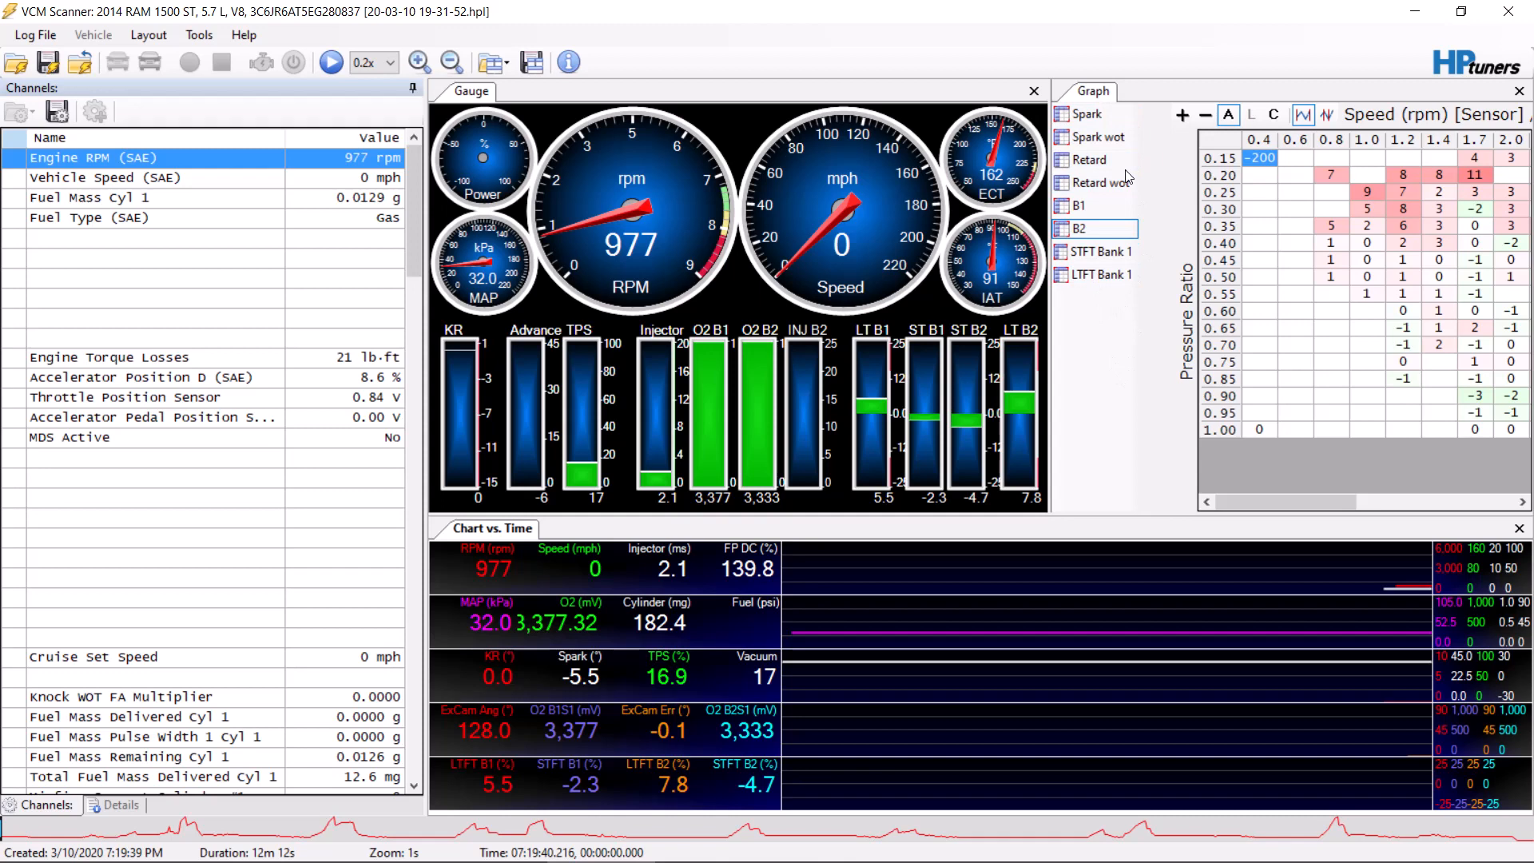
{"action": "mouse_move", "coordinate": [1090, 270]}
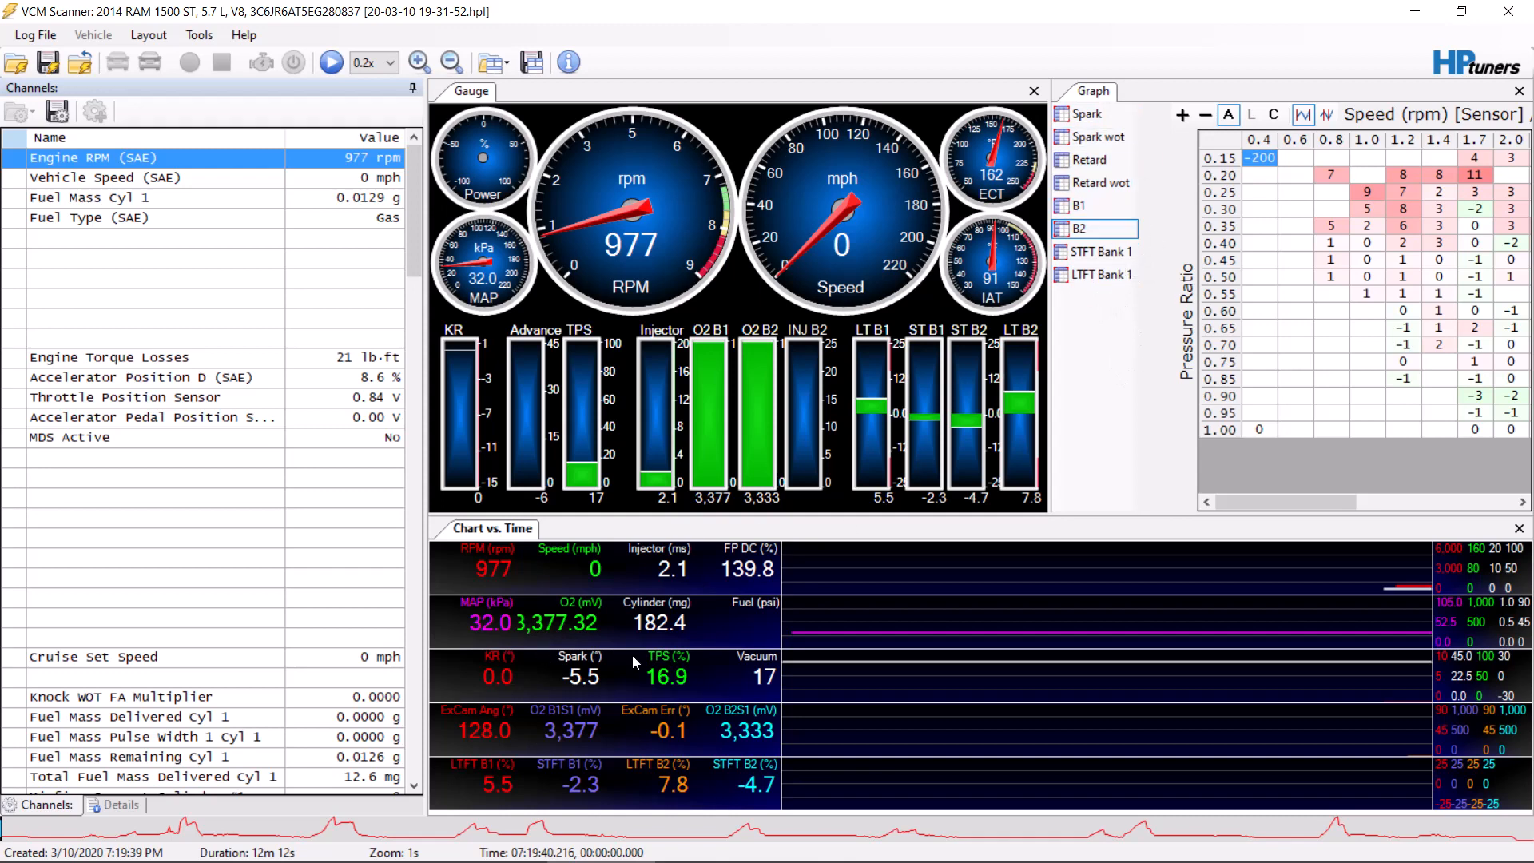
{"action": "mouse_move", "coordinate": [233, 606]}
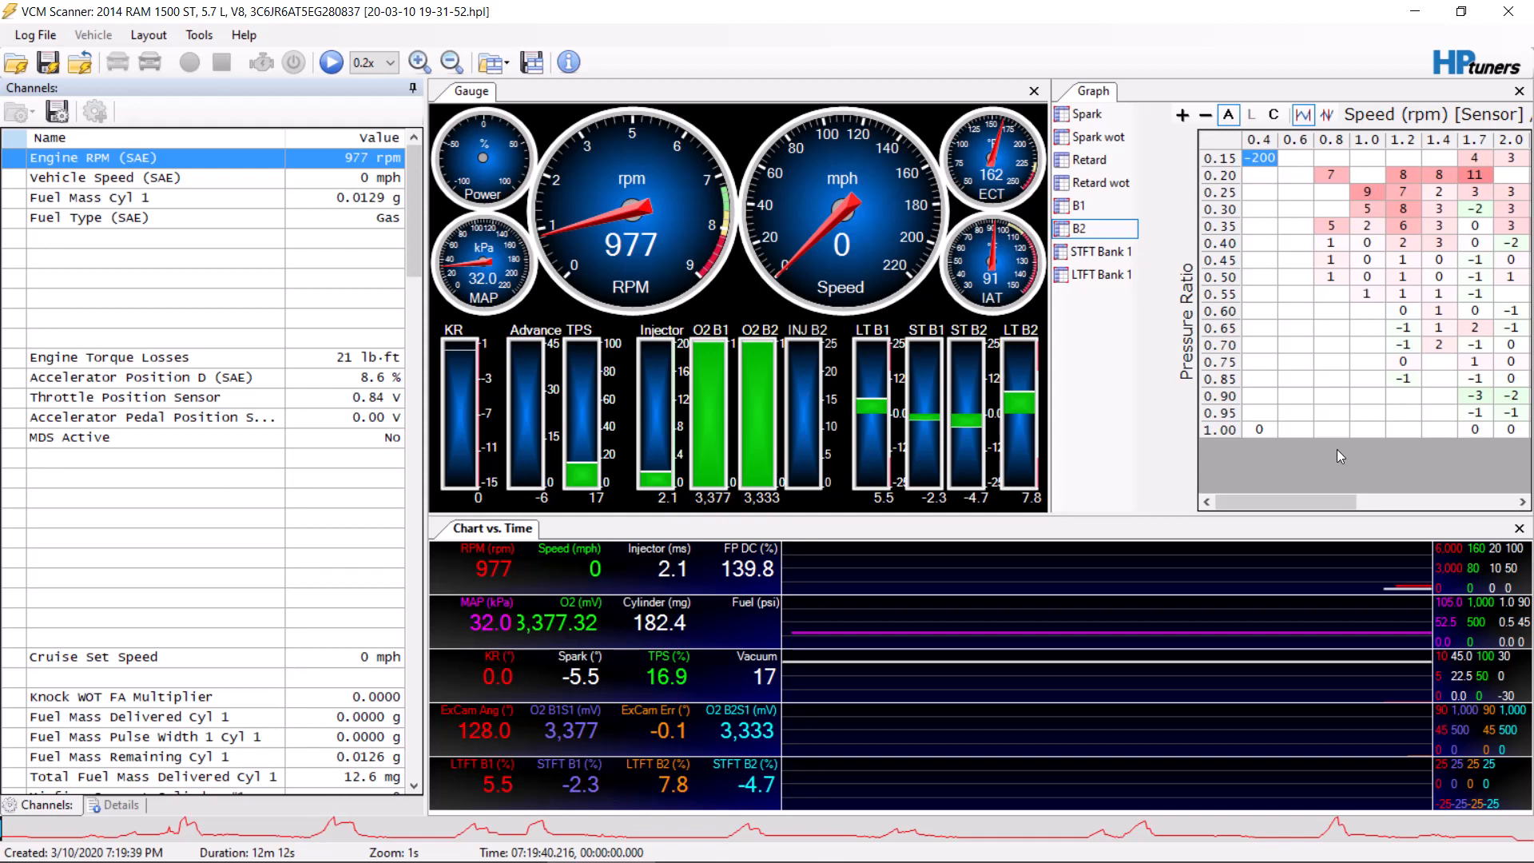
{"action": "left_click", "coordinate": [1093, 114]}
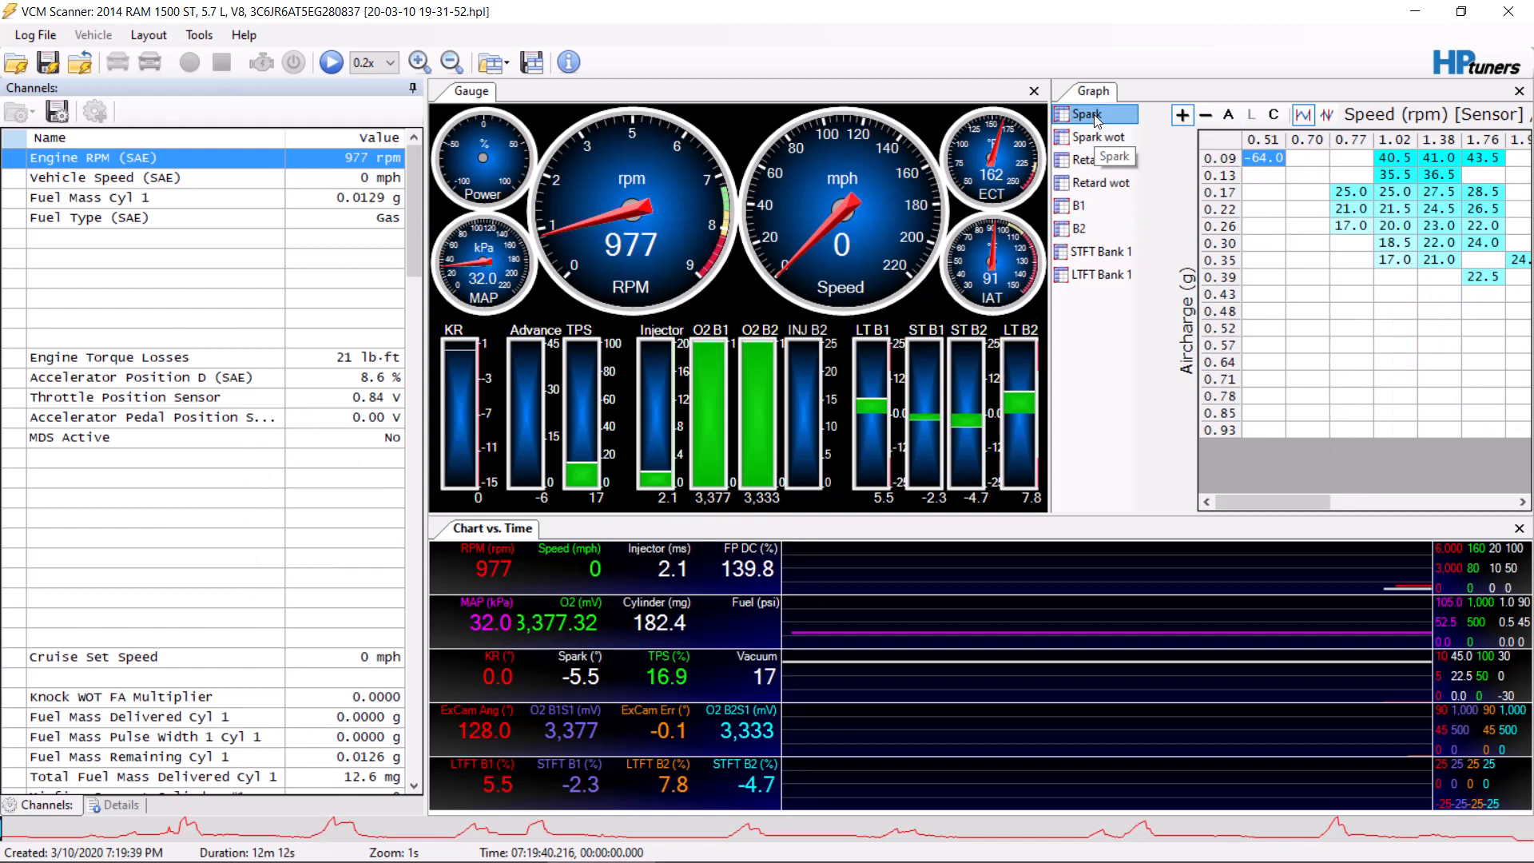
{"action": "mouse_move", "coordinate": [1096, 137]}
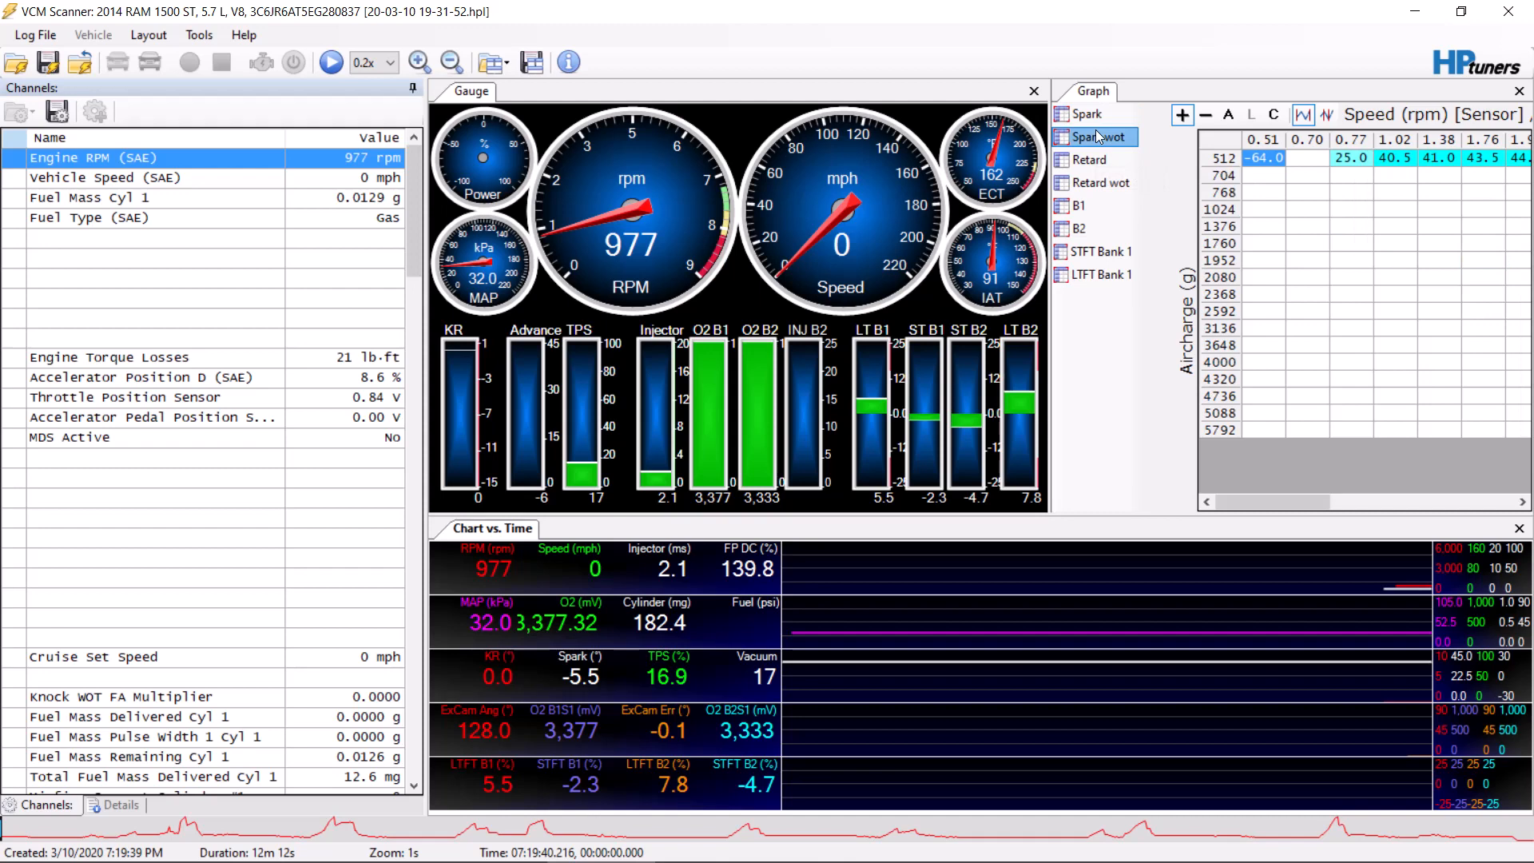
{"action": "left_click", "coordinate": [1090, 113]}
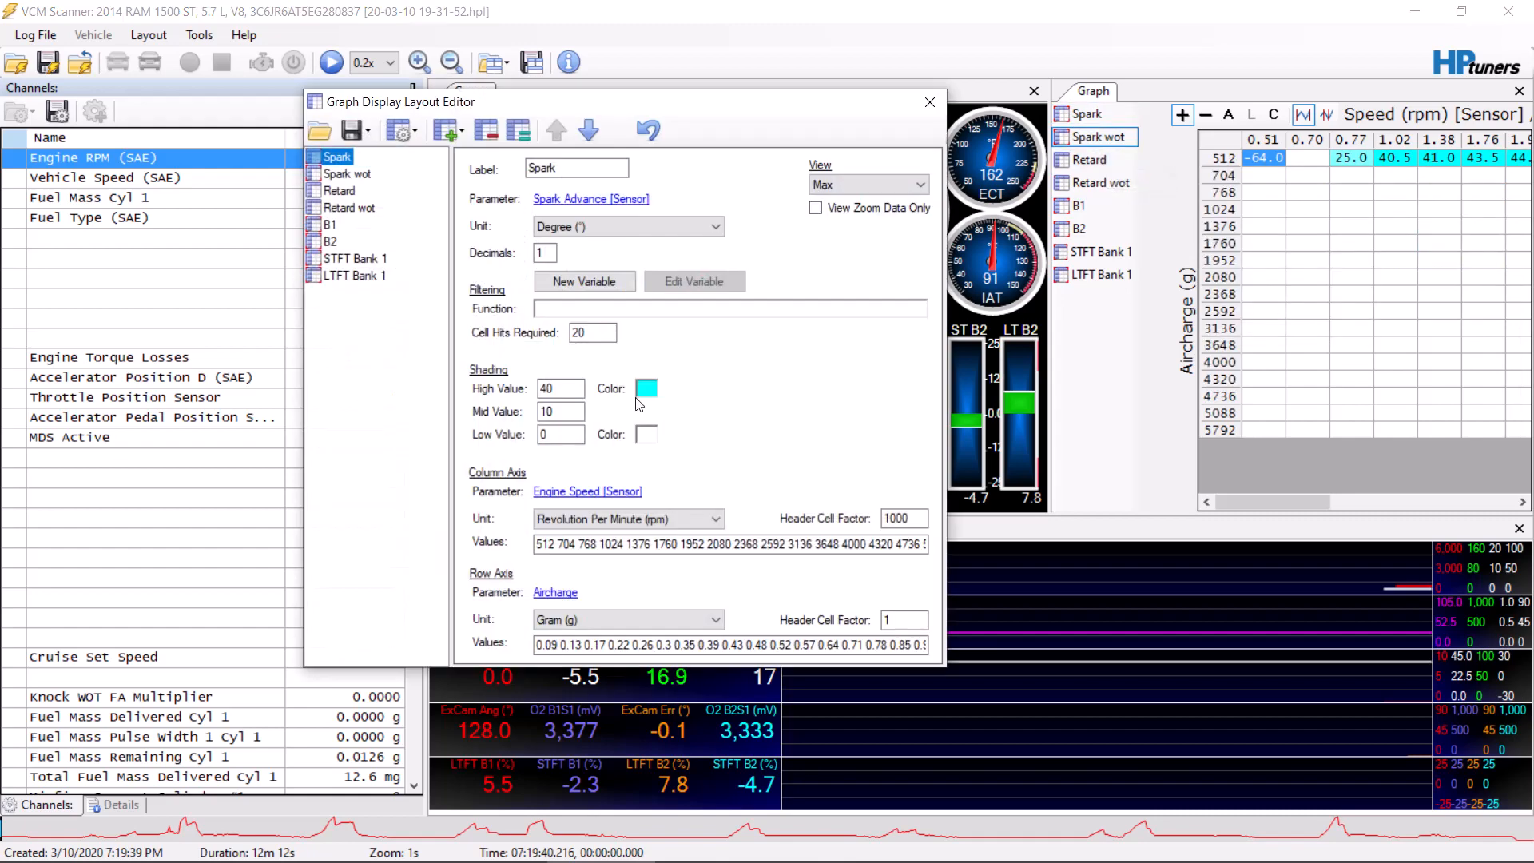
- Compare the Spark wot and Retard graph definitions, then close the layout editor
{"action": "left_click", "coordinate": [348, 172]}
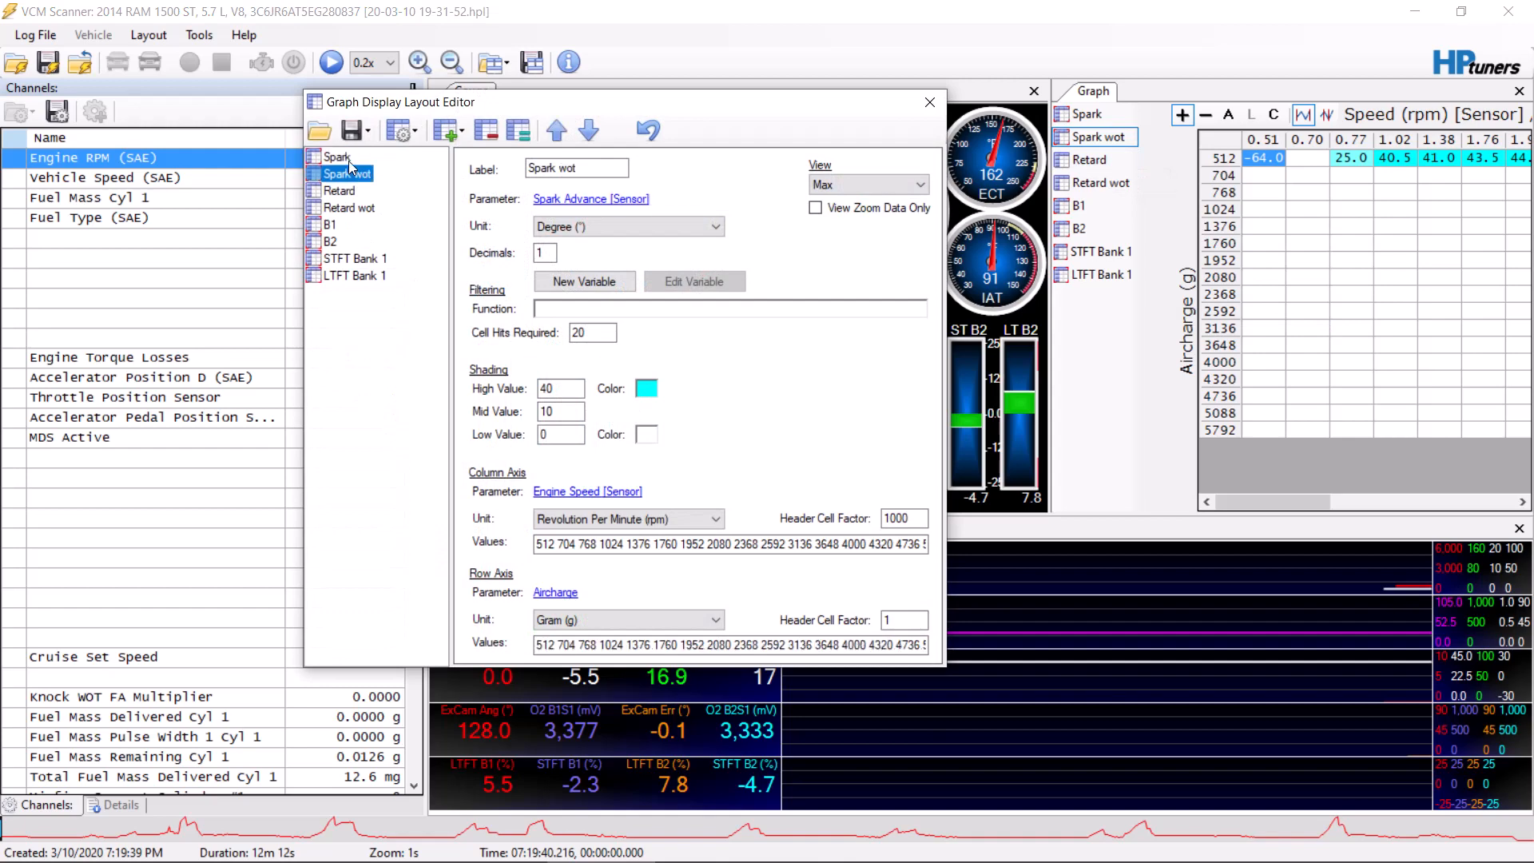
{"action": "left_click", "coordinate": [338, 190]}
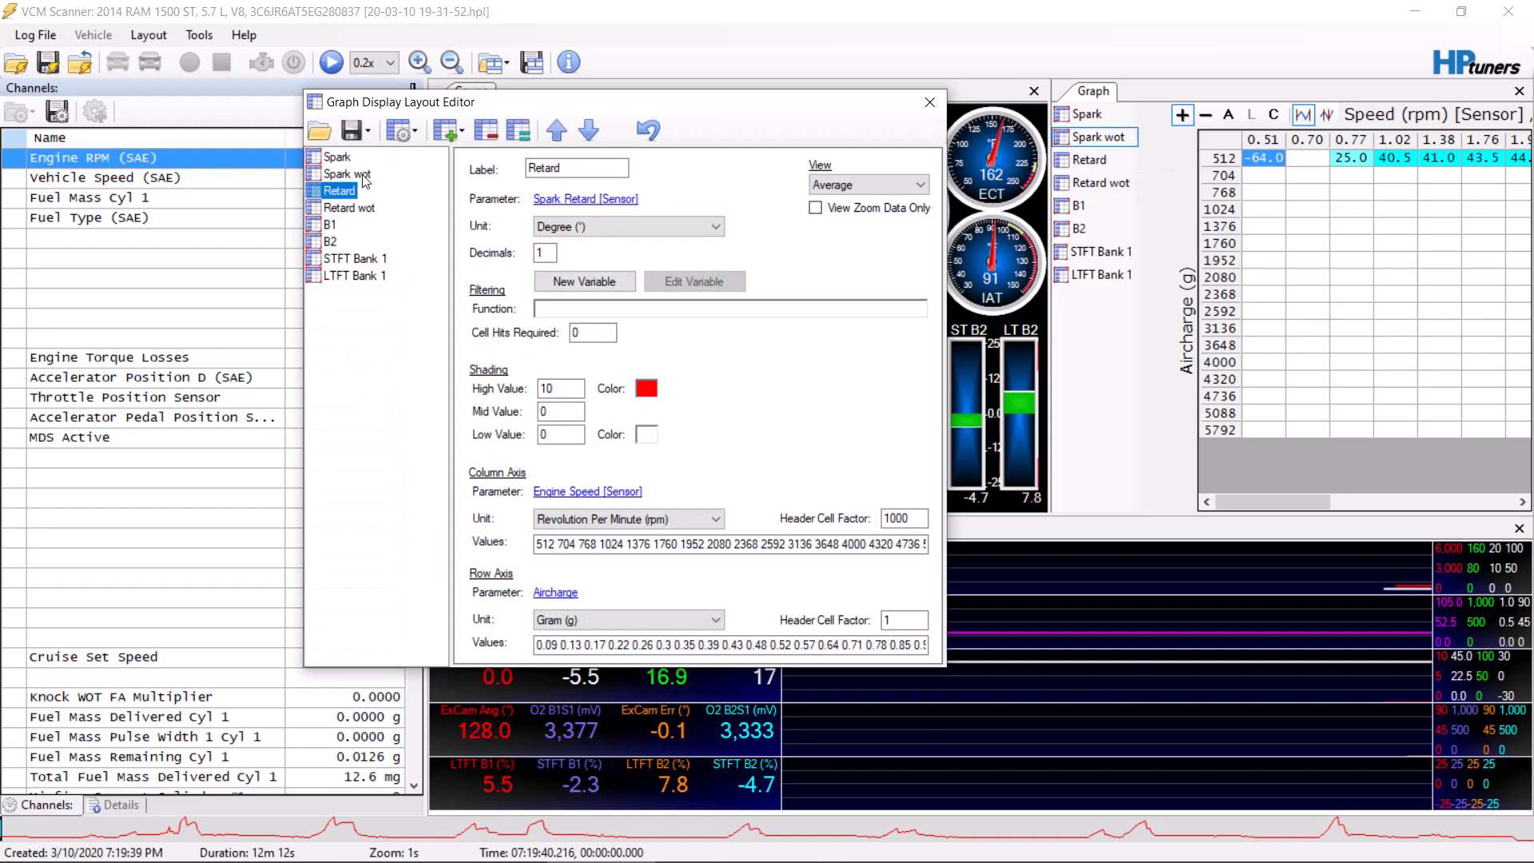
{"action": "left_click", "coordinate": [343, 173]}
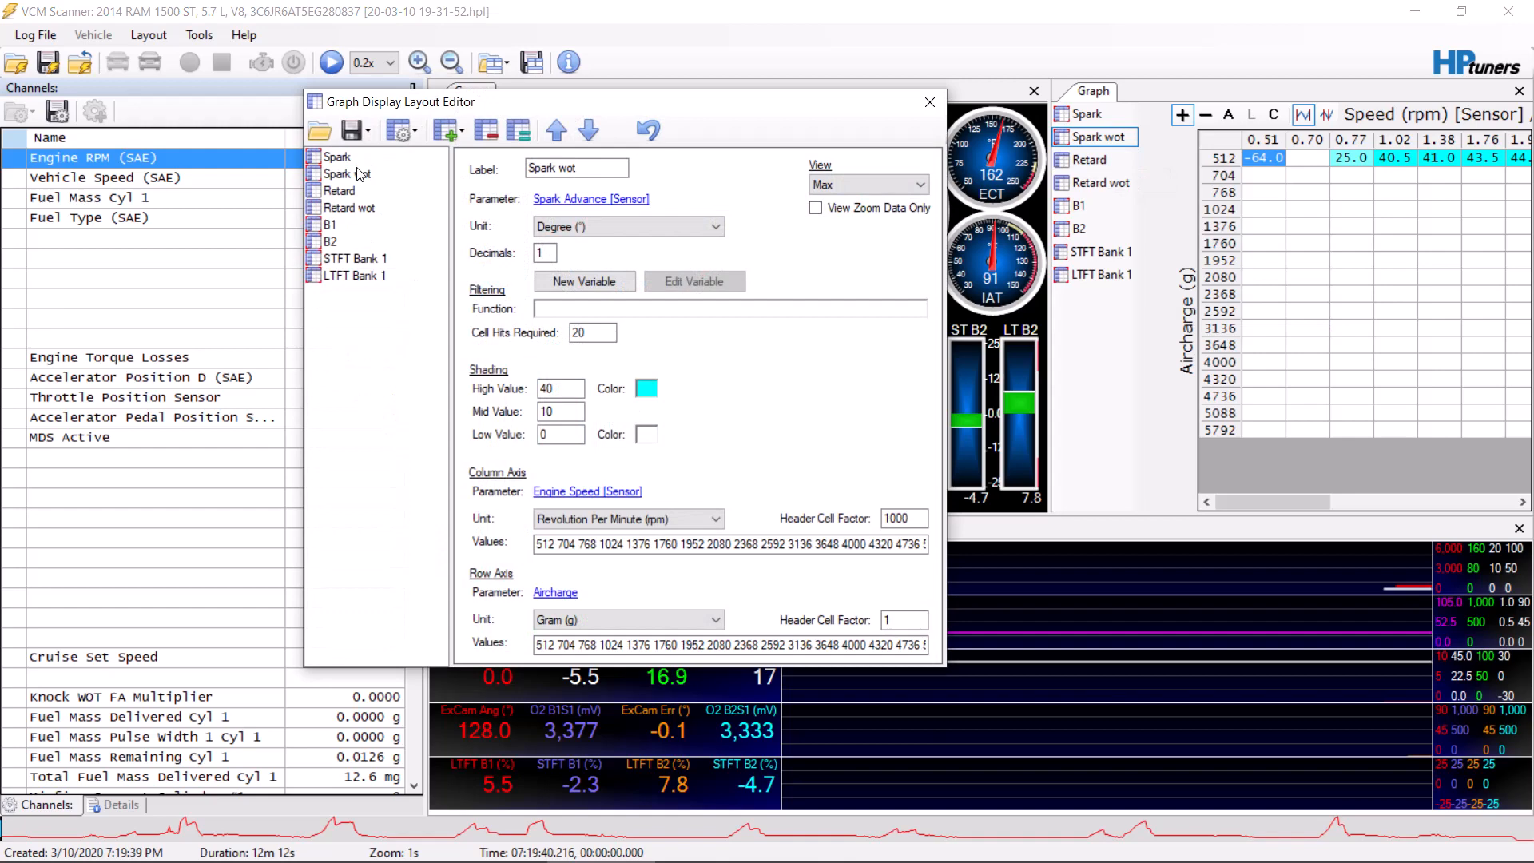
{"action": "left_click", "coordinate": [341, 173]}
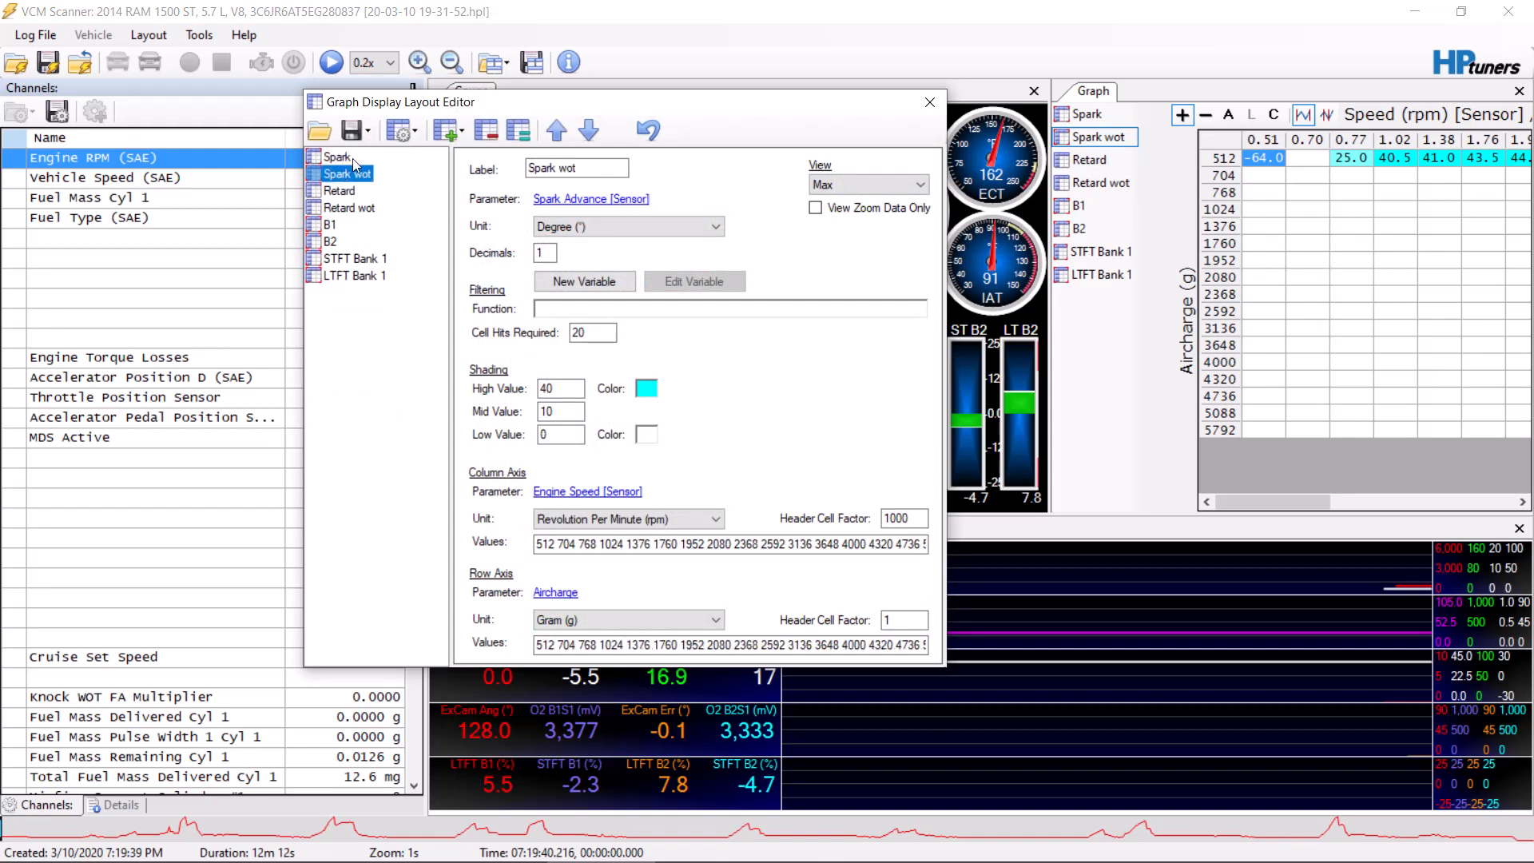
{"action": "left_click", "coordinate": [332, 157]}
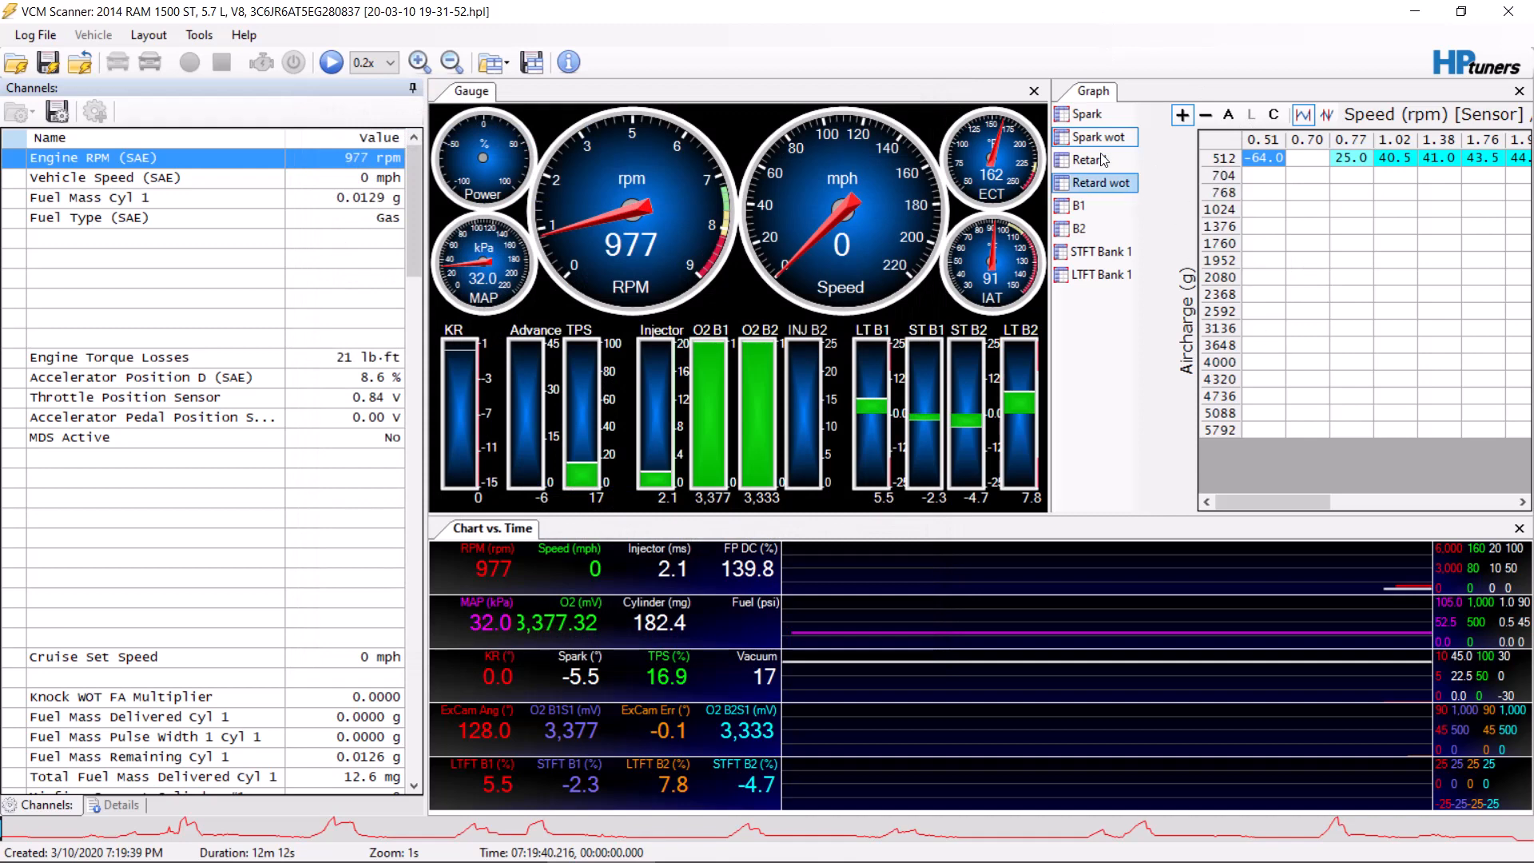
- View the Spark, Retard wot, B1, B2 and STFT Bank 1 graphs, ending on LTFT Bank 1
{"action": "left_click", "coordinate": [1087, 114]}
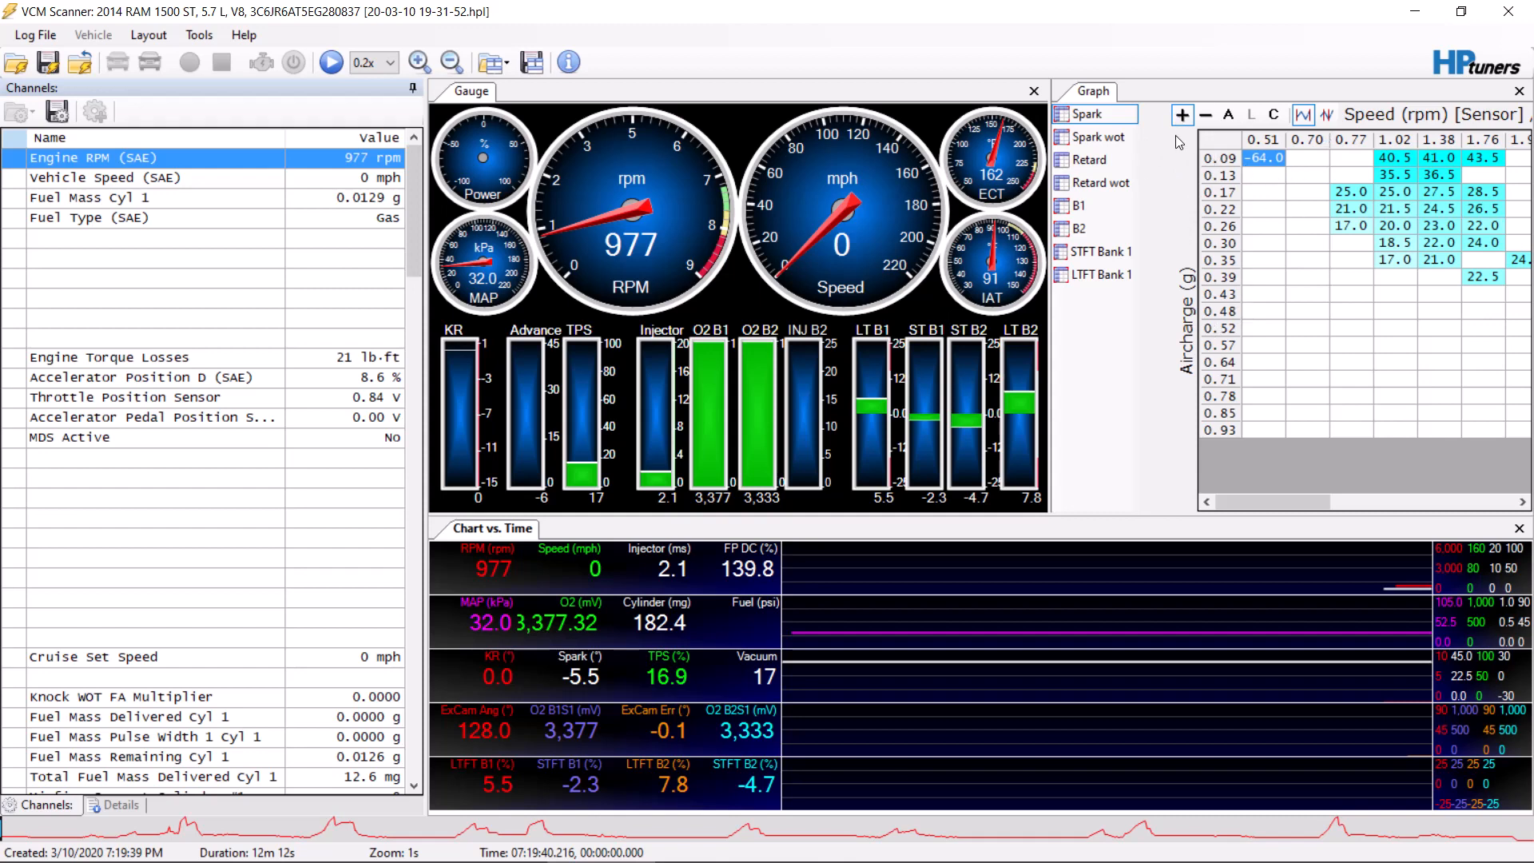
{"action": "left_click", "coordinate": [1092, 158]}
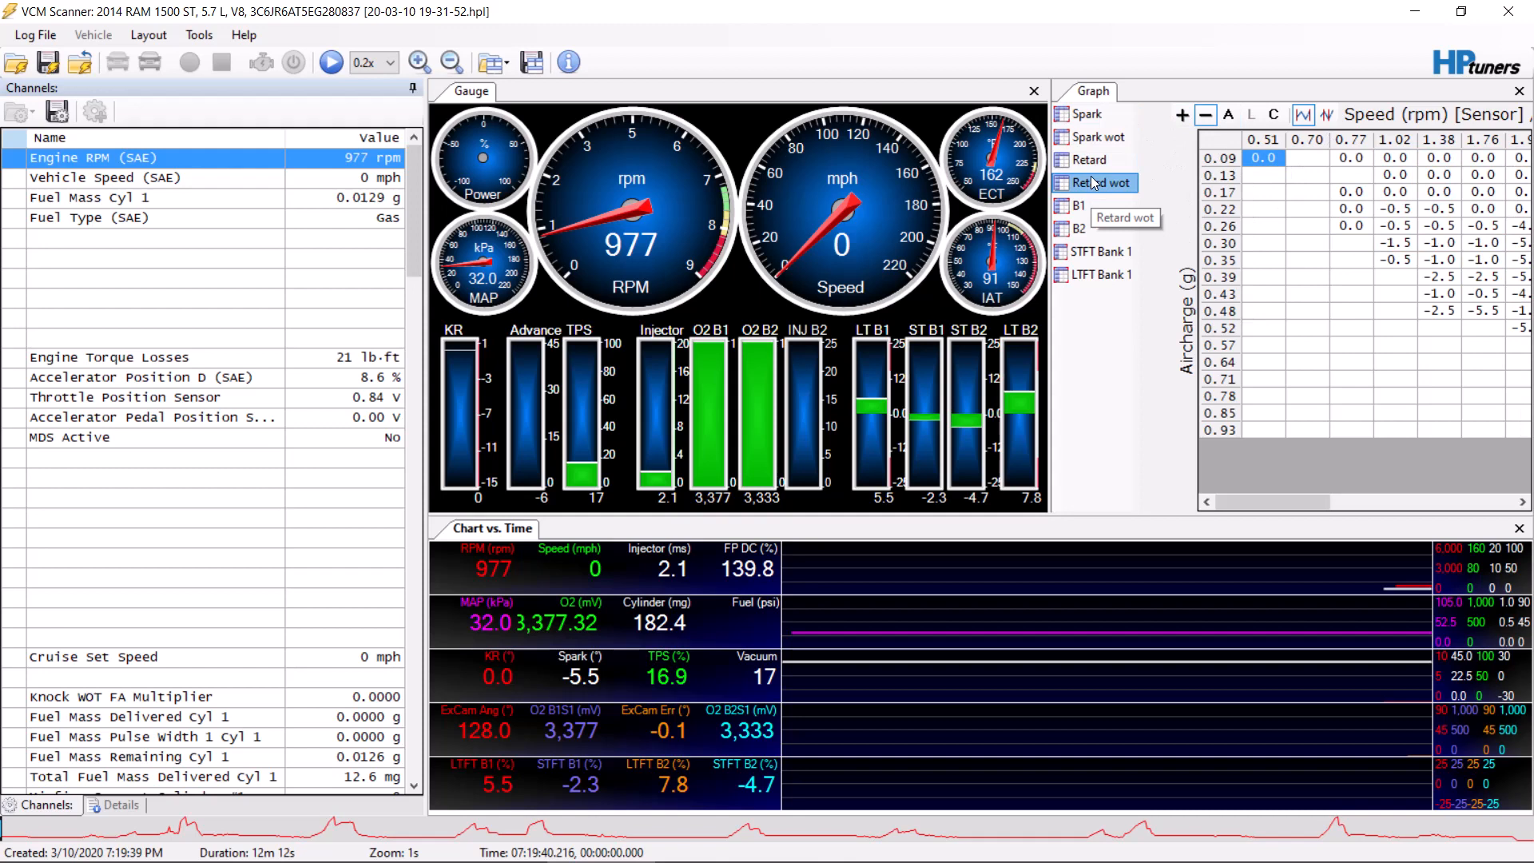
{"action": "left_click", "coordinate": [1080, 204]}
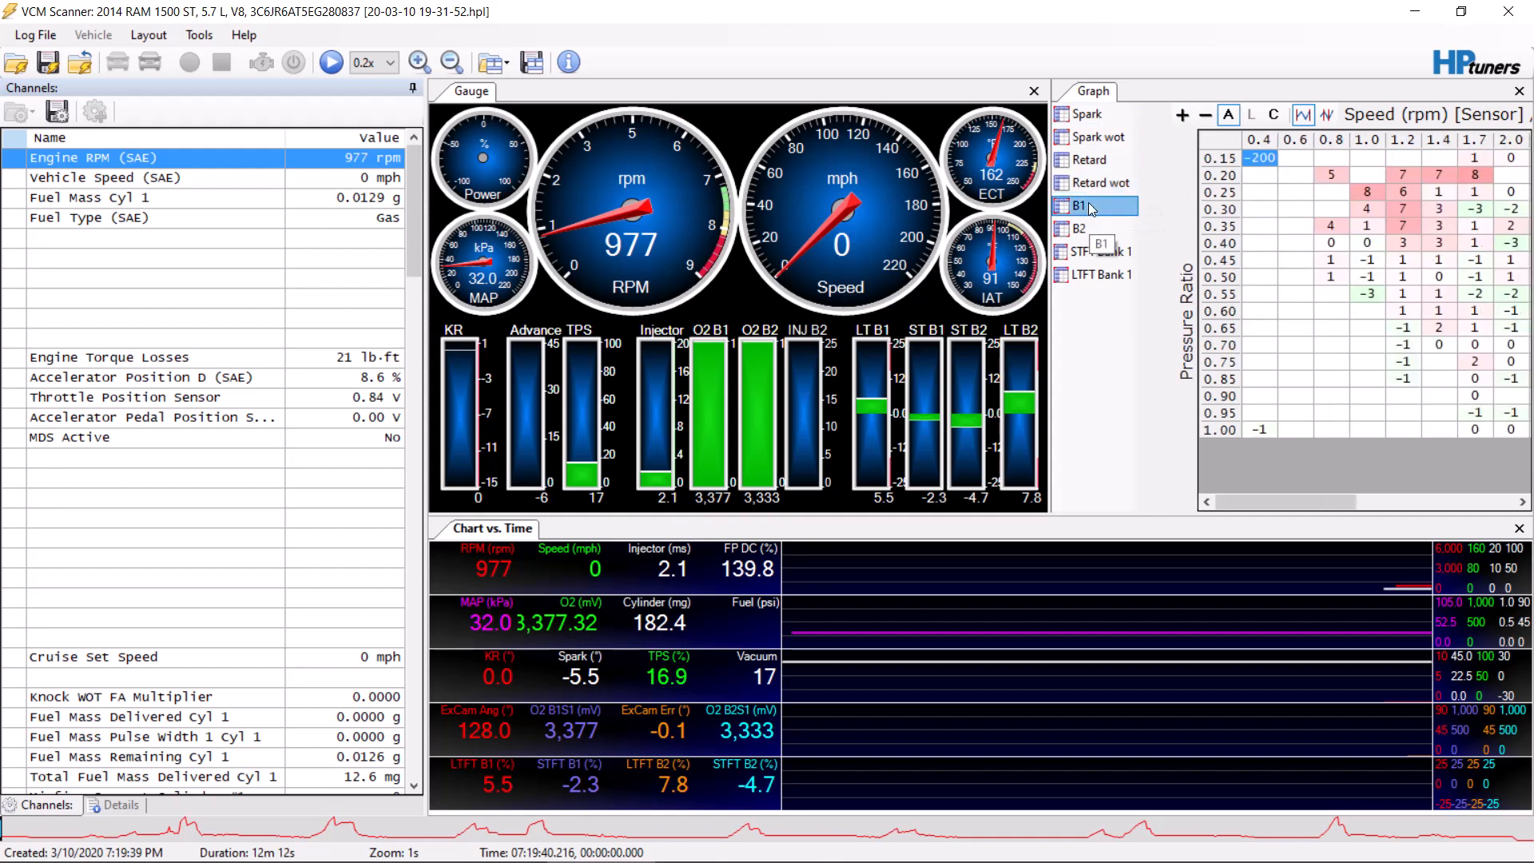
{"action": "left_click", "coordinate": [1080, 227]}
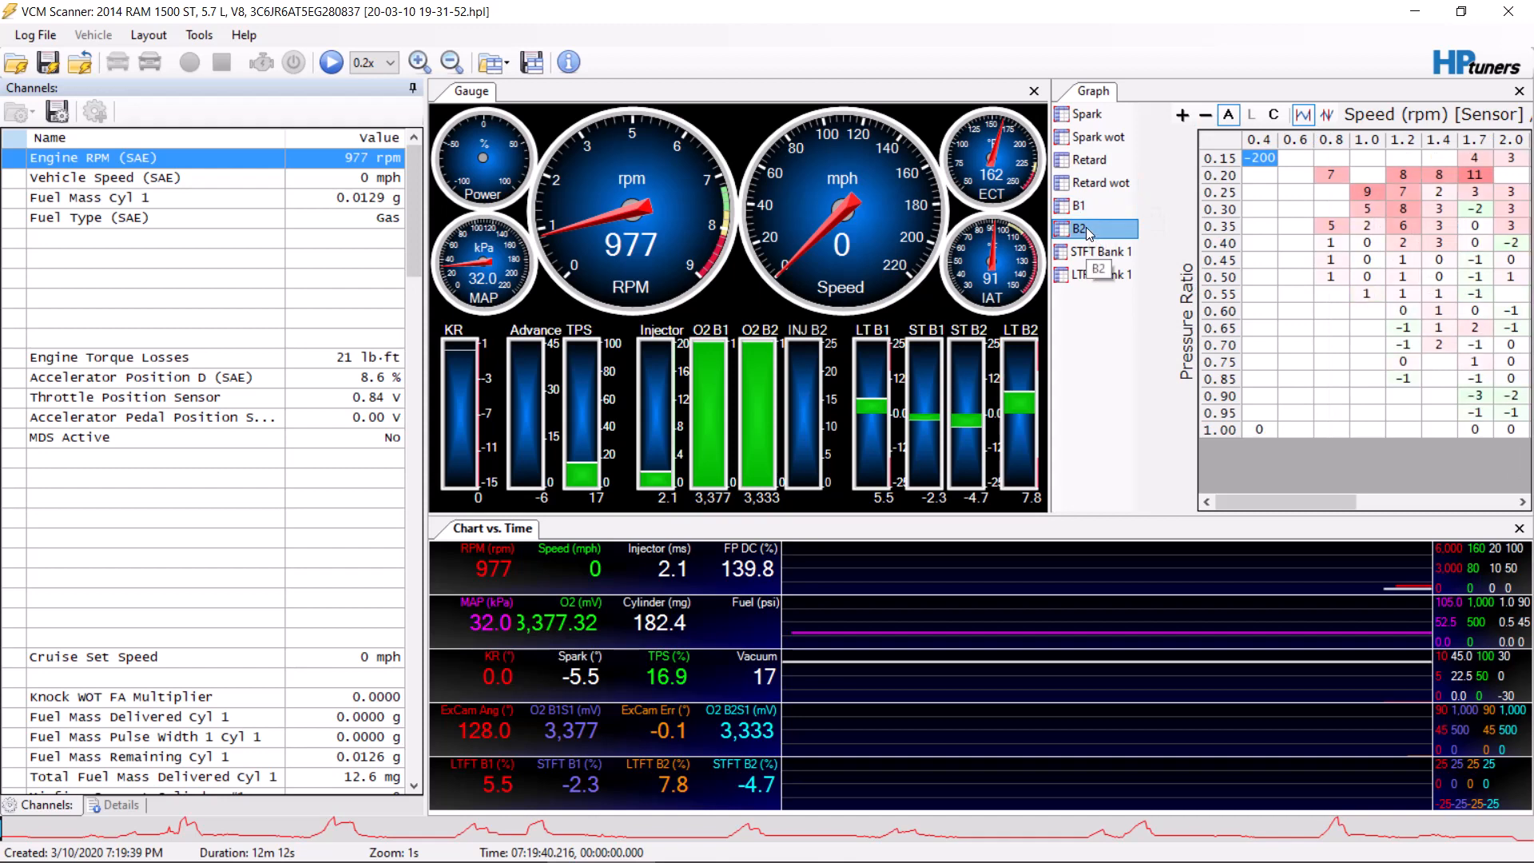
{"action": "left_click", "coordinate": [1100, 251]}
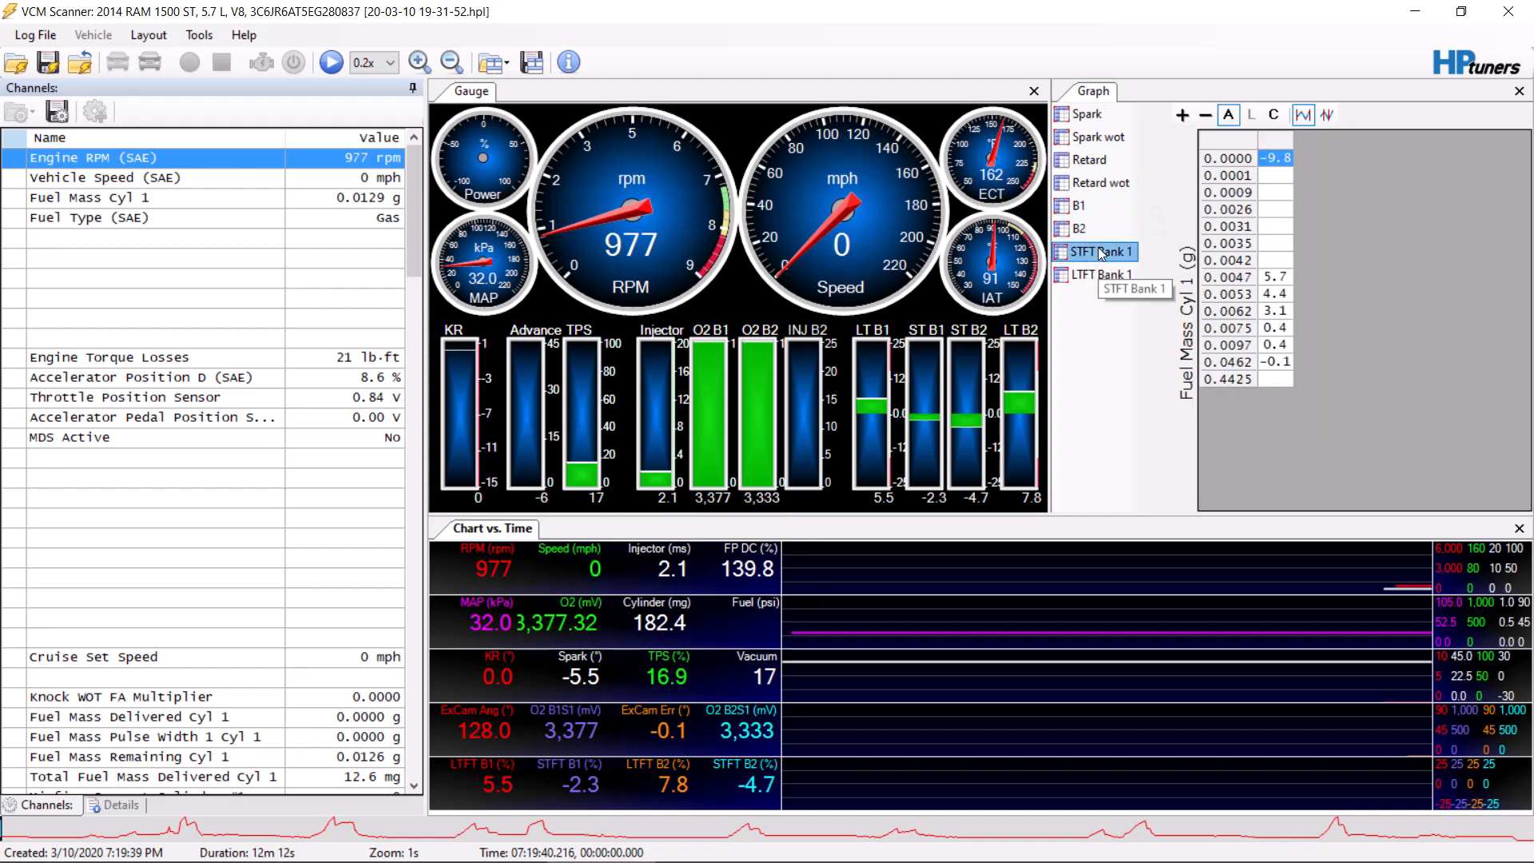
{"action": "left_click", "coordinate": [1103, 275]}
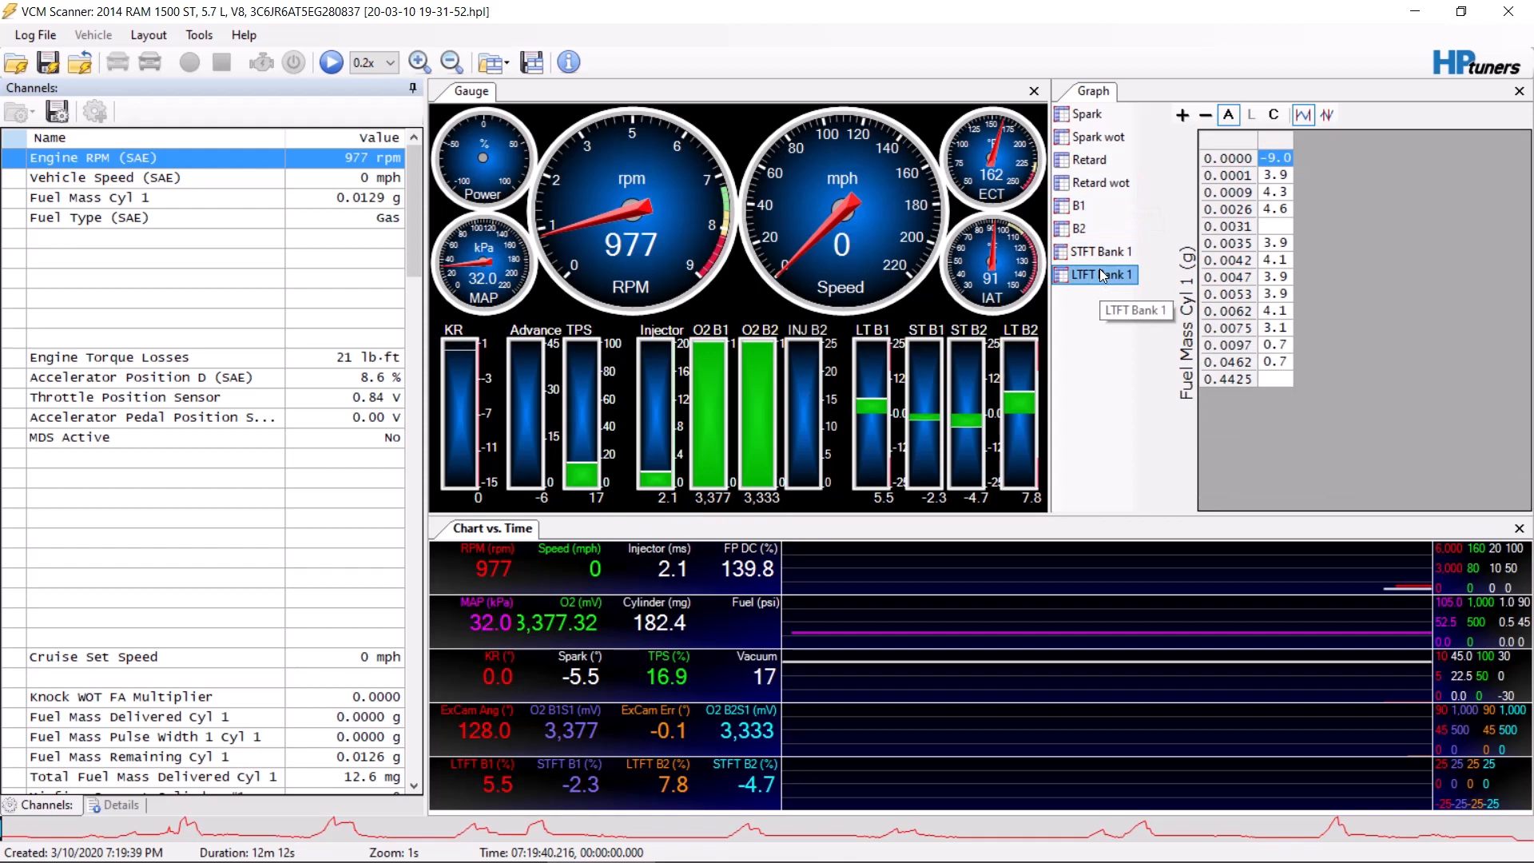
{"action": "mouse_move", "coordinate": [1147, 409]}
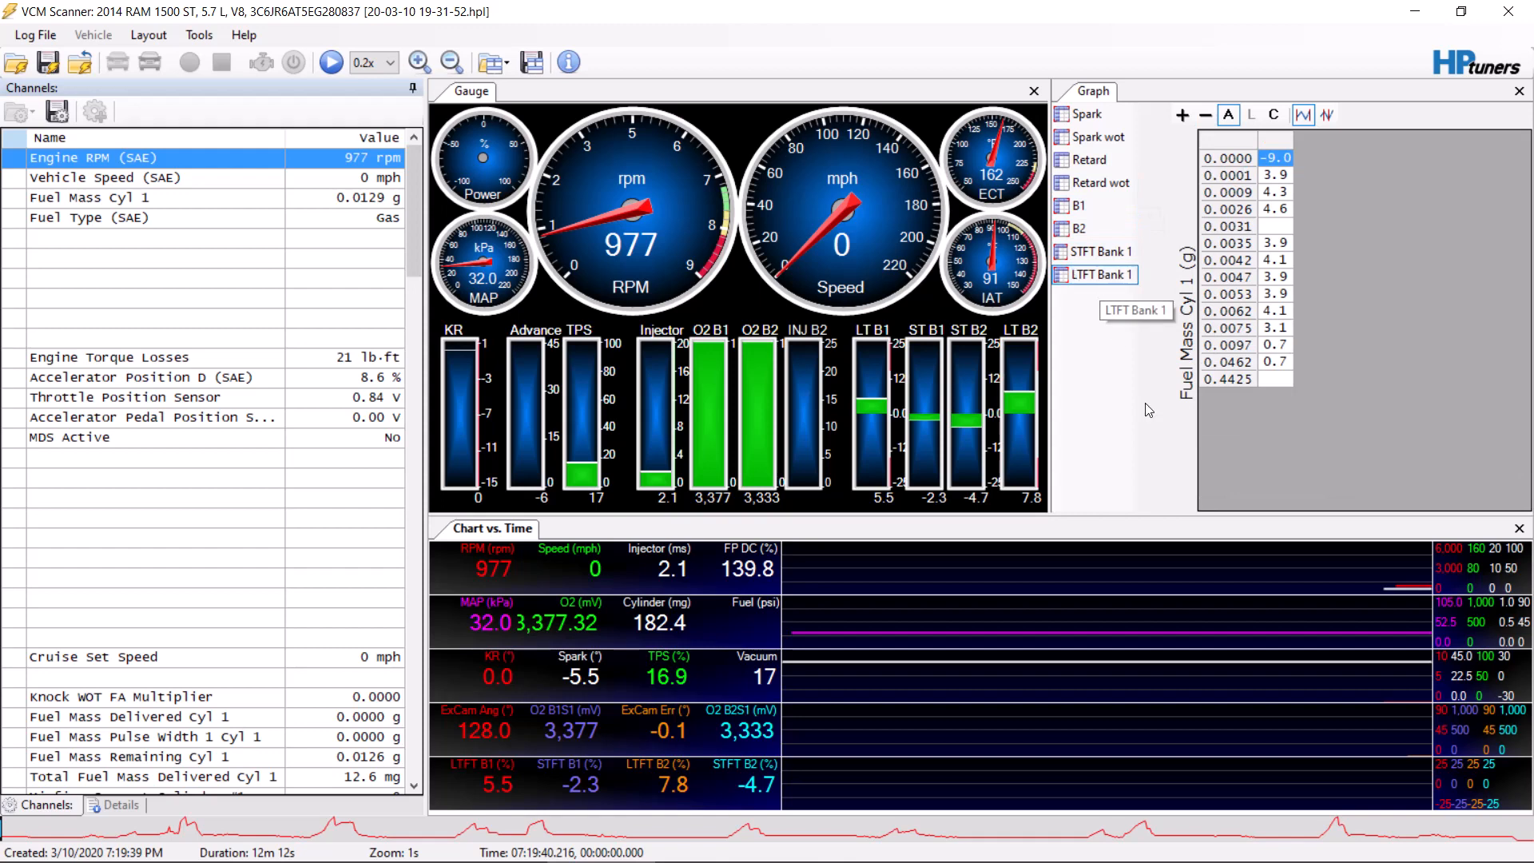
{"action": "mouse_move", "coordinate": [1101, 388]}
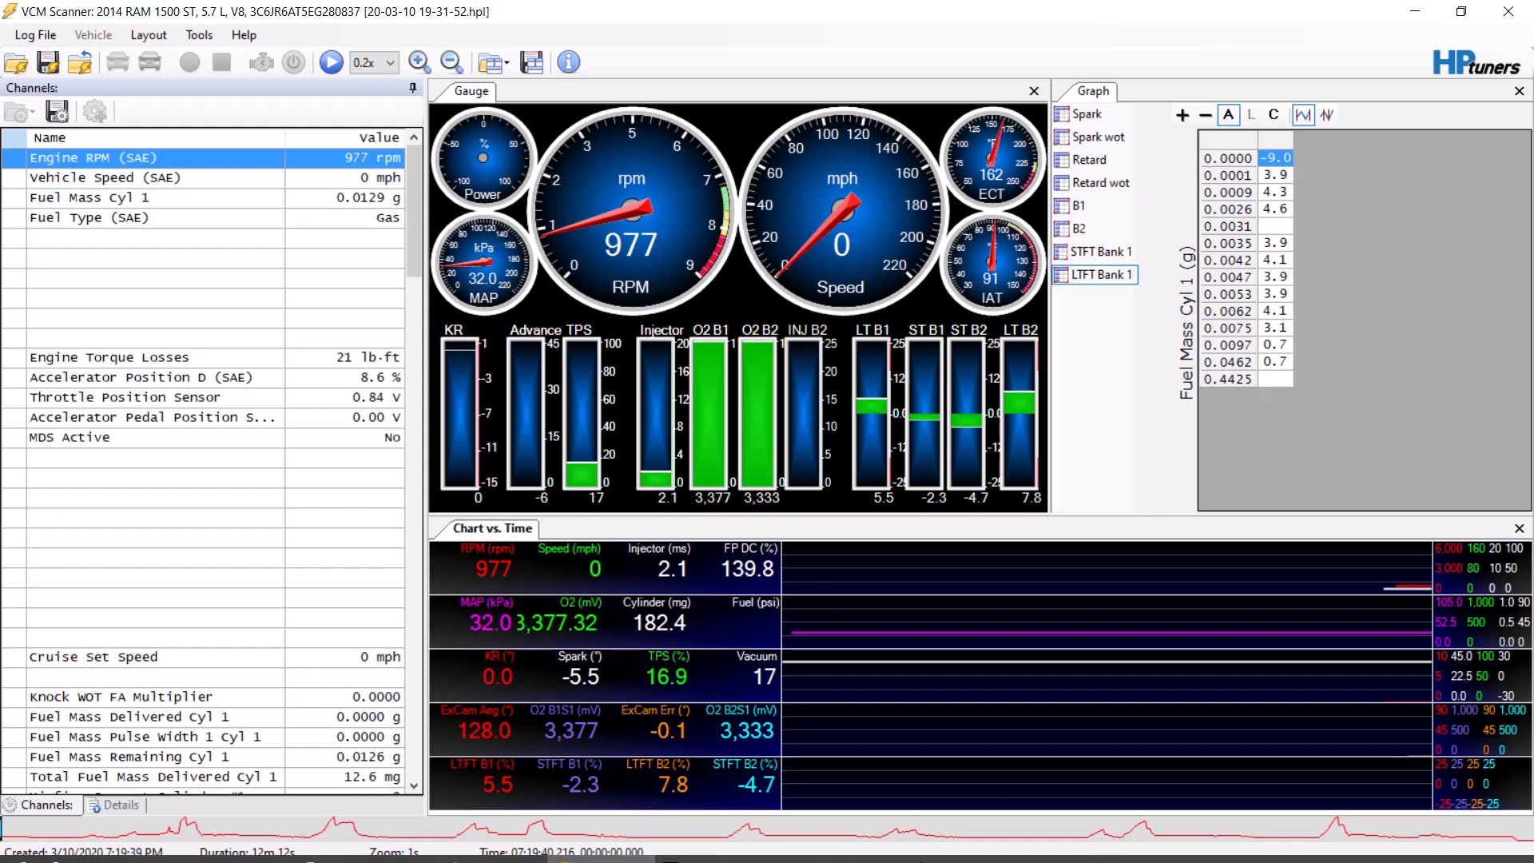
- Open the VE Bank 1 volumetric efficiency table in VCM Editor, then return to the scanner log
{"action": "left_click", "coordinate": [505, 846]}
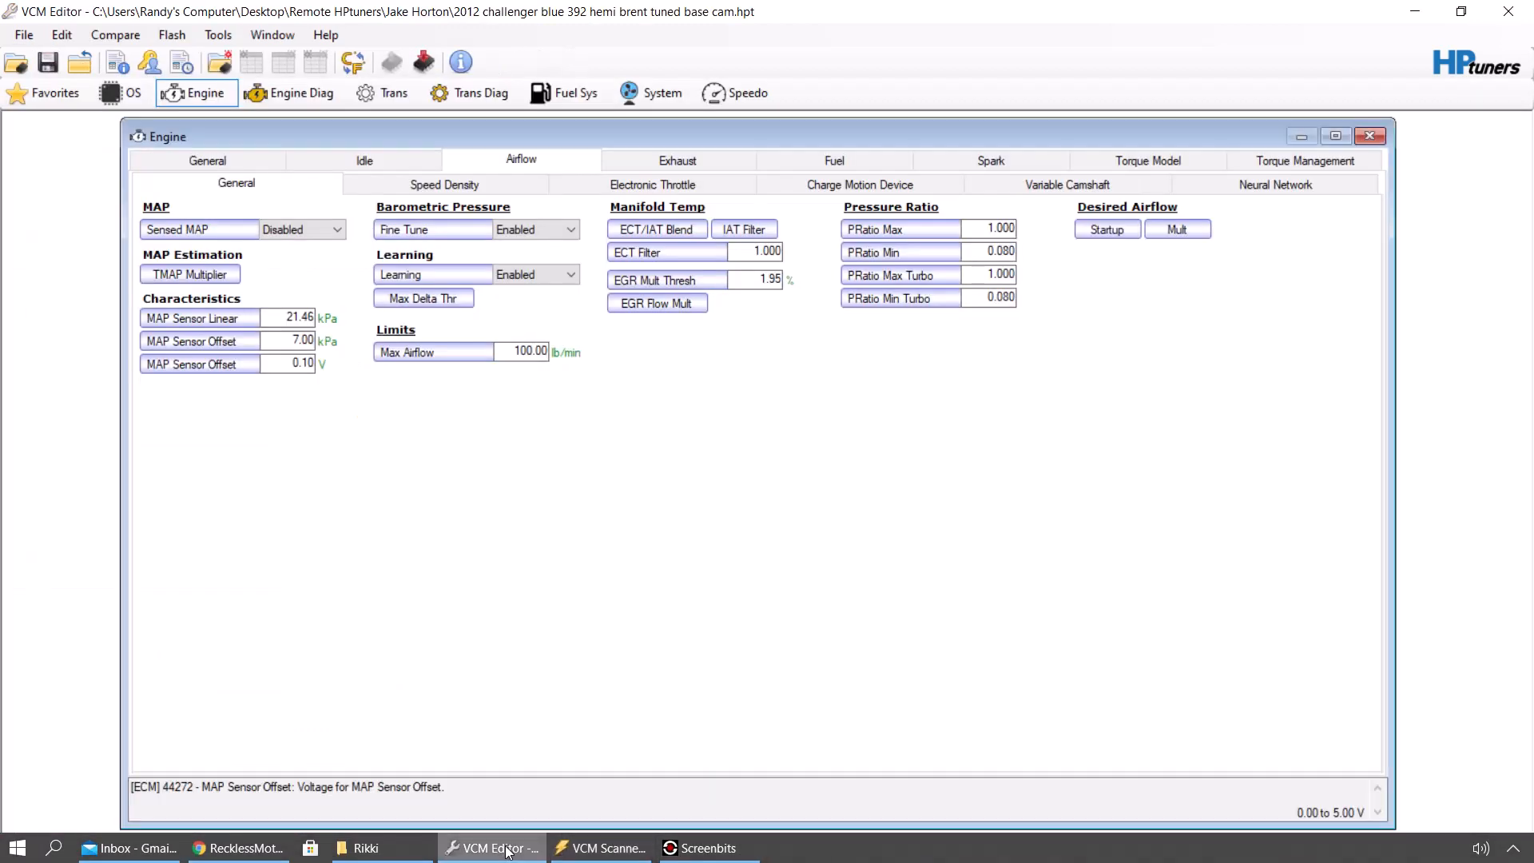
{"action": "mouse_move", "coordinate": [703, 515]}
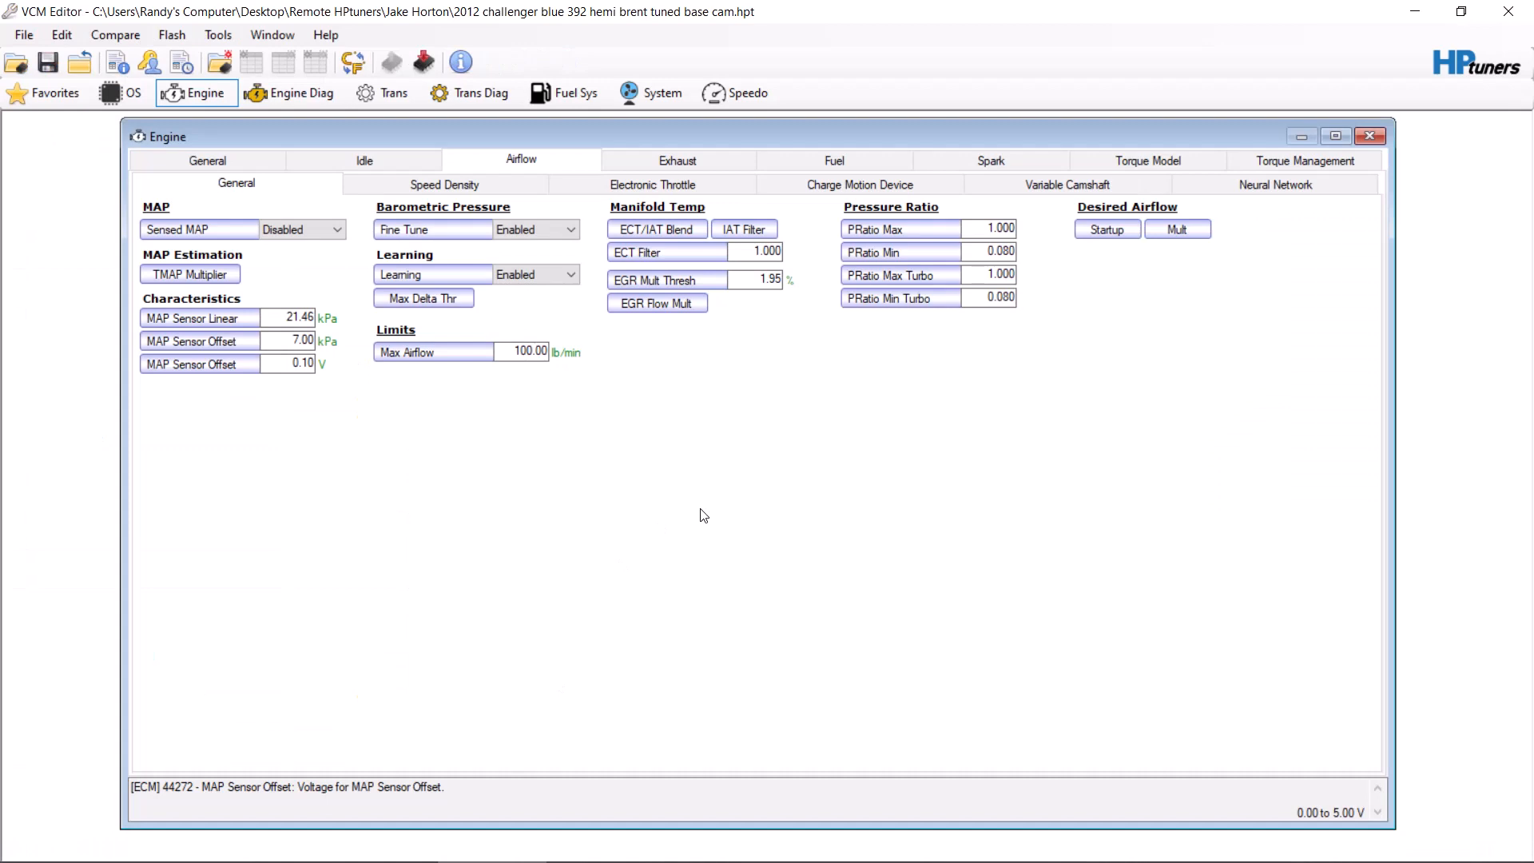
{"action": "left_click", "coordinate": [444, 185]}
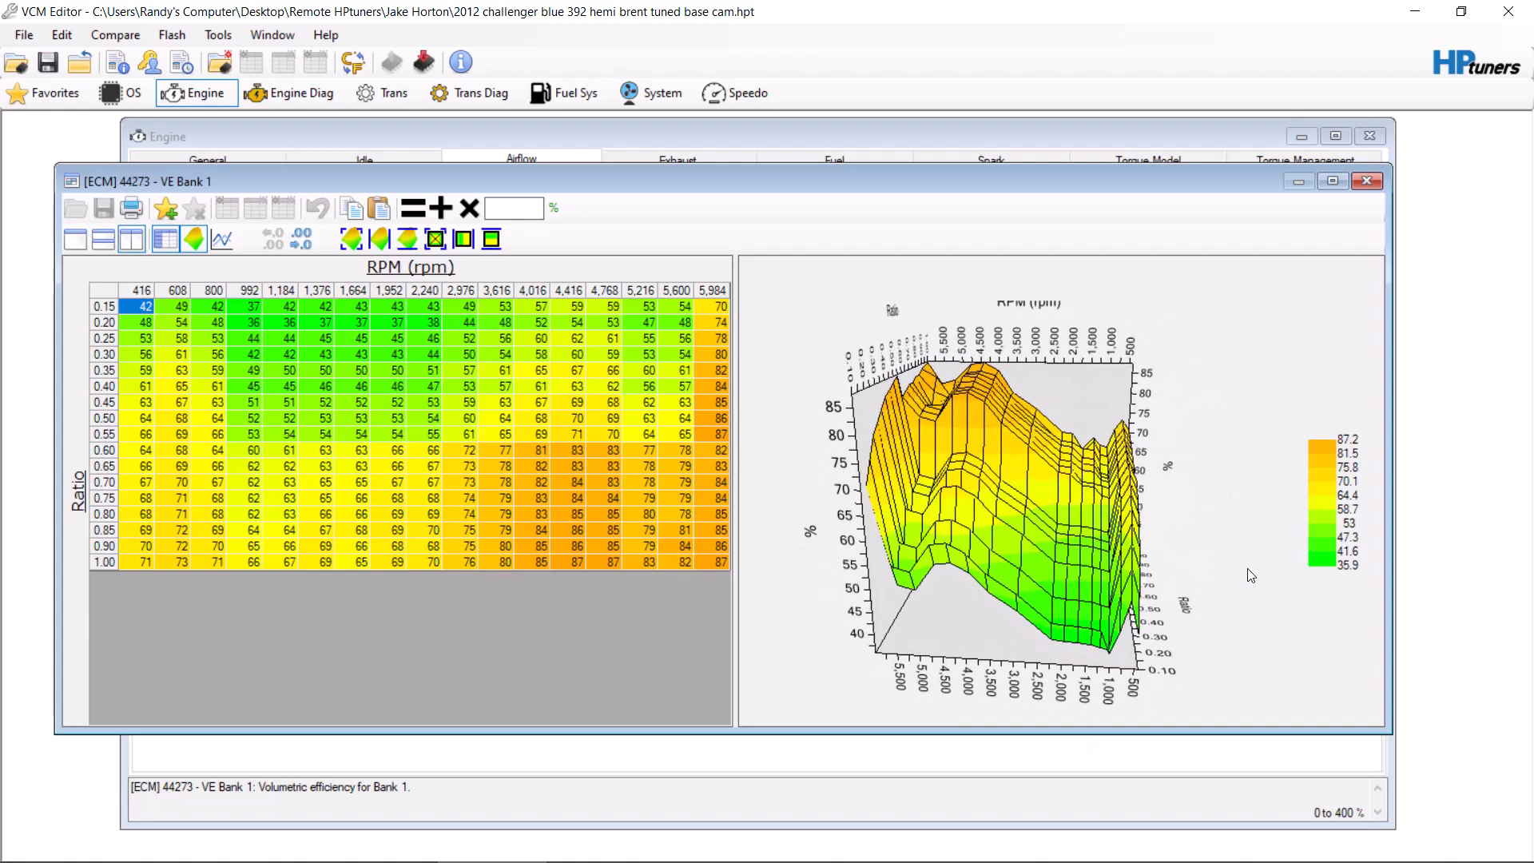
{"action": "left_click", "coordinate": [649, 467]}
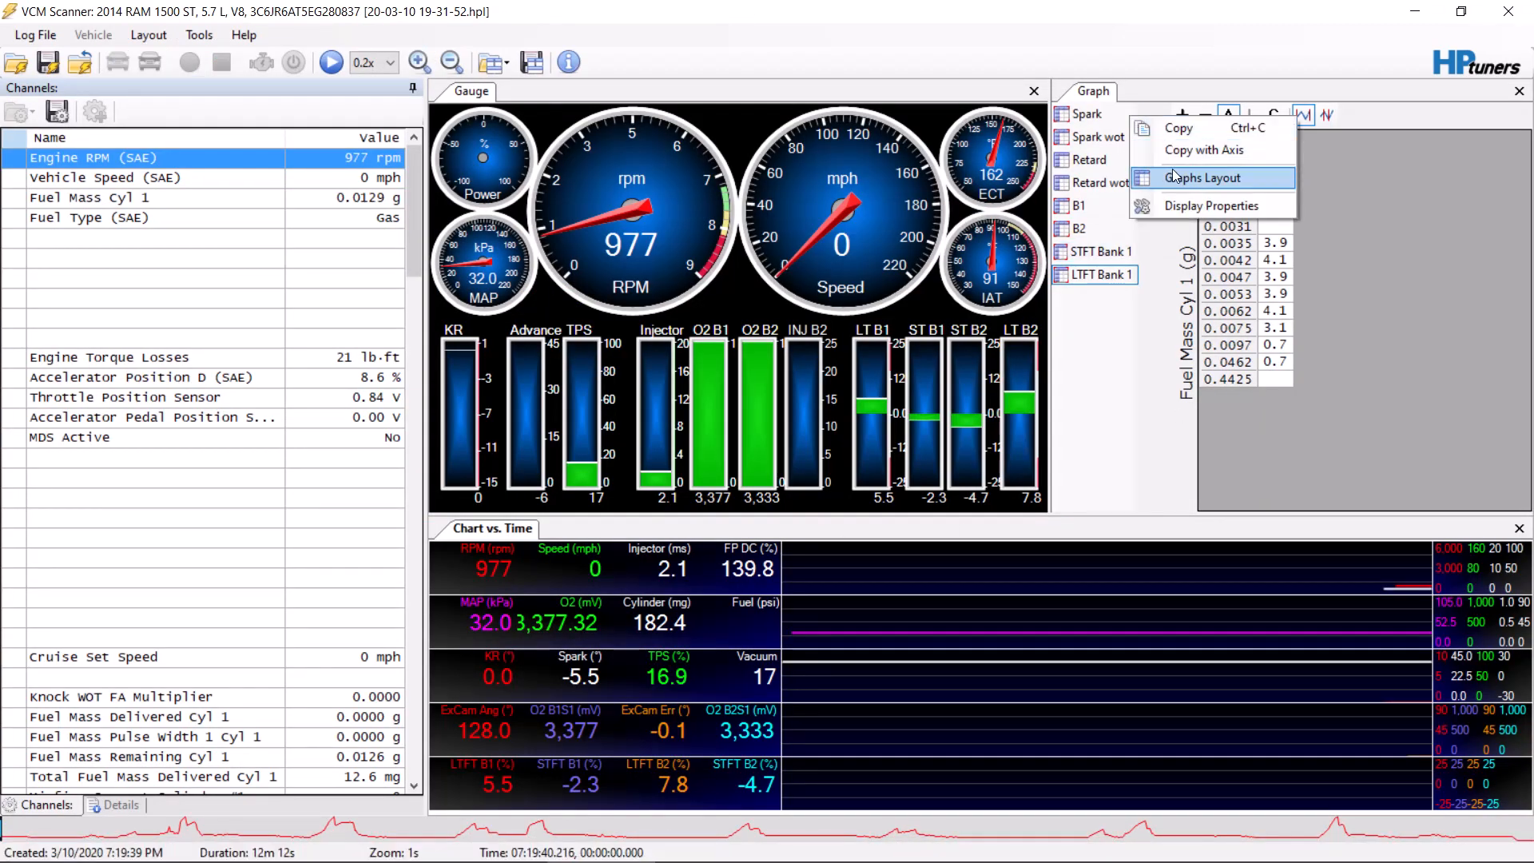
- Add a graph with Long Term Fuel Trim Bank 1 (SAE) as its parameter, accepting the generic sensor
{"action": "left_click", "coordinate": [1205, 178]}
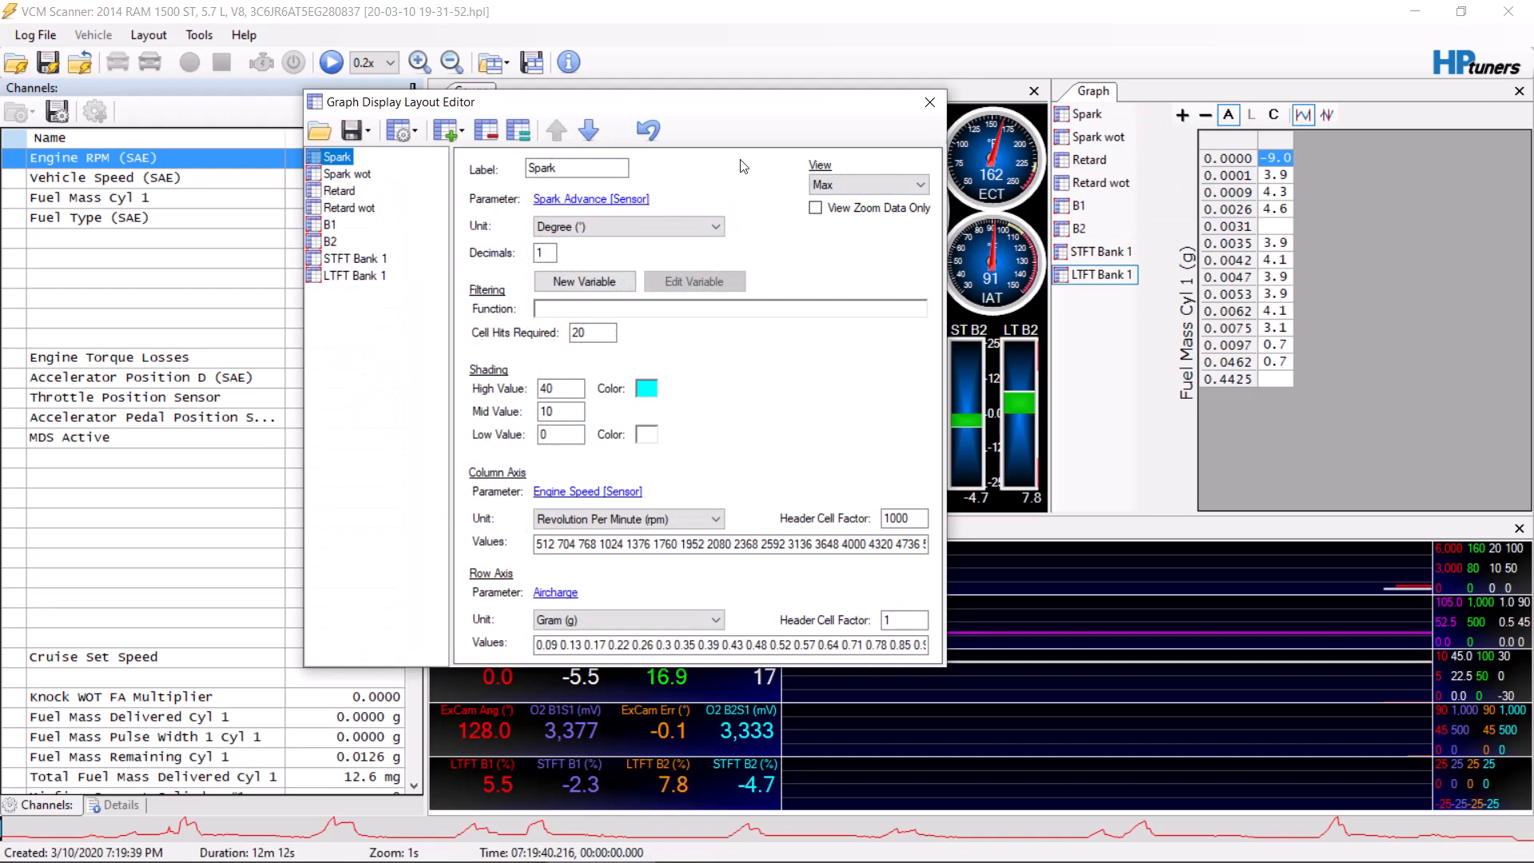
{"action": "mouse_move", "coordinate": [448, 134]}
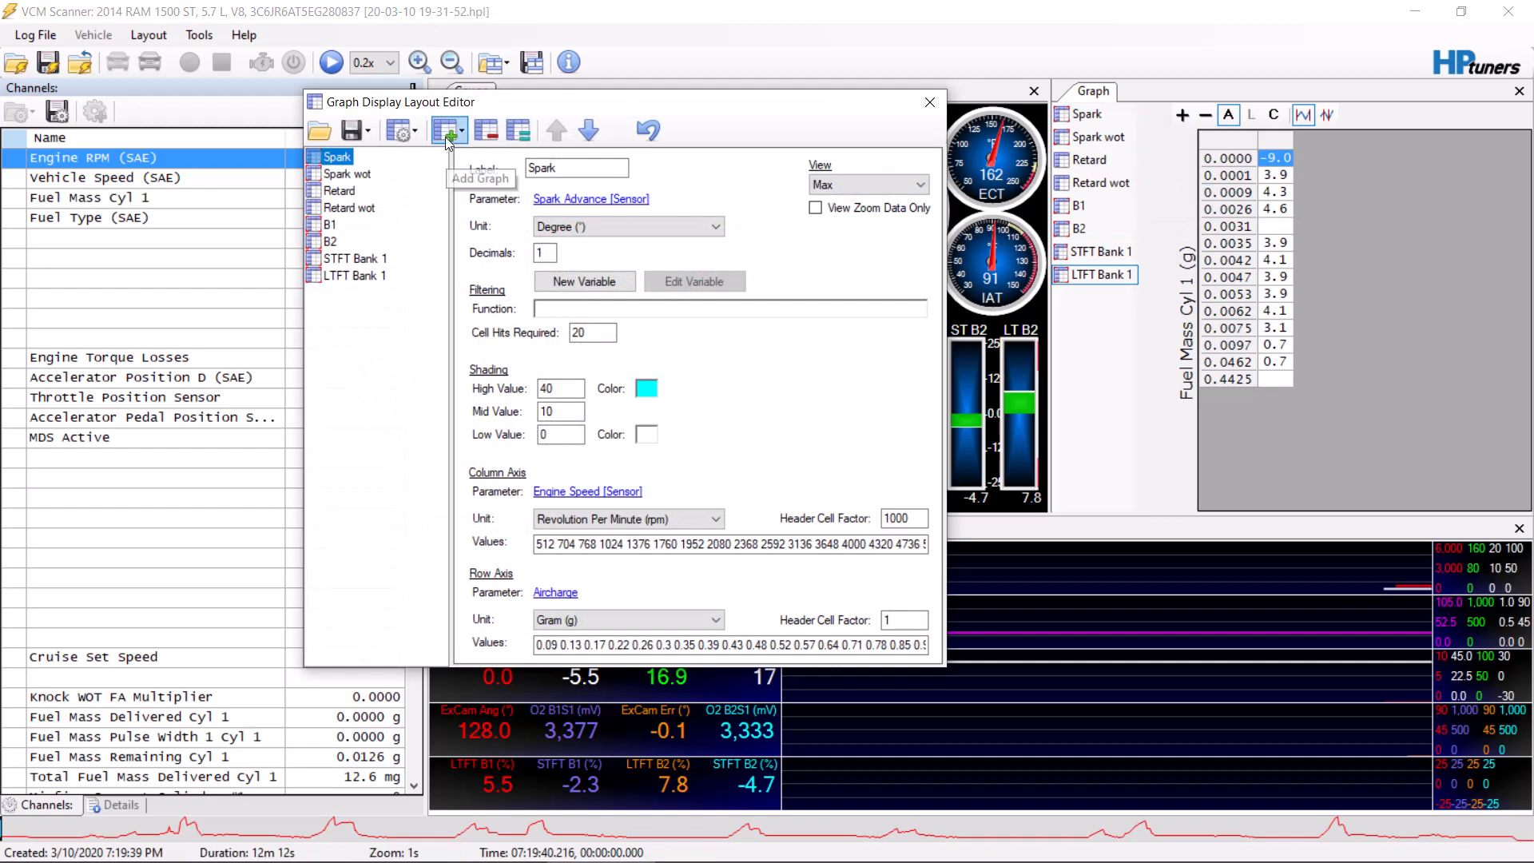
{"action": "mouse_move", "coordinate": [463, 161]}
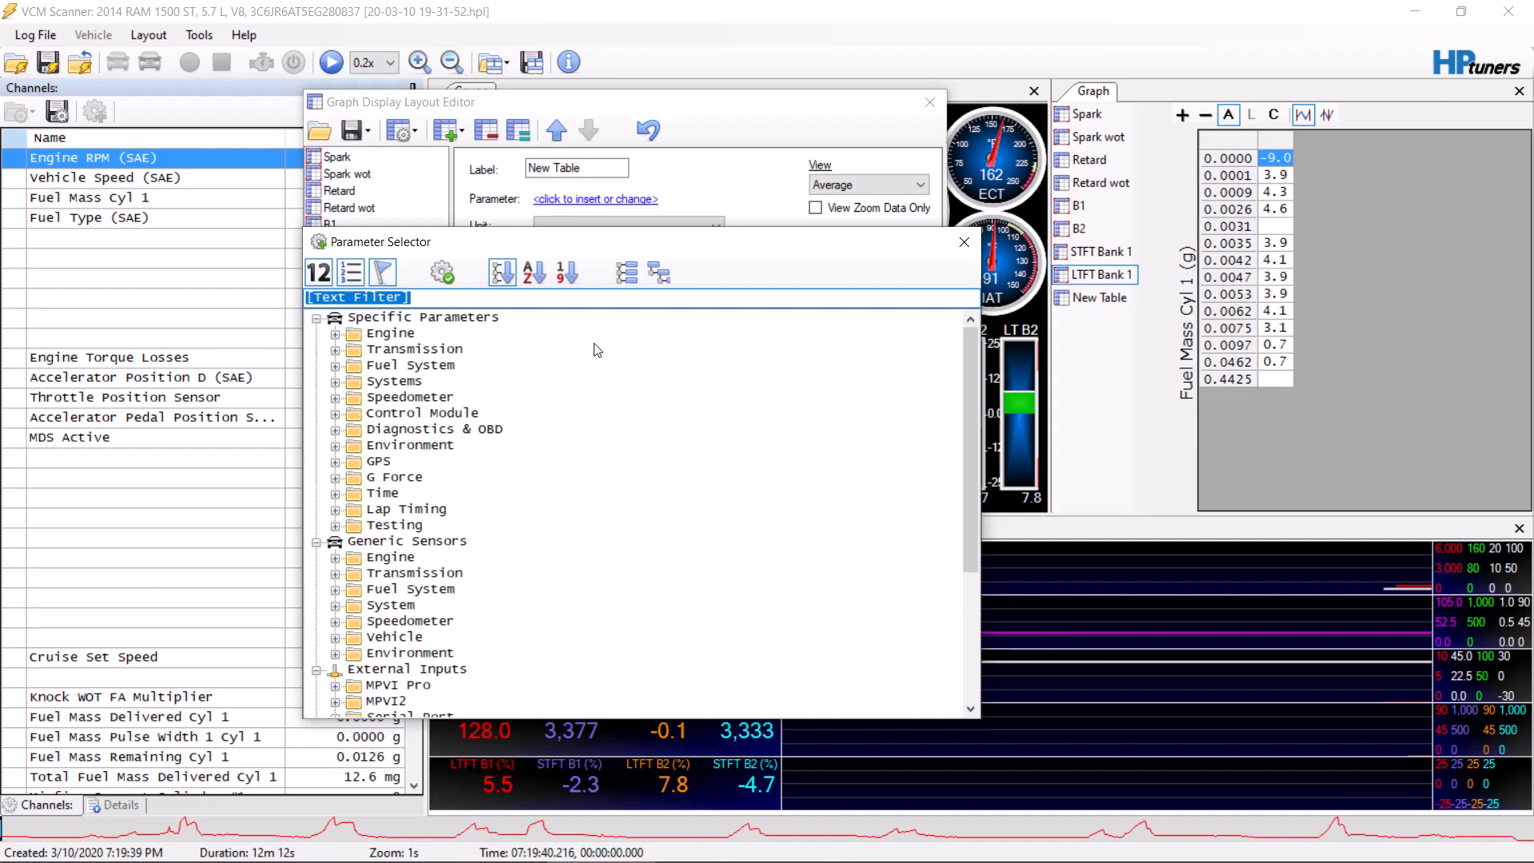
{"action": "type", "text": "lt"}
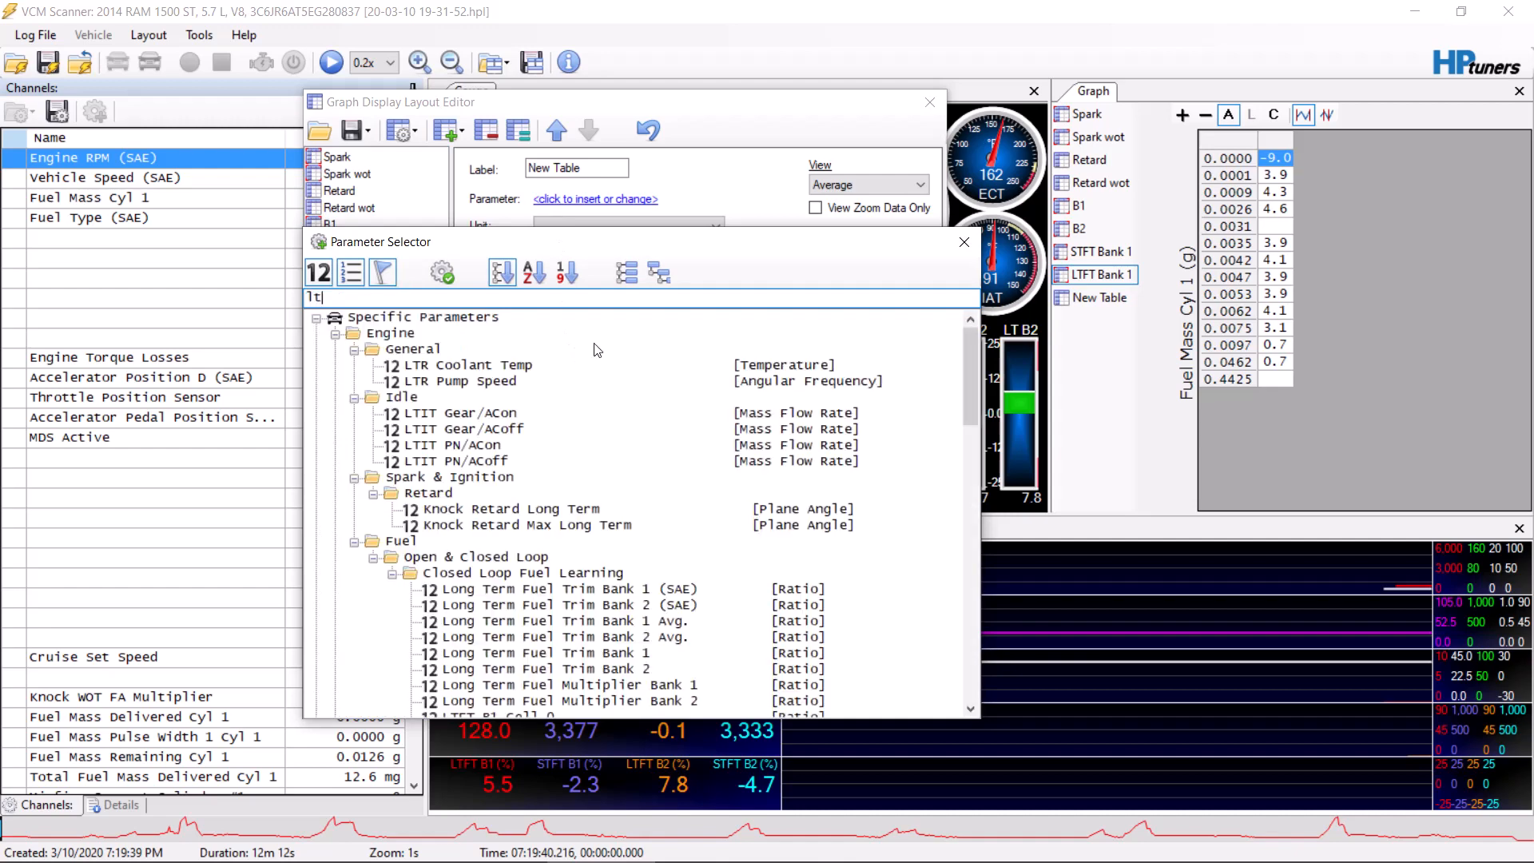
{"action": "scroll", "scroll_direction": "down", "scroll_amount": 3}
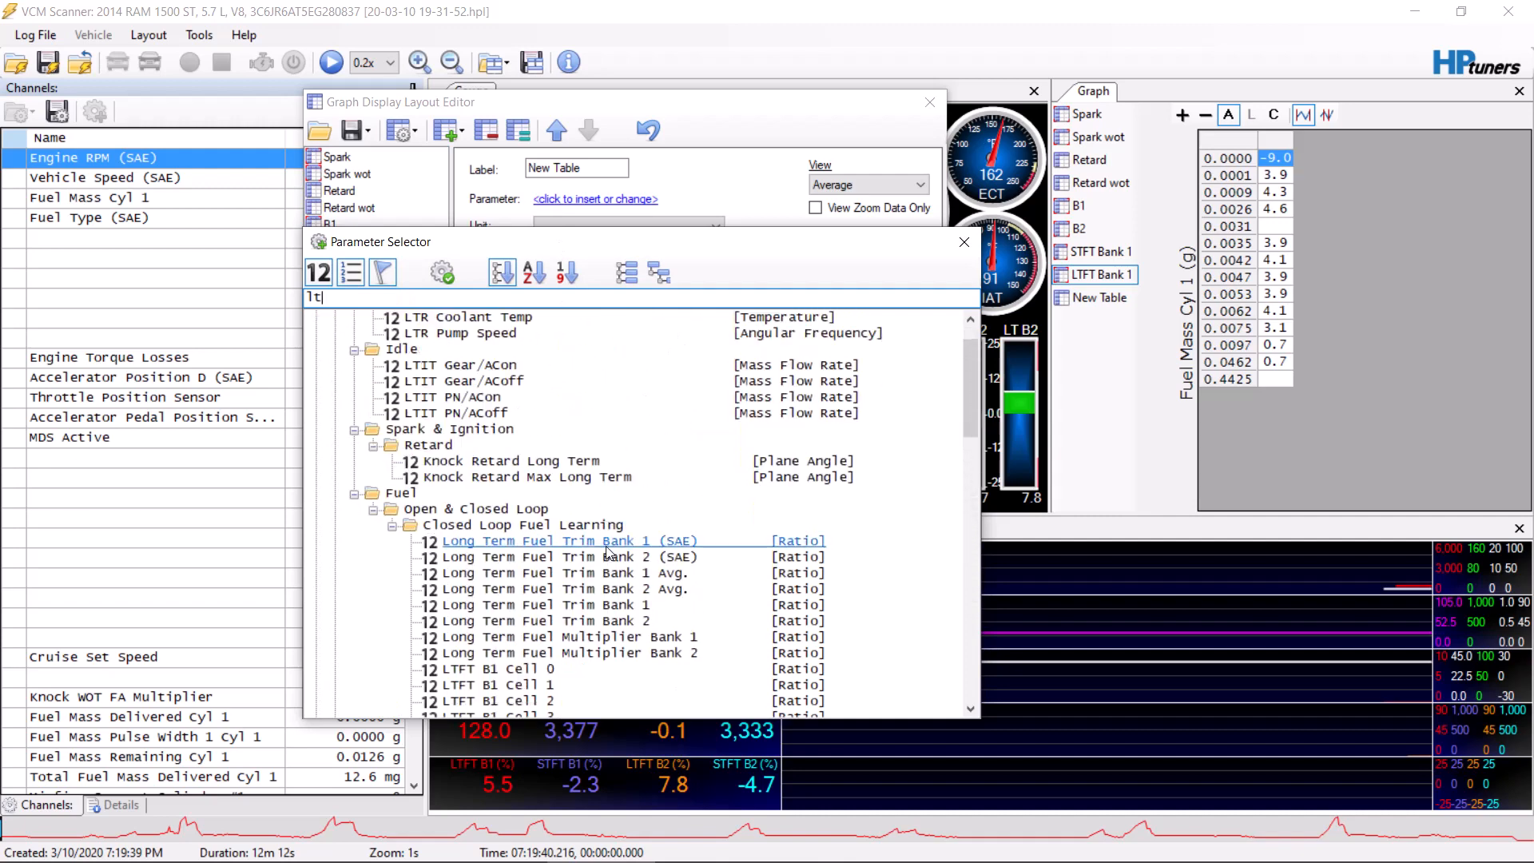
{"action": "left_click", "coordinate": [568, 540]}
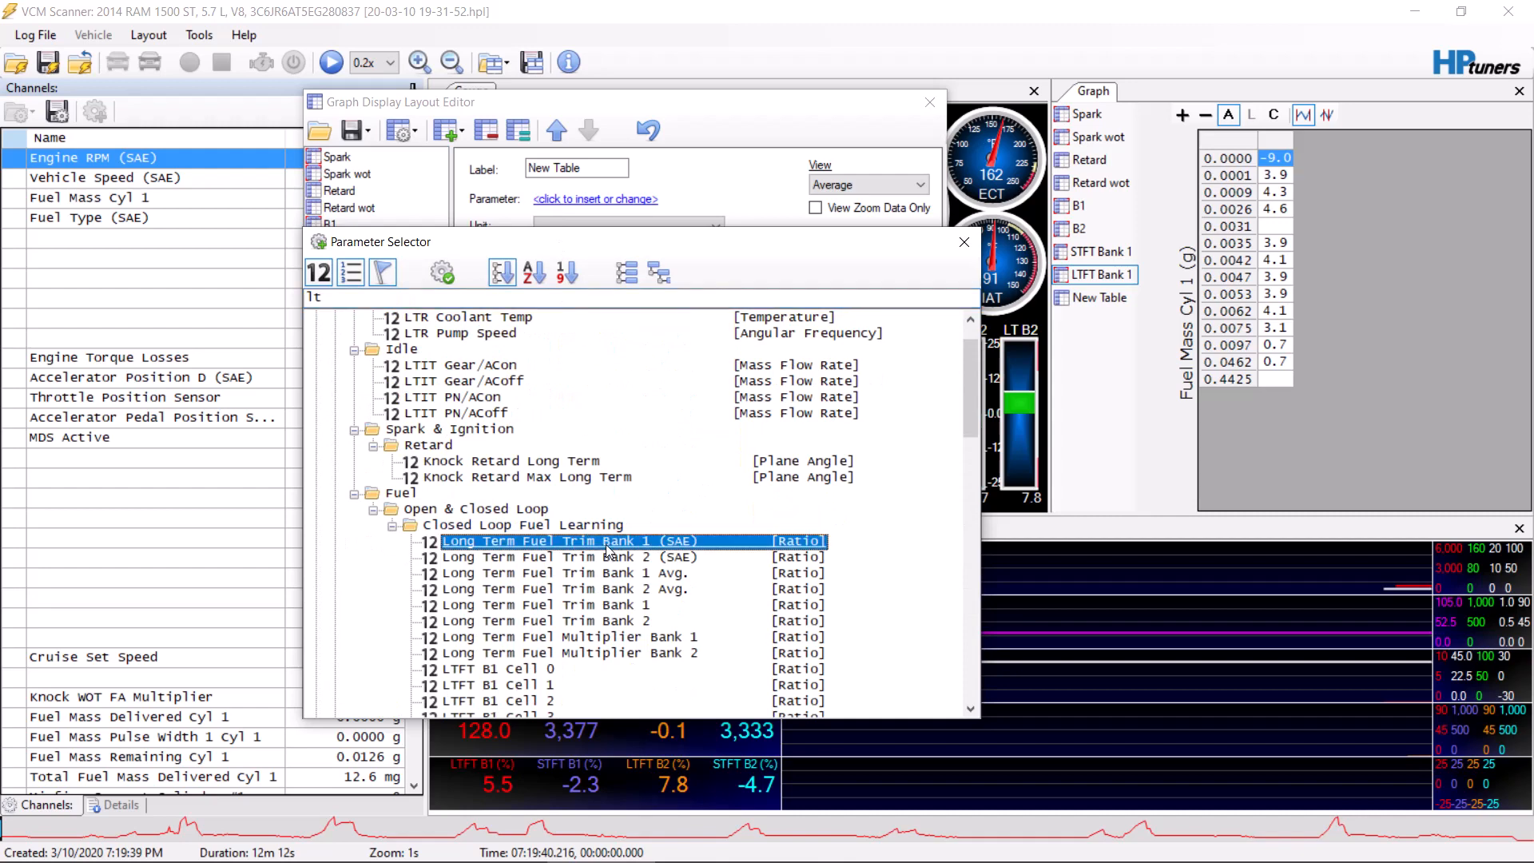
{"action": "mouse_move", "coordinate": [667, 457]}
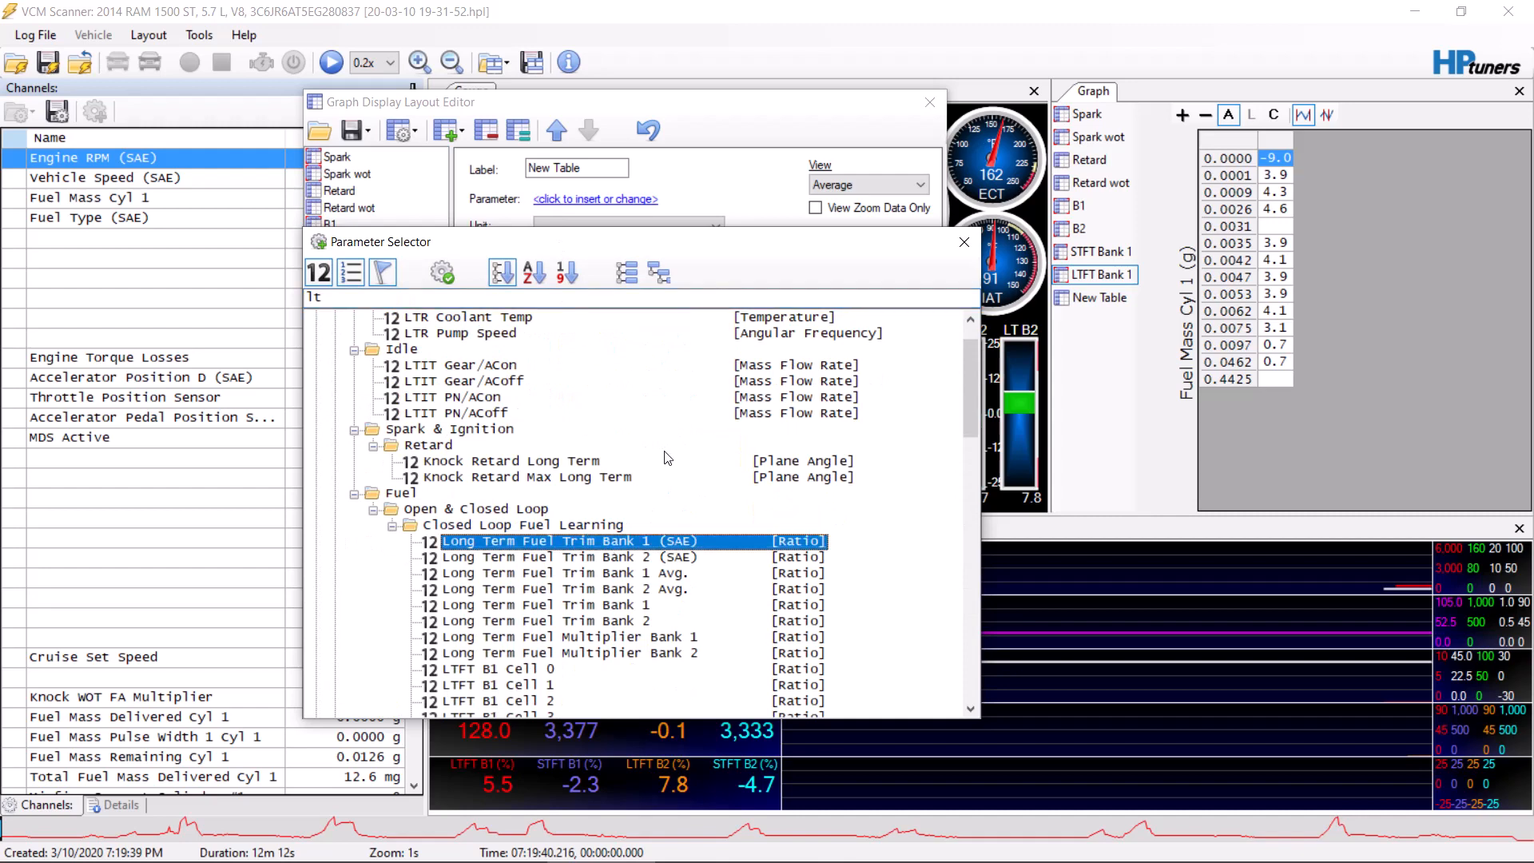
{"action": "mouse_move", "coordinate": [569, 476]}
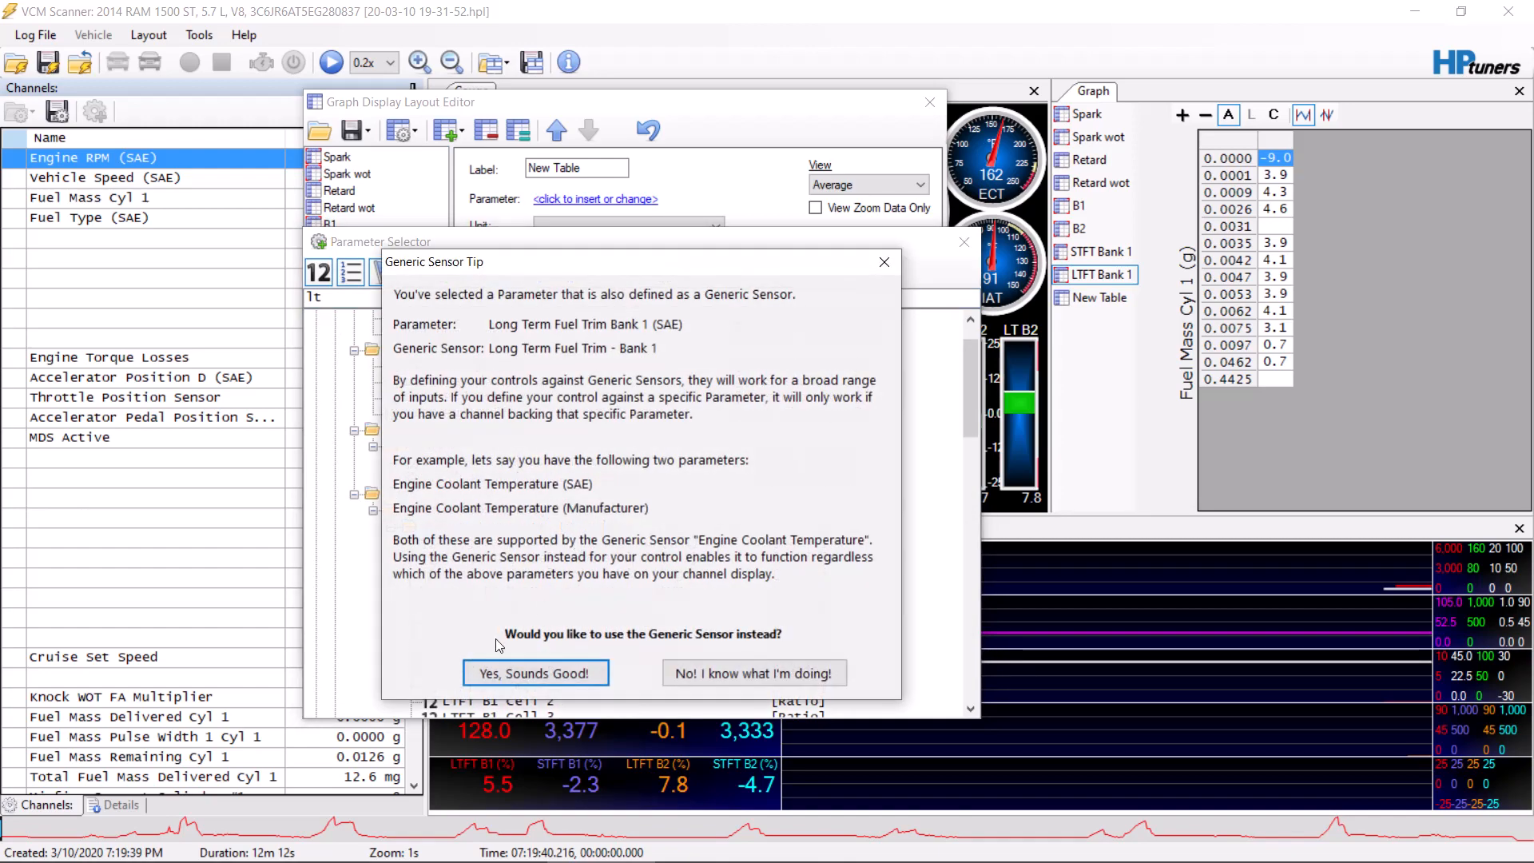
{"action": "left_click", "coordinate": [537, 673]}
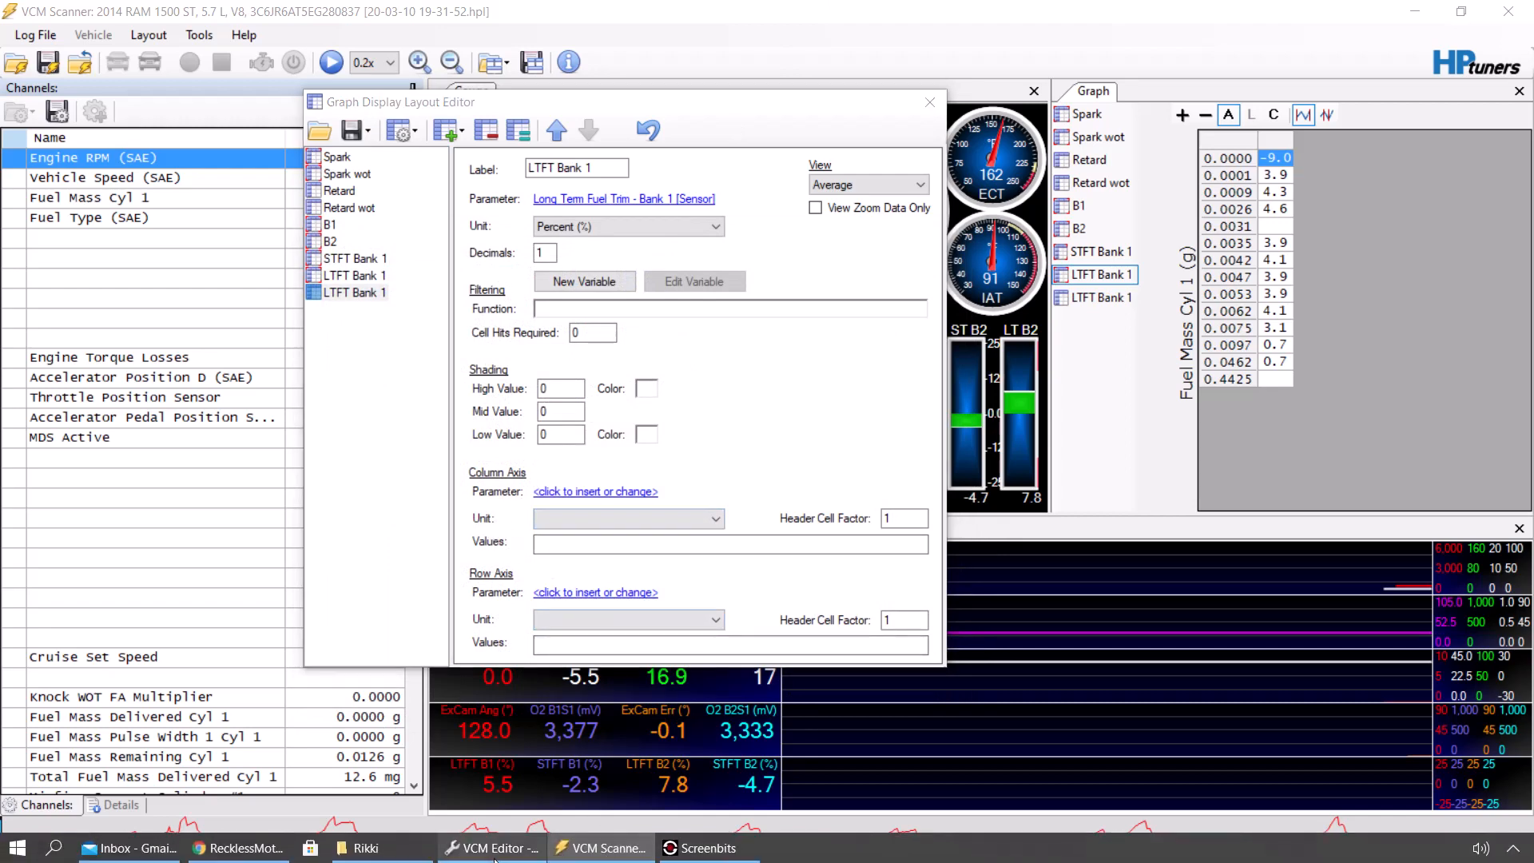
{"action": "left_click", "coordinate": [492, 847]}
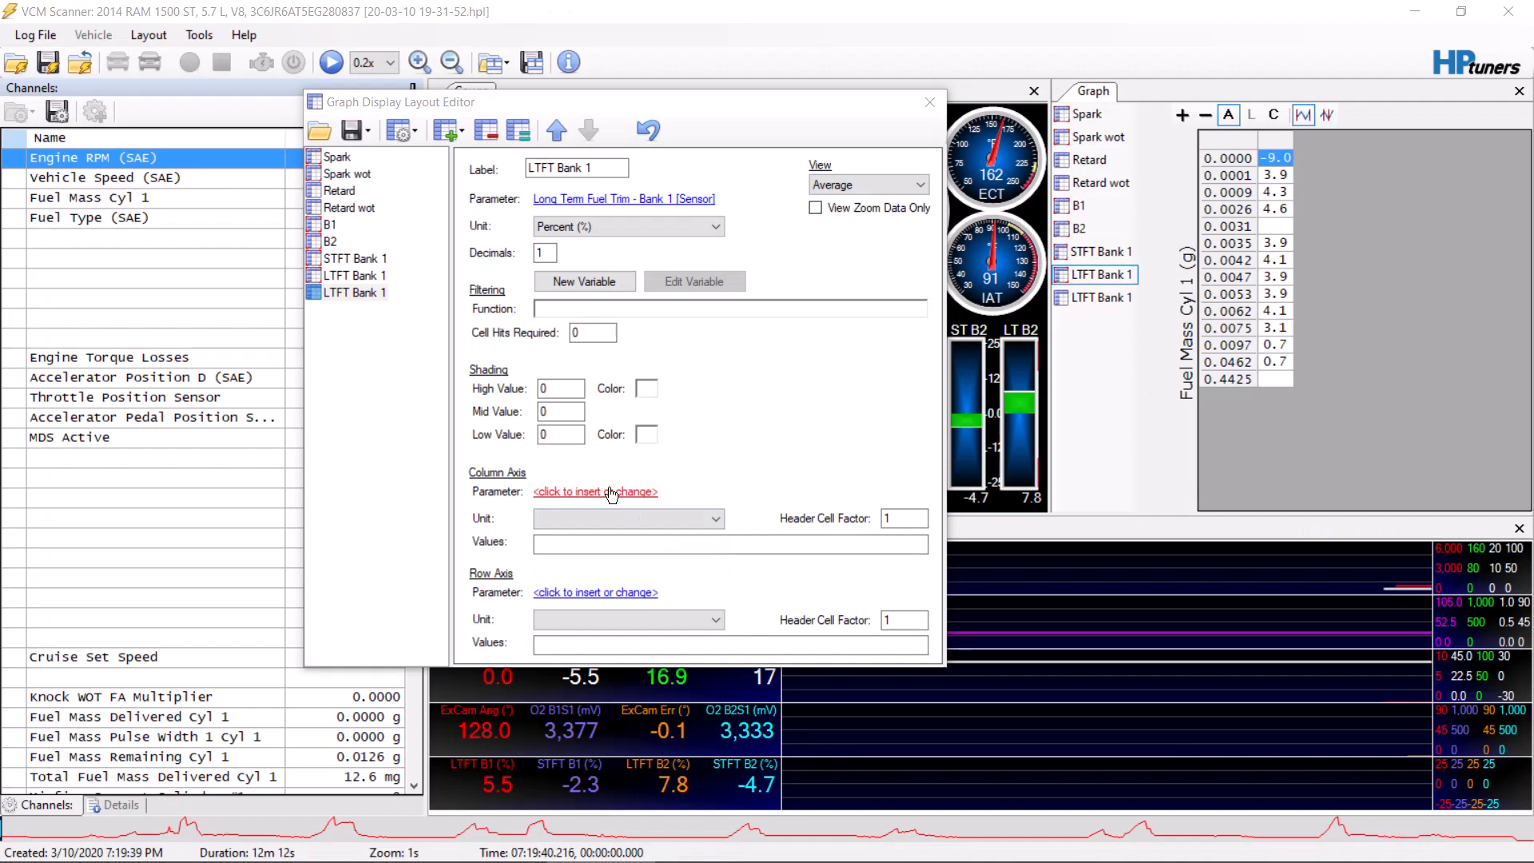
- Set the graph's column axis to Engine RPM (SAE) with the generic sensor, and search 'rati' for the row axis
{"action": "left_click", "coordinate": [594, 492]}
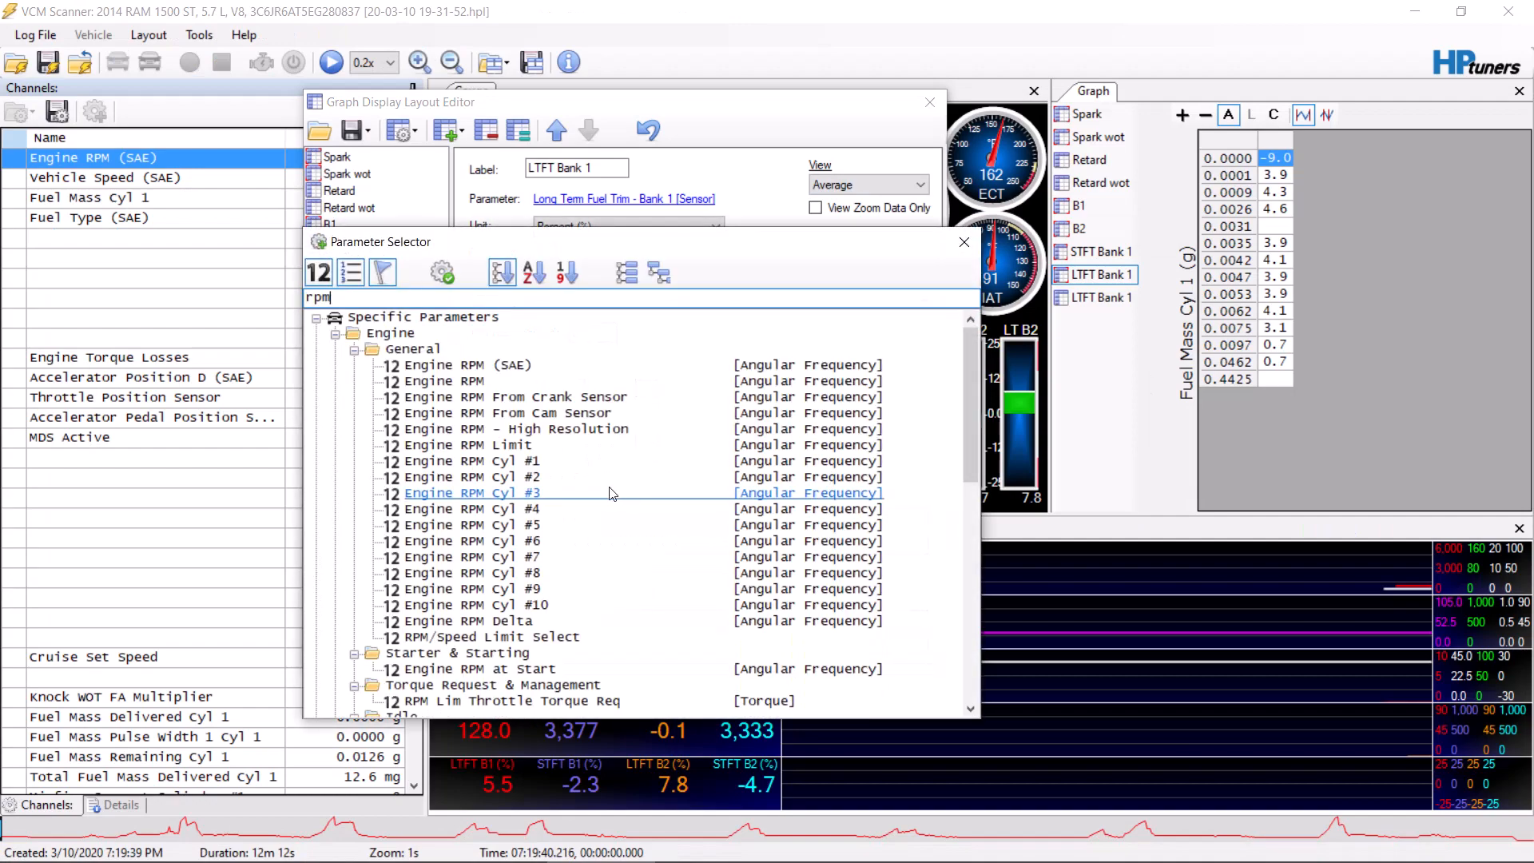
{"action": "double_click", "coordinate": [464, 364]}
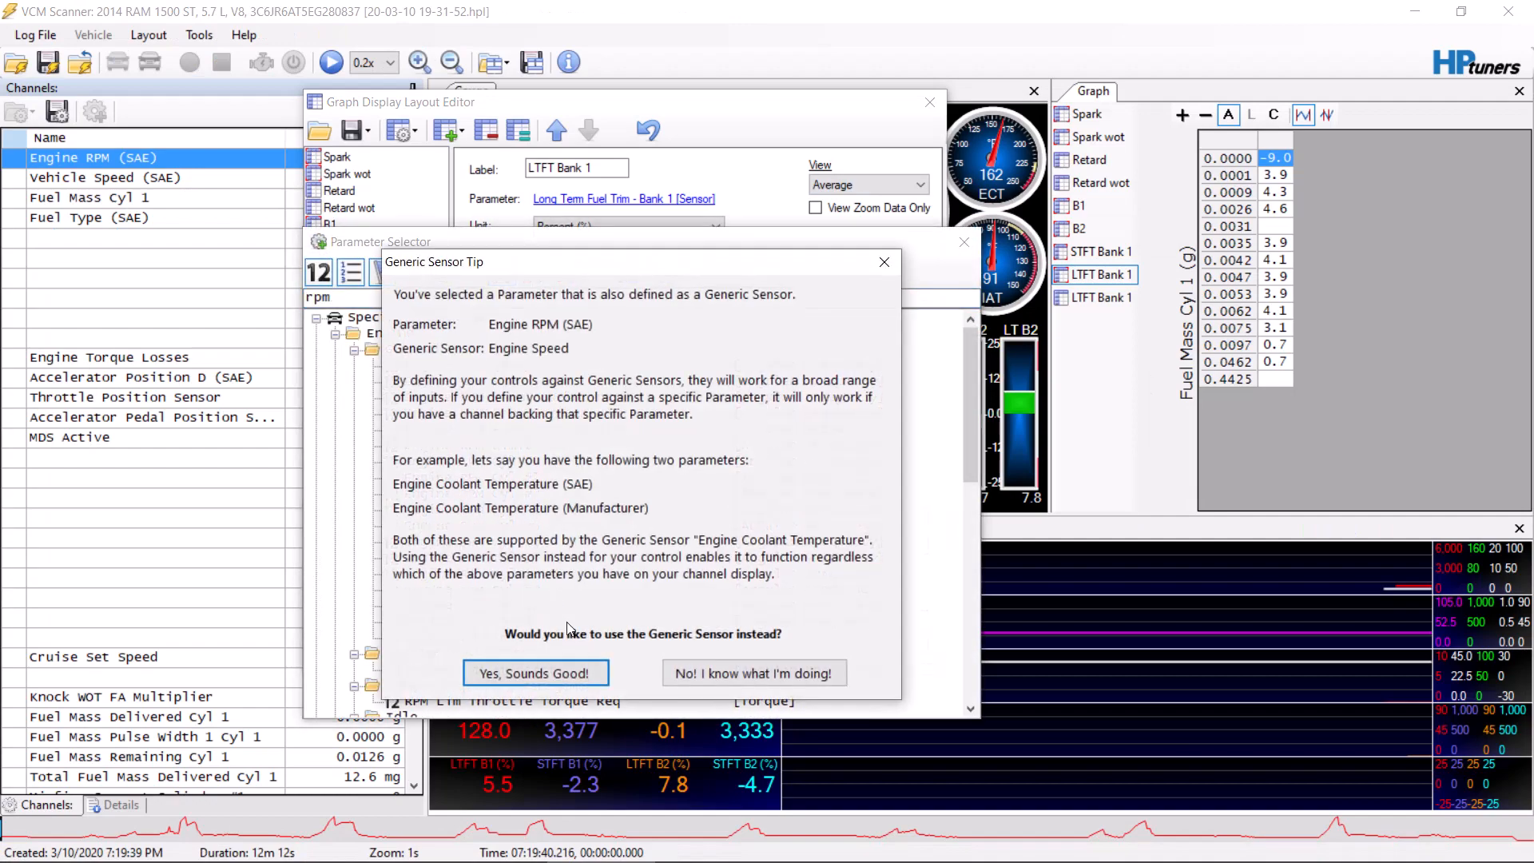
{"action": "left_click", "coordinate": [754, 673]}
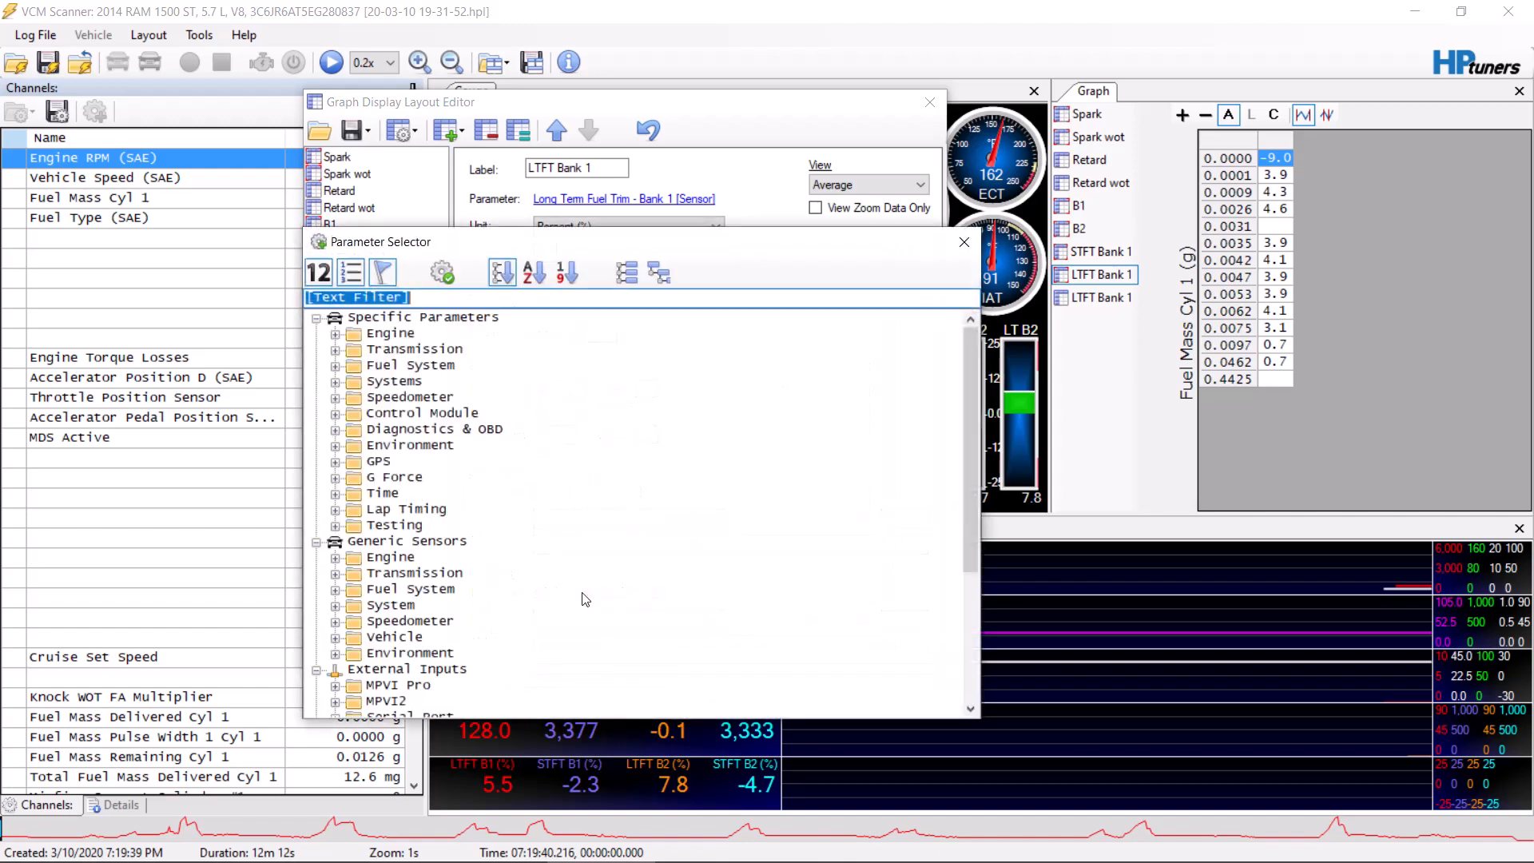
{"action": "type", "text": "rati"}
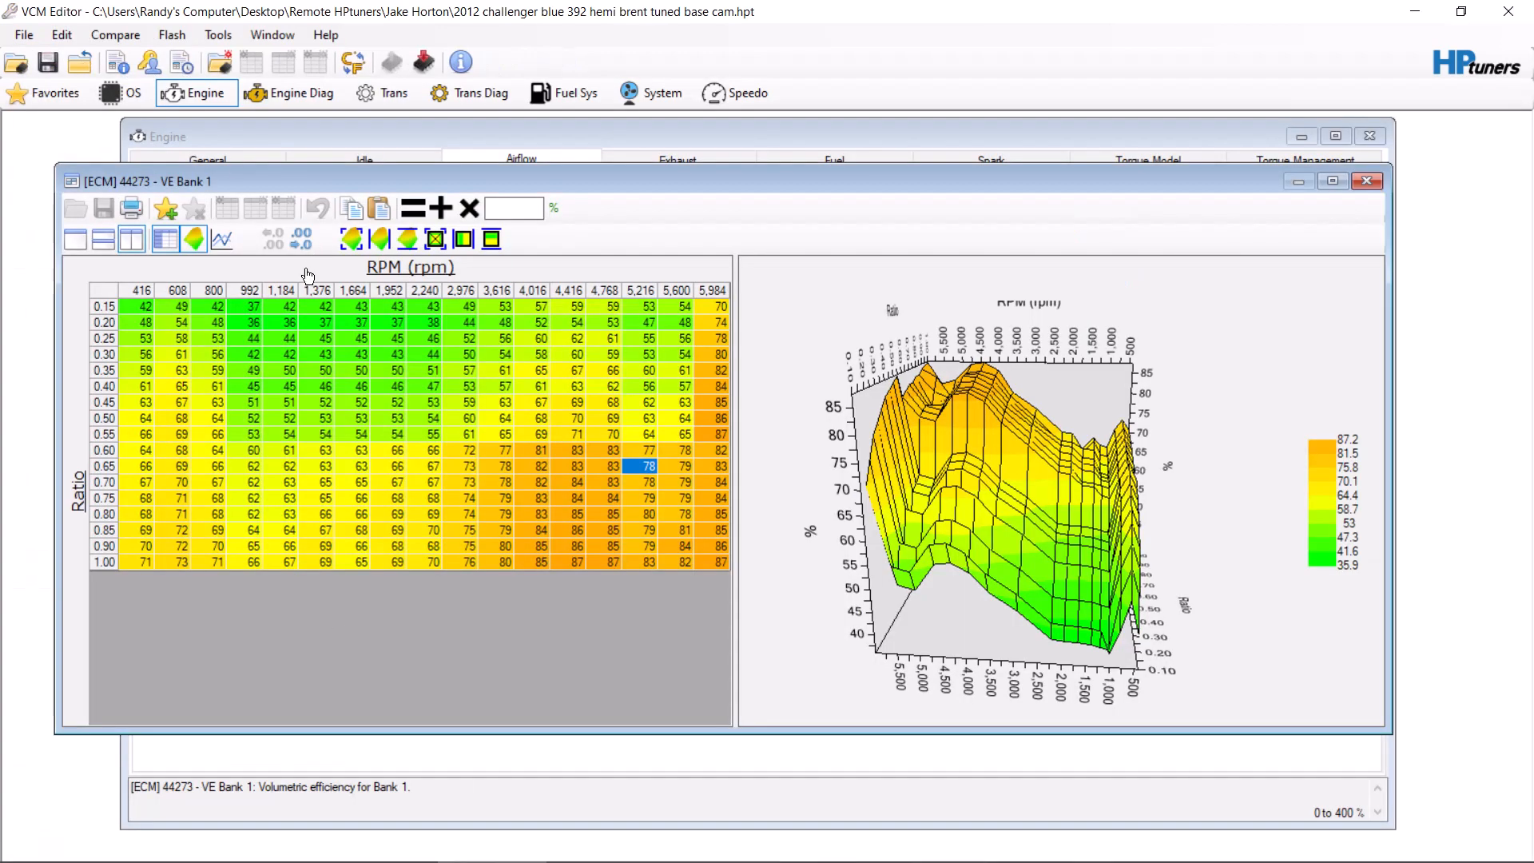
- Copy VE Bank 1 axis breakpoints and paste them into the column axis values
{"action": "right_click", "coordinate": [318, 315]}
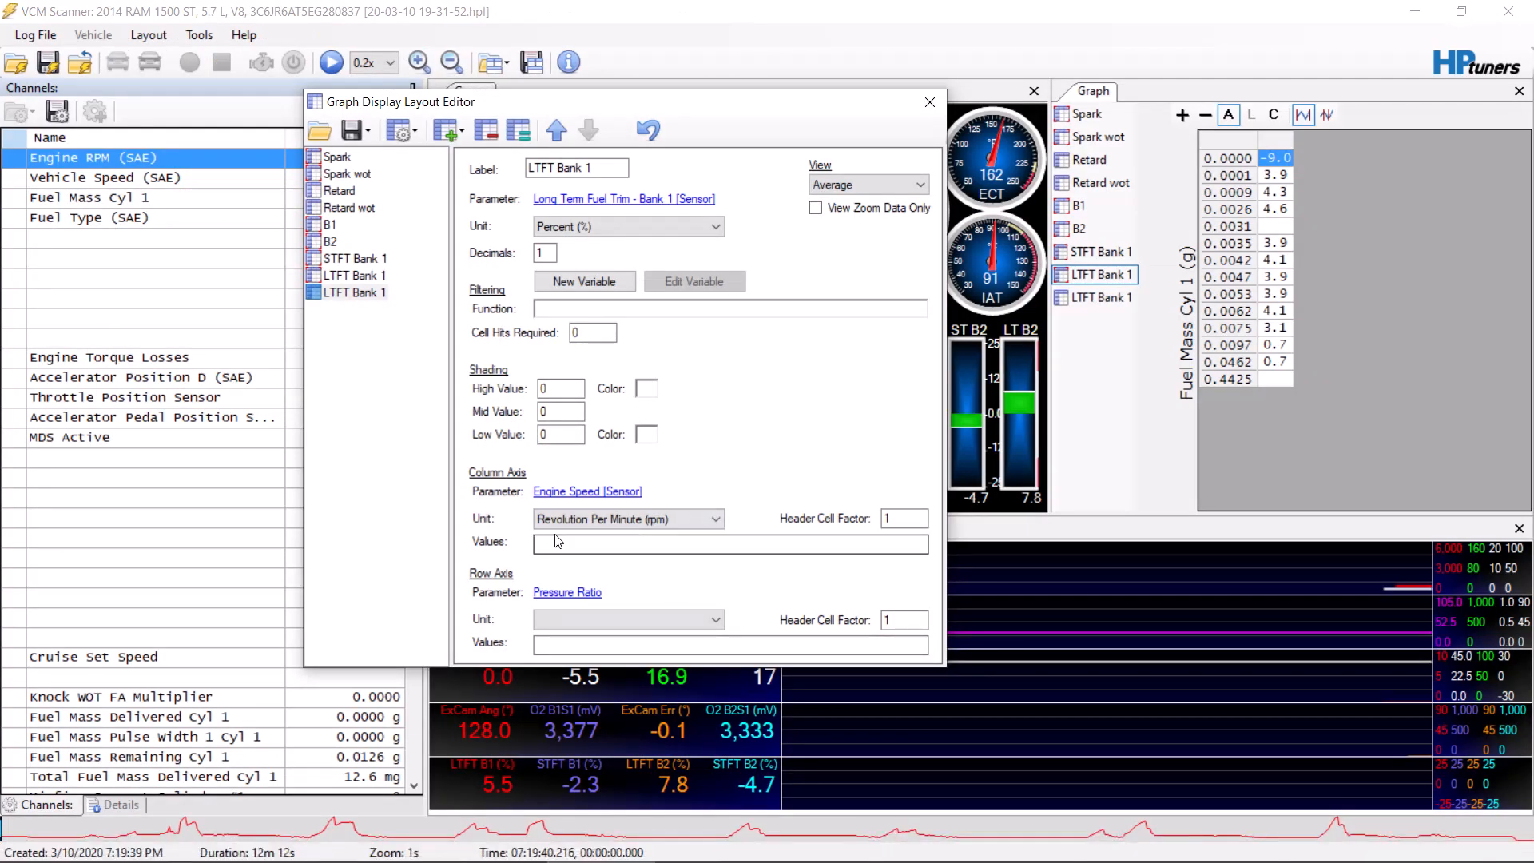
{"action": "right_click", "coordinate": [729, 543]}
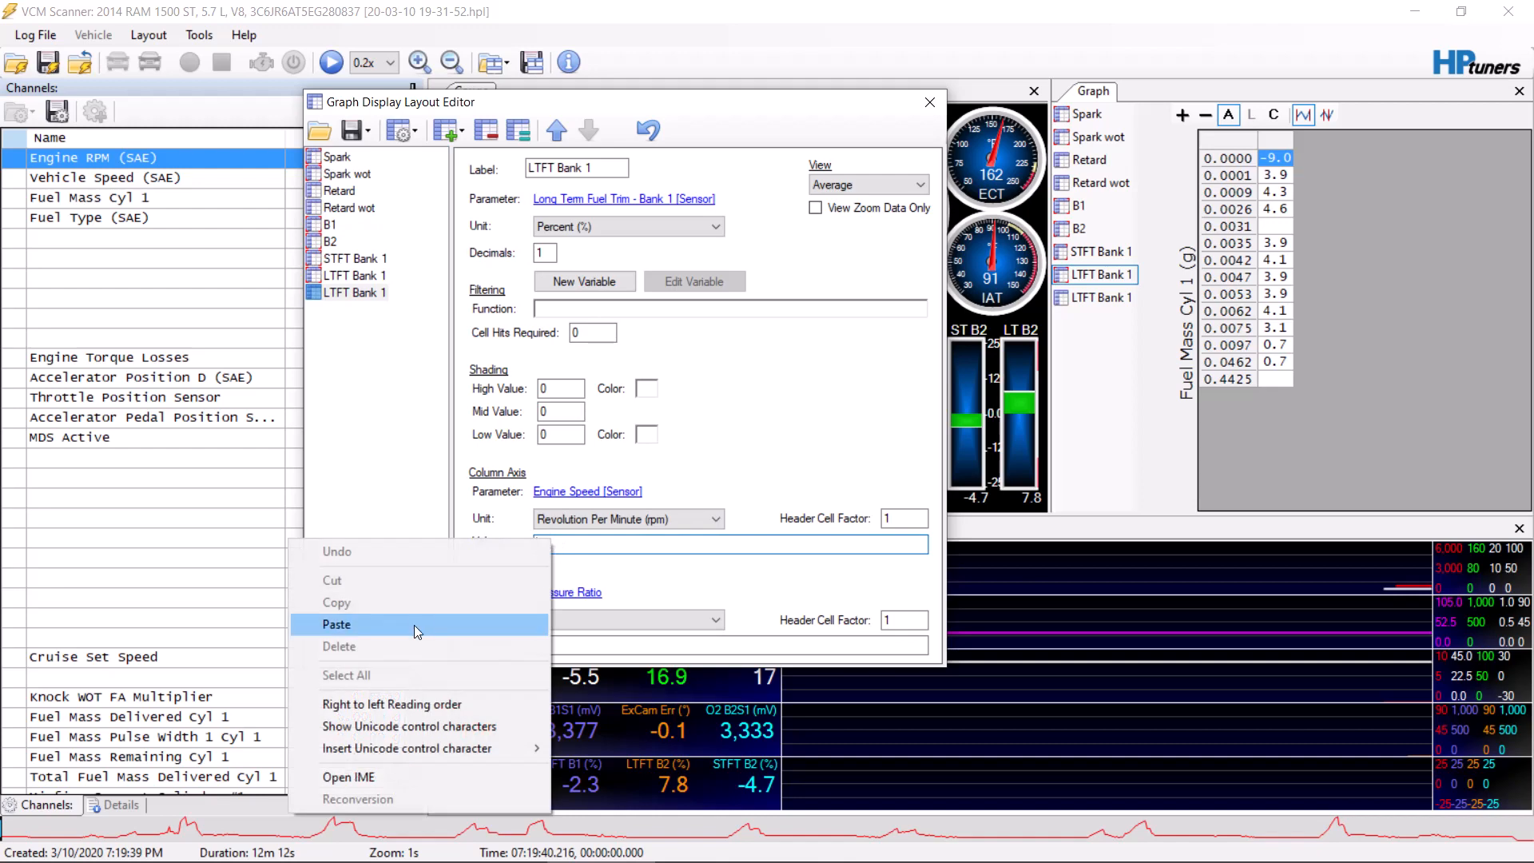
{"action": "left_click", "coordinate": [493, 847]}
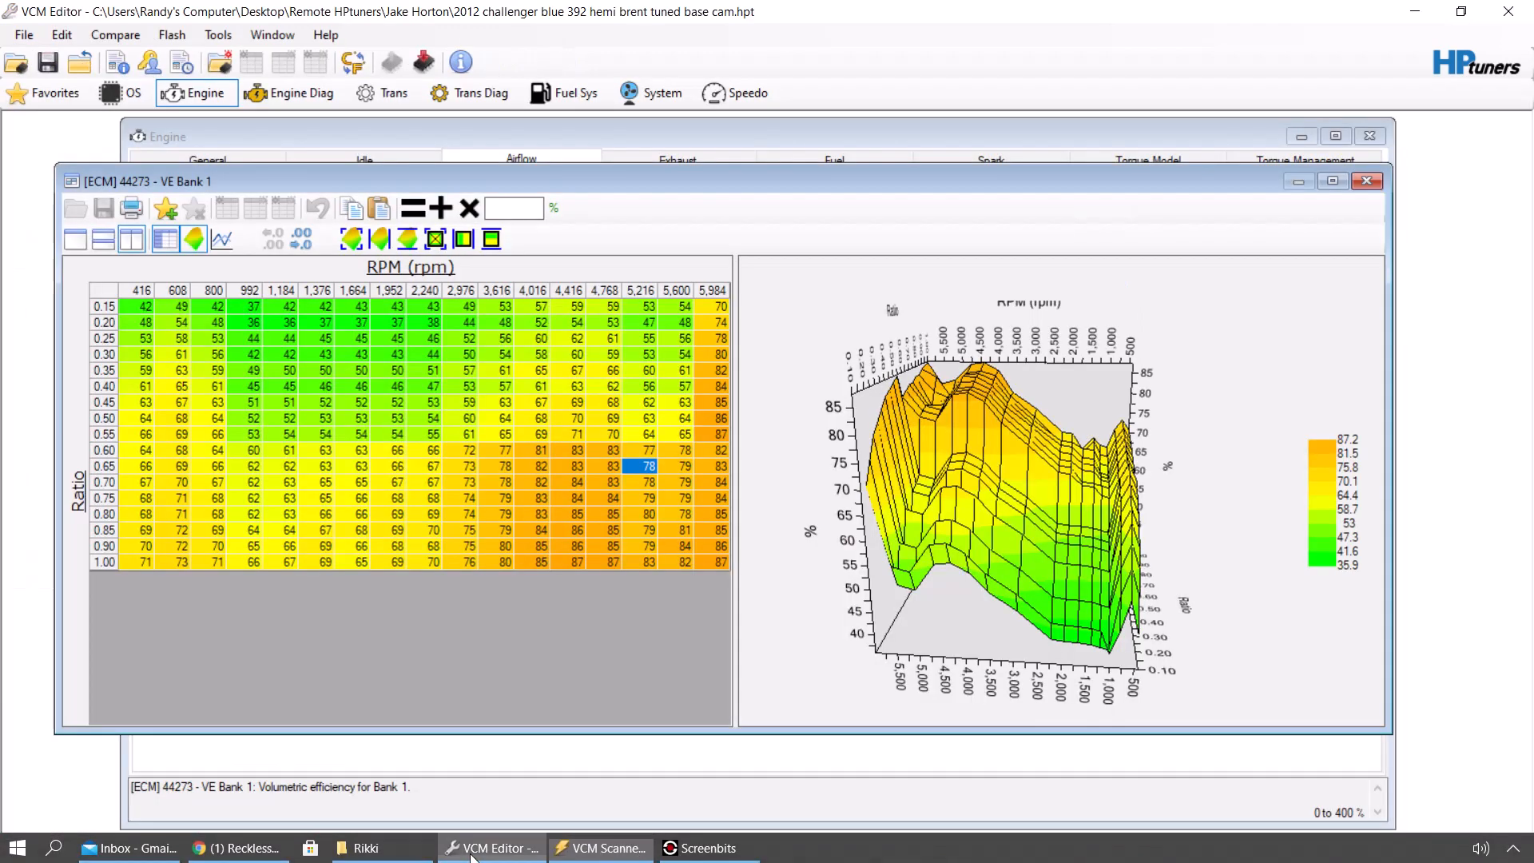
- Copy the VE Bank 1 RPM column axis and paste the ratio breakpoints into the row axis values
{"action": "right_click", "coordinate": [111, 470]}
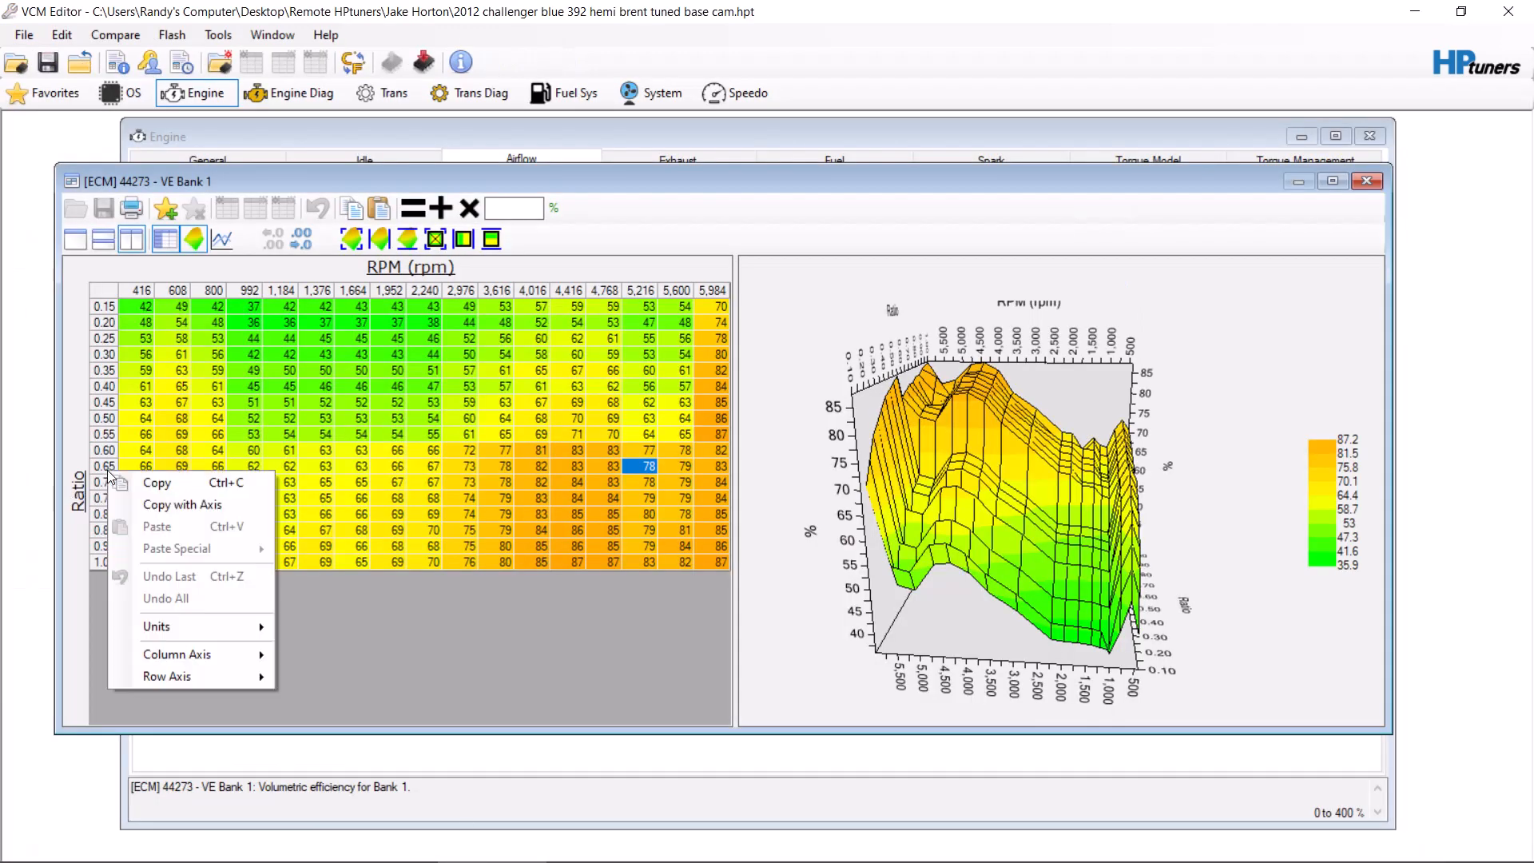
{"action": "left_click", "coordinate": [361, 684]}
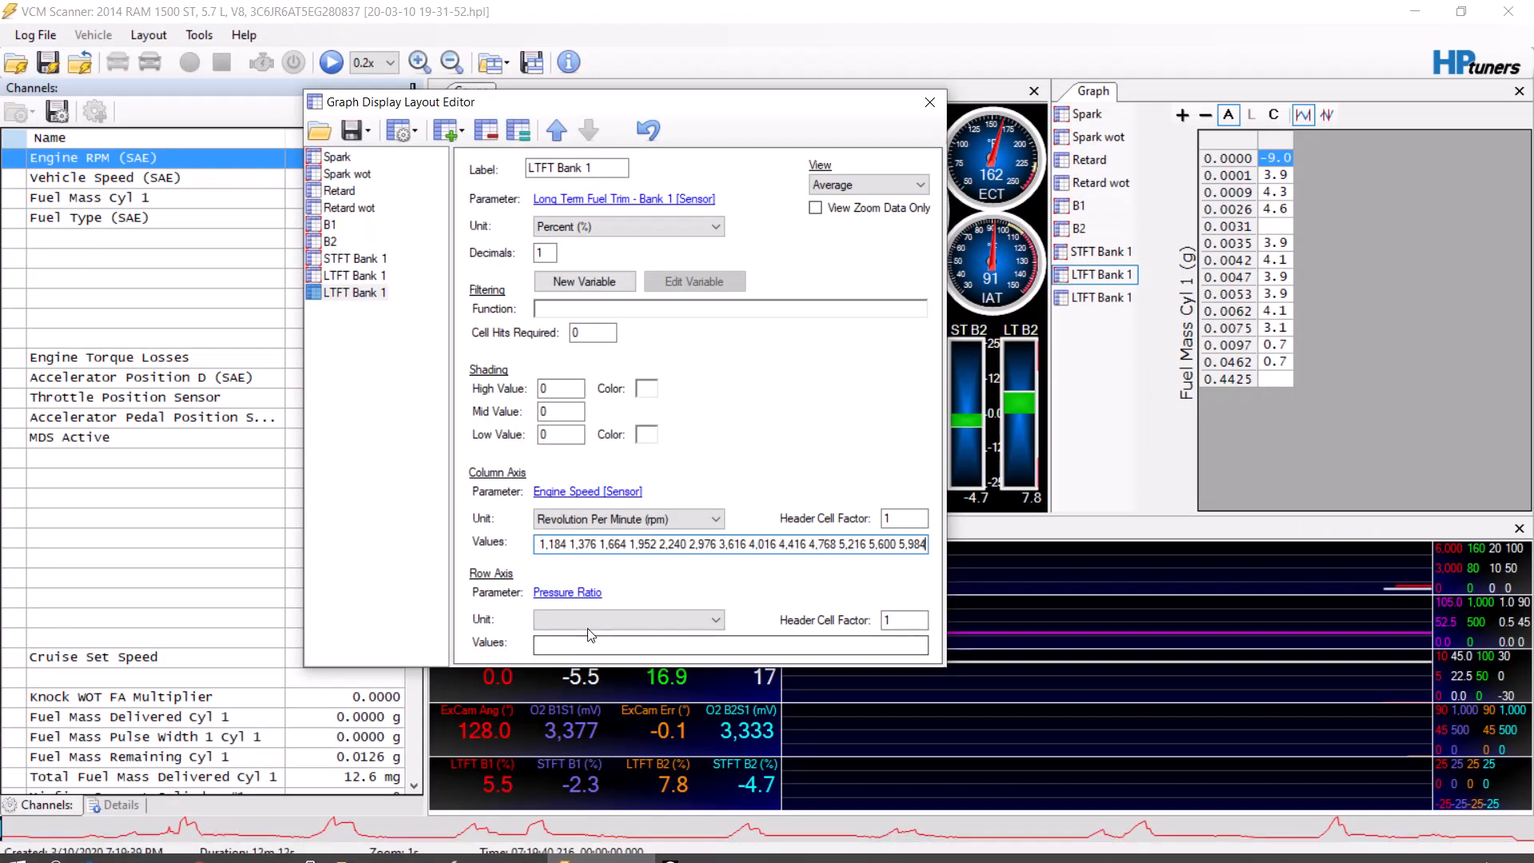
{"action": "right_click", "coordinate": [729, 644]}
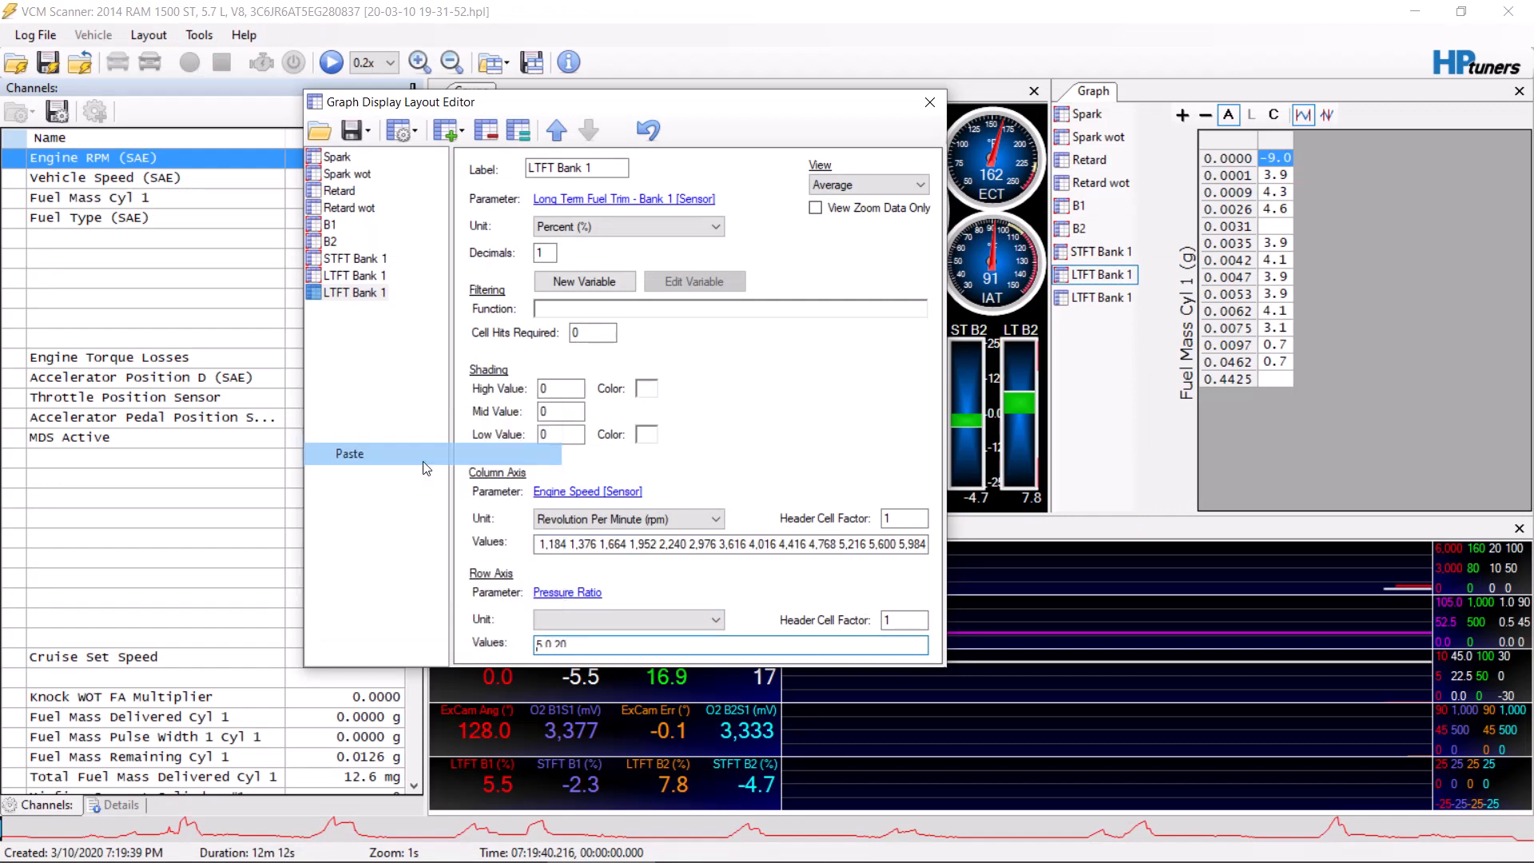
{"action": "left_click", "coordinate": [349, 453]}
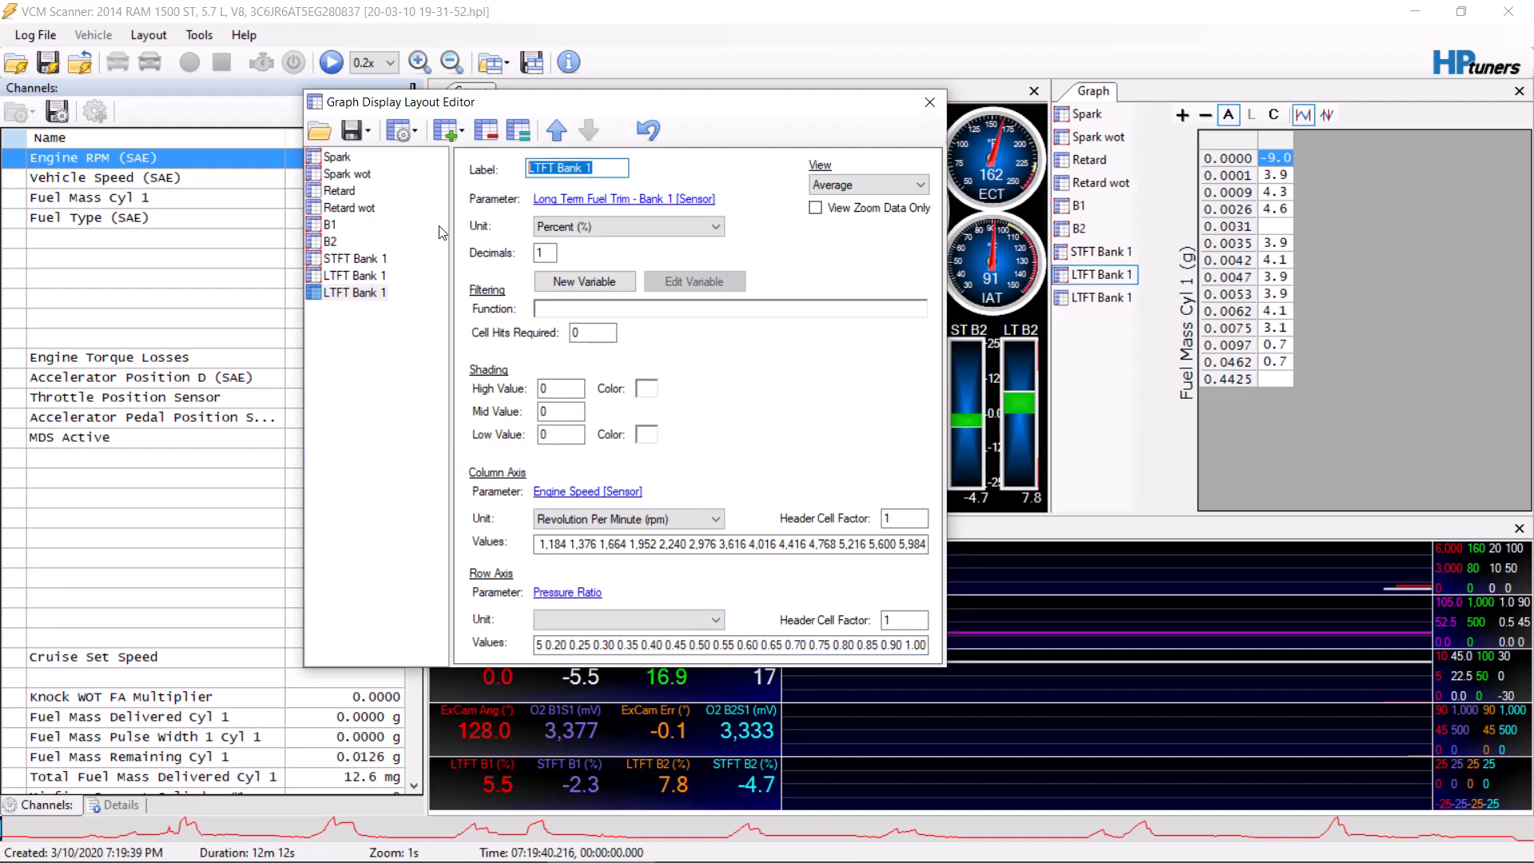
- Label the table 'new', close the layout editor and display the new graph's logged data
{"action": "type", "text": "new"}
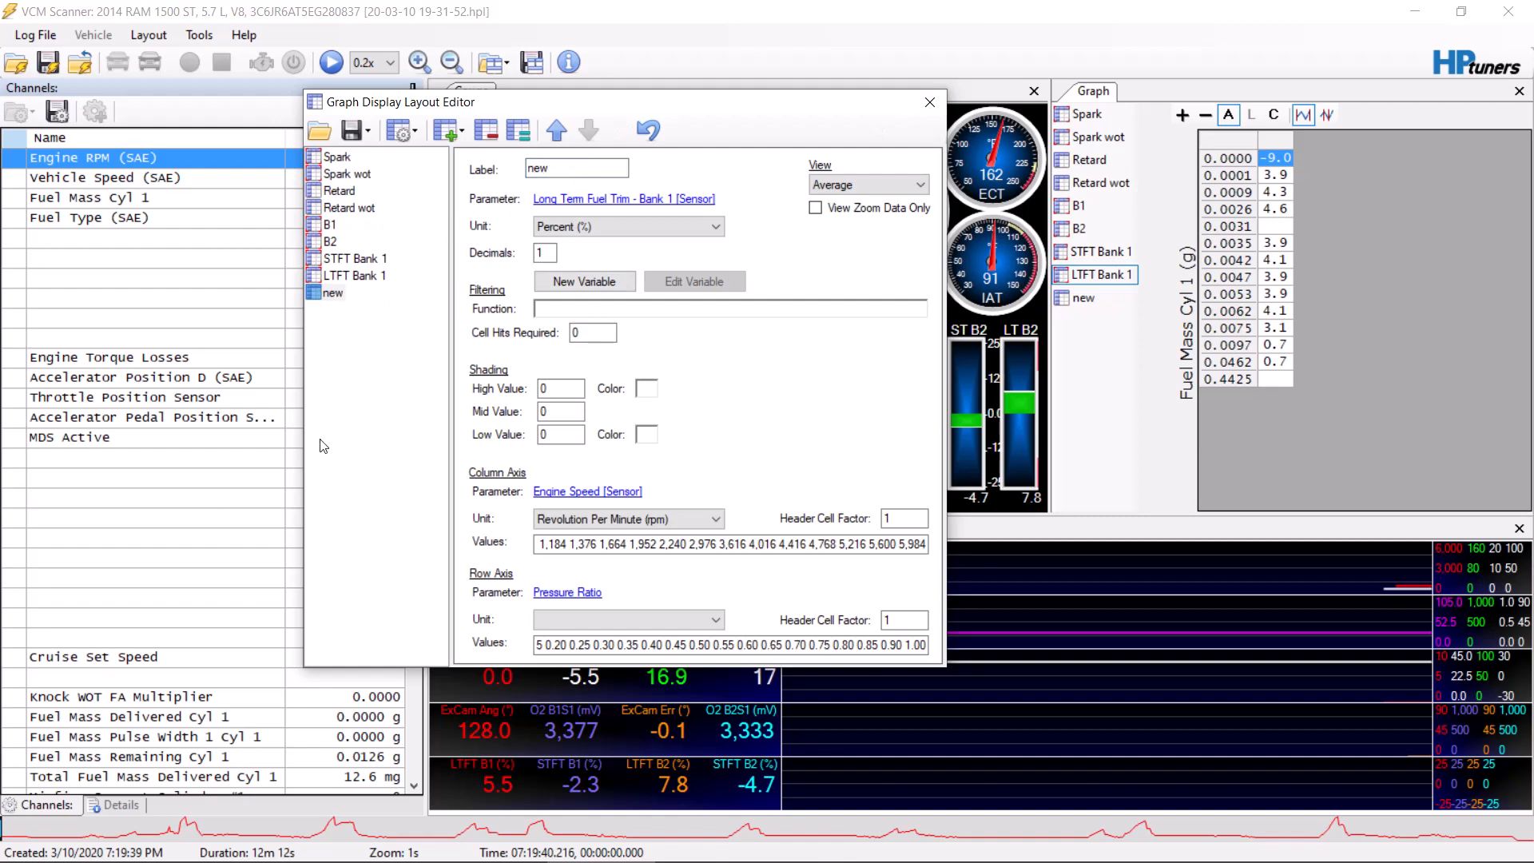
{"action": "mouse_move", "coordinate": [930, 102]}
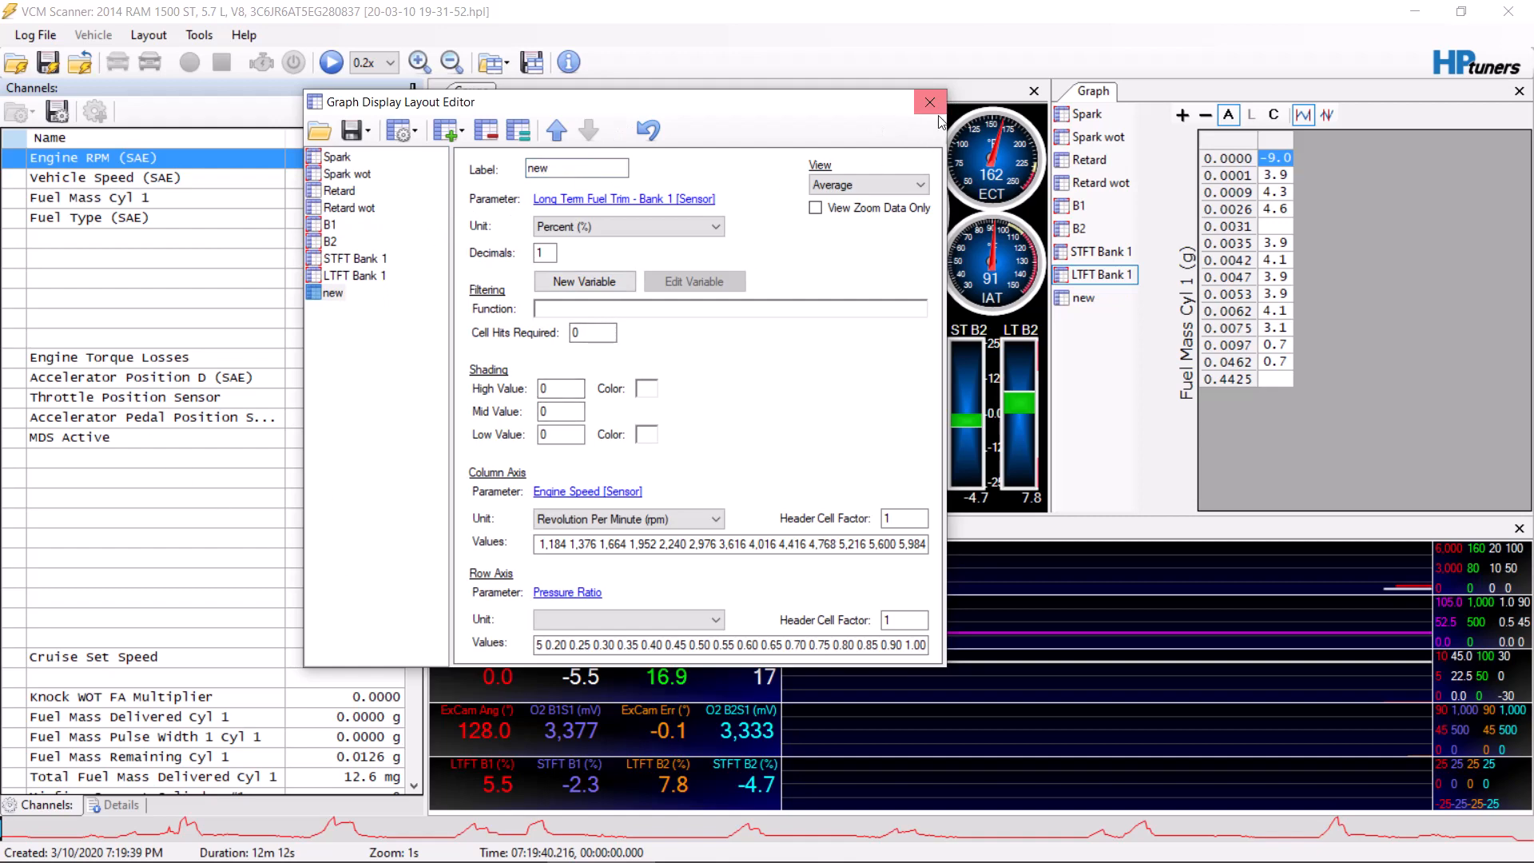
{"action": "left_click", "coordinate": [930, 102]}
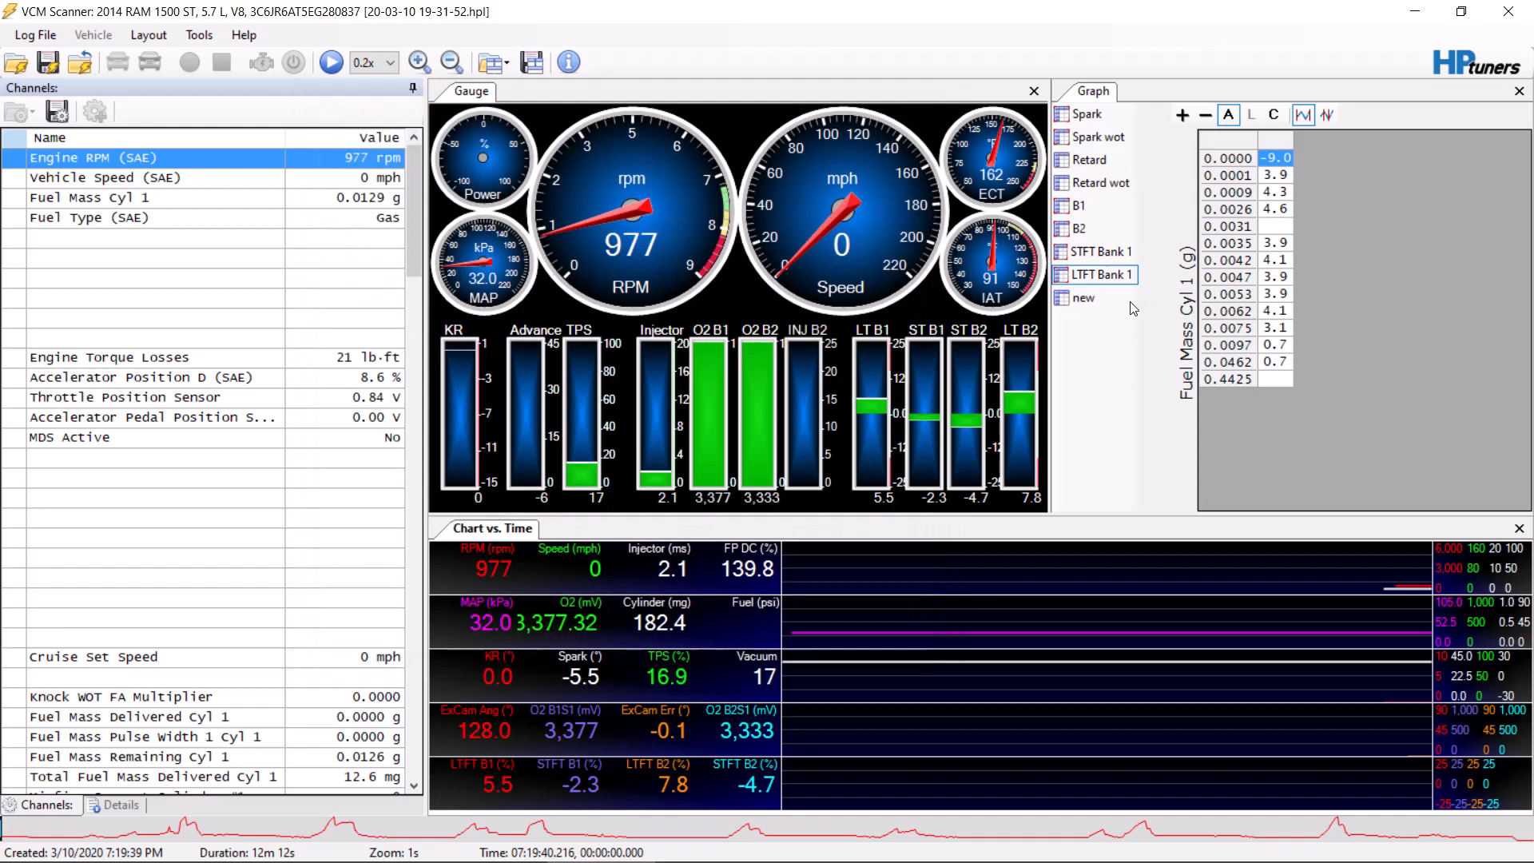
{"action": "left_click", "coordinate": [1083, 297]}
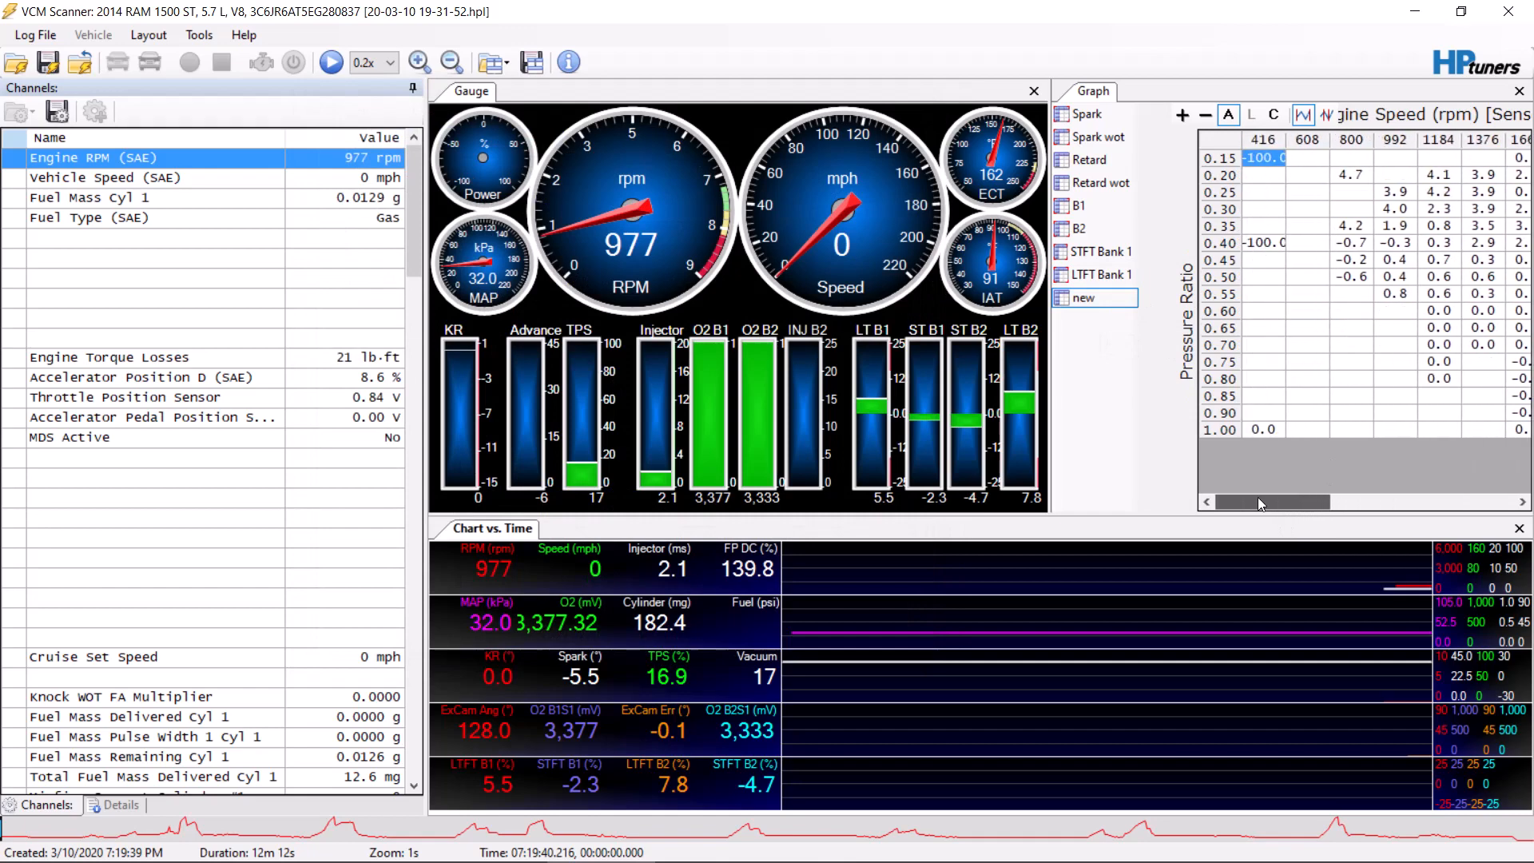
{"action": "left_click_drag", "start_coordinate": [1272, 500], "coordinate": [1369, 500]}
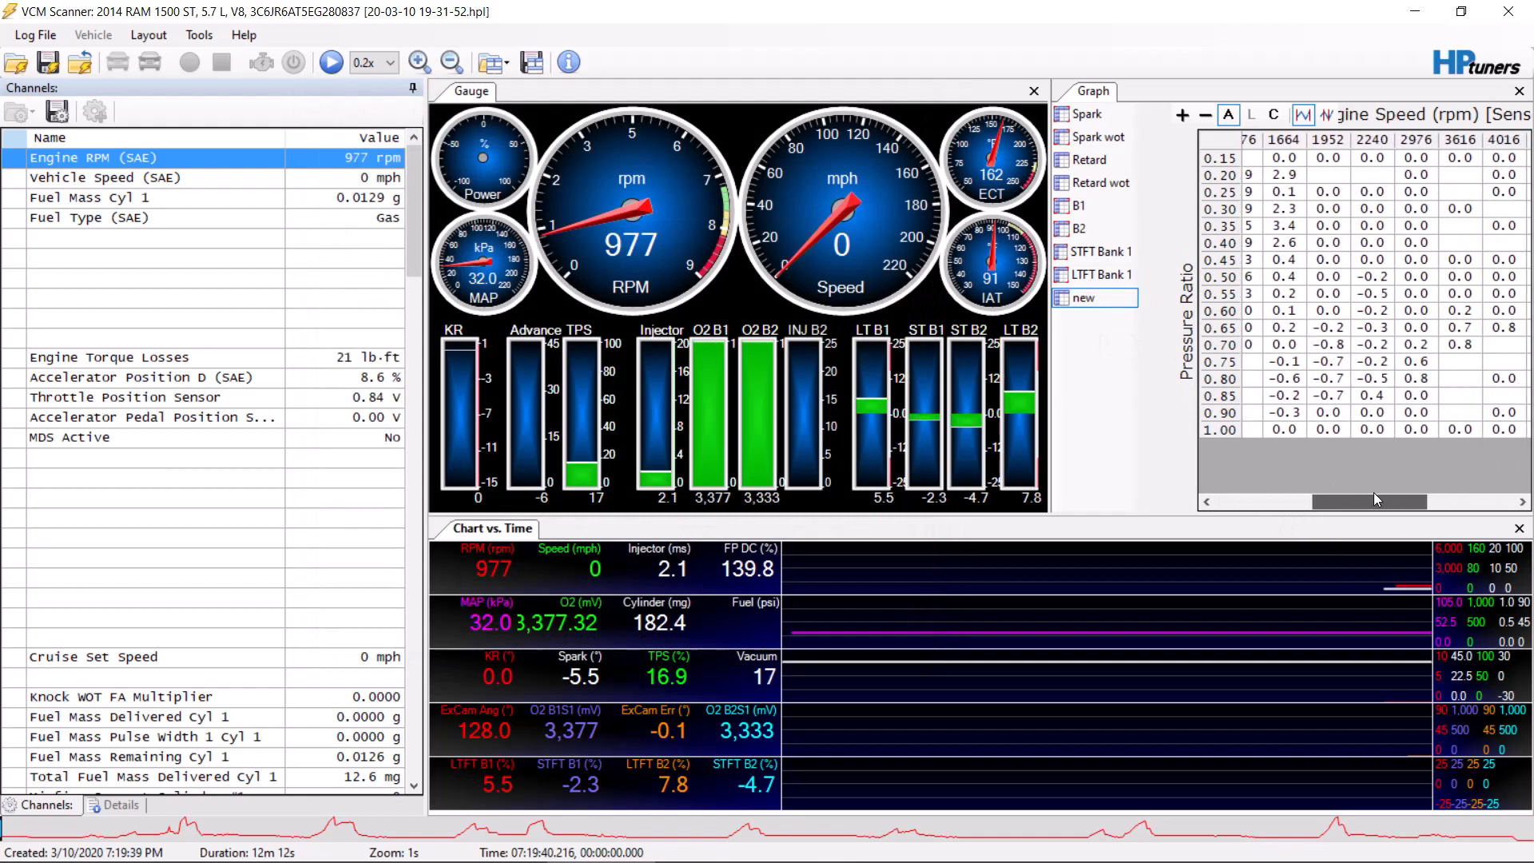
{"action": "scroll", "scroll_direction": "left", "scroll_amount": 3}
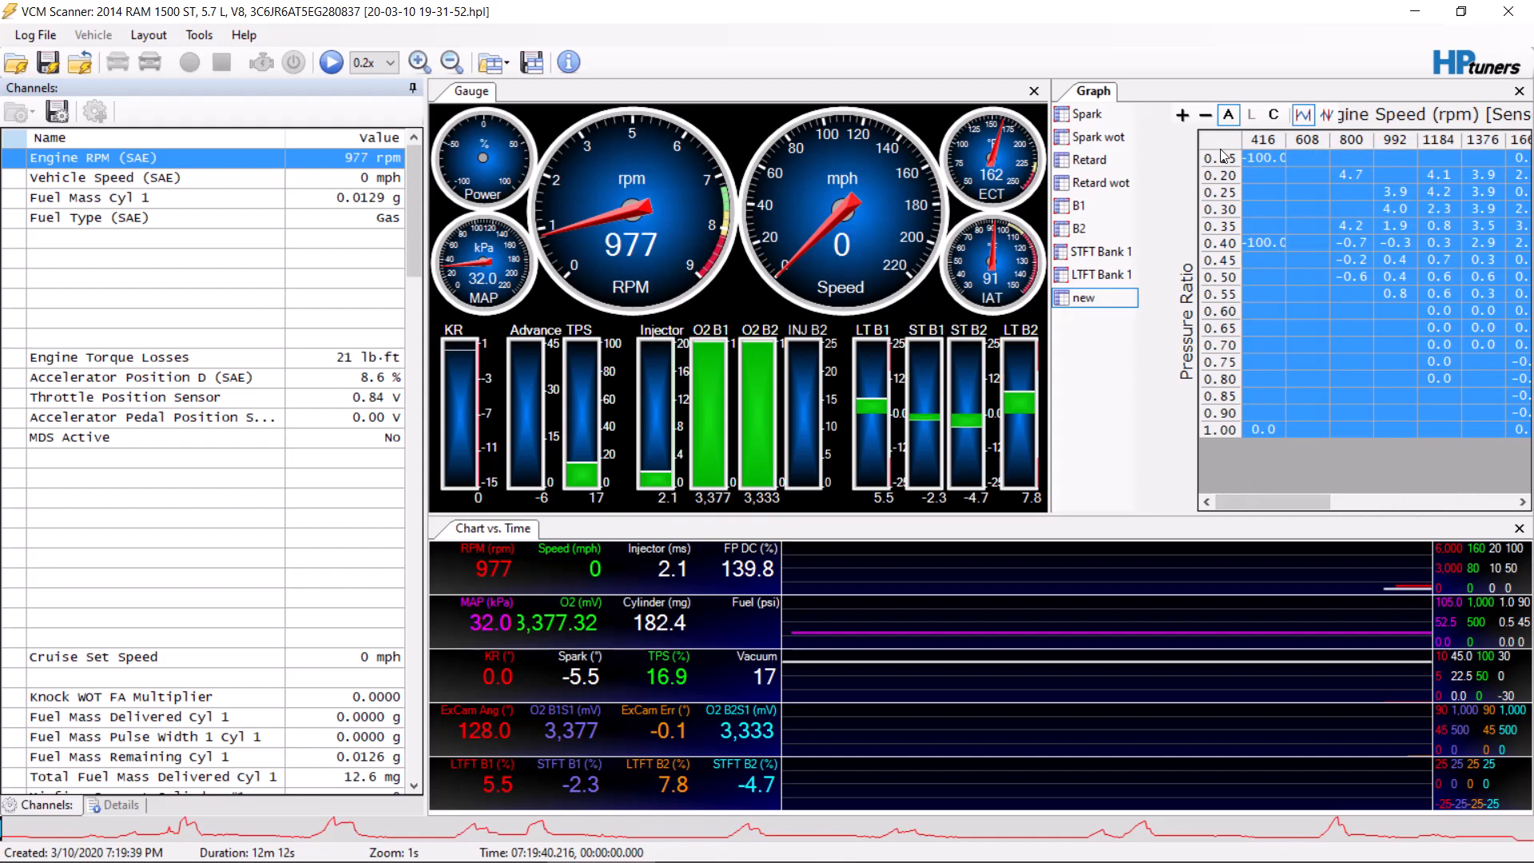
{"action": "mouse_move", "coordinate": [1287, 170]}
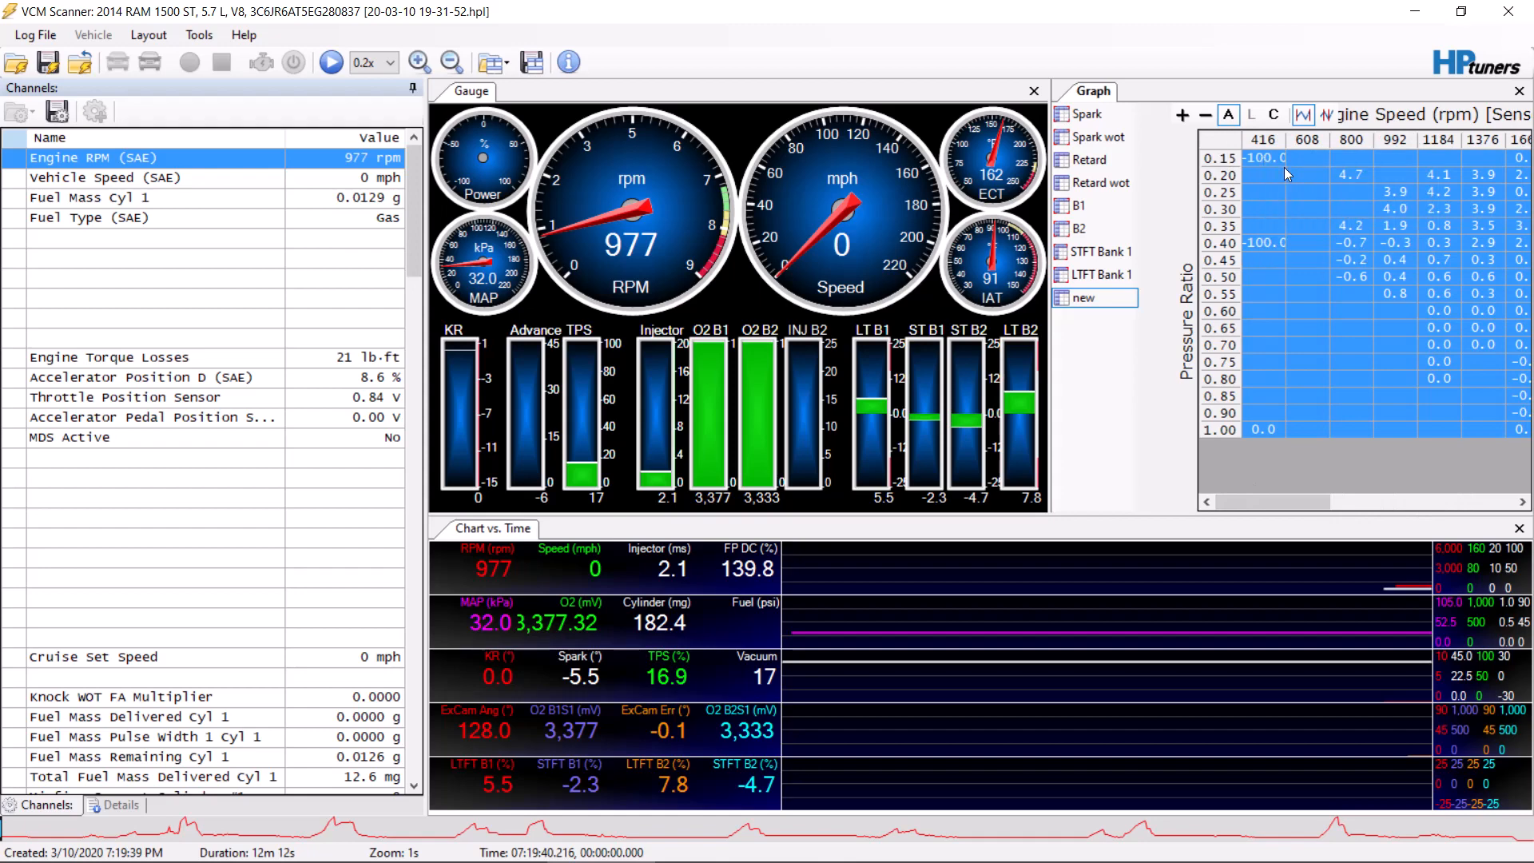
- Undo the last VE Bank 1 table edit in VCM Editor, then return to the scanner log
{"action": "left_click", "coordinate": [492, 847]}
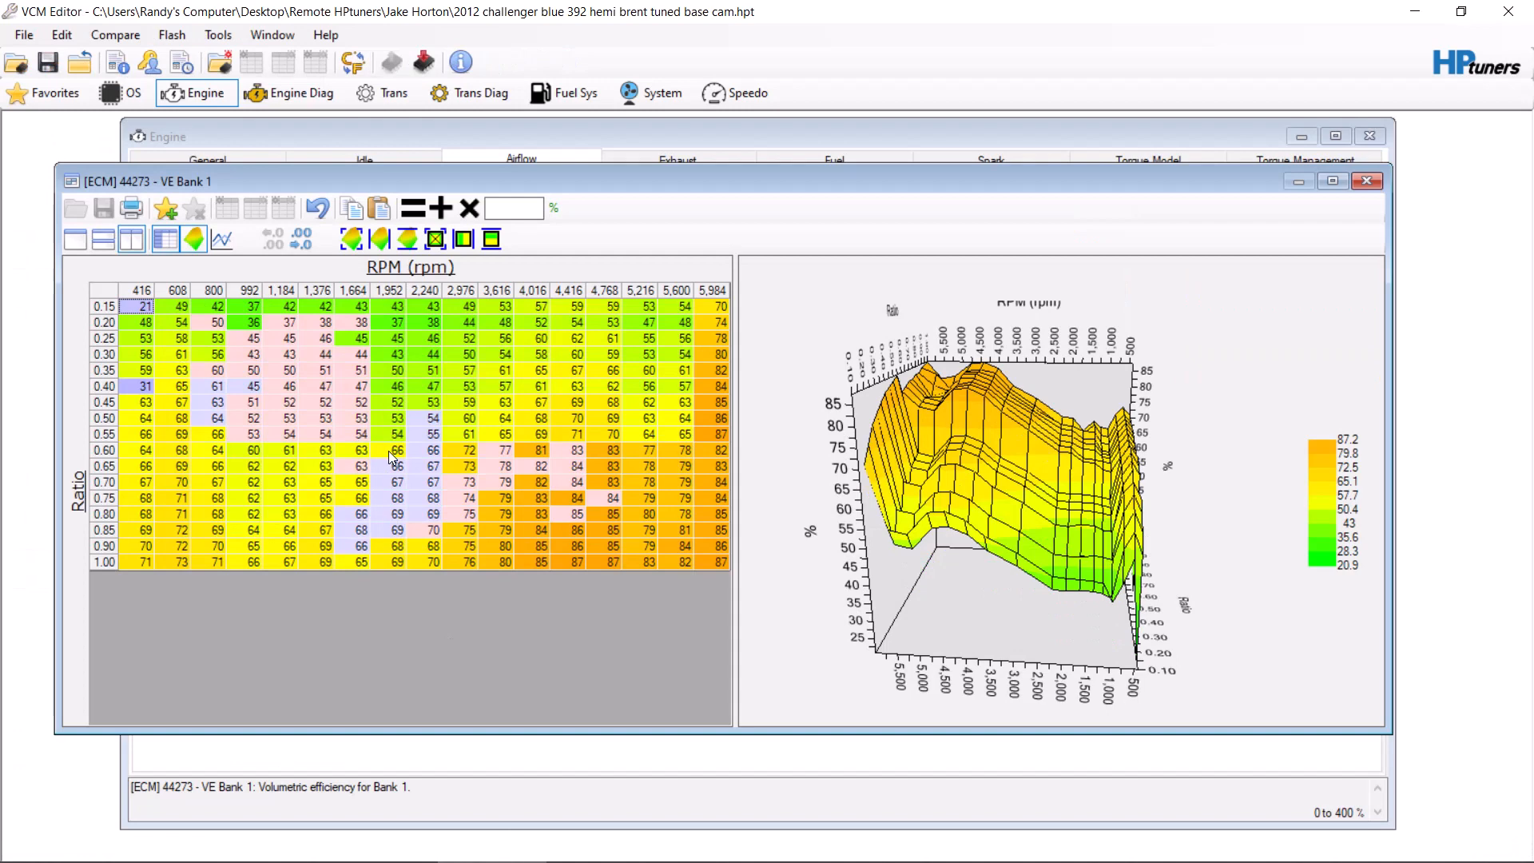
{"action": "mouse_move", "coordinate": [602, 283]}
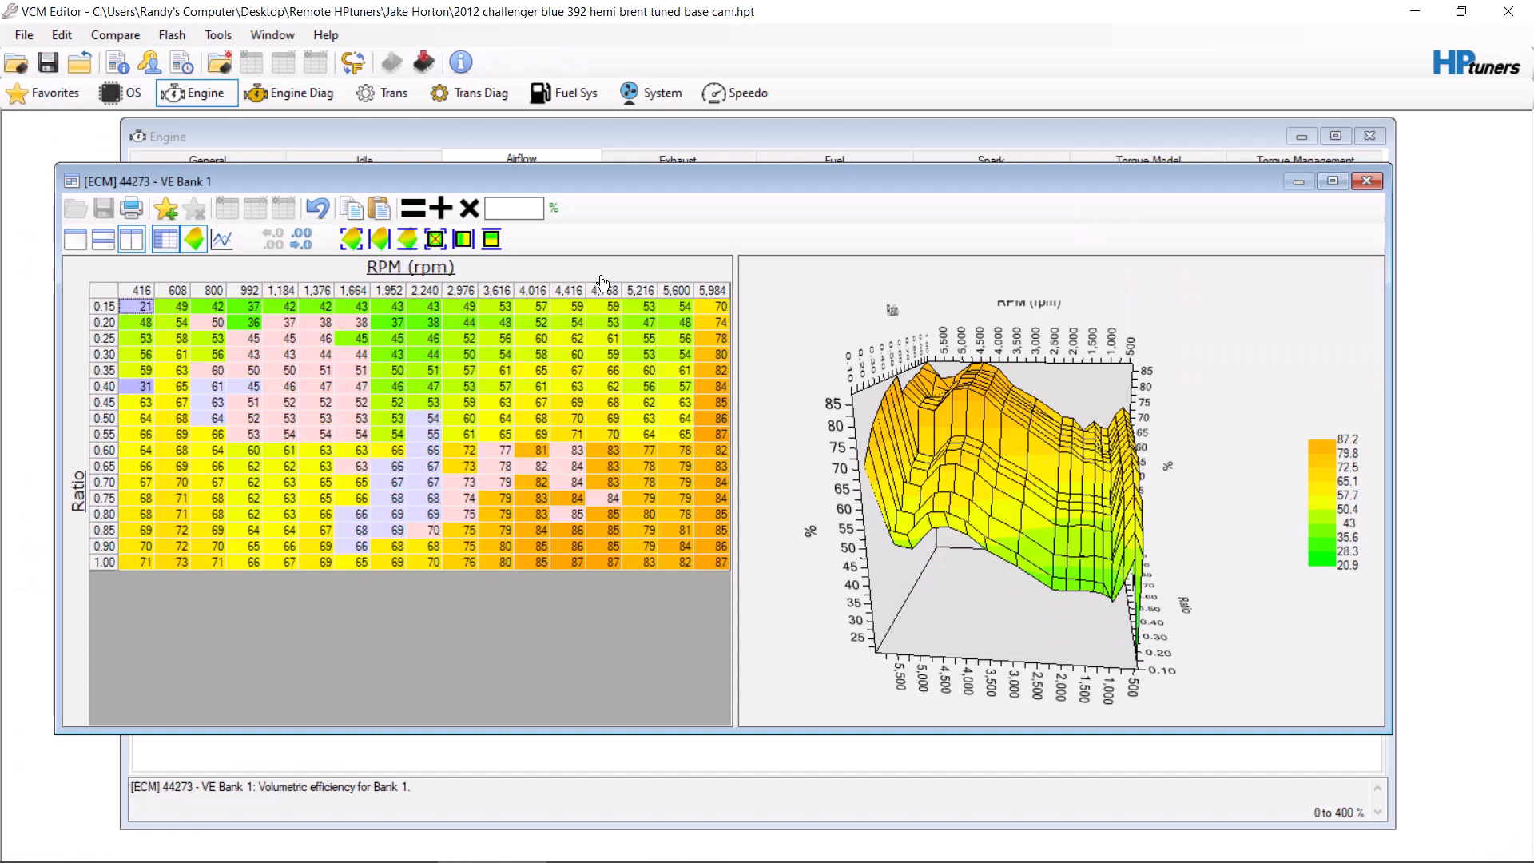
{"action": "mouse_move", "coordinate": [349, 238]}
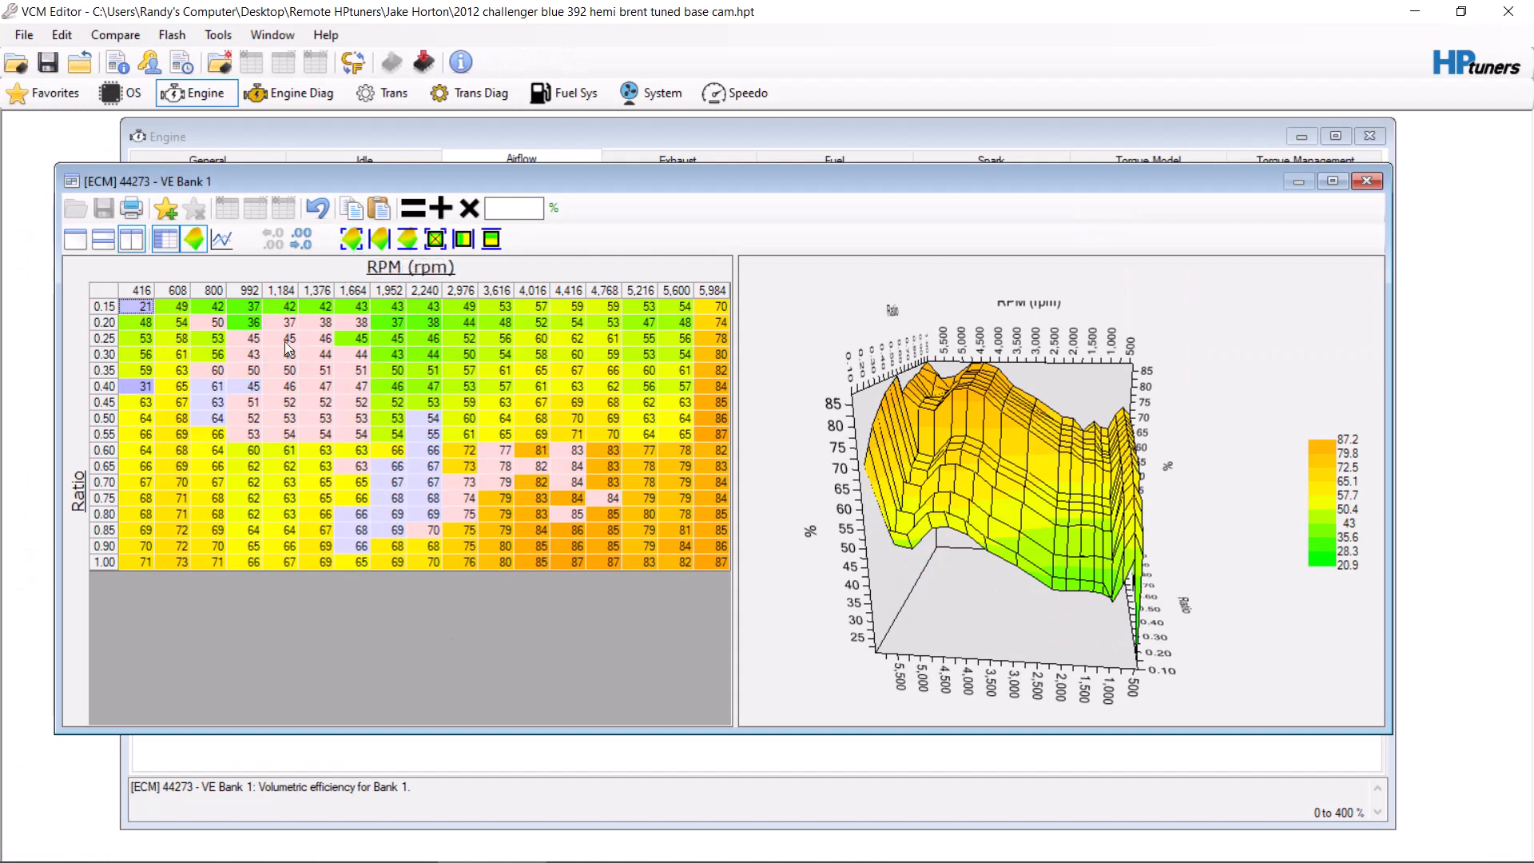
{"action": "mouse_move", "coordinate": [318, 208]}
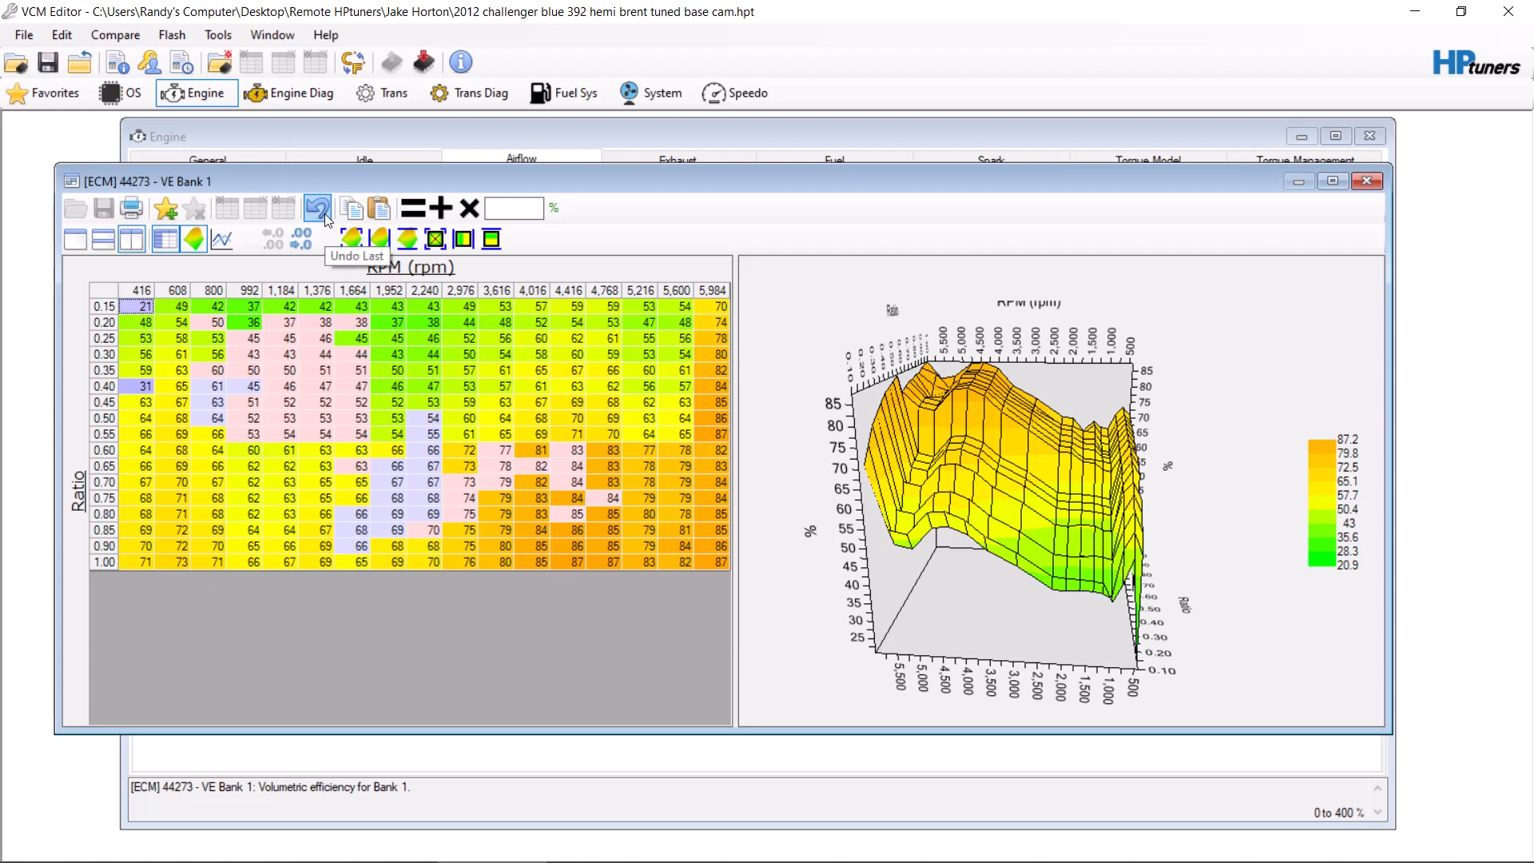
{"action": "left_click", "coordinate": [318, 208]}
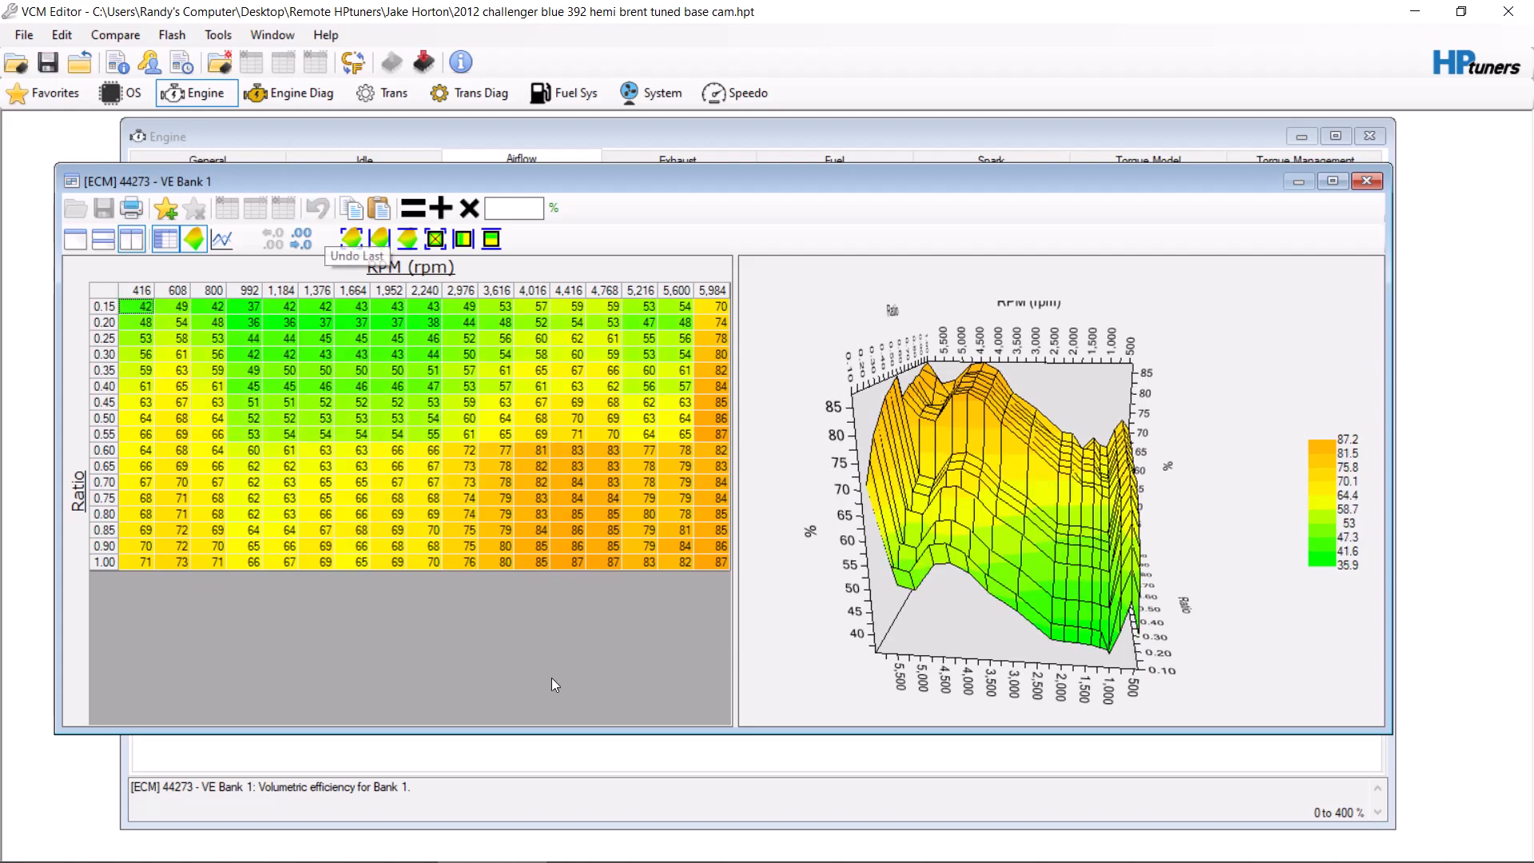
{"action": "left_click", "coordinate": [601, 847]}
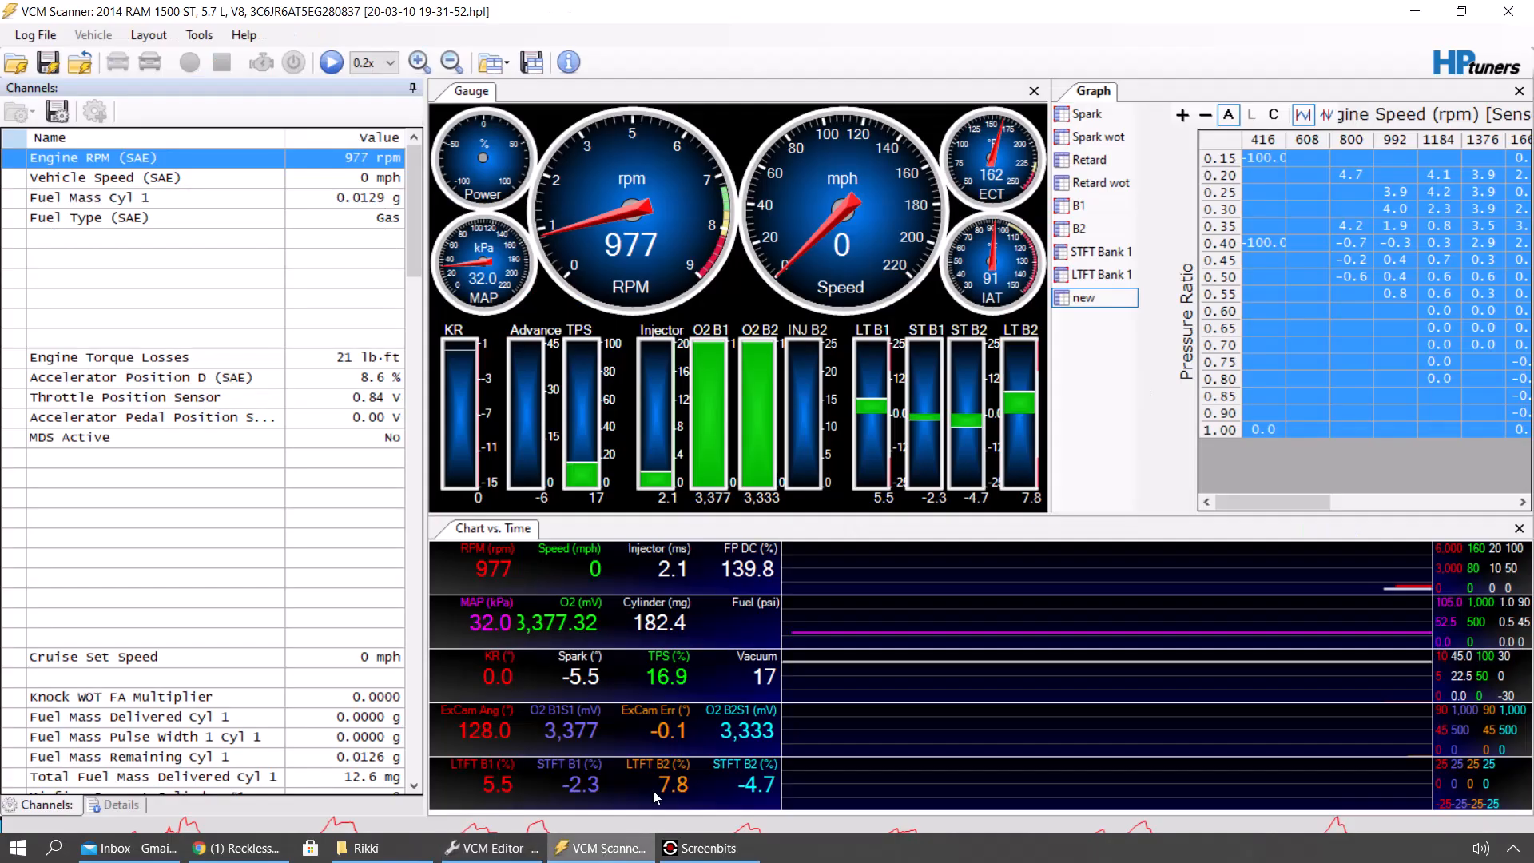
{"action": "mouse_move", "coordinate": [1128, 305]}
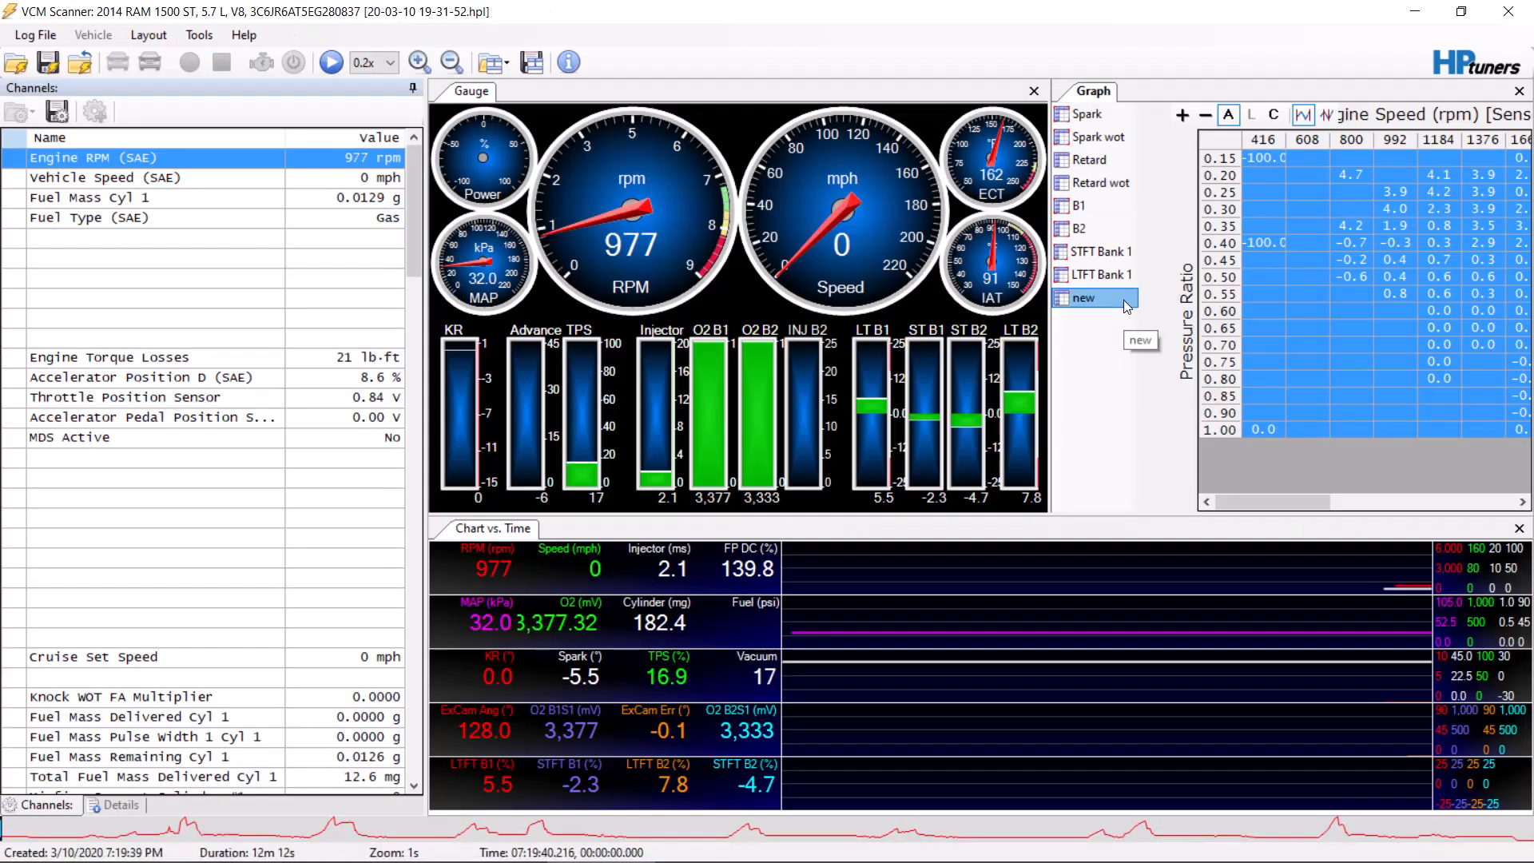
{"action": "mouse_move", "coordinate": [1173, 358]}
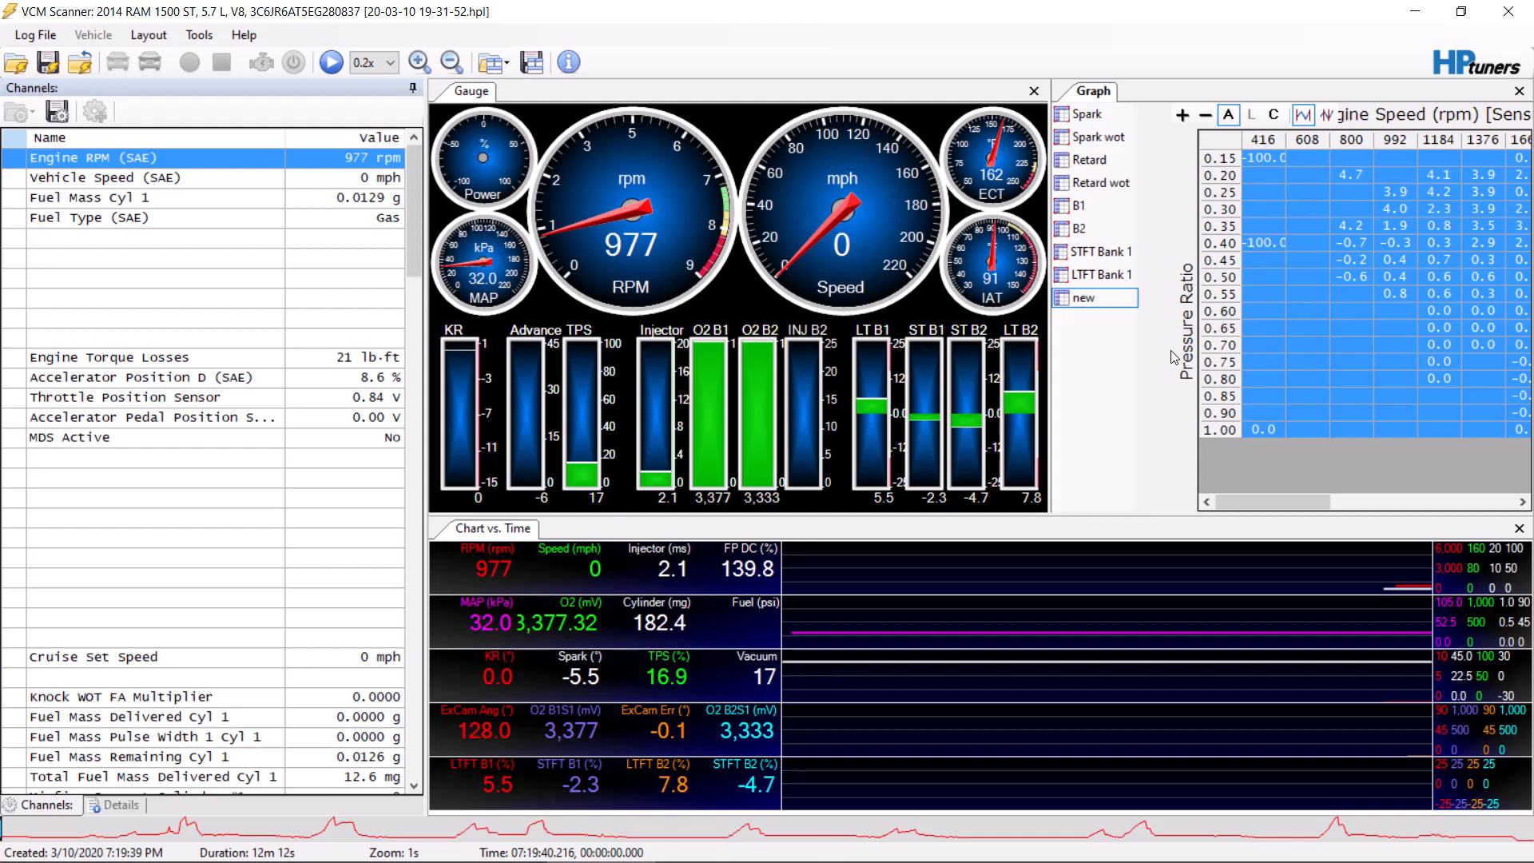
{"action": "mouse_move", "coordinate": [1304, 206]}
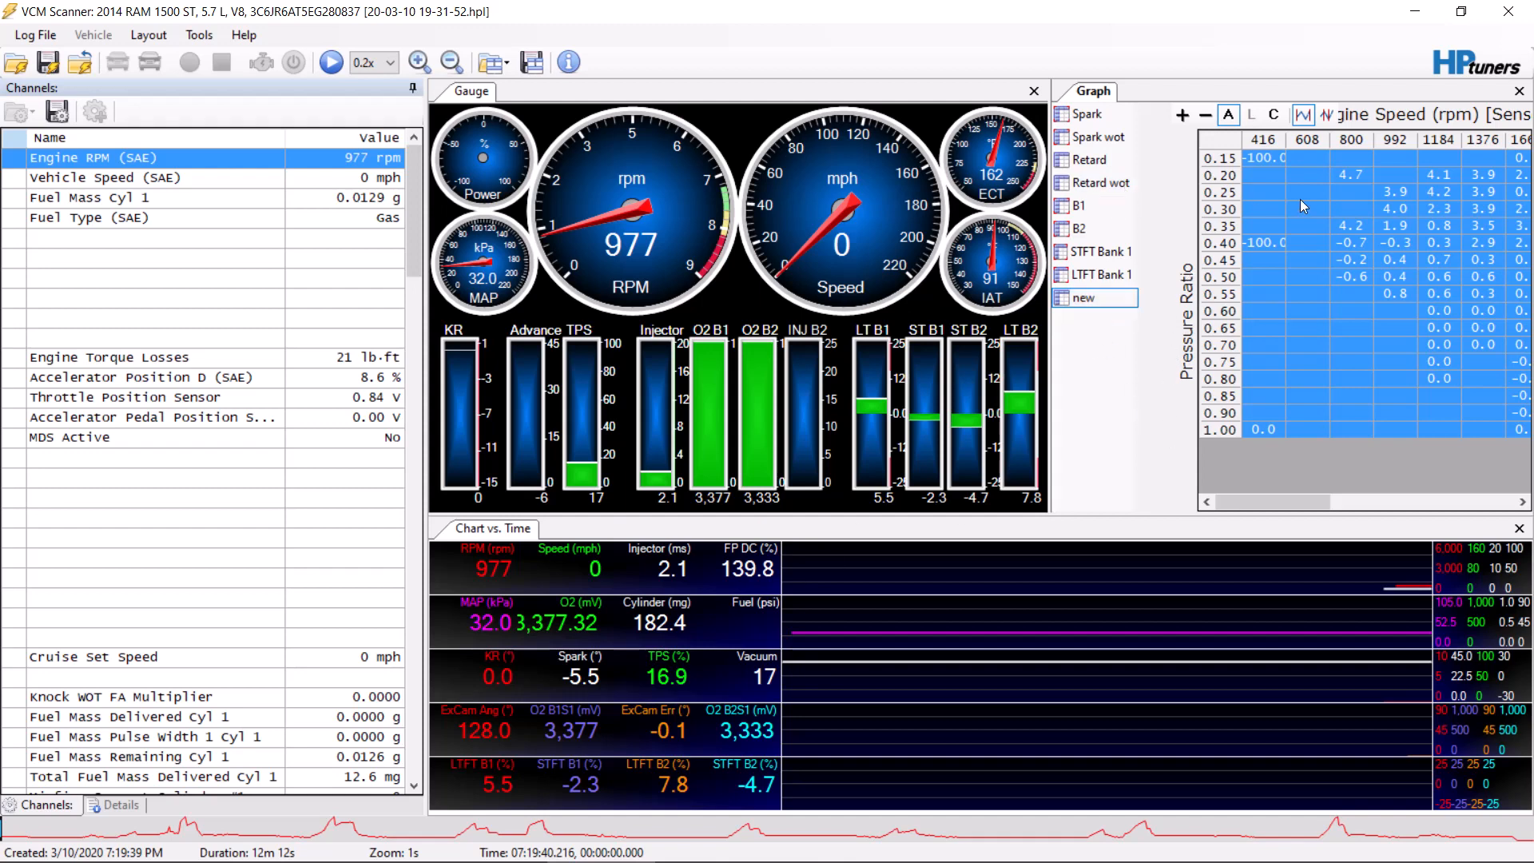
{"action": "mouse_move", "coordinate": [413, 518]}
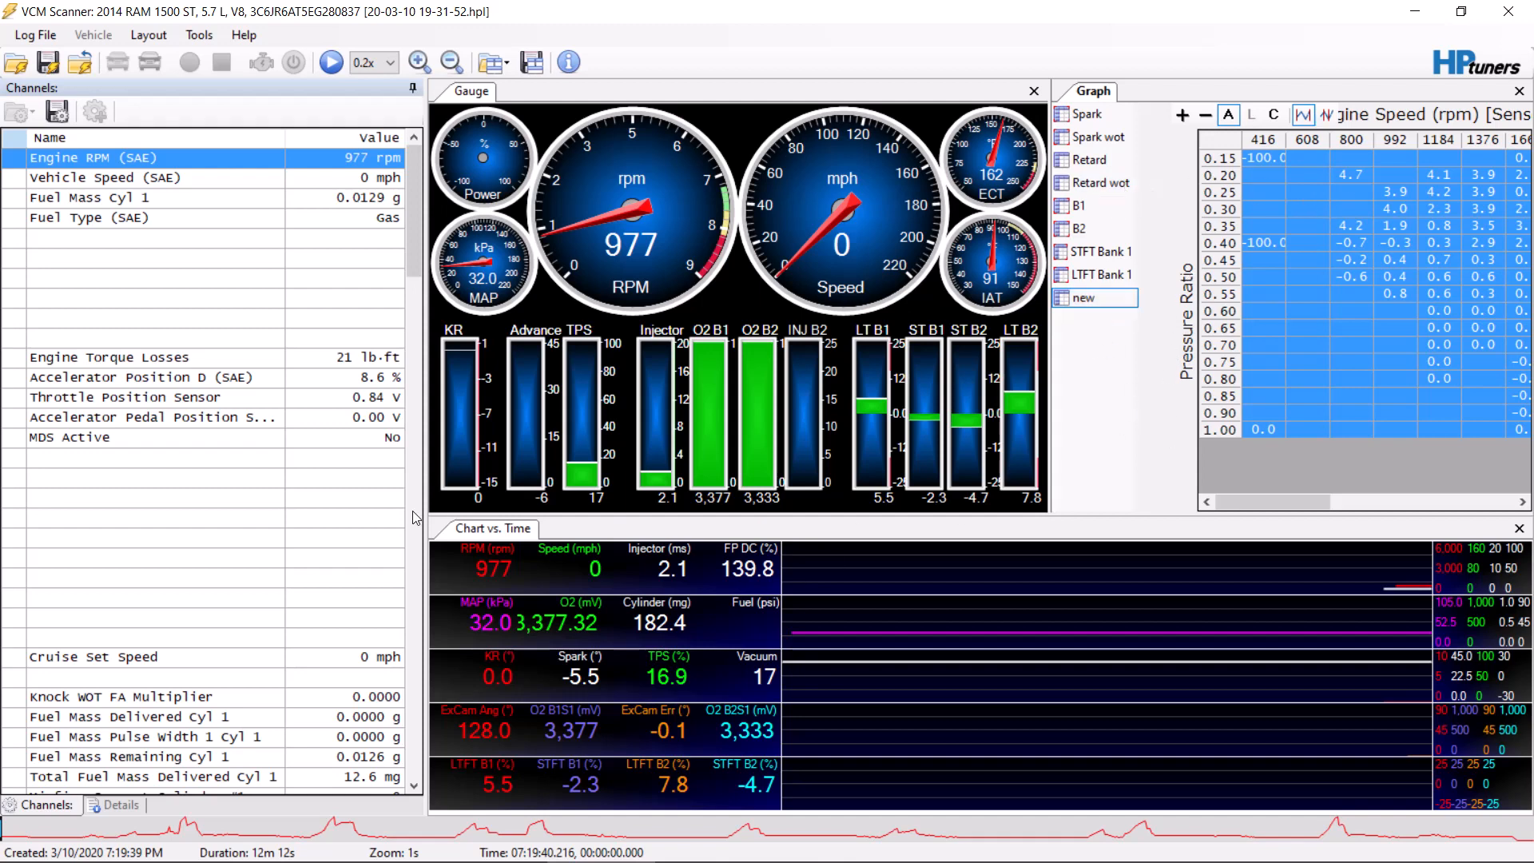
- Show the LTFT Bank 1 graph table and locate the Pressure Ratio channel in the Channels list
{"action": "scroll", "scroll_direction": "down", "scroll_amount": 3}
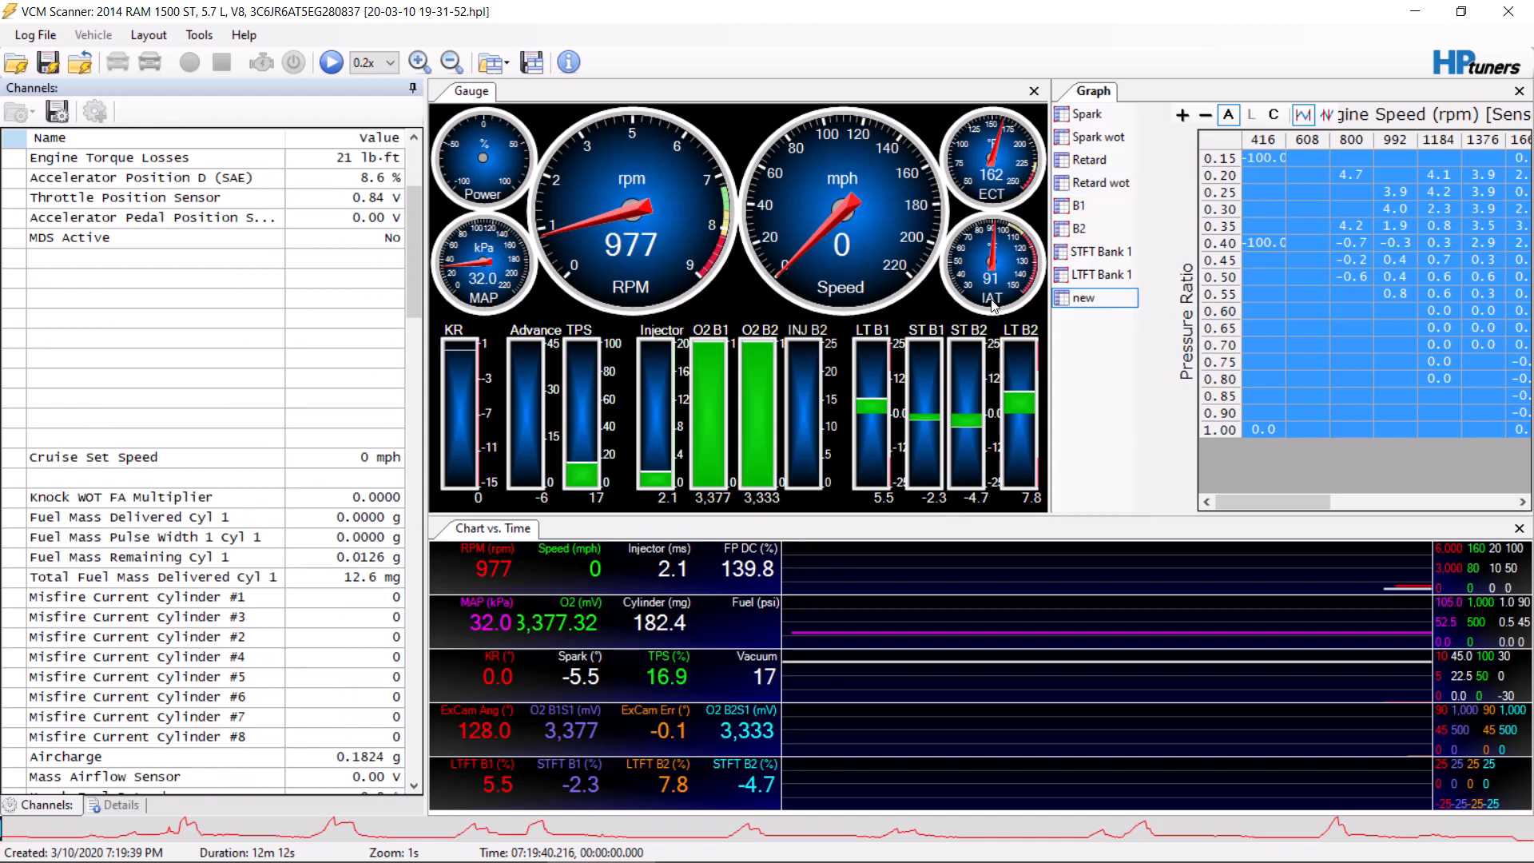
{"action": "left_click", "coordinate": [1103, 275]}
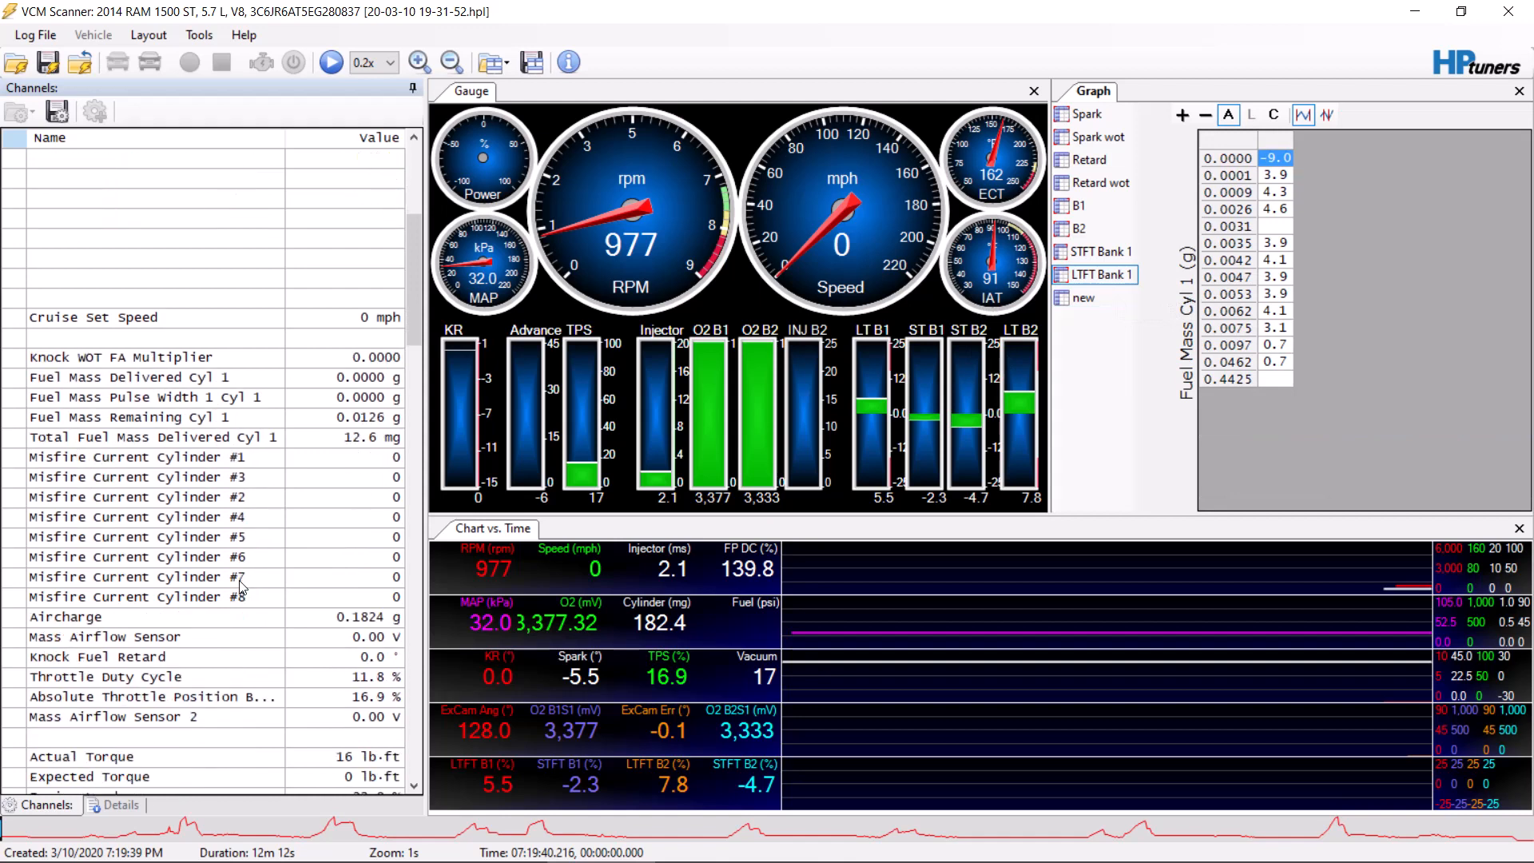
{"action": "scroll", "scroll_direction": "down", "scroll_amount": 3}
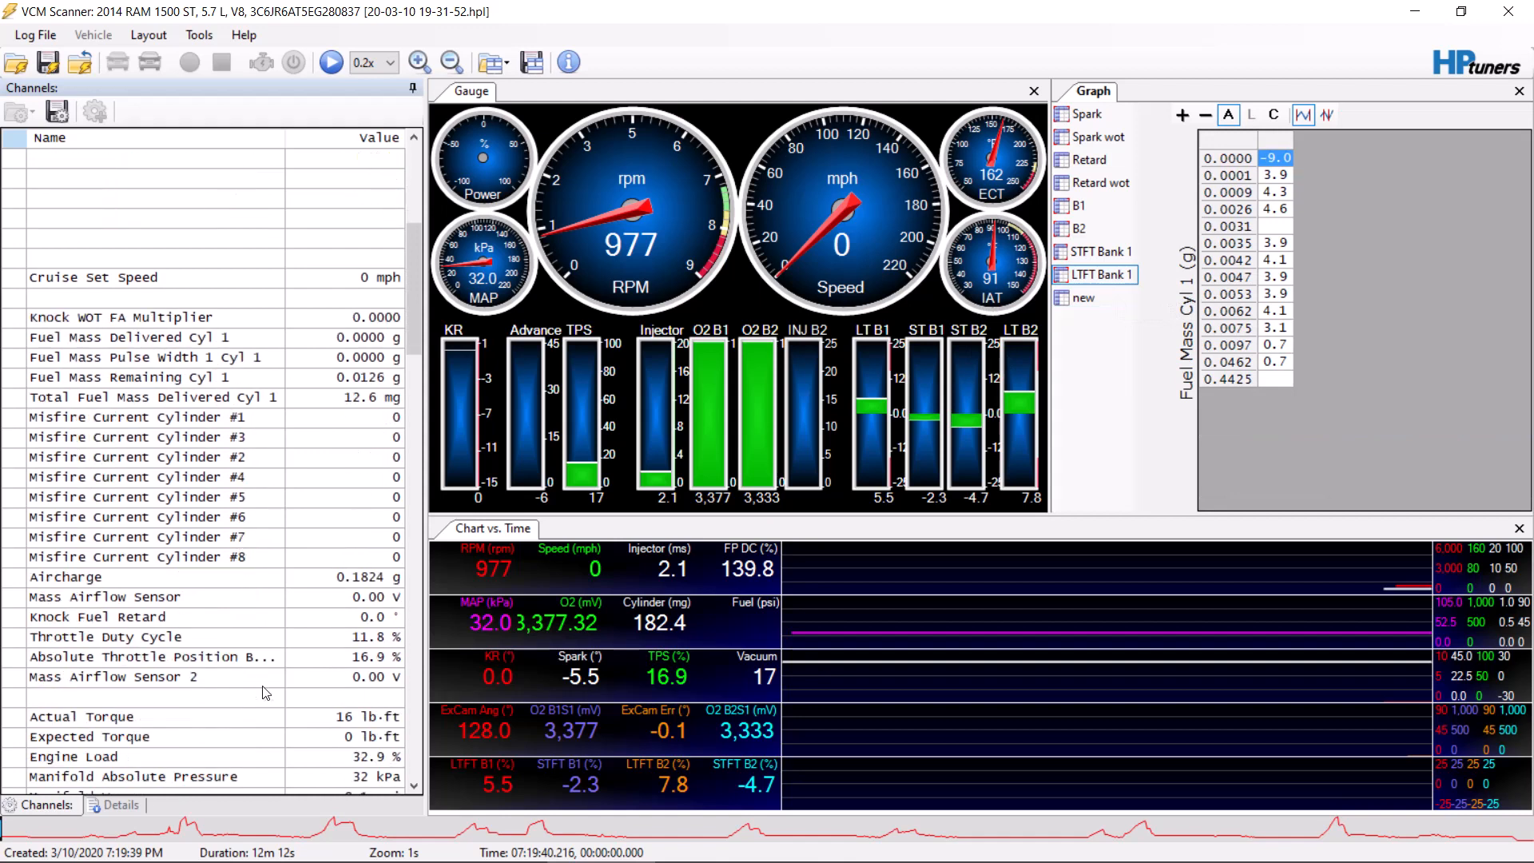
{"action": "scroll", "scroll_direction": "down", "scroll_amount": 3}
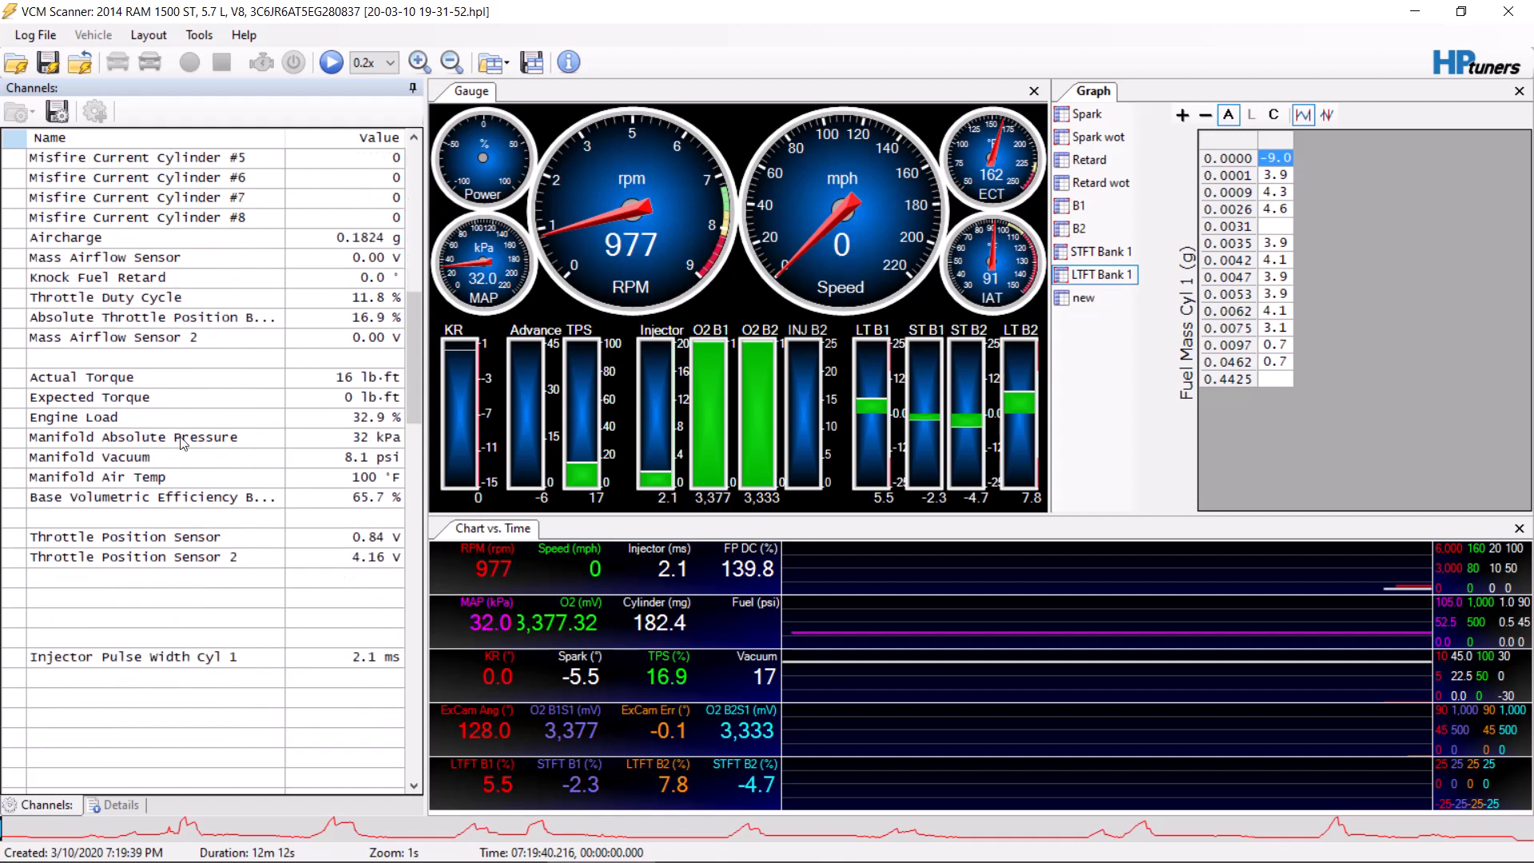
{"action": "mouse_move", "coordinate": [198, 460]}
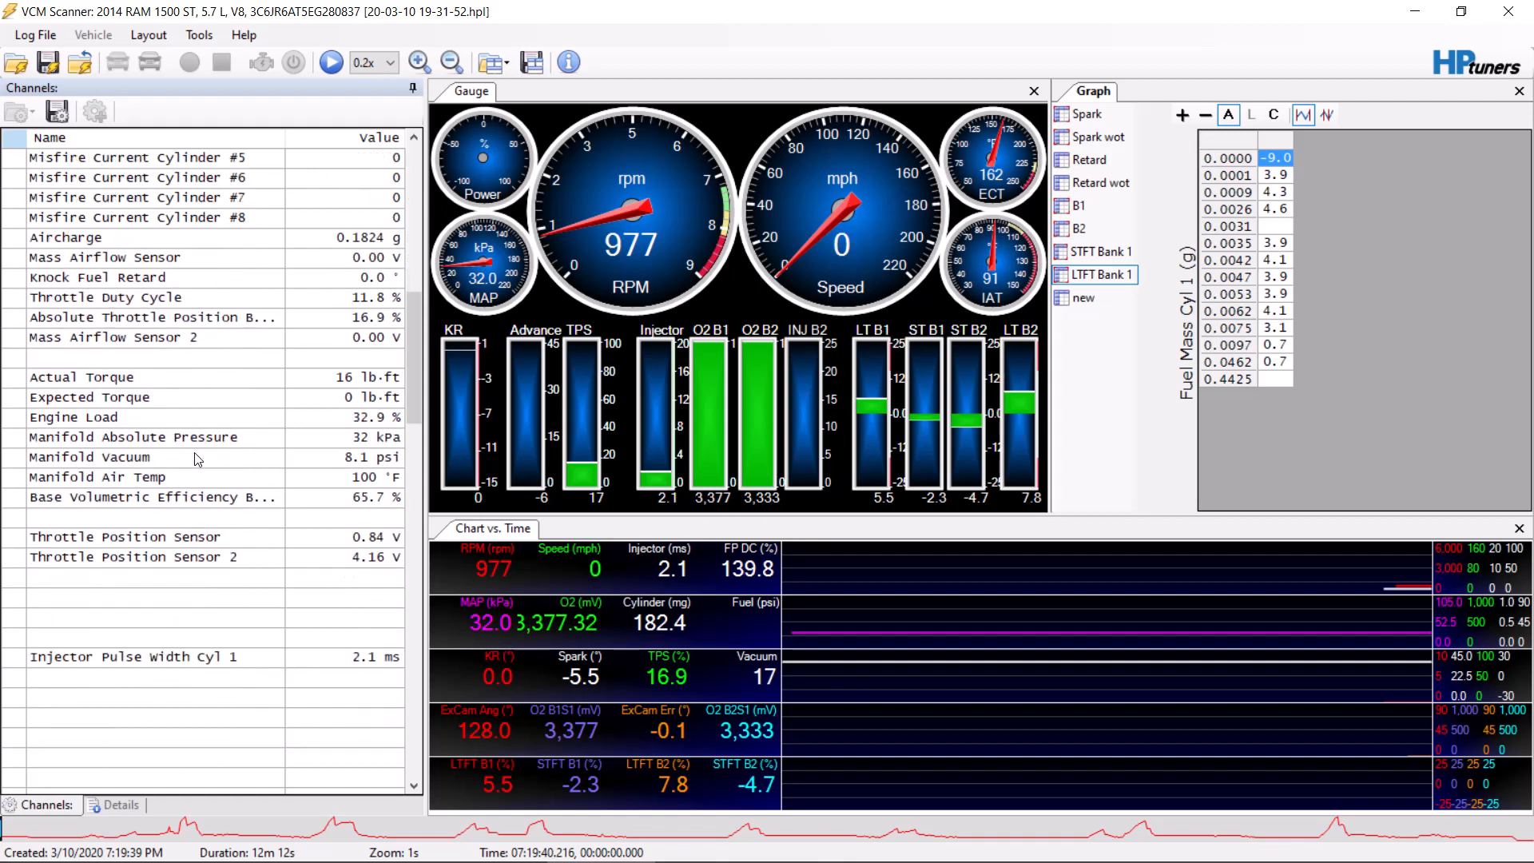
{"action": "scroll", "scroll_direction": "down", "scroll_amount": 3}
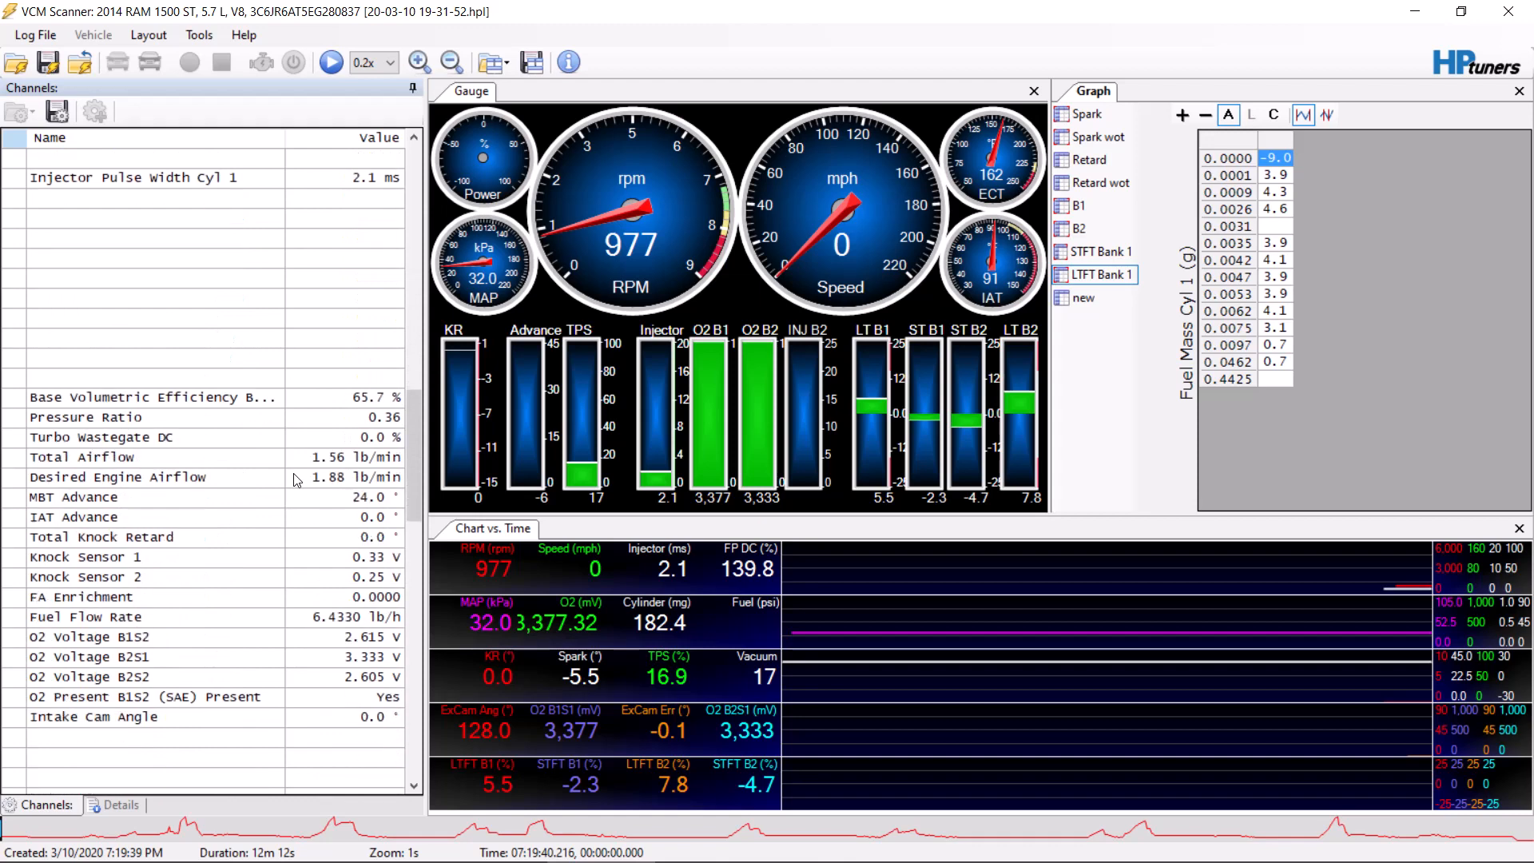
{"action": "left_click", "coordinate": [83, 417]}
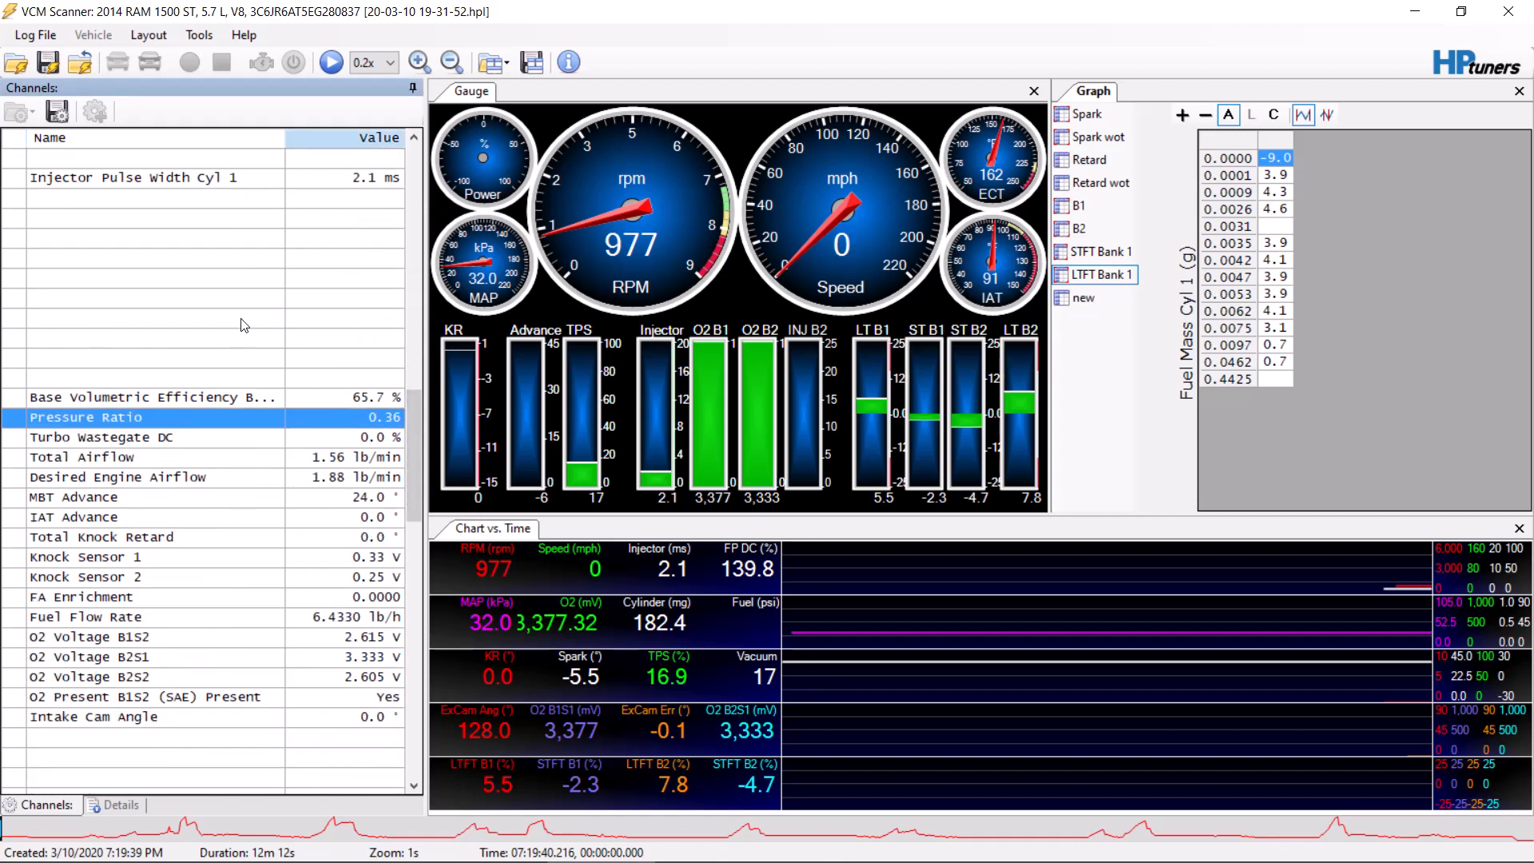
{"action": "mouse_move", "coordinate": [208, 762]}
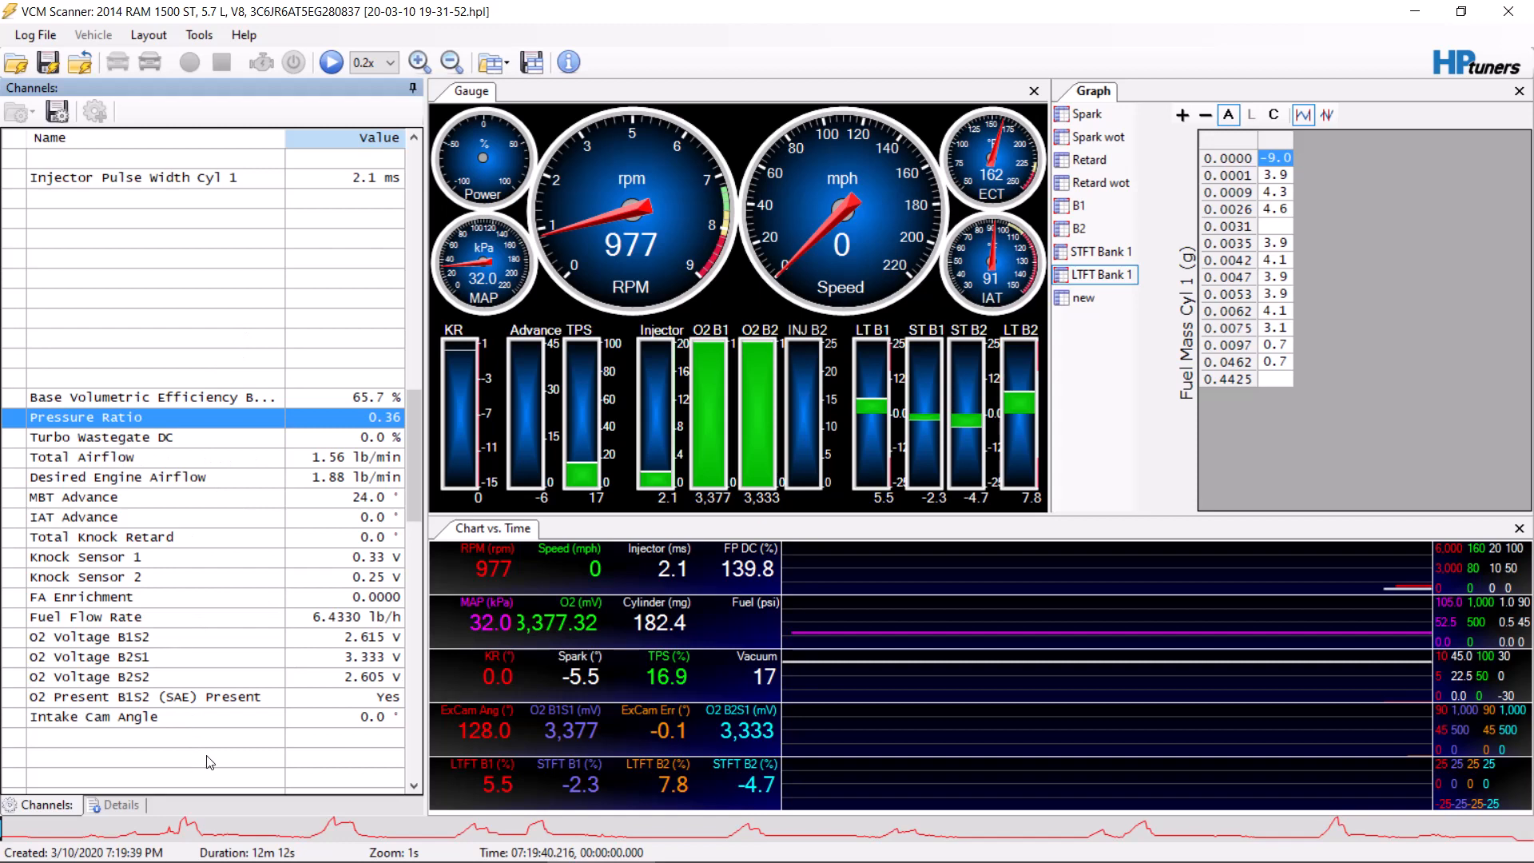
{"action": "mouse_move", "coordinate": [378, 714]}
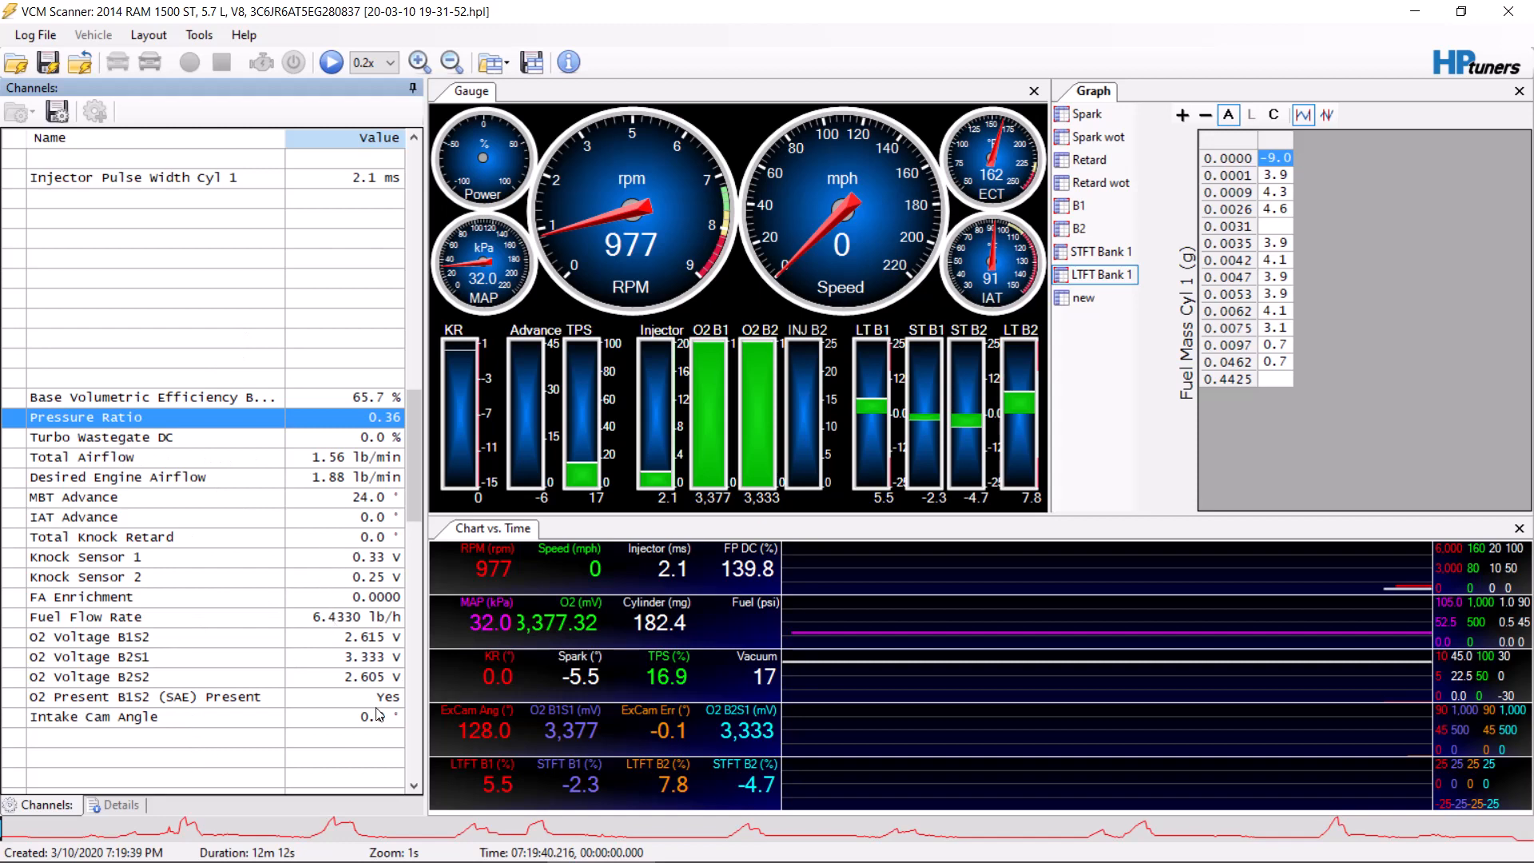
{"action": "scroll", "scroll_direction": "down", "scroll_amount": 3}
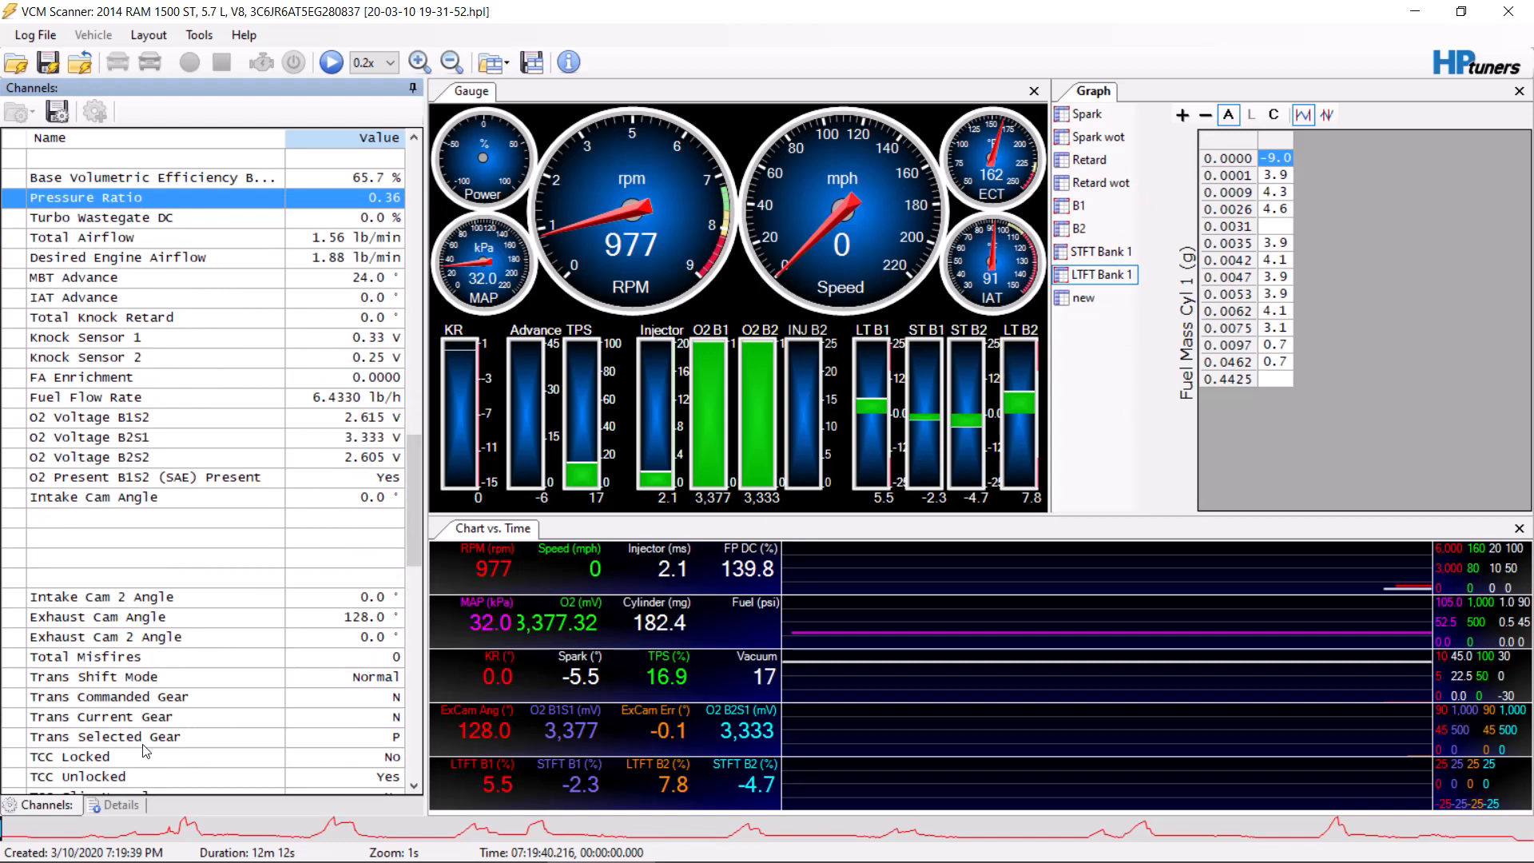
{"action": "scroll", "scroll_direction": "down", "scroll_amount": 3}
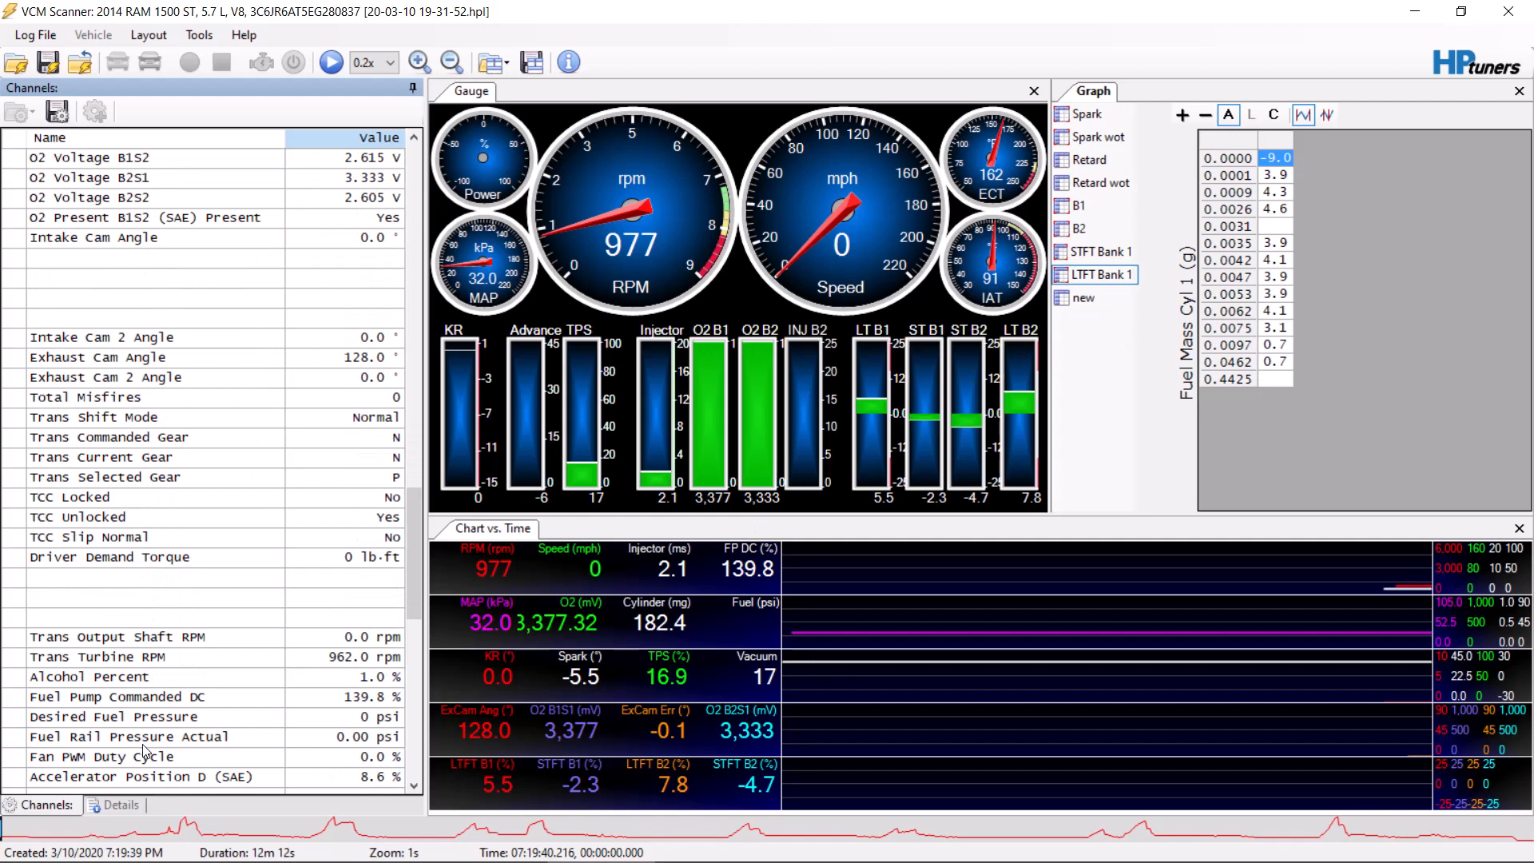
- In Charts Layout, add Group 6 after Group 5 with a new series
{"action": "right_click", "coordinate": [492, 675]}
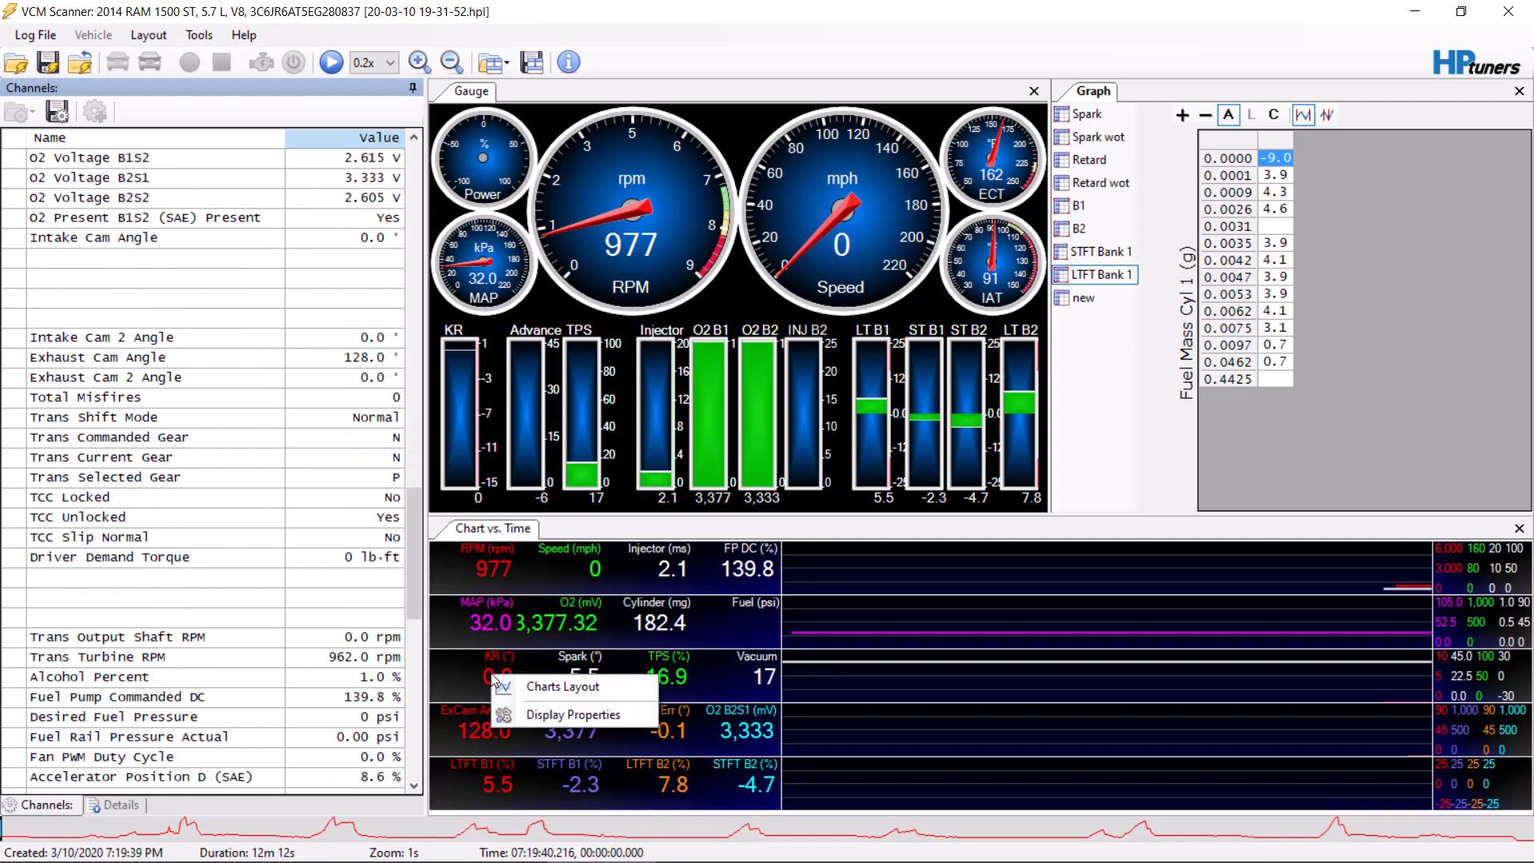
{"action": "mouse_move", "coordinate": [582, 687]}
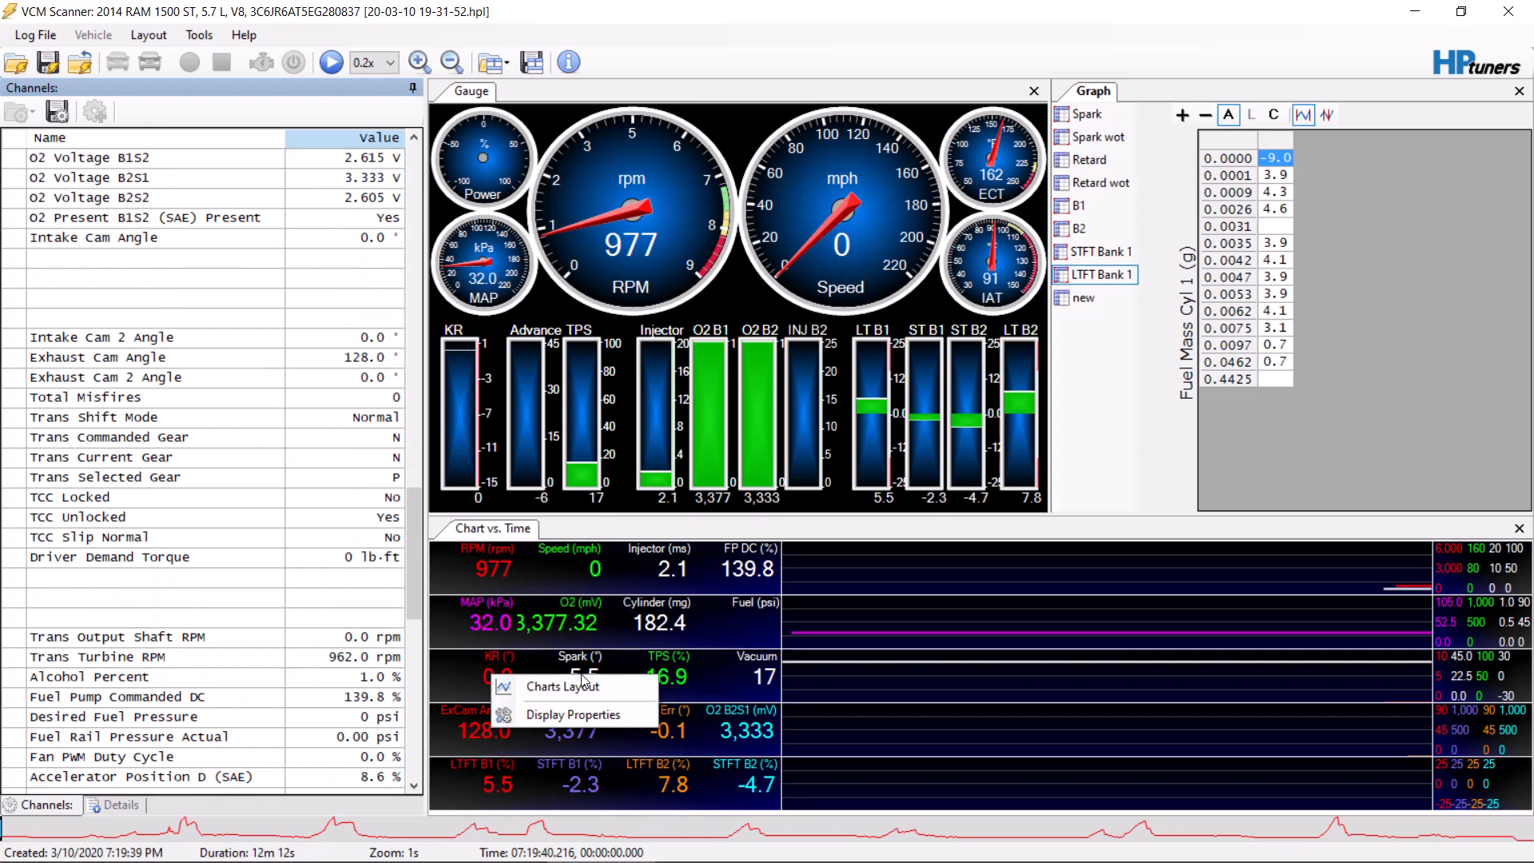
{"action": "left_click", "coordinate": [562, 687]}
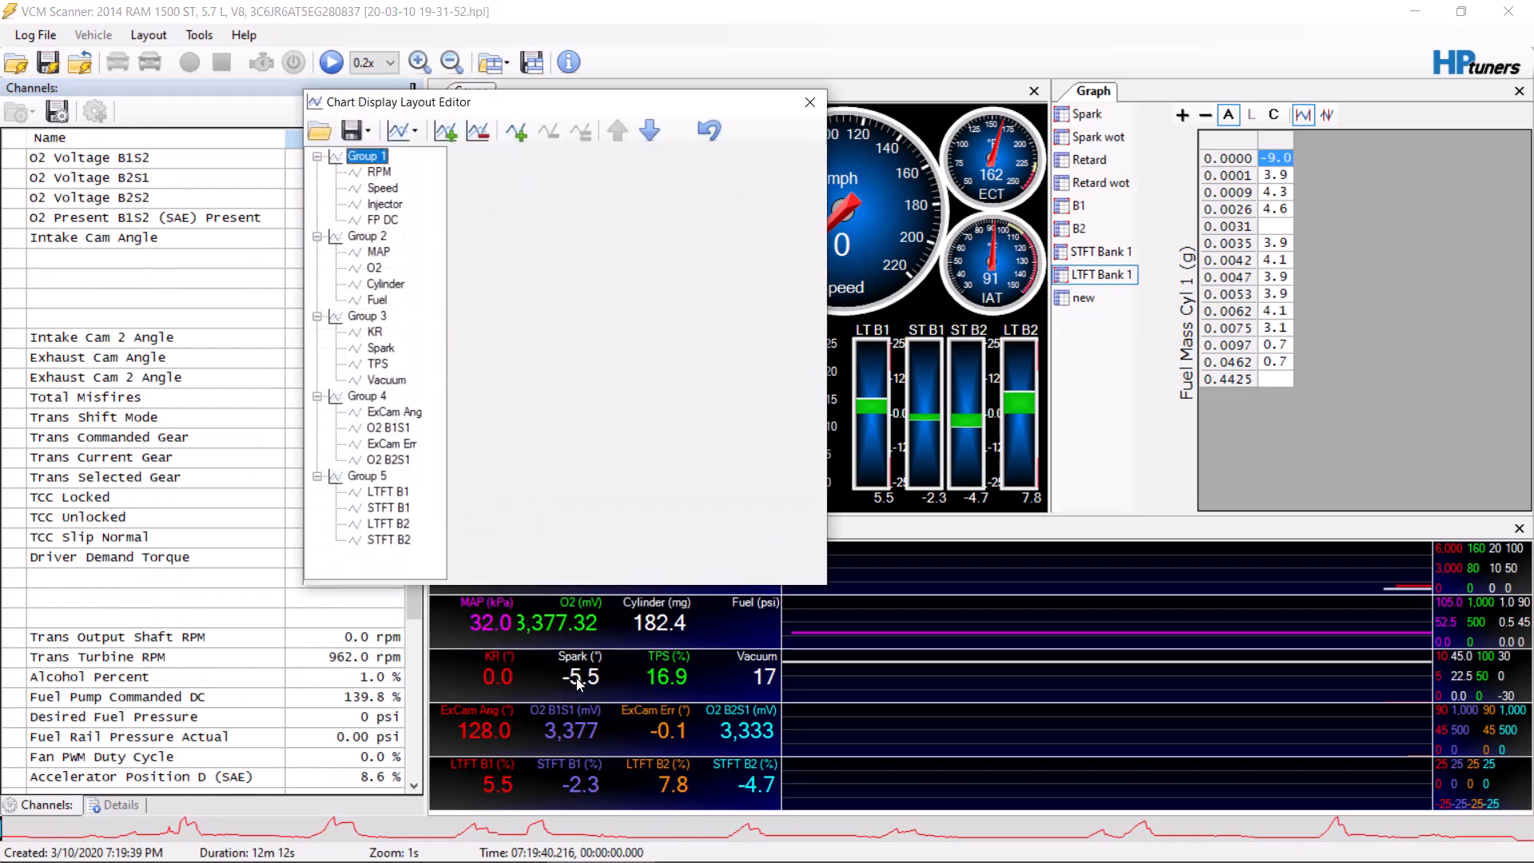
{"action": "left_click", "coordinate": [366, 476]}
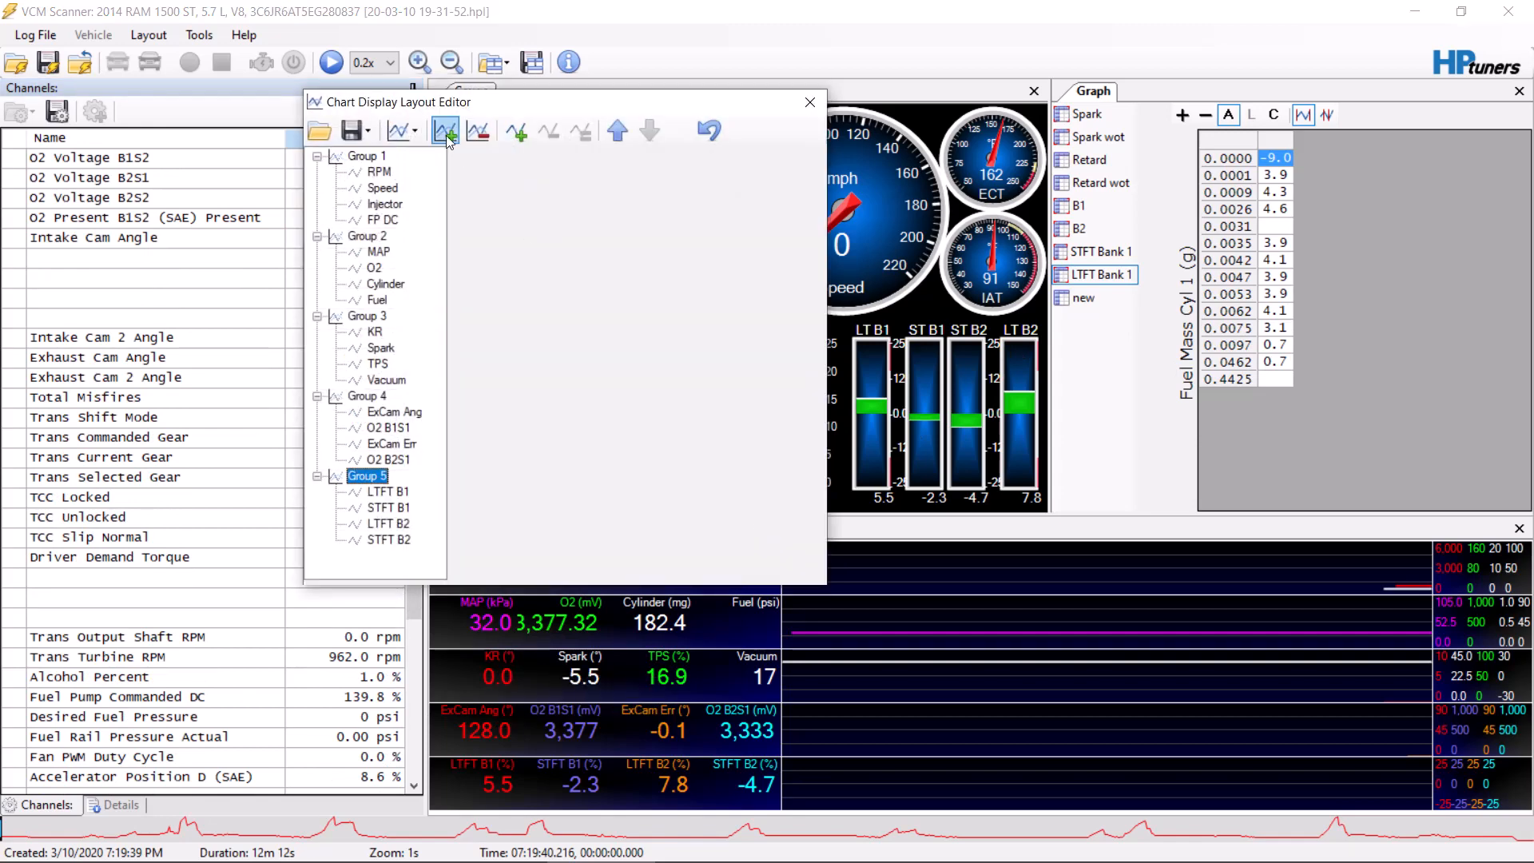
{"action": "mouse_move", "coordinate": [444, 131]}
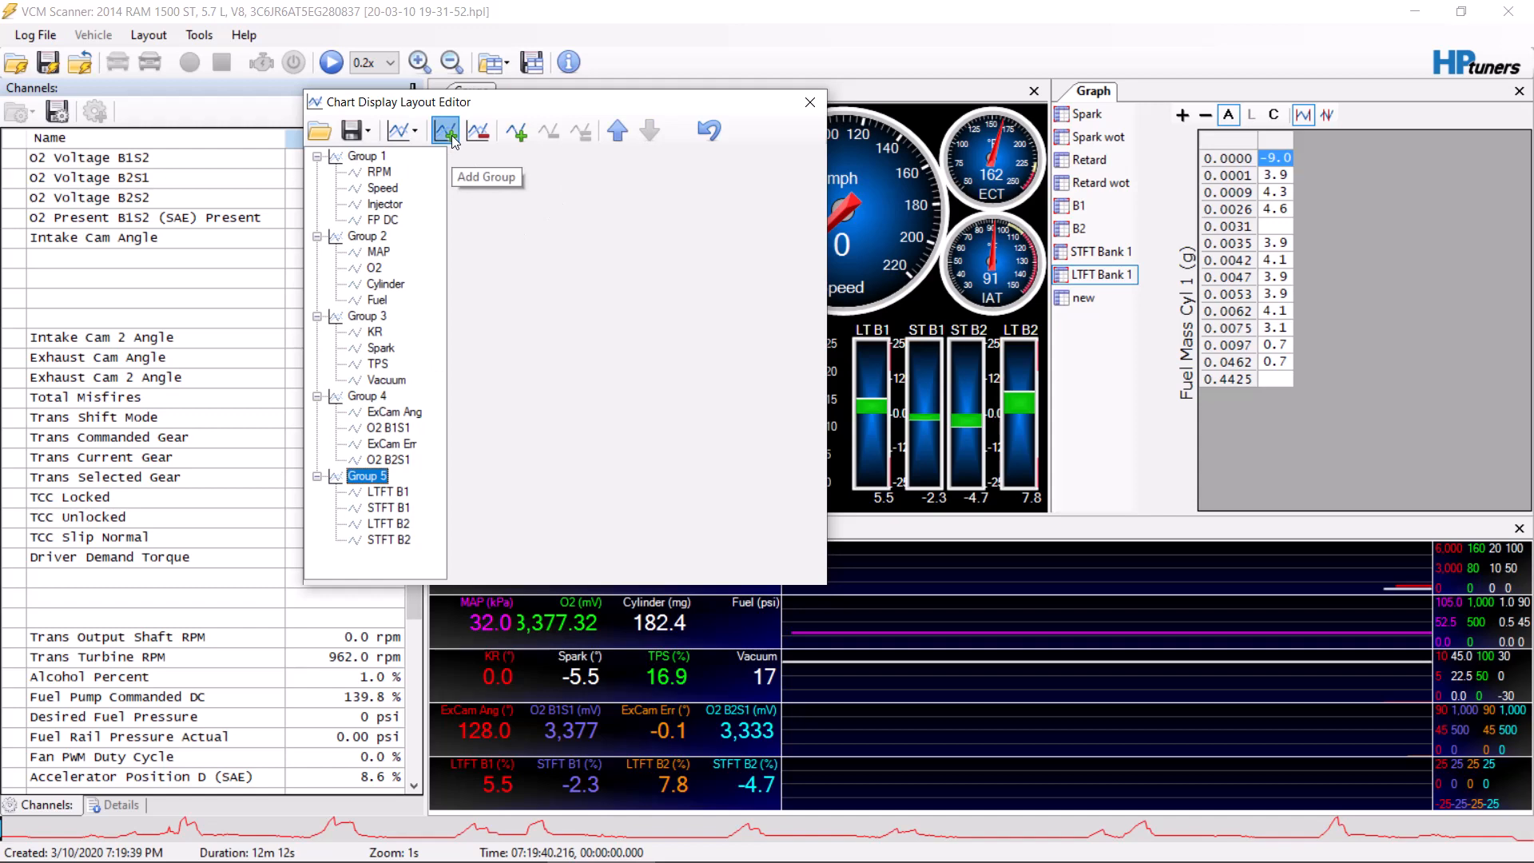
{"action": "left_click", "coordinate": [446, 131]}
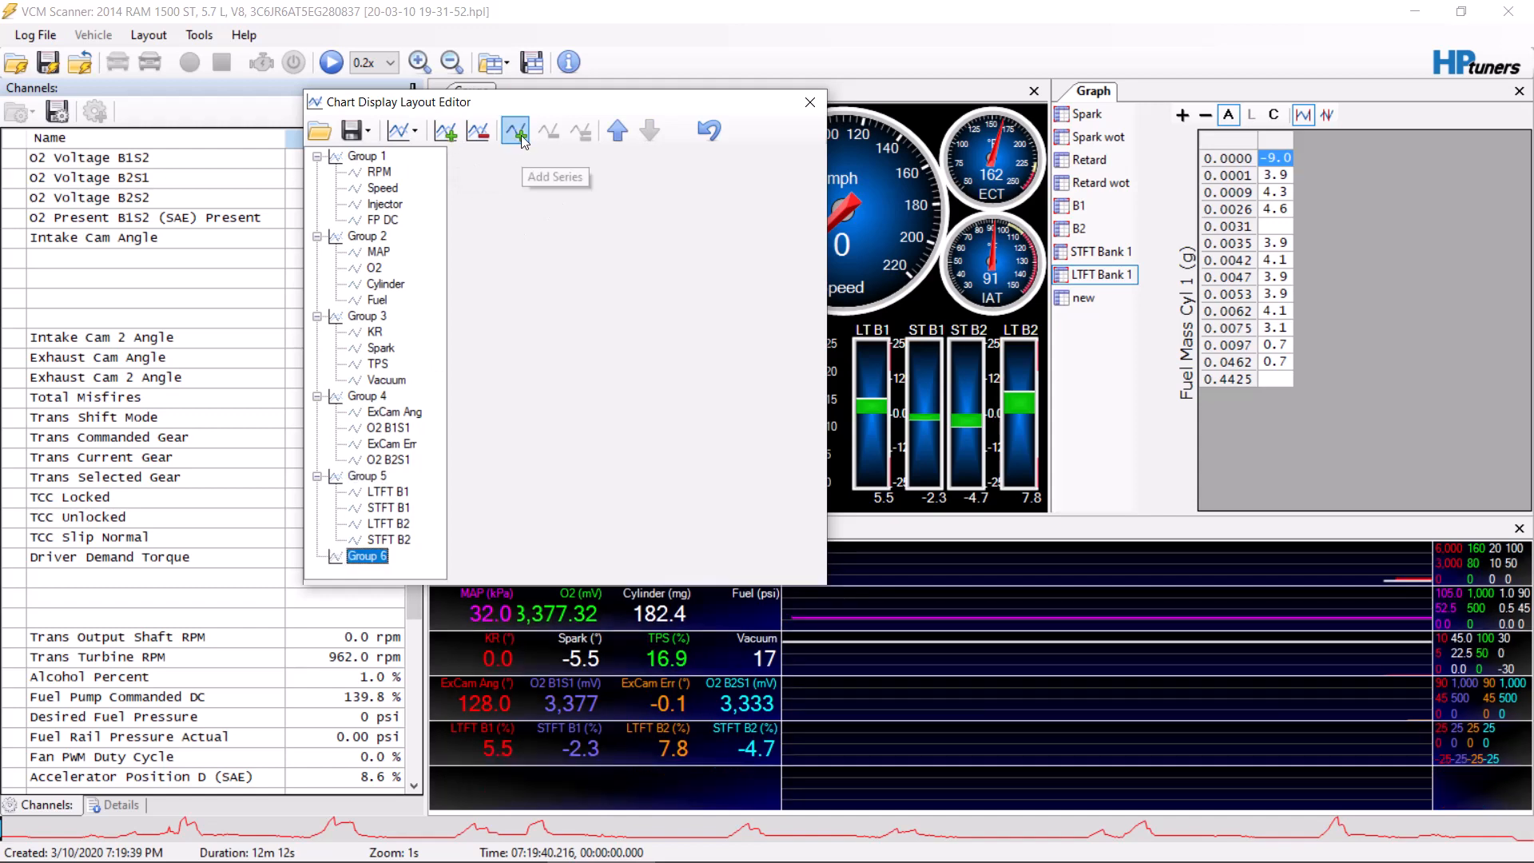
{"action": "left_click", "coordinate": [515, 131]}
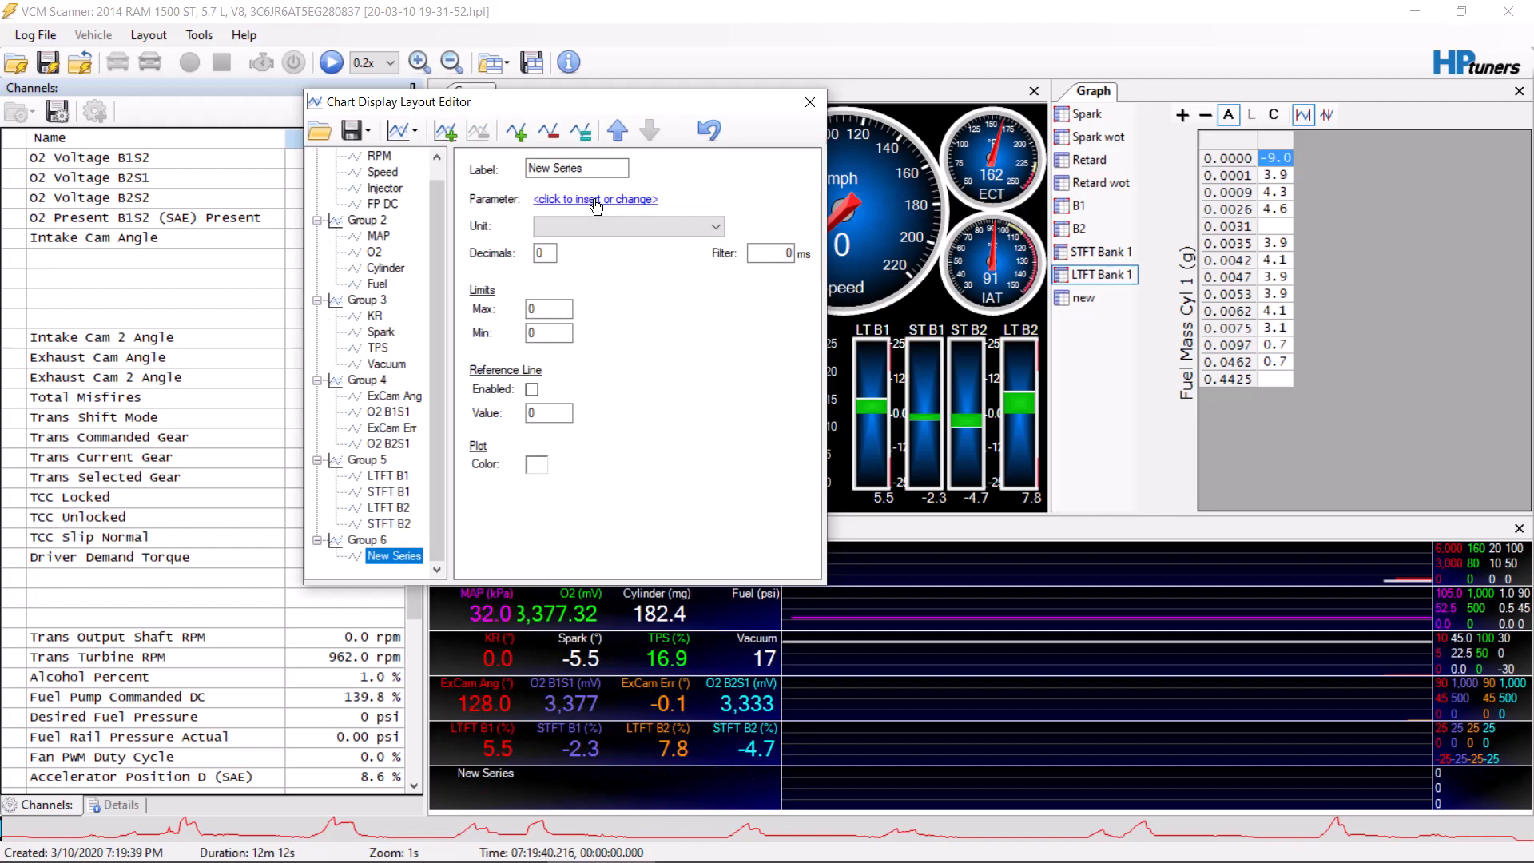
- Set the new series' parameter to Pressure Ratio and close the layout editor
{"action": "left_click", "coordinate": [594, 198]}
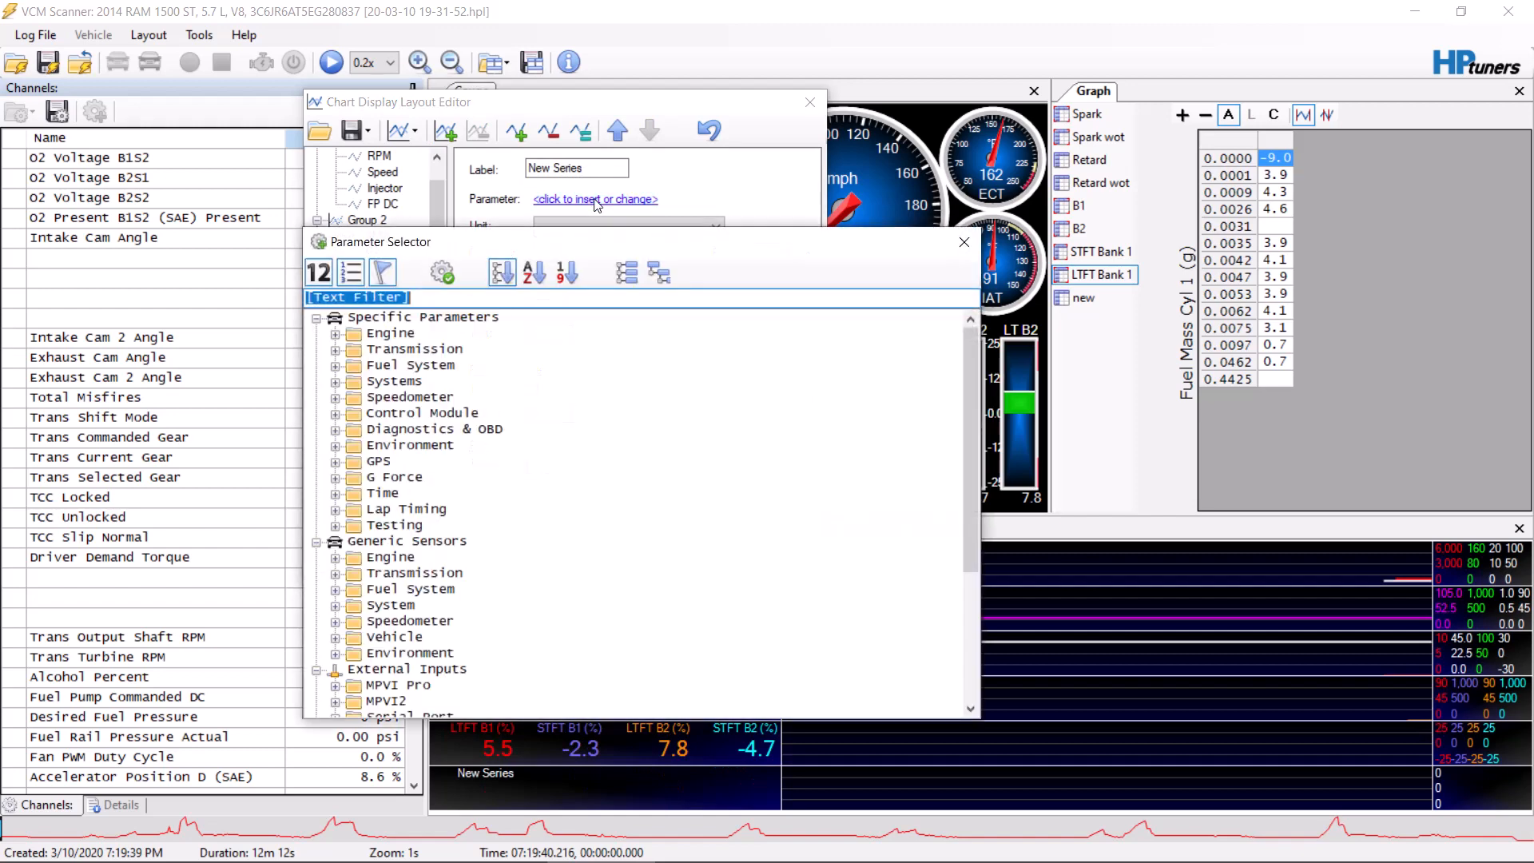
{"action": "type", "text": "ratio"}
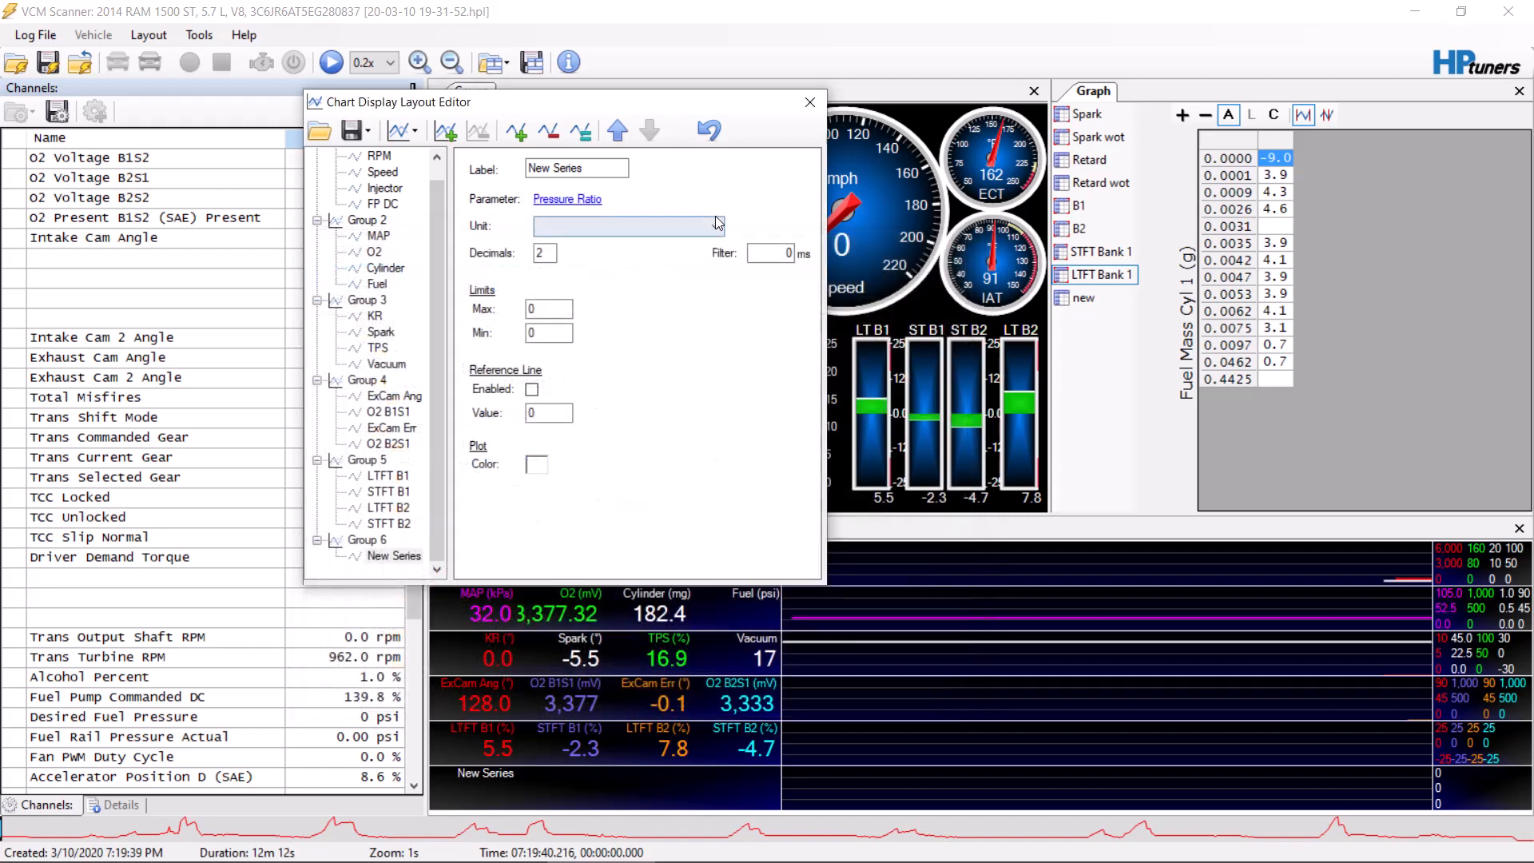
{"action": "left_click", "coordinate": [809, 102]}
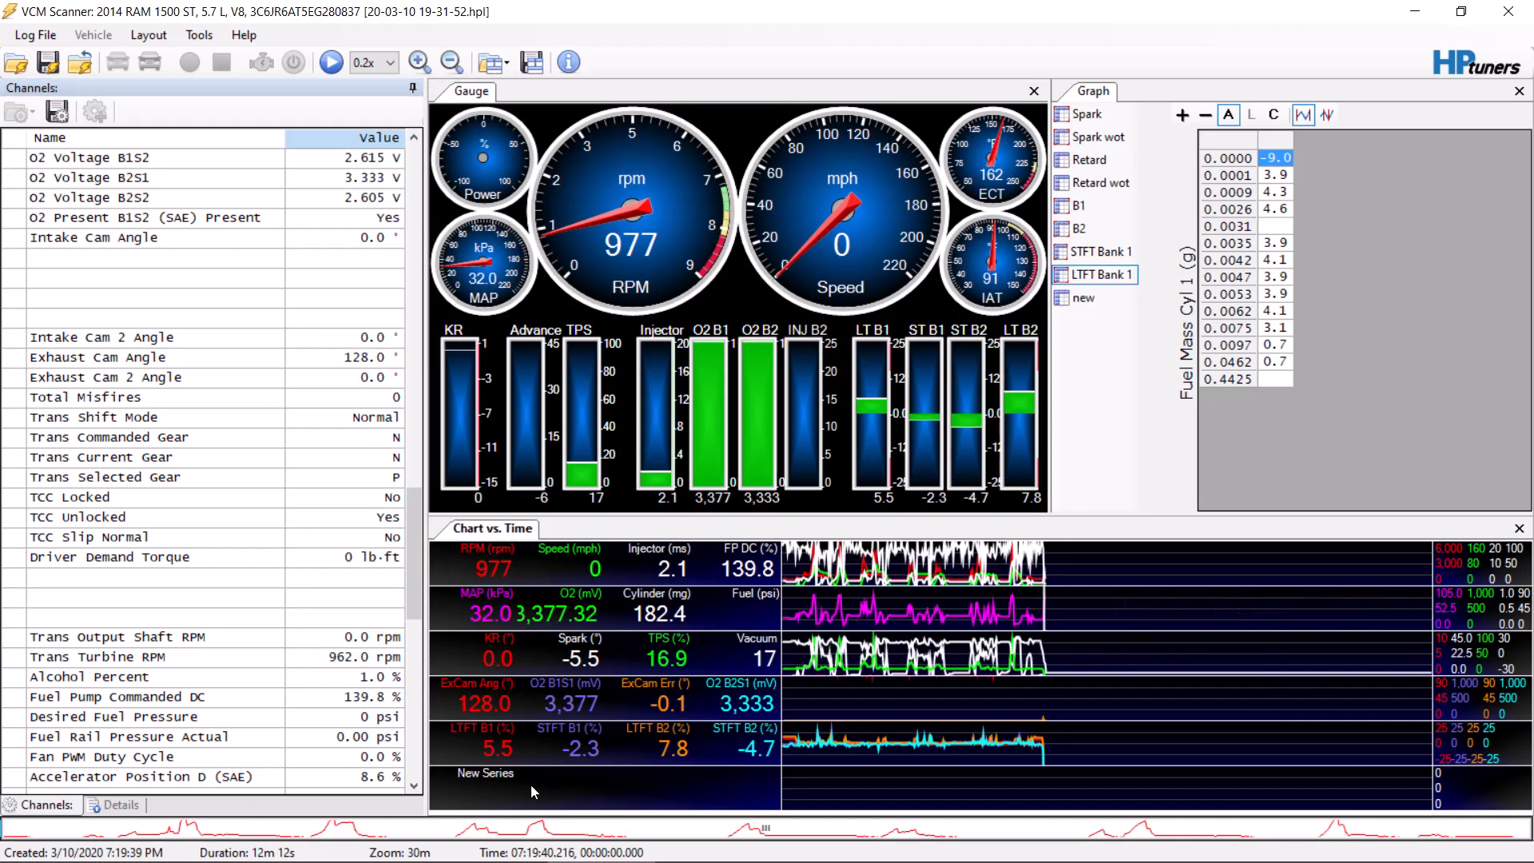
- Set the New Series parameter to Pressure Ratio with its Max/Min limits in the Chart Display Layout Editor
{"action": "right_click", "coordinate": [534, 791]}
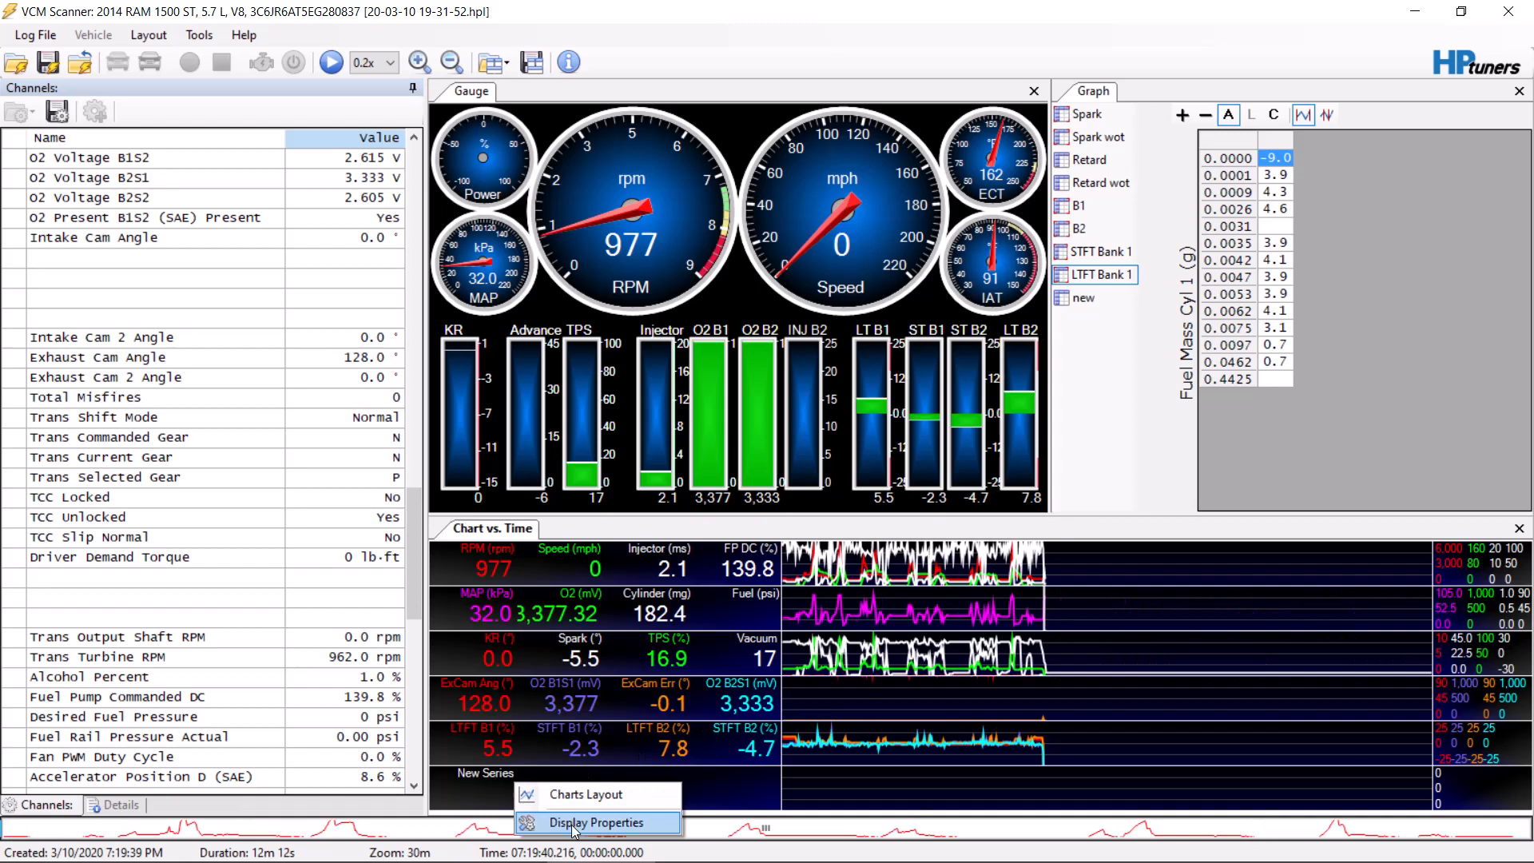
{"action": "left_click", "coordinate": [585, 821]}
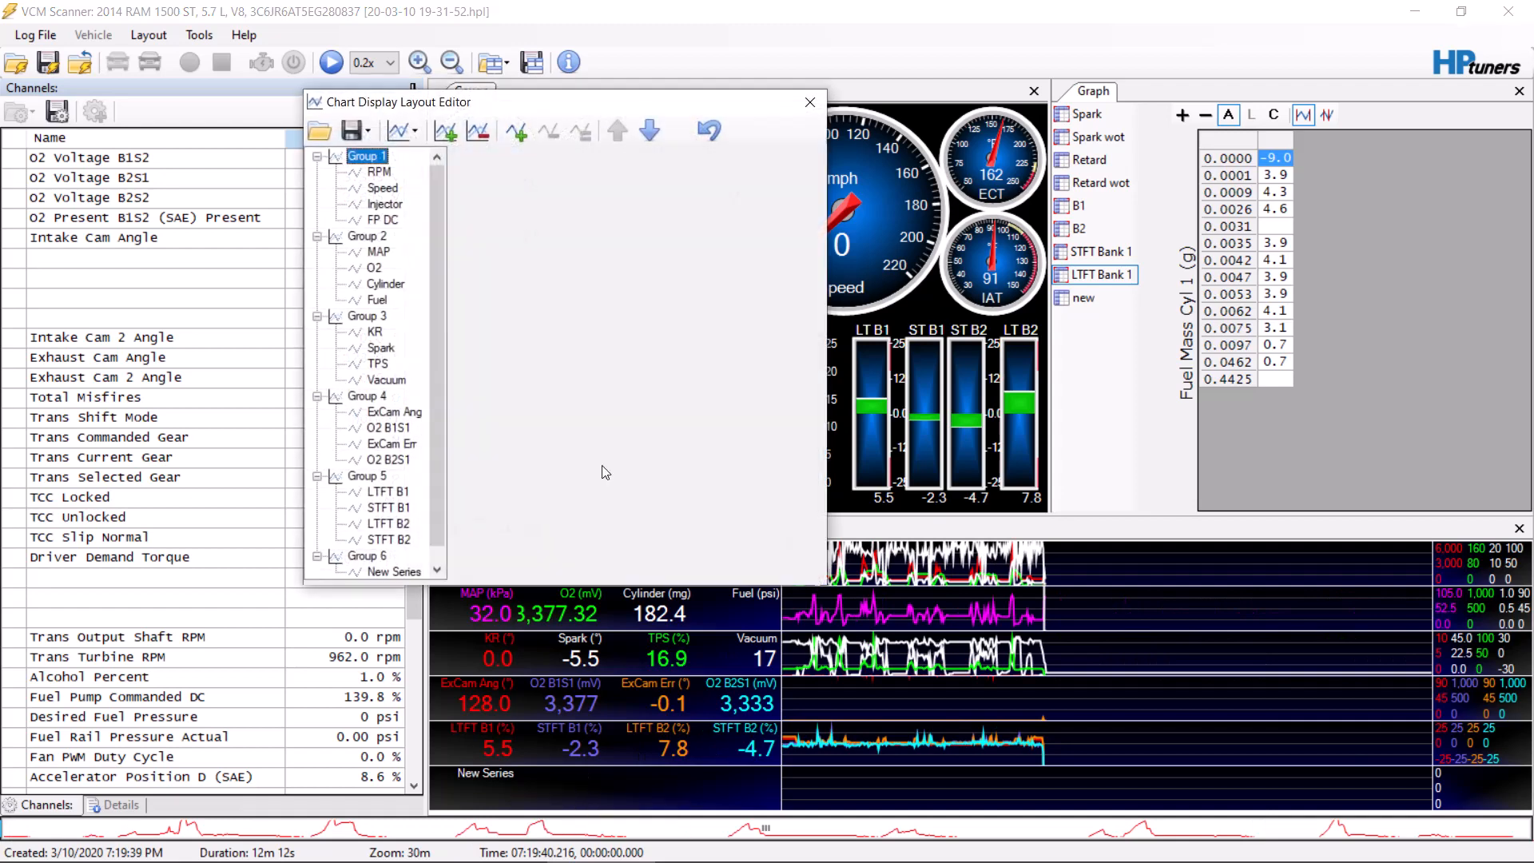
{"action": "scroll", "scroll_direction": "down", "scroll_amount": 3}
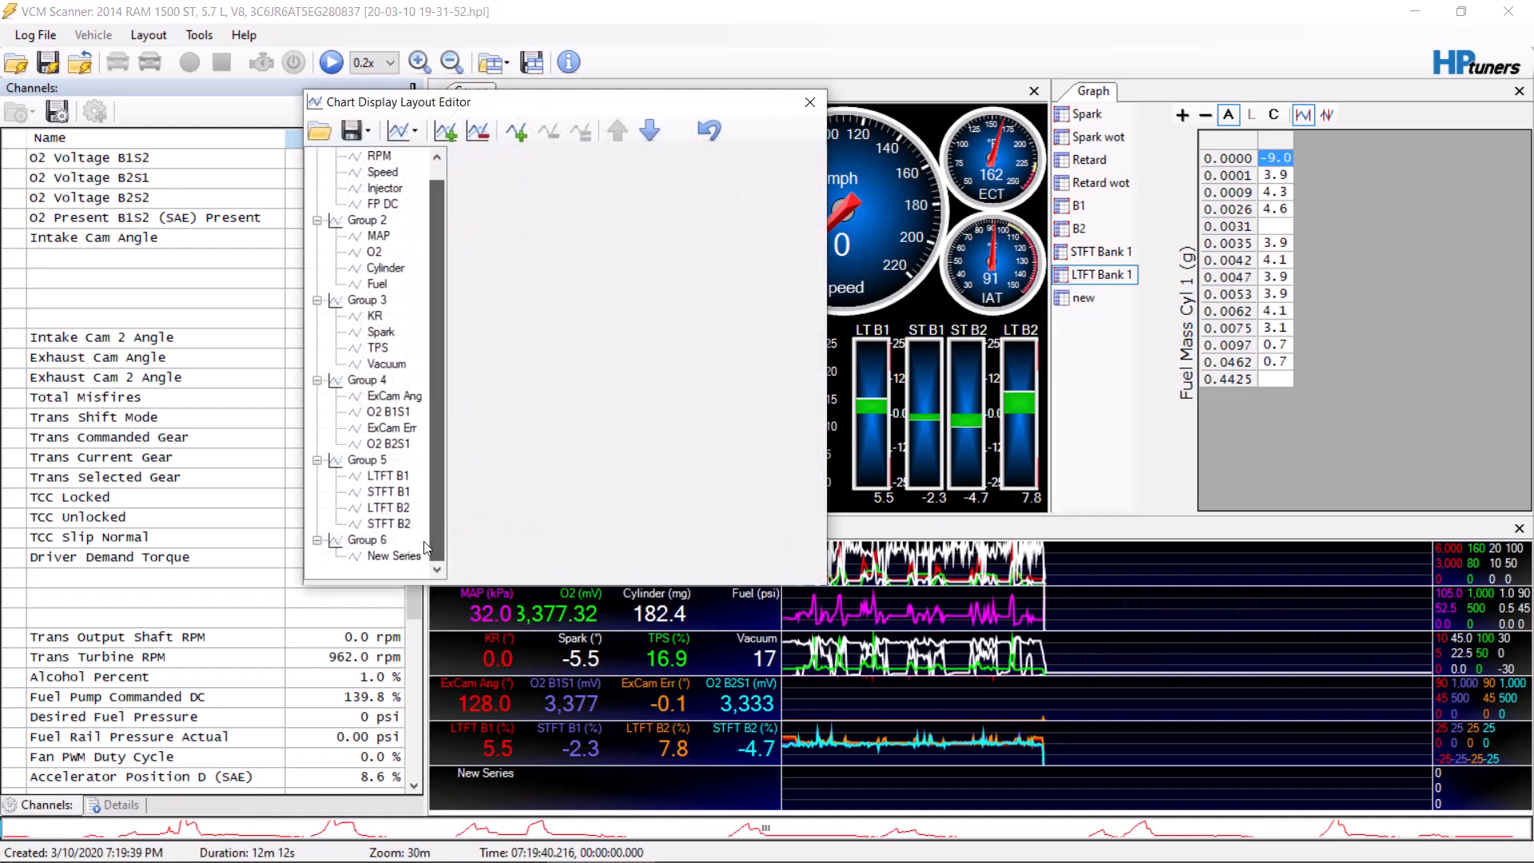
{"action": "left_click", "coordinate": [393, 556]}
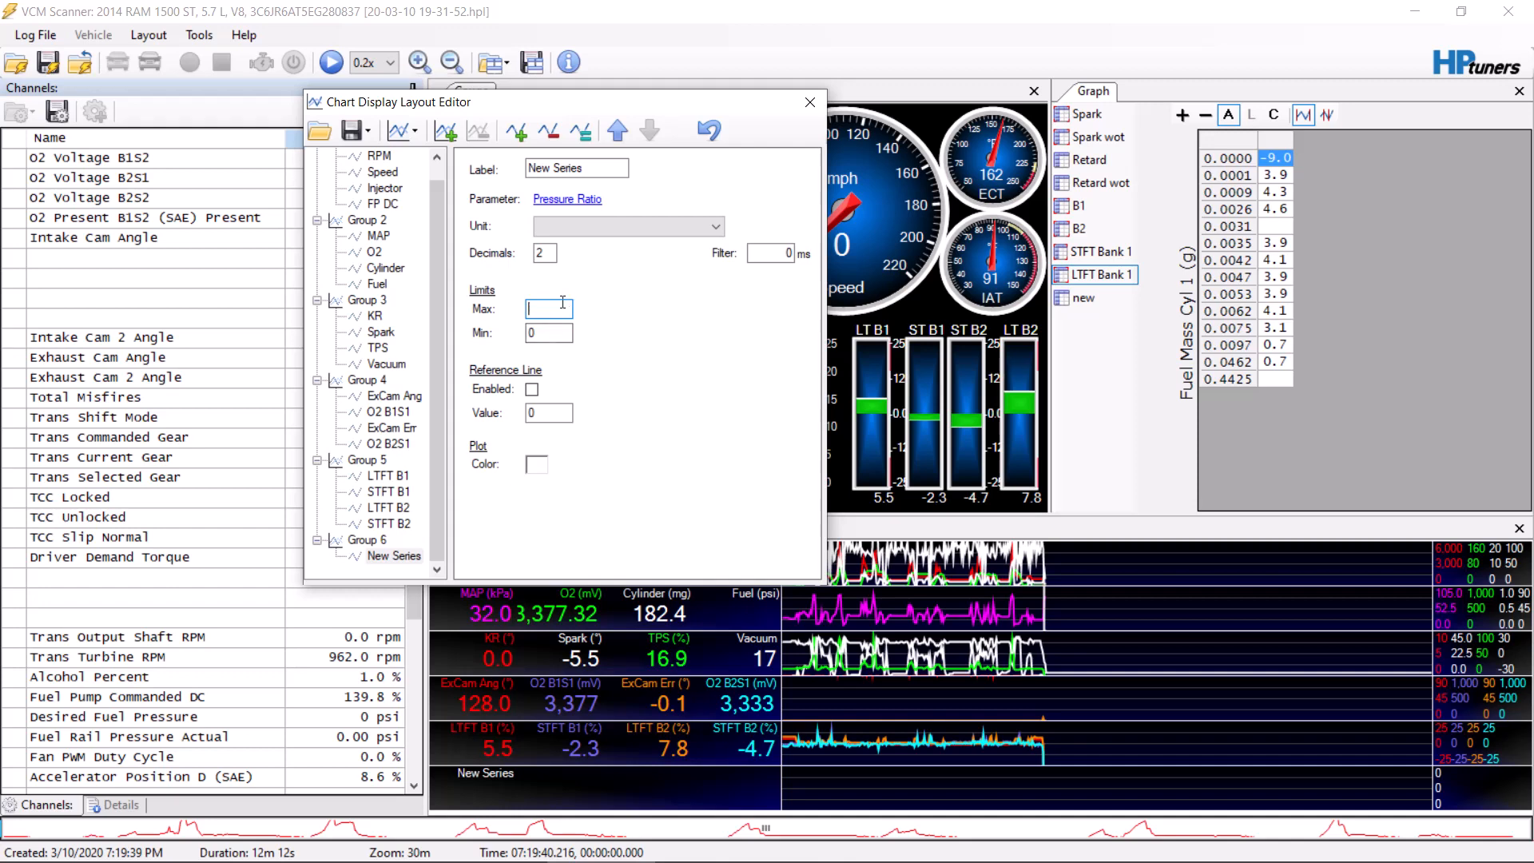
{"action": "type", "text": "100"}
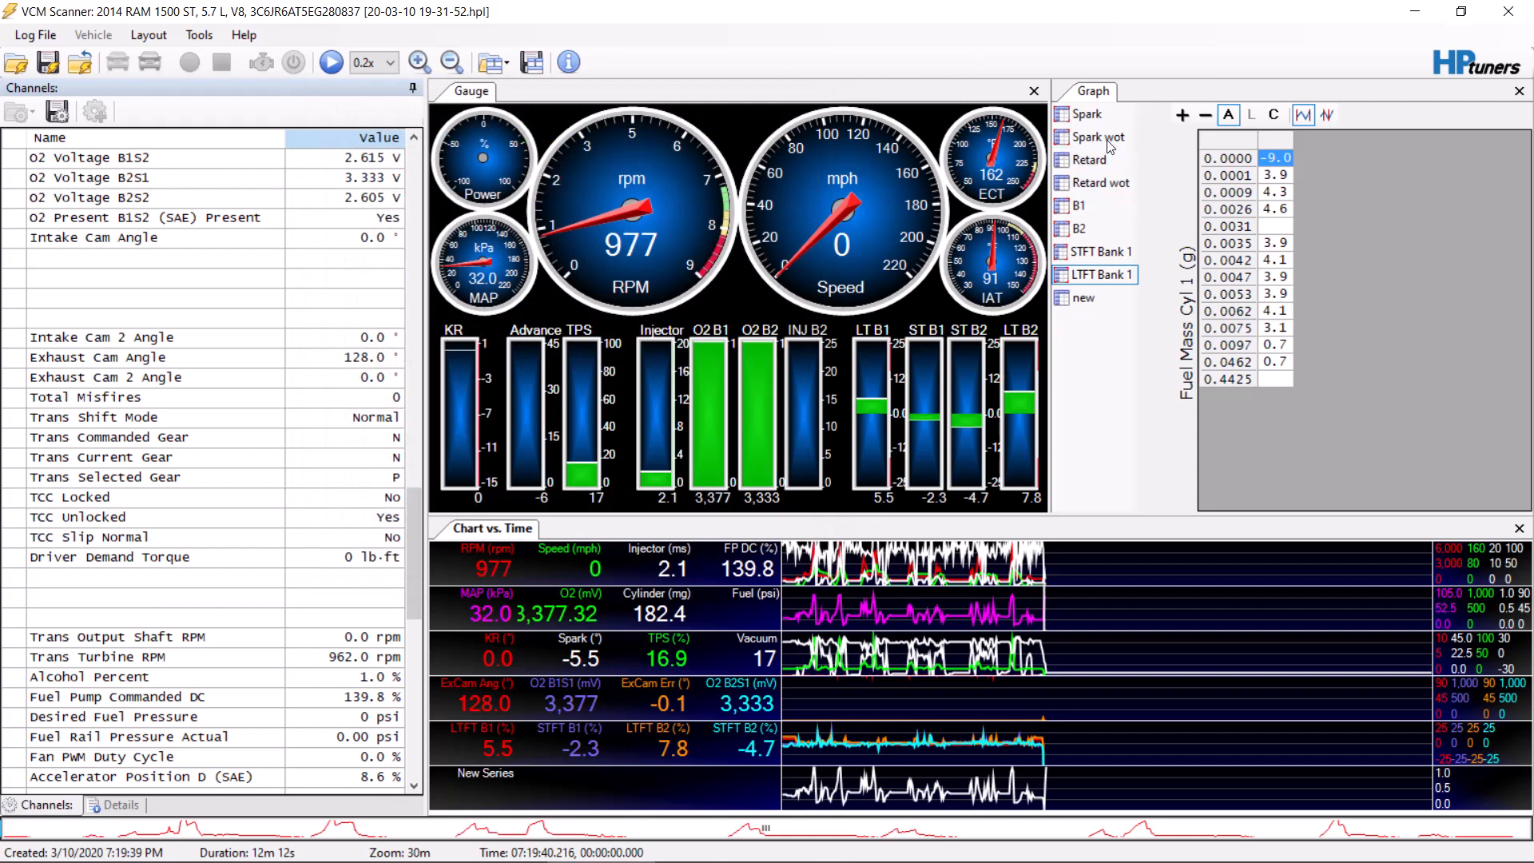
- Show the Spark then B1 table, and relabel the New Series chart entry as 'Ratio'
{"action": "left_click", "coordinate": [1090, 113]}
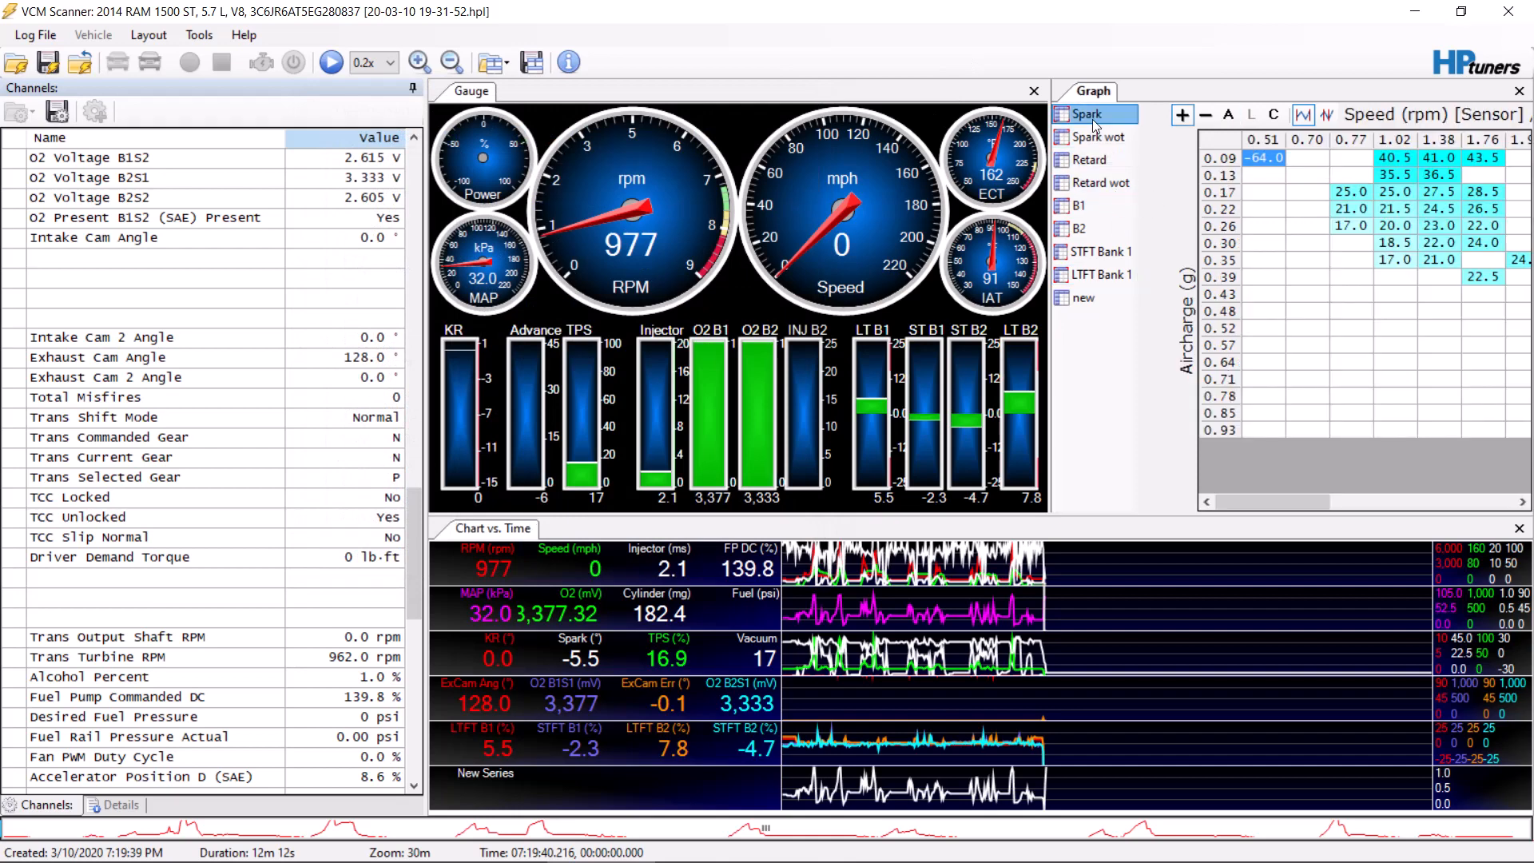
{"action": "left_click", "coordinate": [1080, 205]}
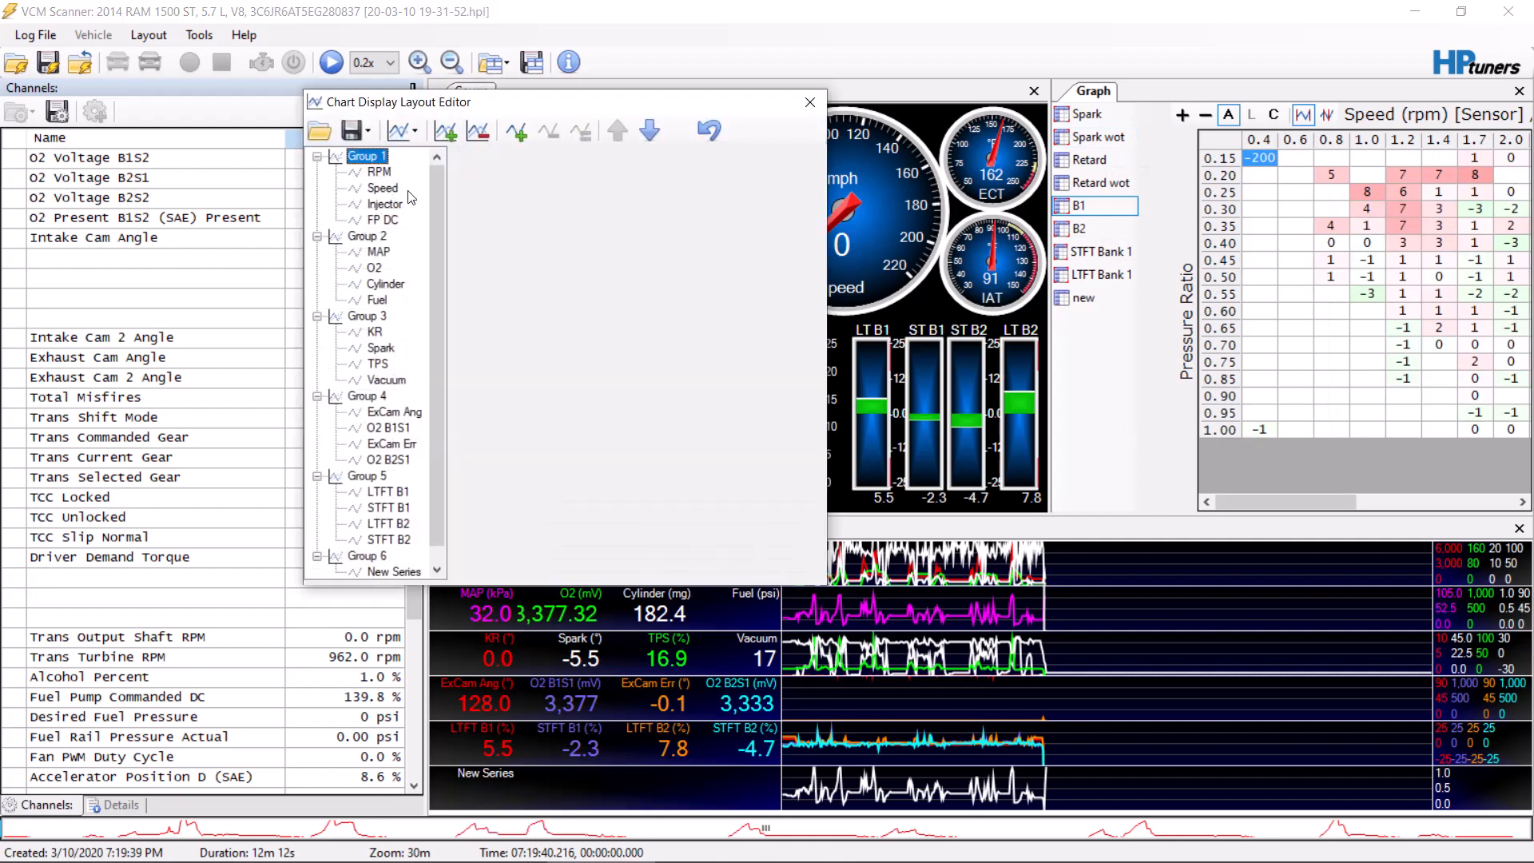
{"action": "left_click", "coordinate": [393, 570]}
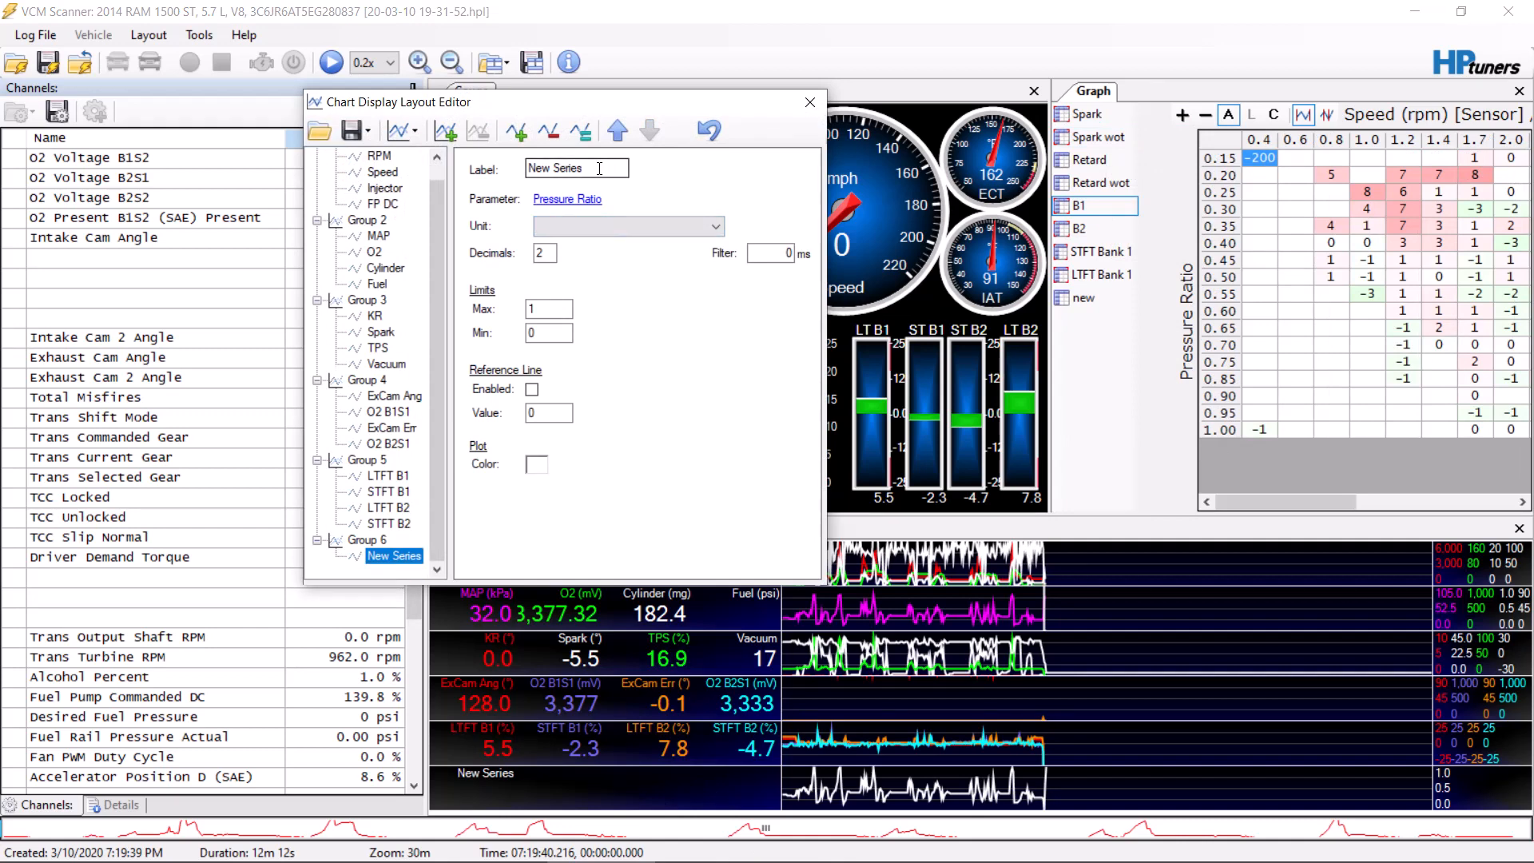
{"action": "type", "text": "Ratio"}
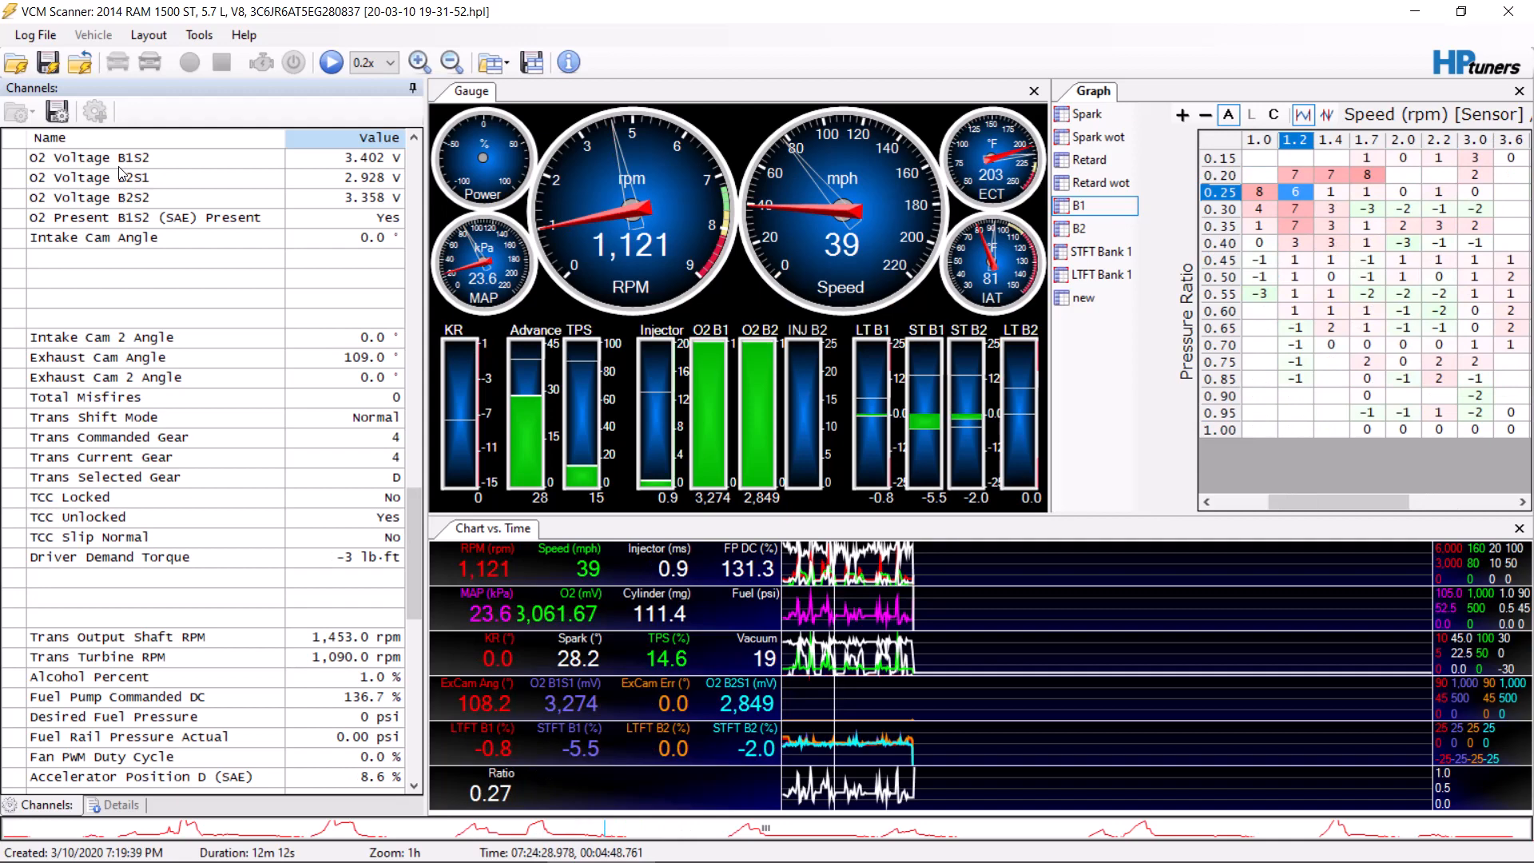
- Bring up the Channel Selector from the channel list and filter it by 'ratio'
{"action": "right_click", "coordinate": [120, 280]}
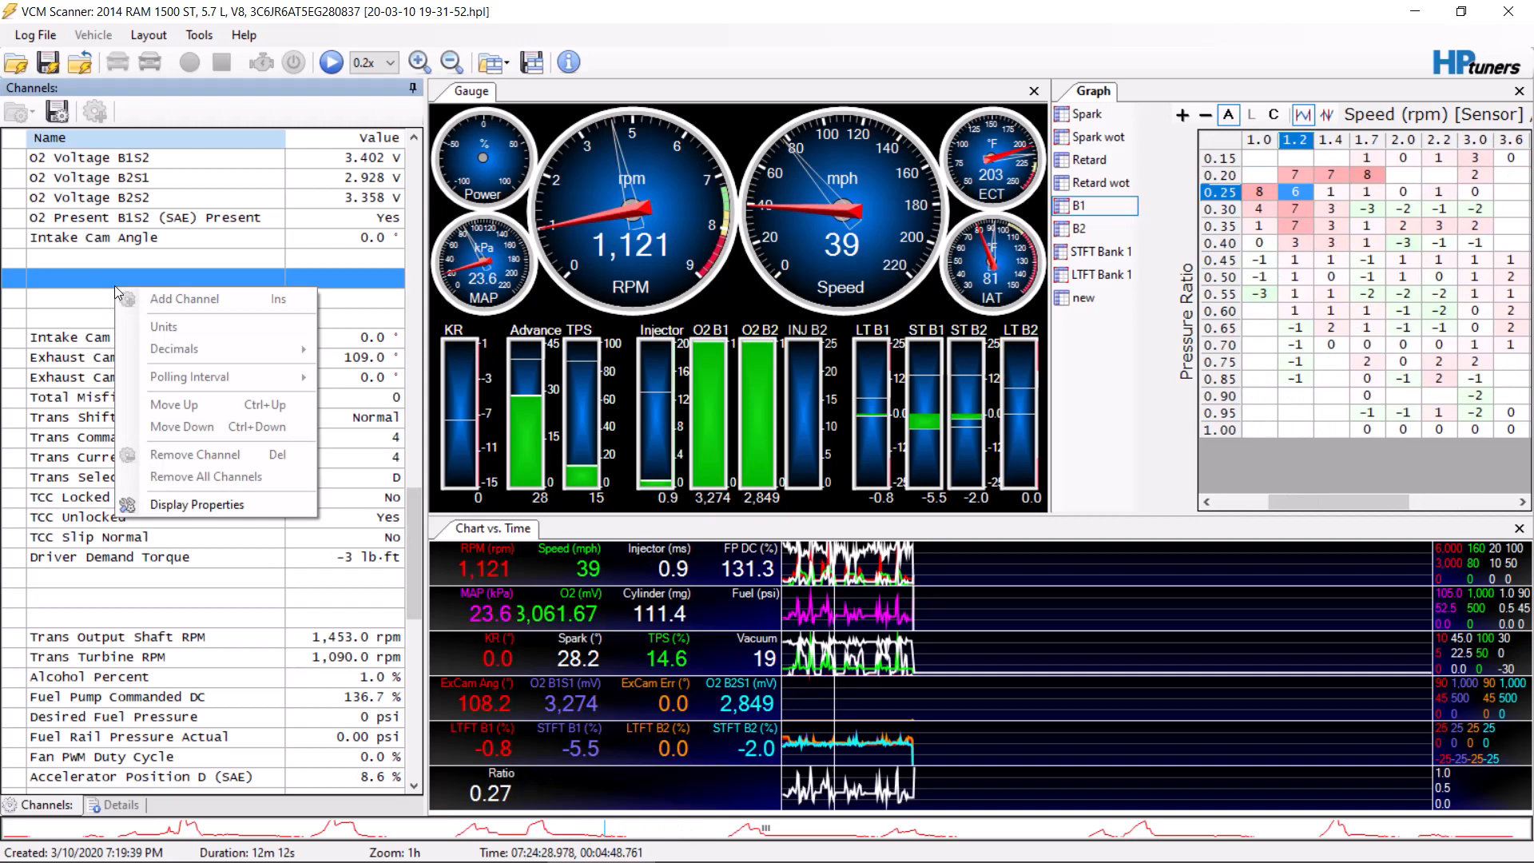
{"action": "left_click", "coordinate": [35, 35]}
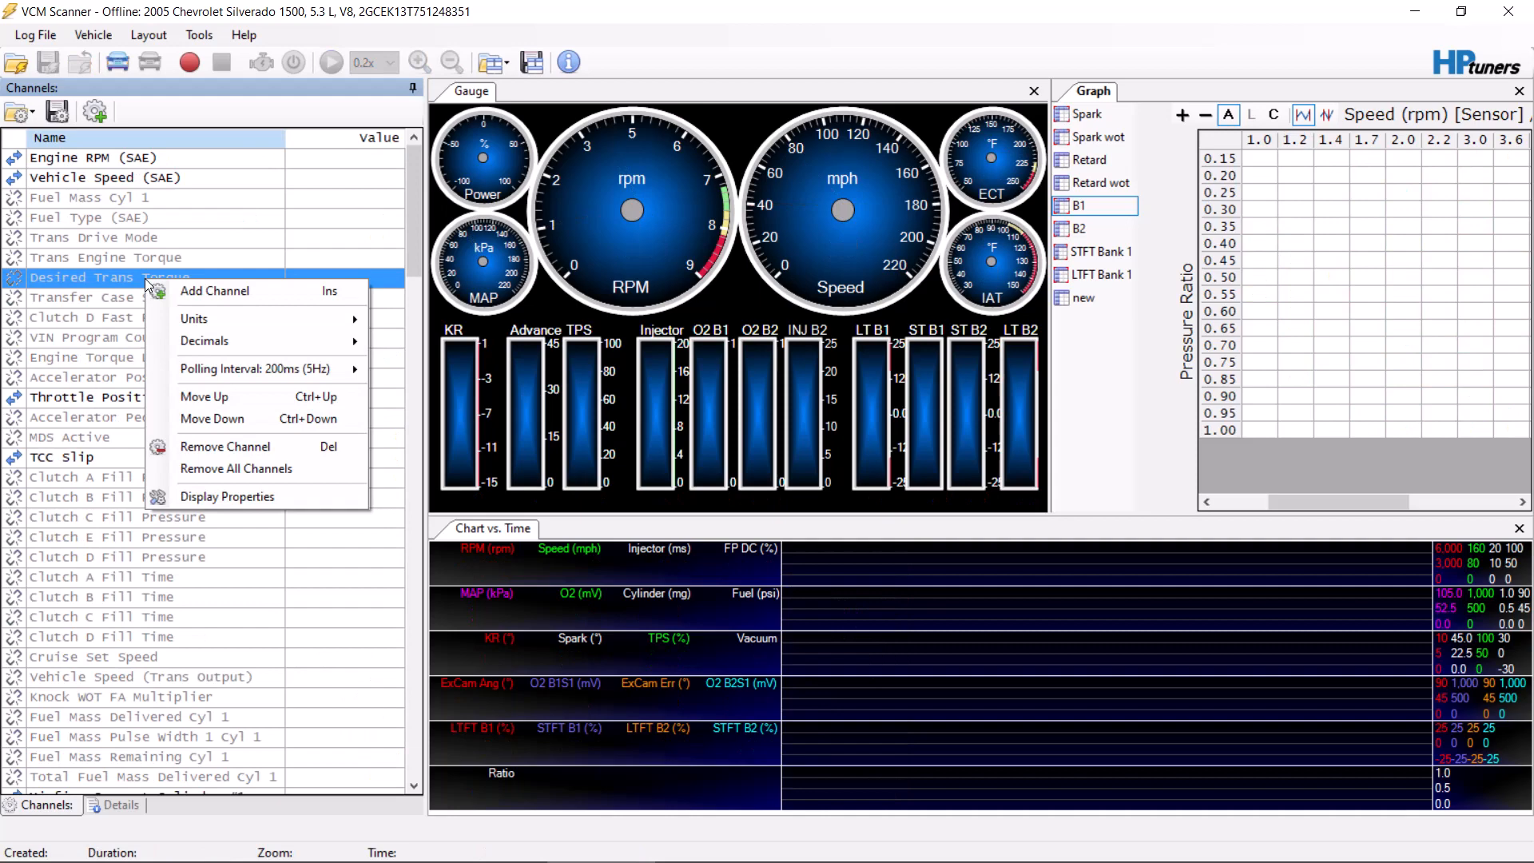
{"action": "left_click", "coordinate": [214, 291]}
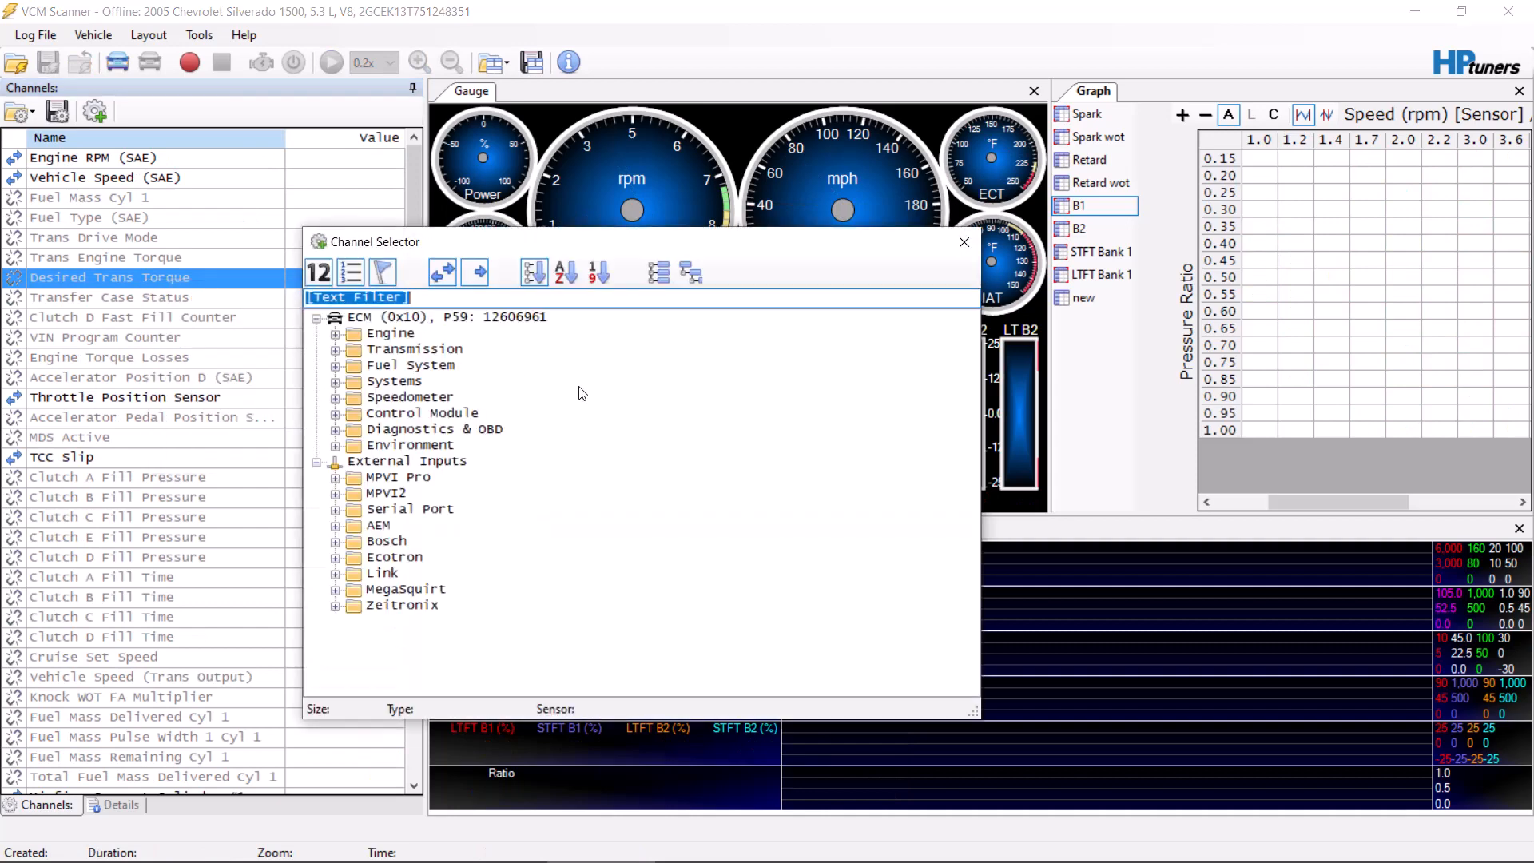
{"action": "type", "text": "ratio"}
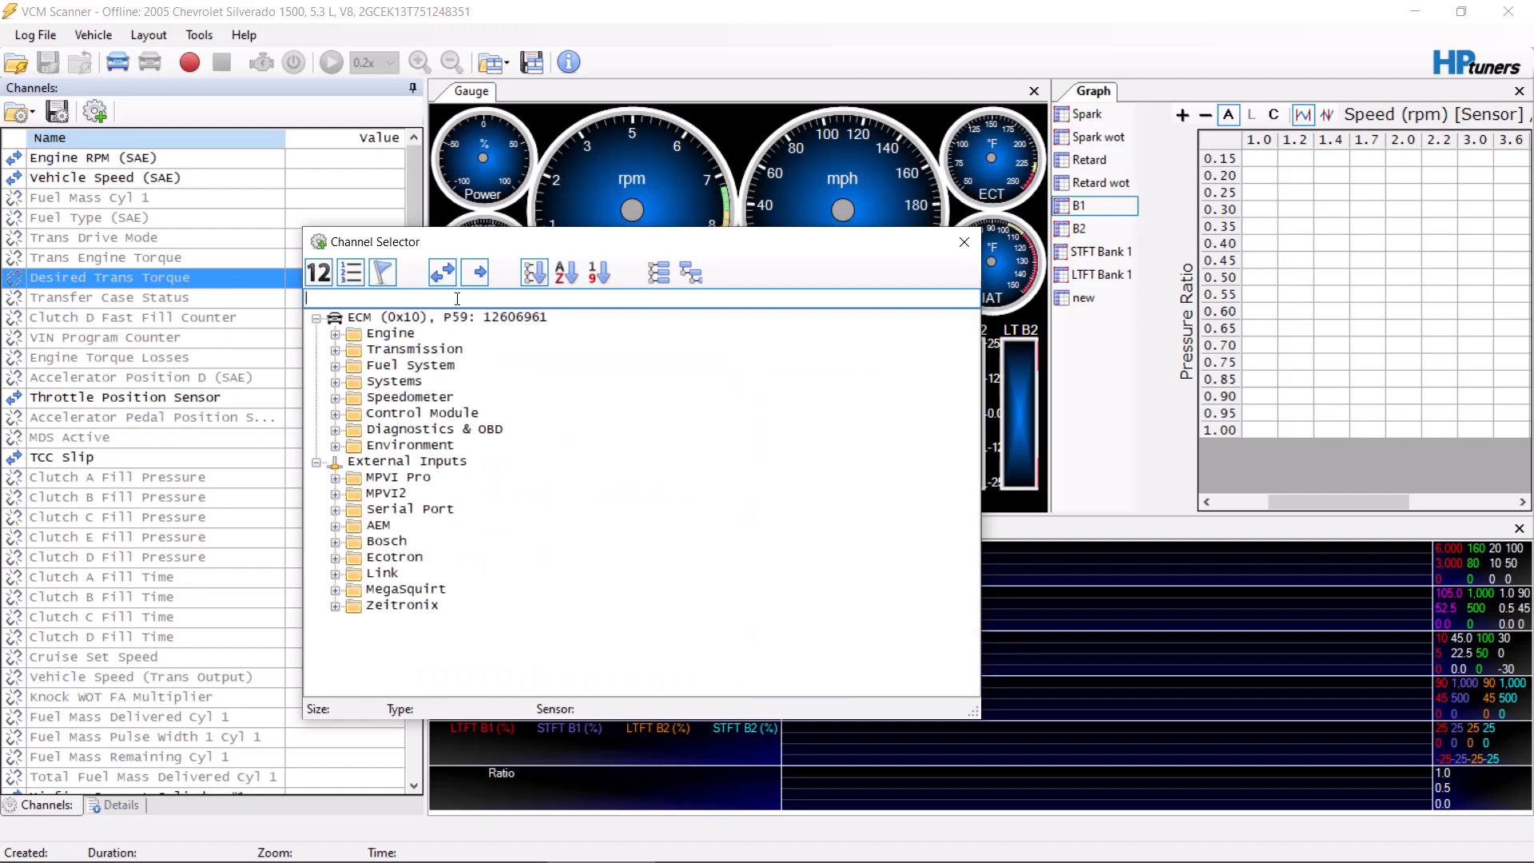
- Add Idle Desired Airflow and Idle Desired RPM from Engine > Idle to the channel list
{"action": "left_click", "coordinate": [335, 333]}
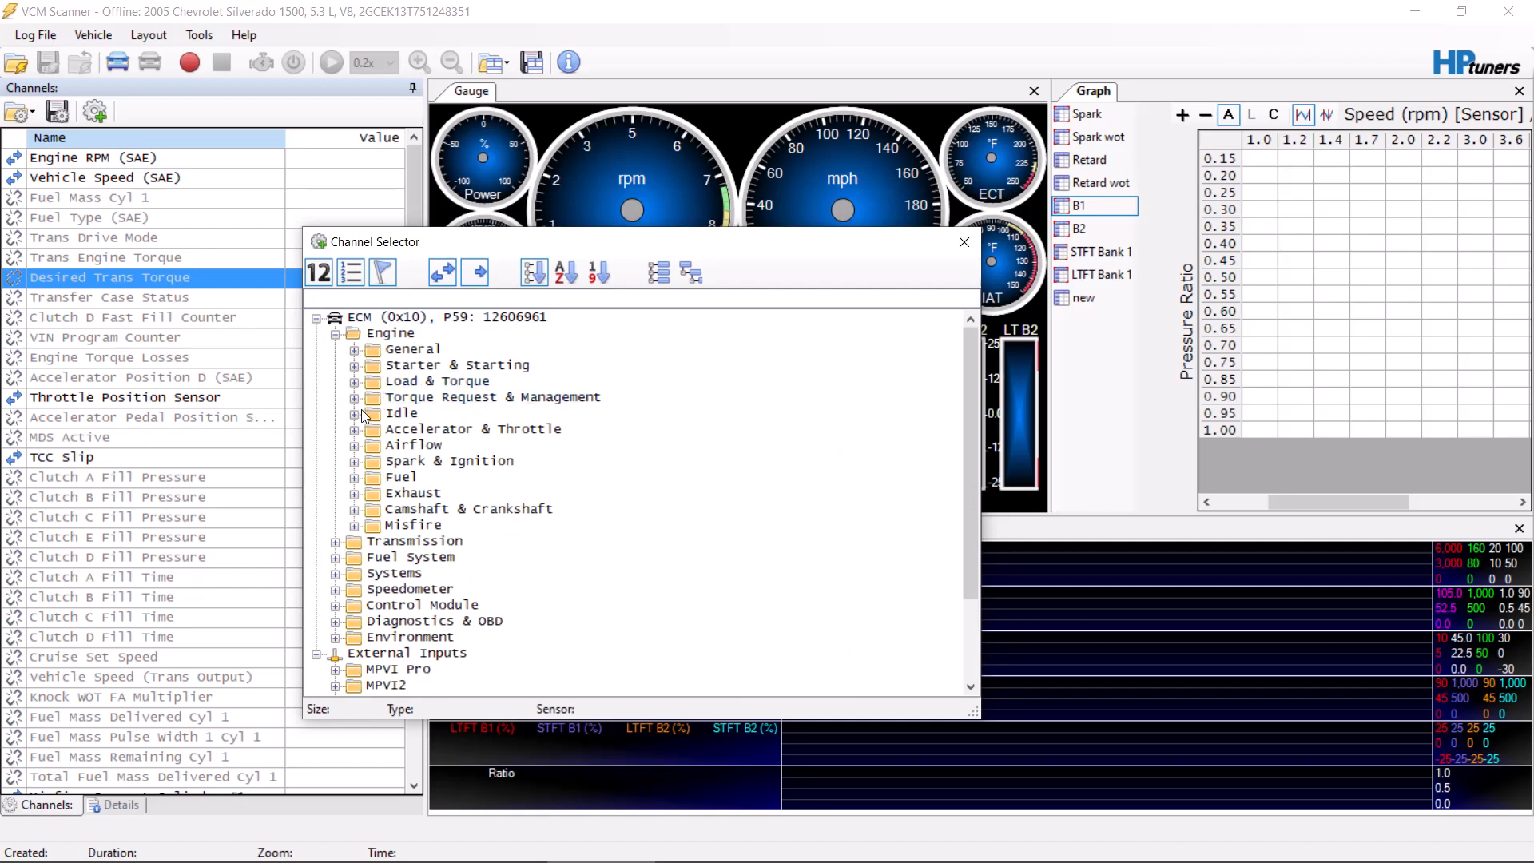
{"action": "left_click", "coordinate": [355, 413]}
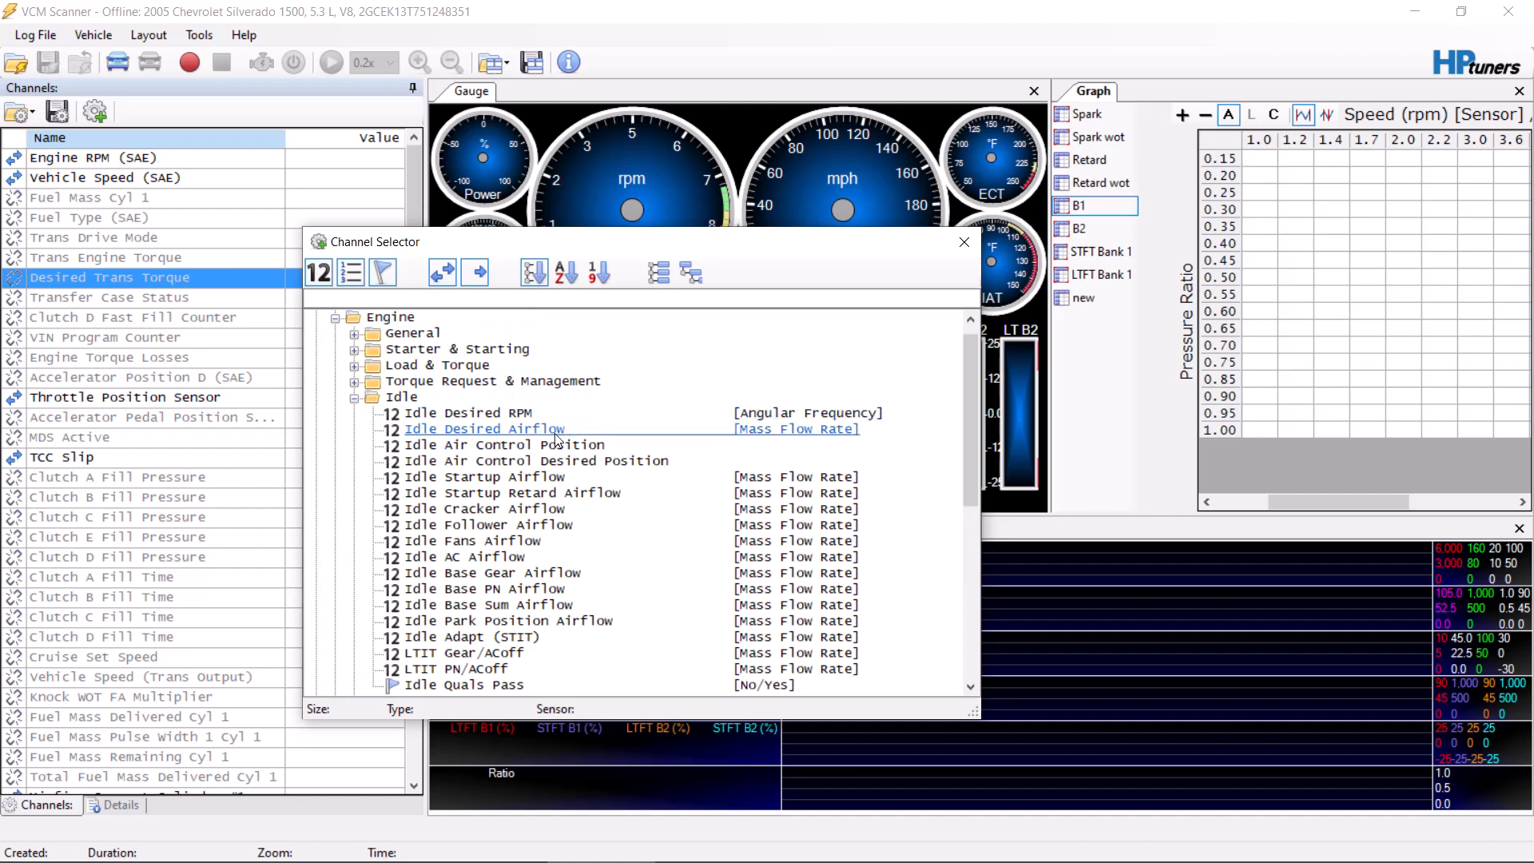
{"action": "left_click", "coordinate": [484, 428]}
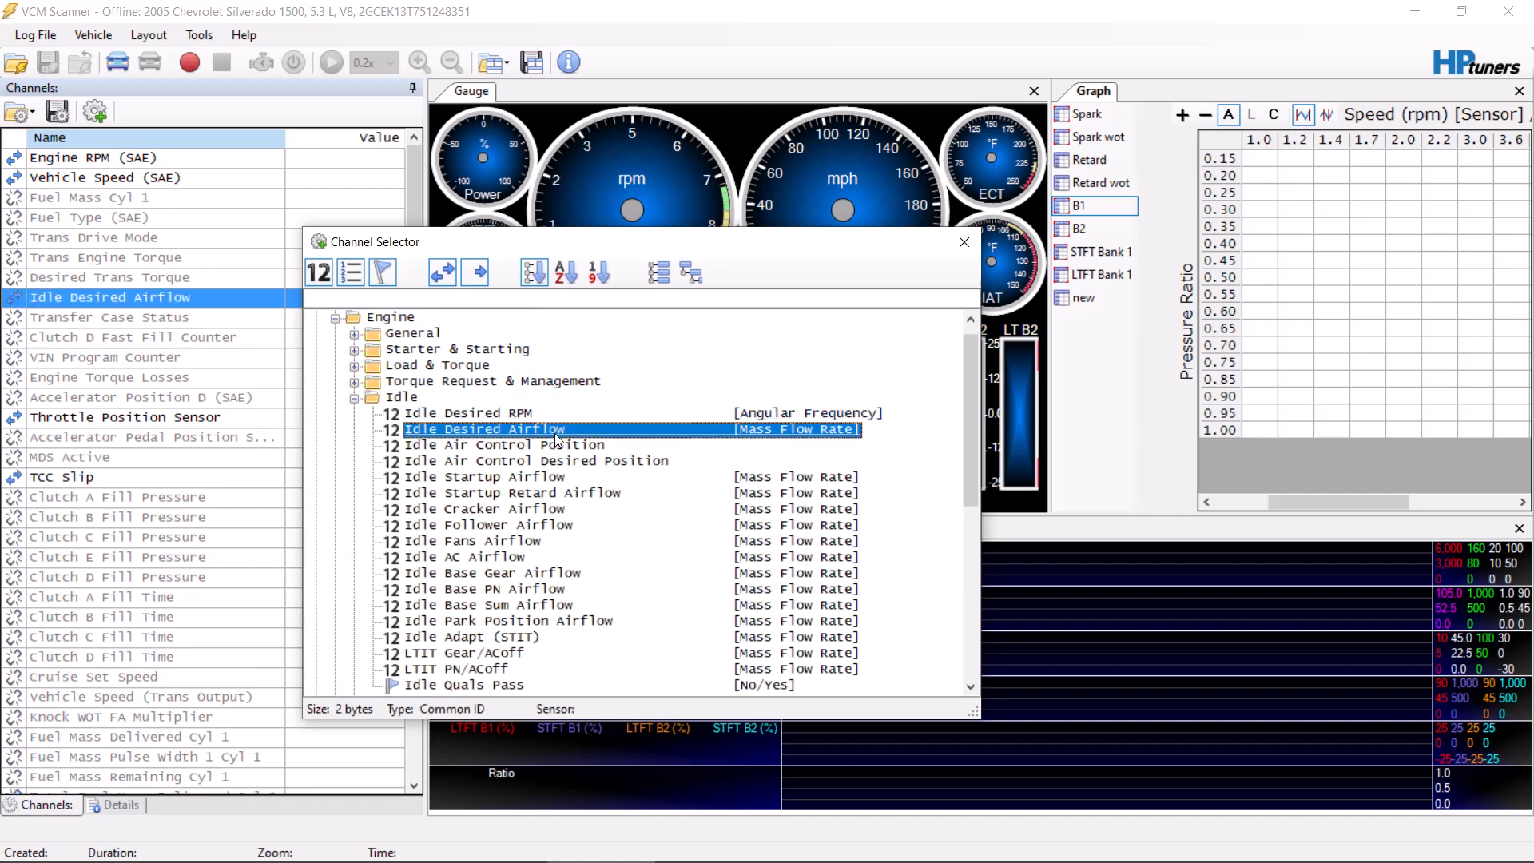
{"action": "left_click", "coordinate": [478, 413]}
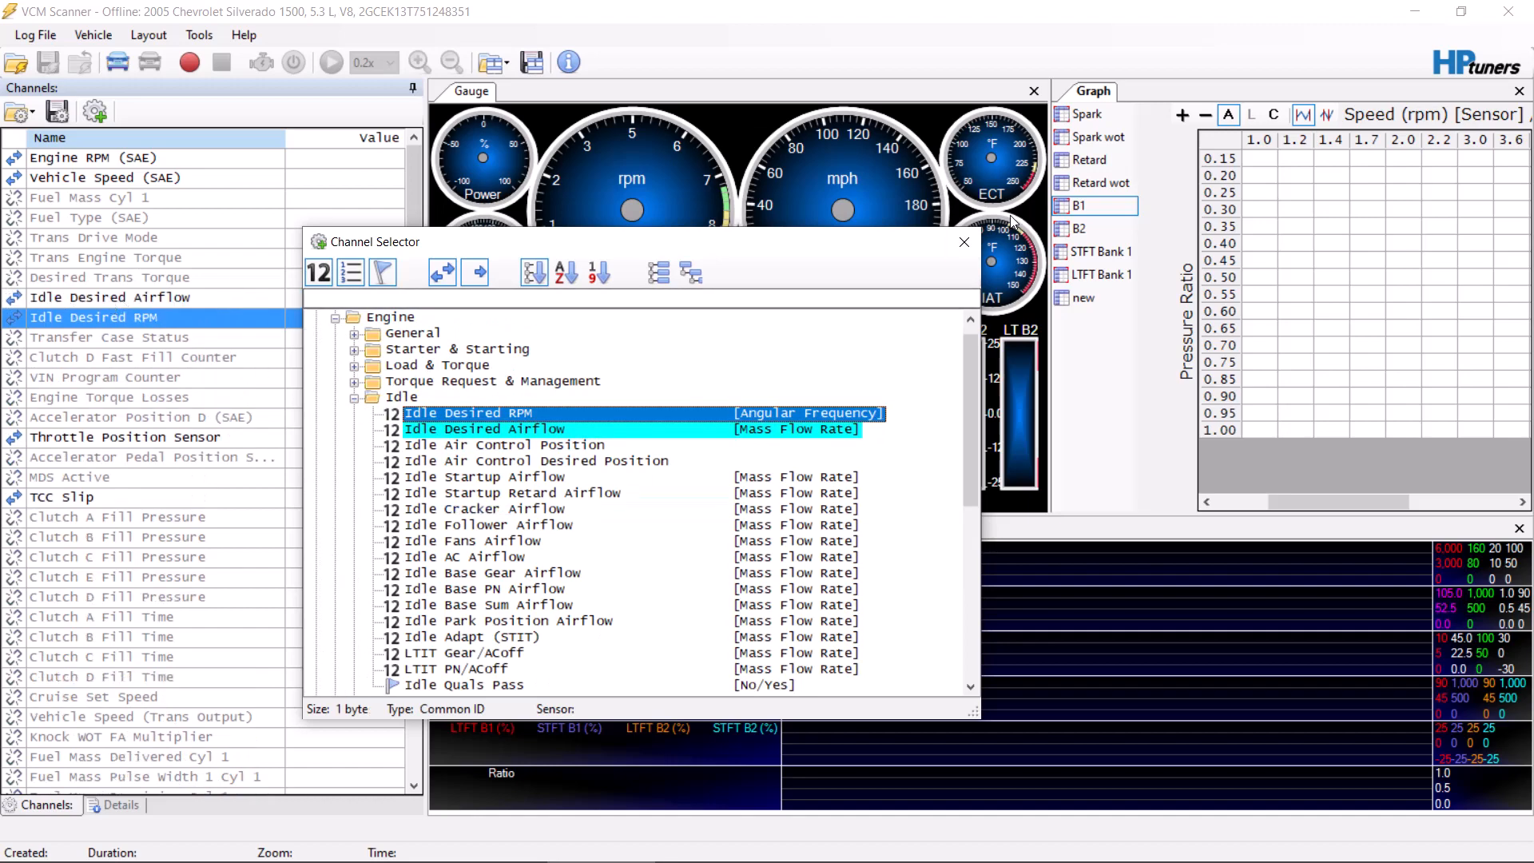
{"action": "left_click", "coordinate": [965, 241]}
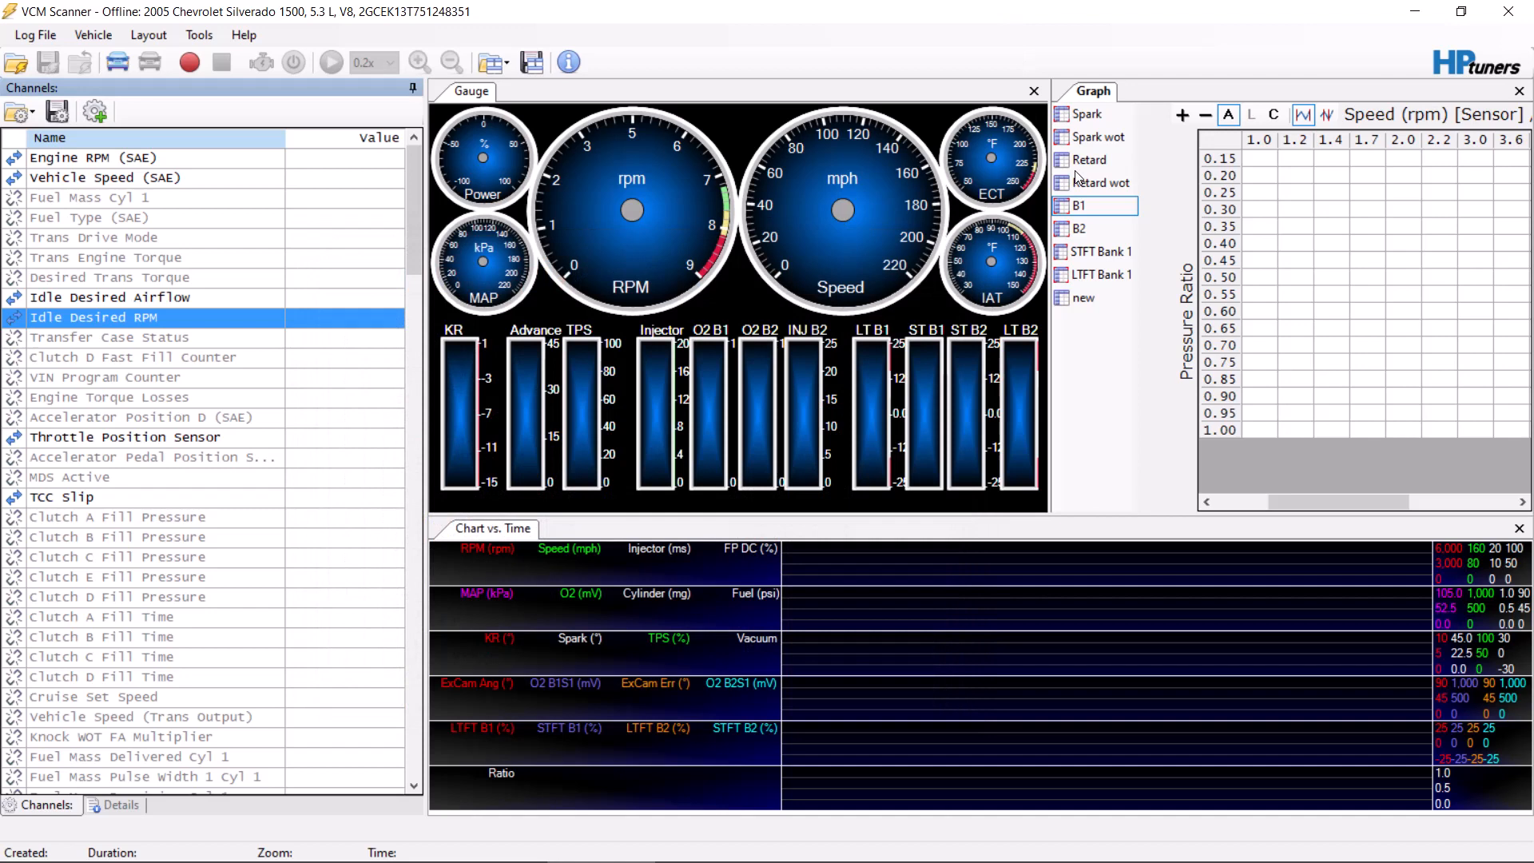
{"action": "mouse_move", "coordinate": [157, 537]}
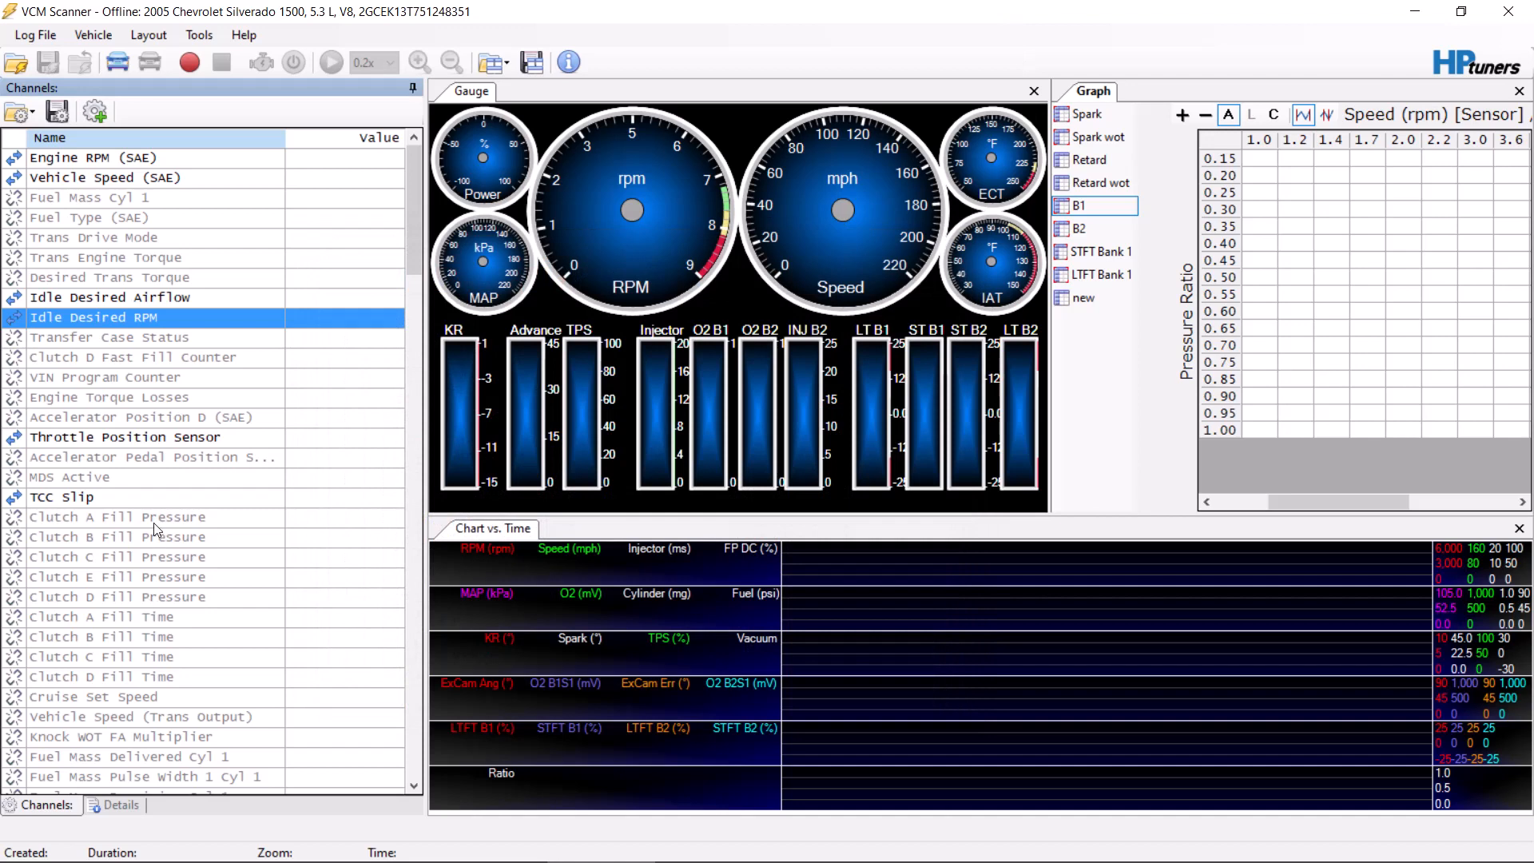
{"action": "mouse_move", "coordinate": [77, 497]}
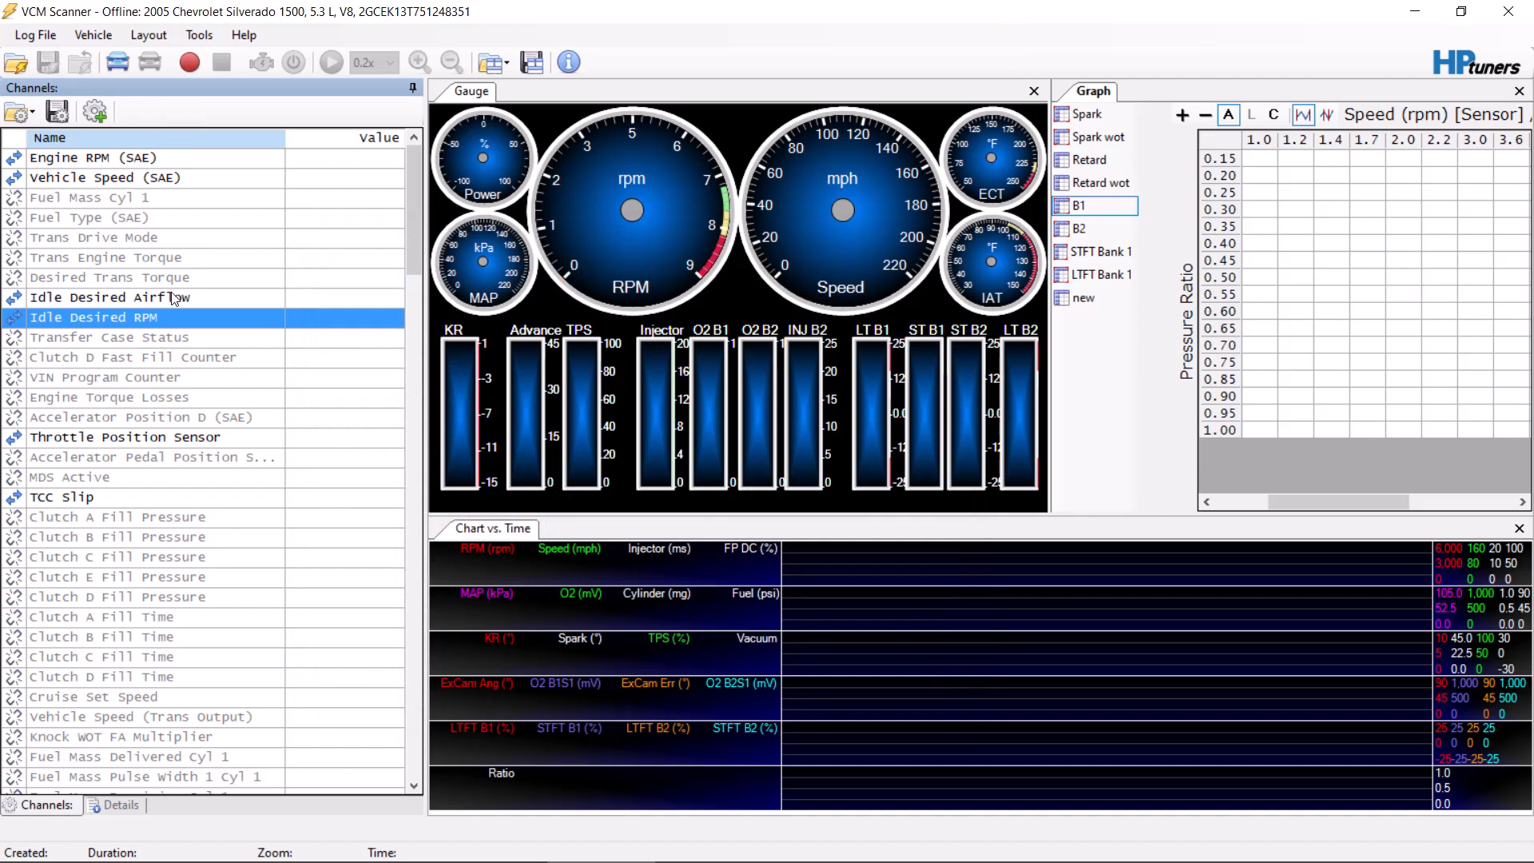
{"action": "mouse_move", "coordinate": [305, 652]}
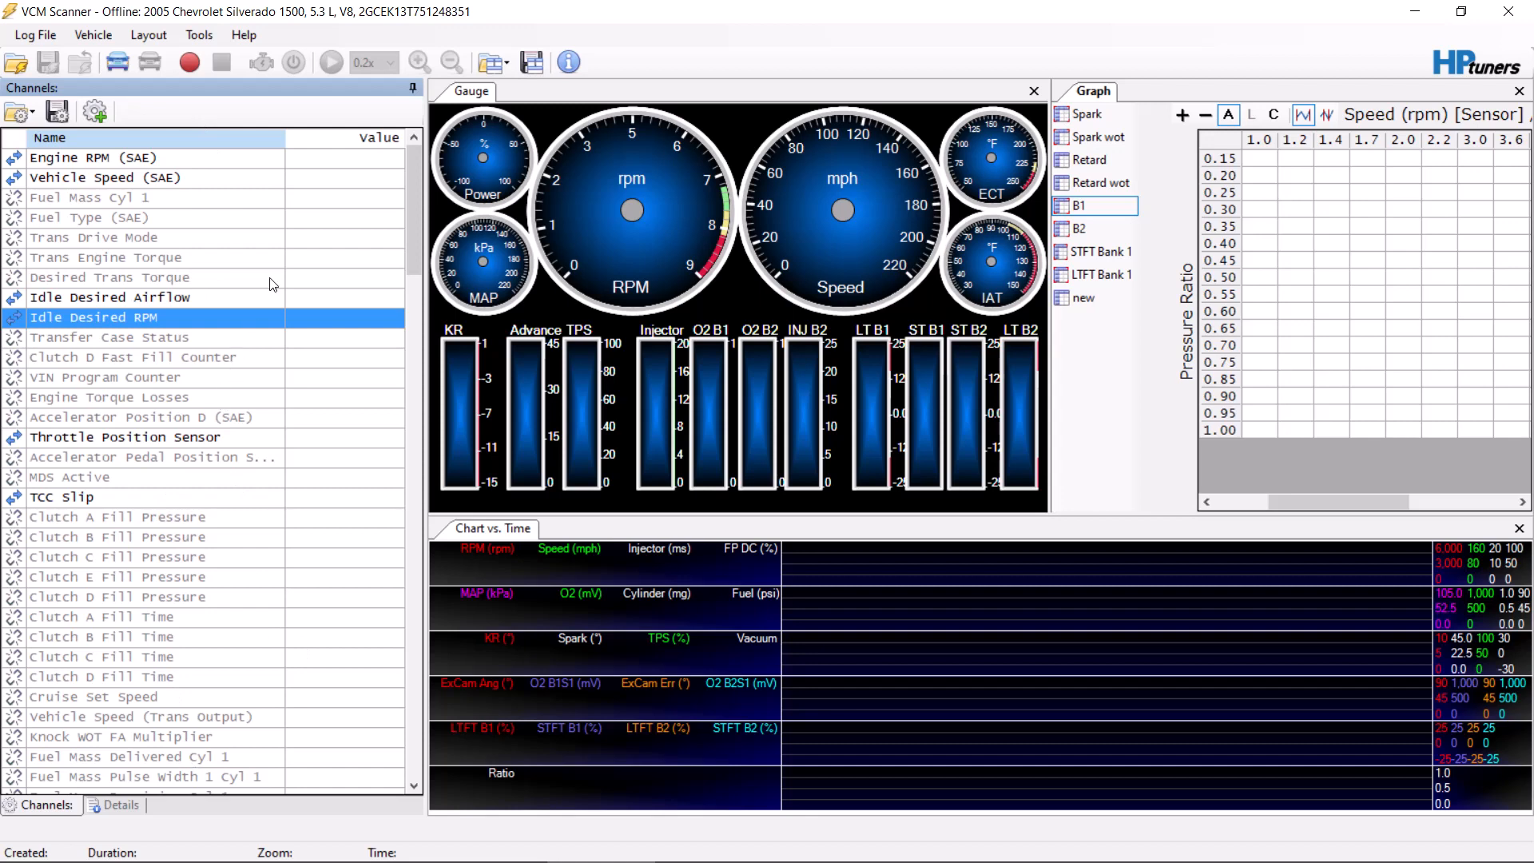
{"action": "mouse_move", "coordinate": [153, 246]}
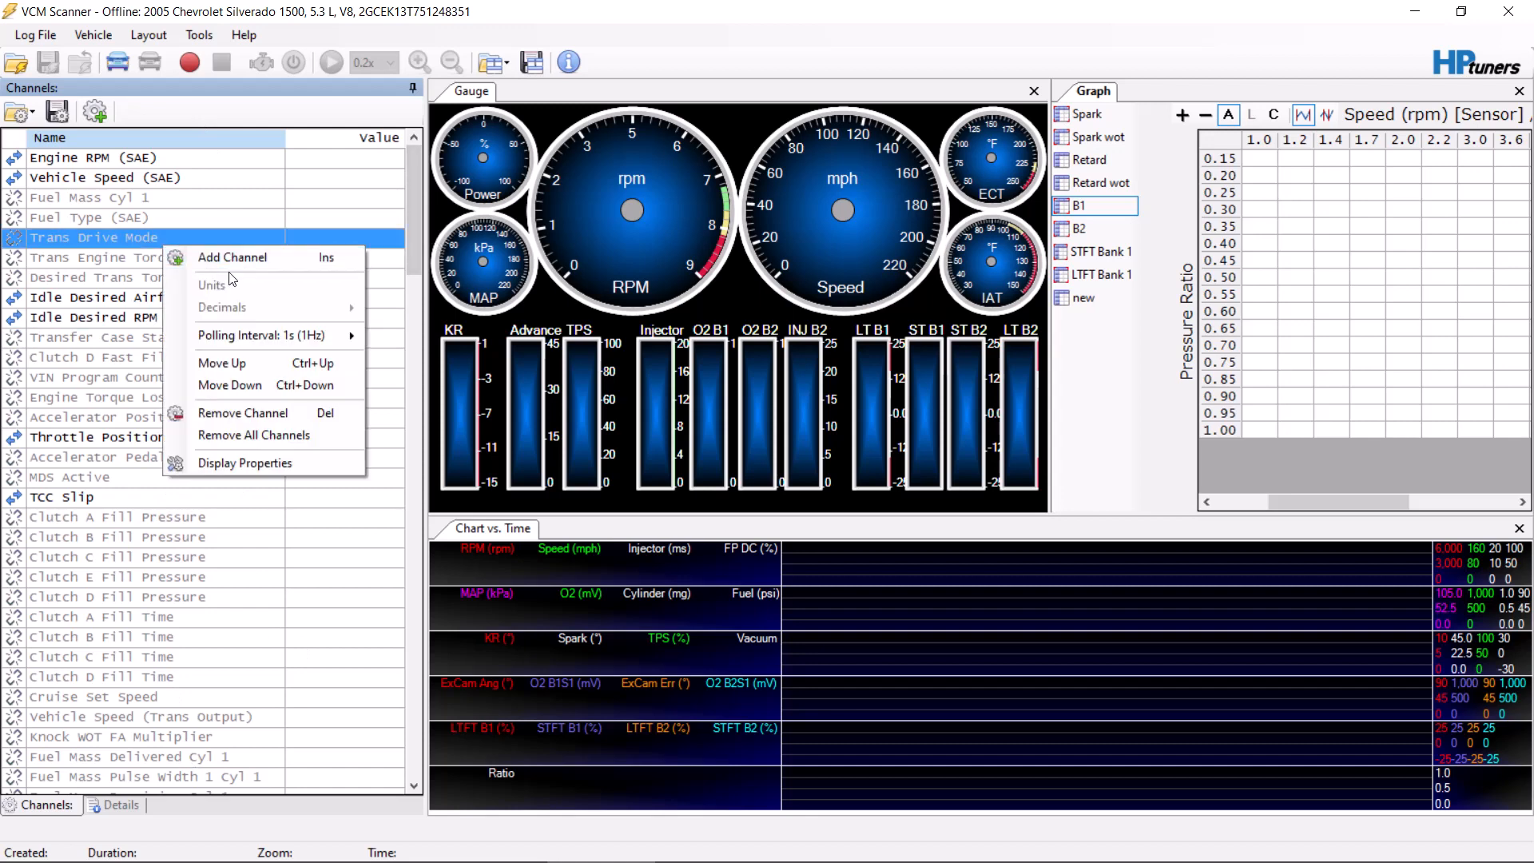
- Filter the Channel Selector by 'maf' to show the mass airflow channels, then dismiss it
{"action": "left_click", "coordinate": [230, 257]}
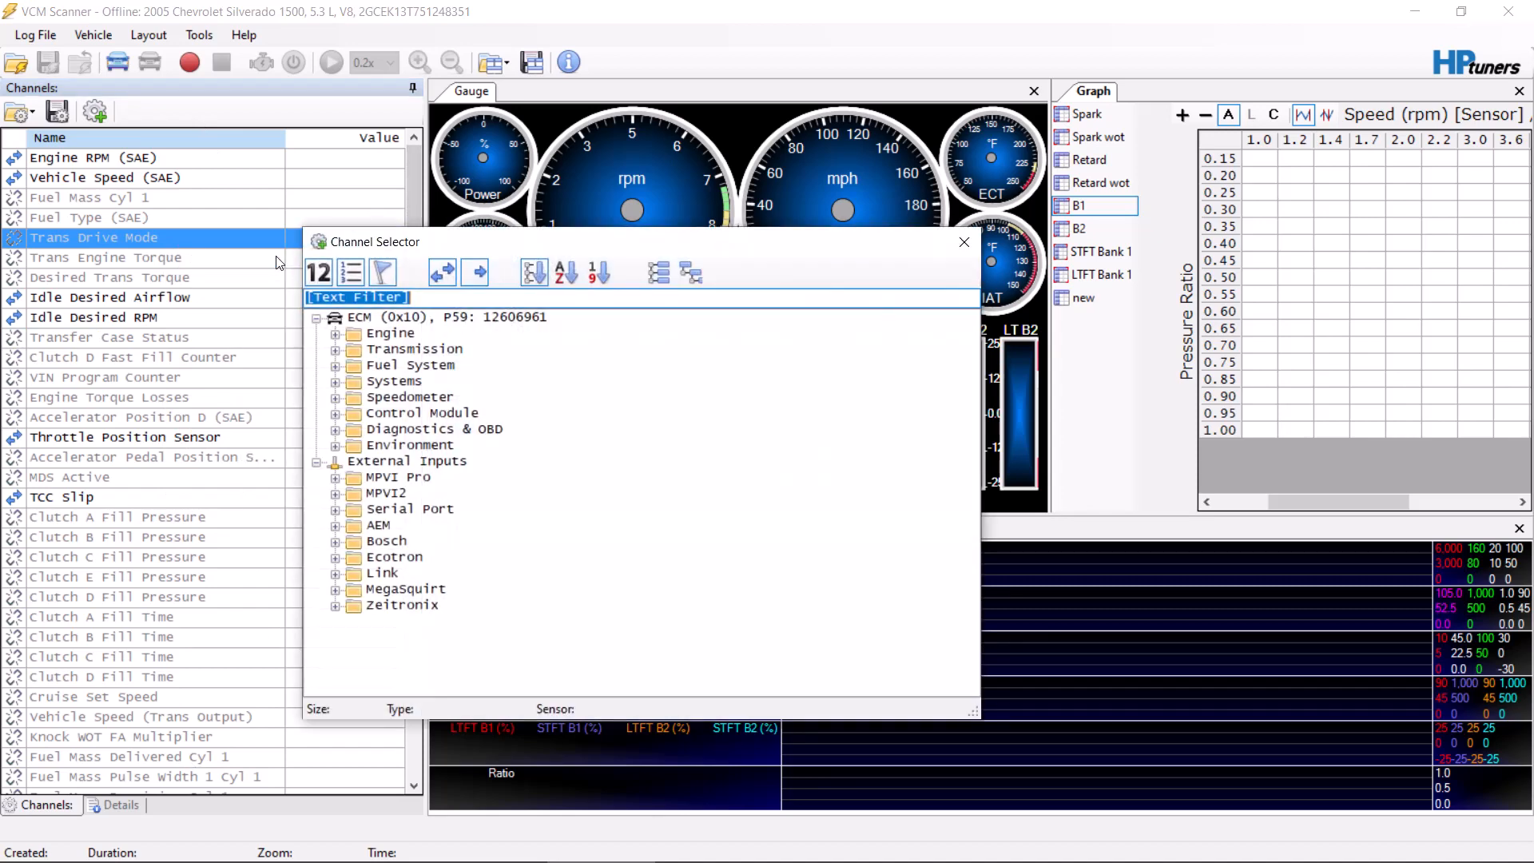
{"action": "type", "text": "maf"}
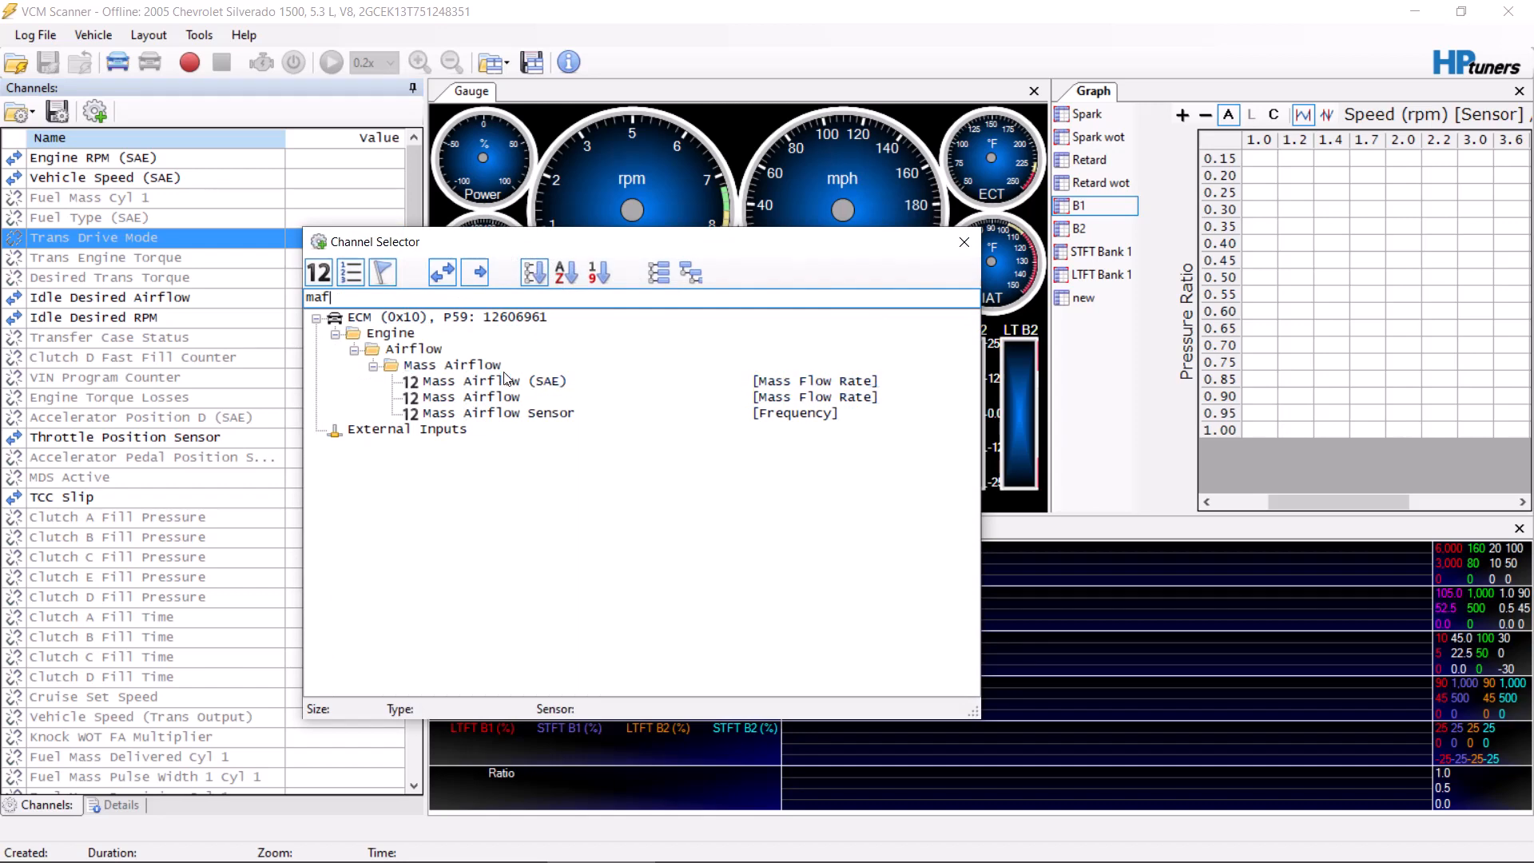
{"action": "mouse_move", "coordinate": [1173, 225]}
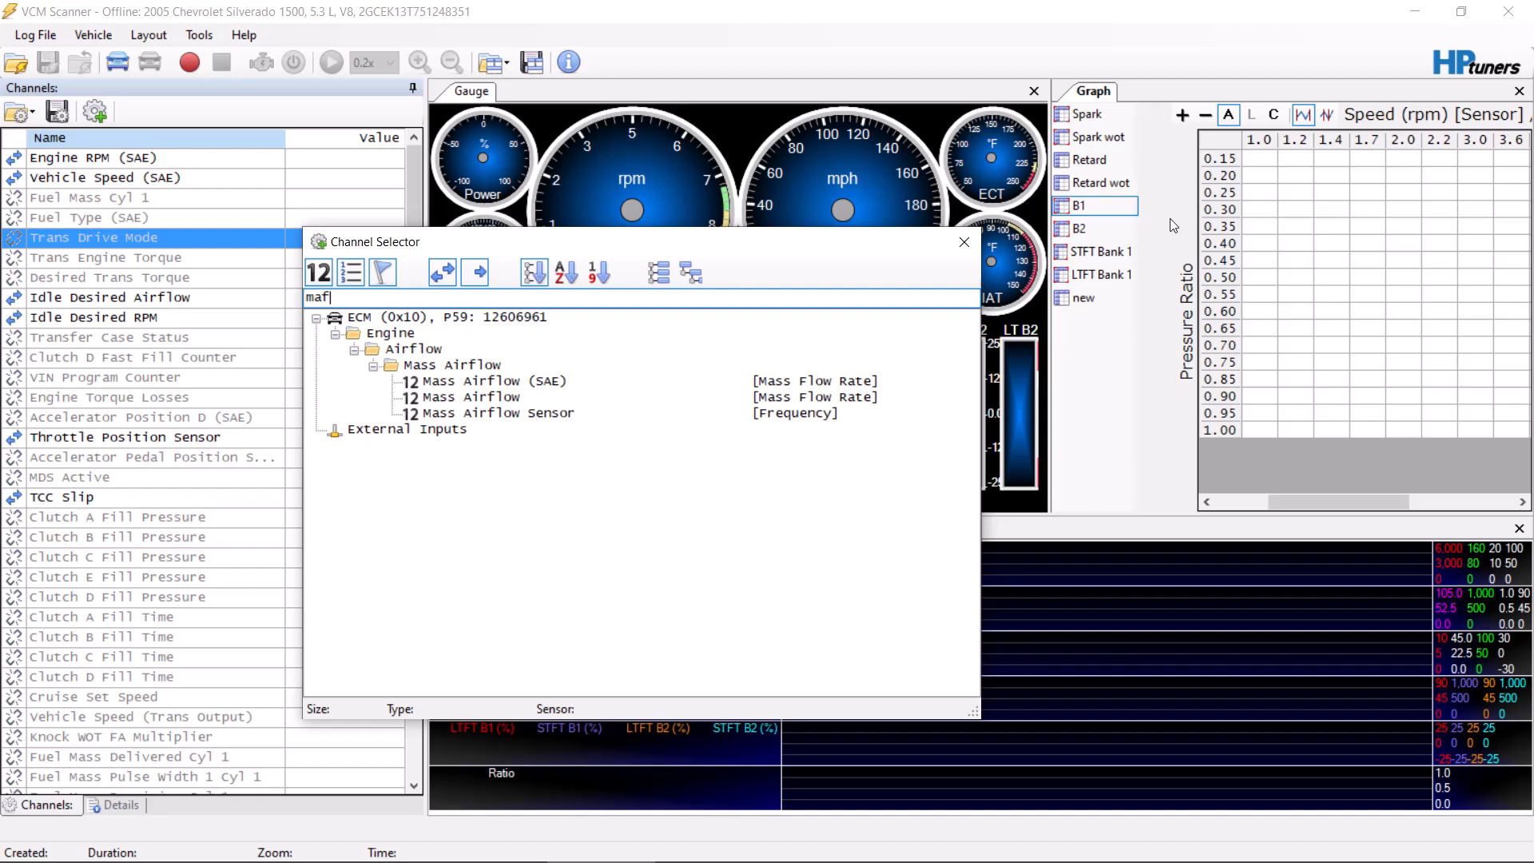
{"action": "mouse_move", "coordinate": [1141, 201]}
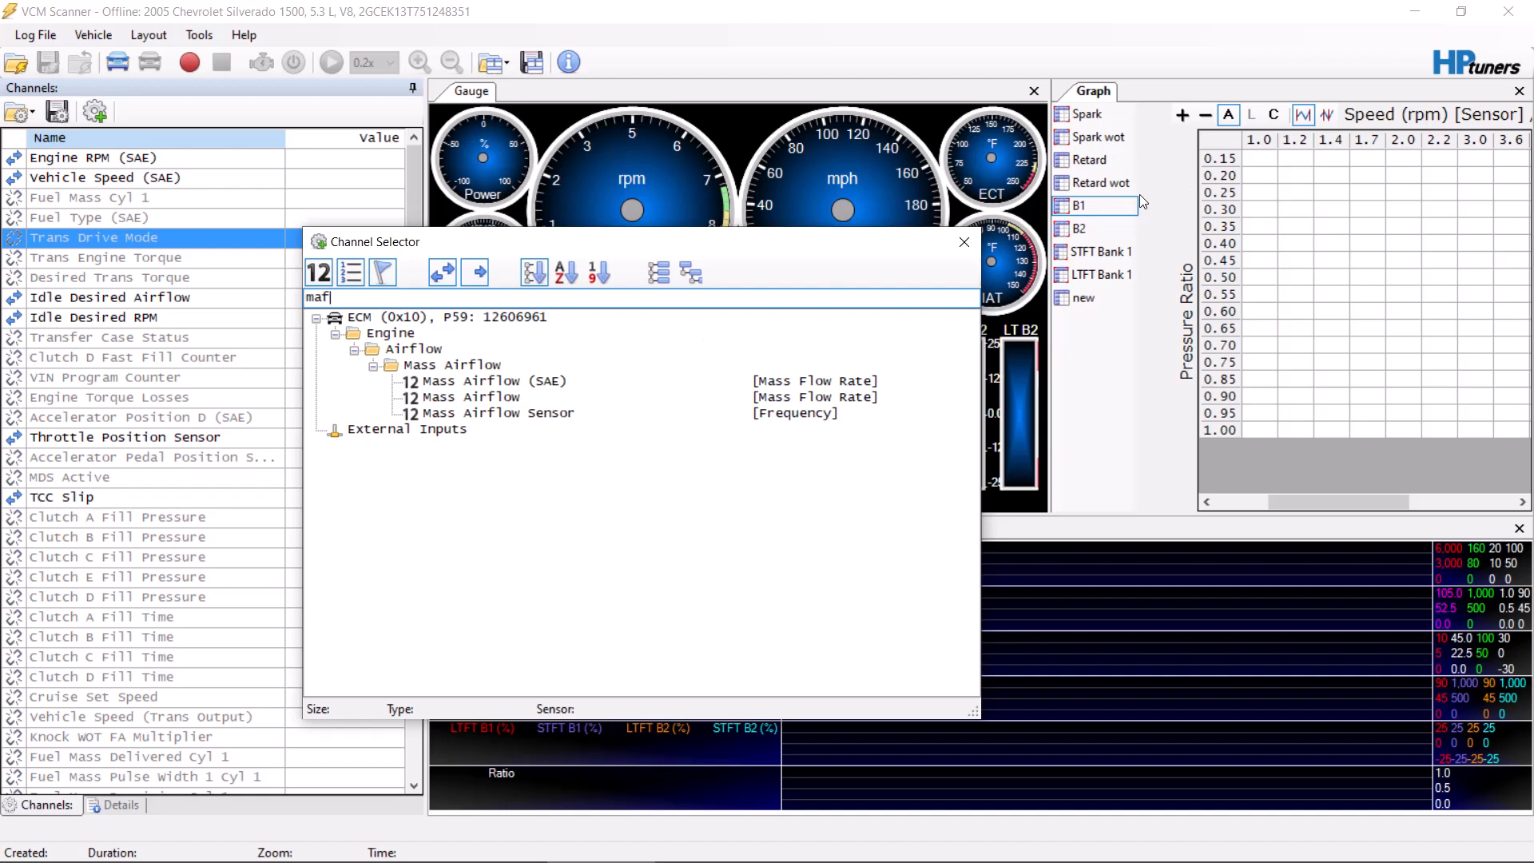
{"action": "left_click", "coordinate": [966, 242]}
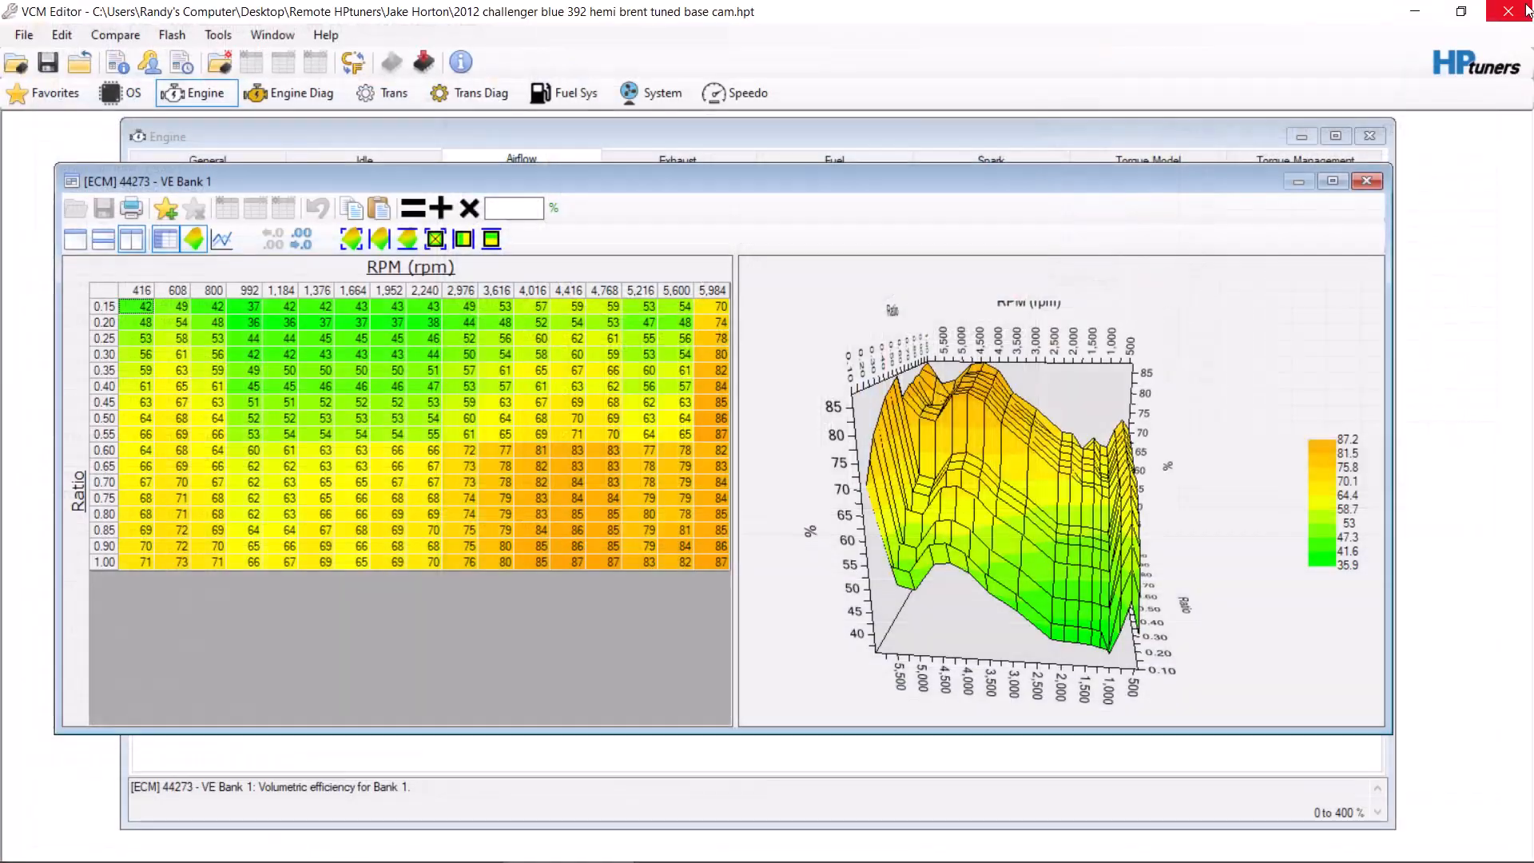
{"action": "mouse_move", "coordinate": [1109, 416]}
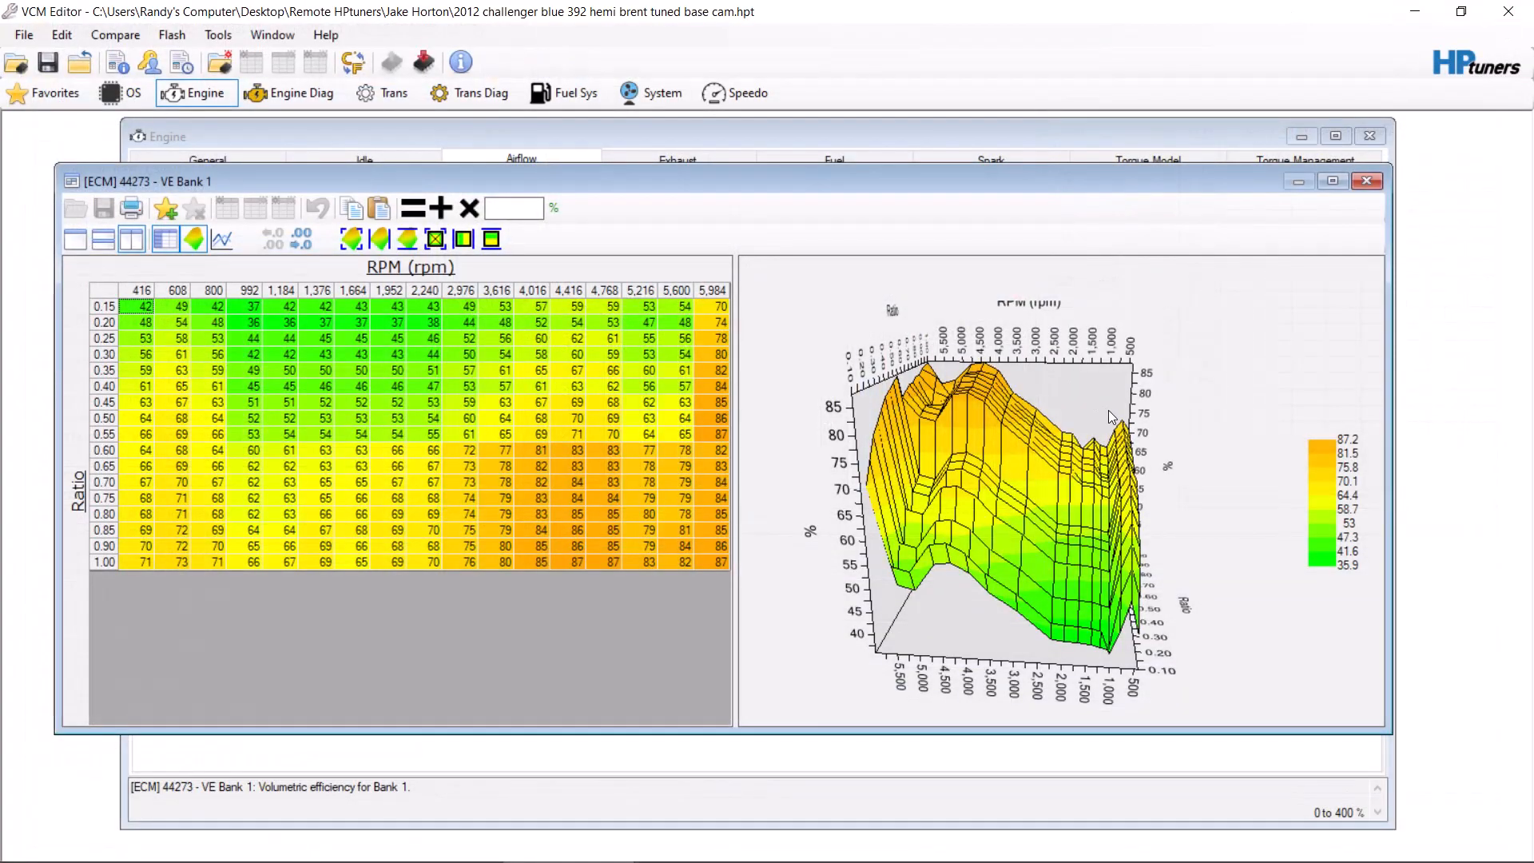